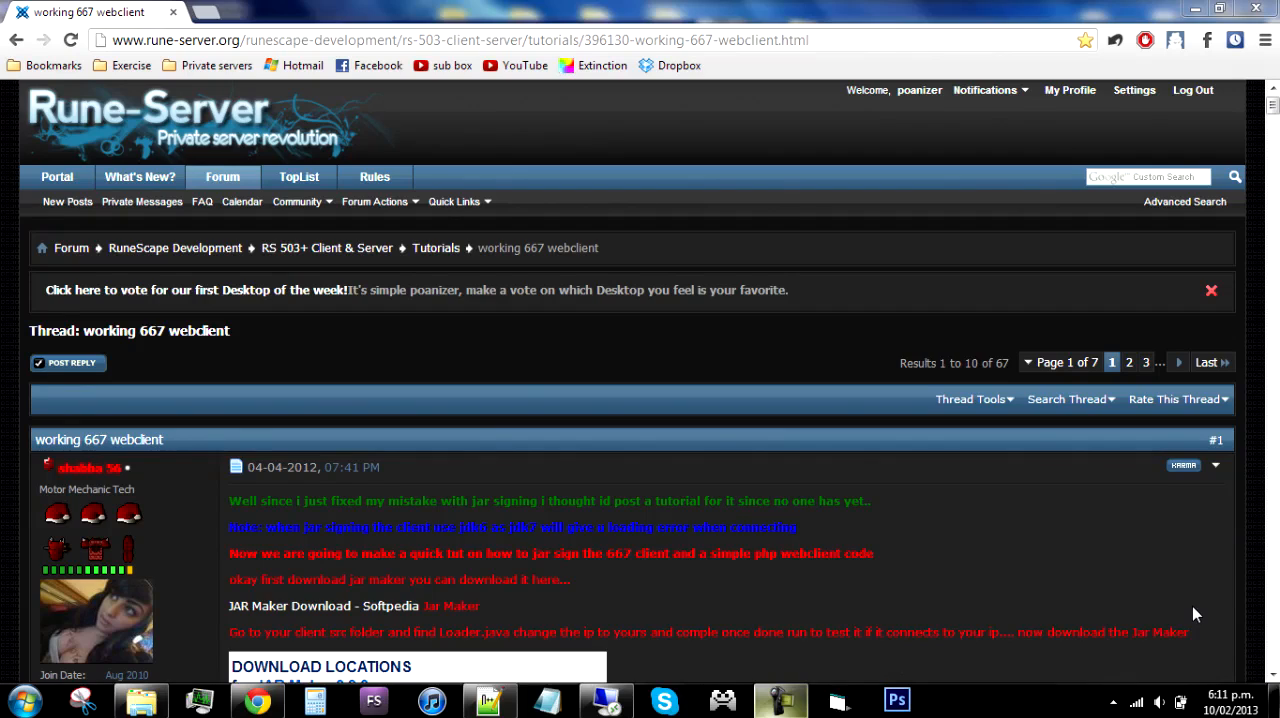
mouse_move(136, 464)
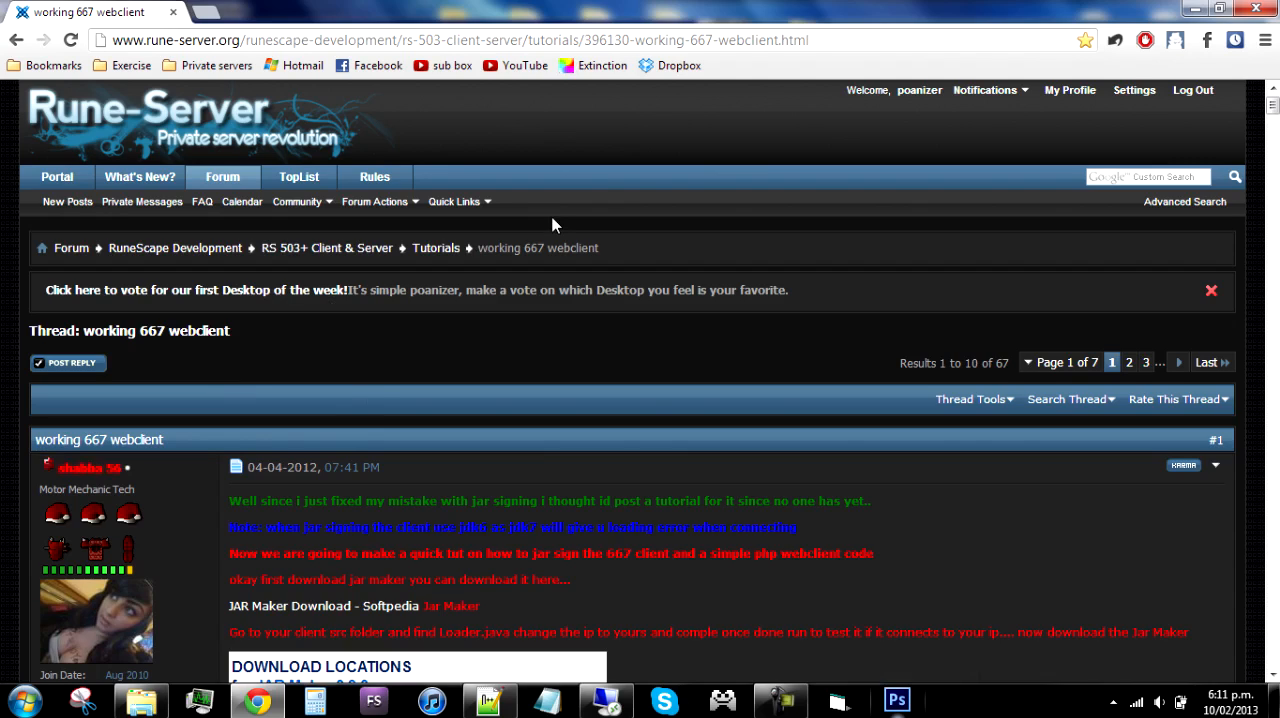
mouse_move(690, 32)
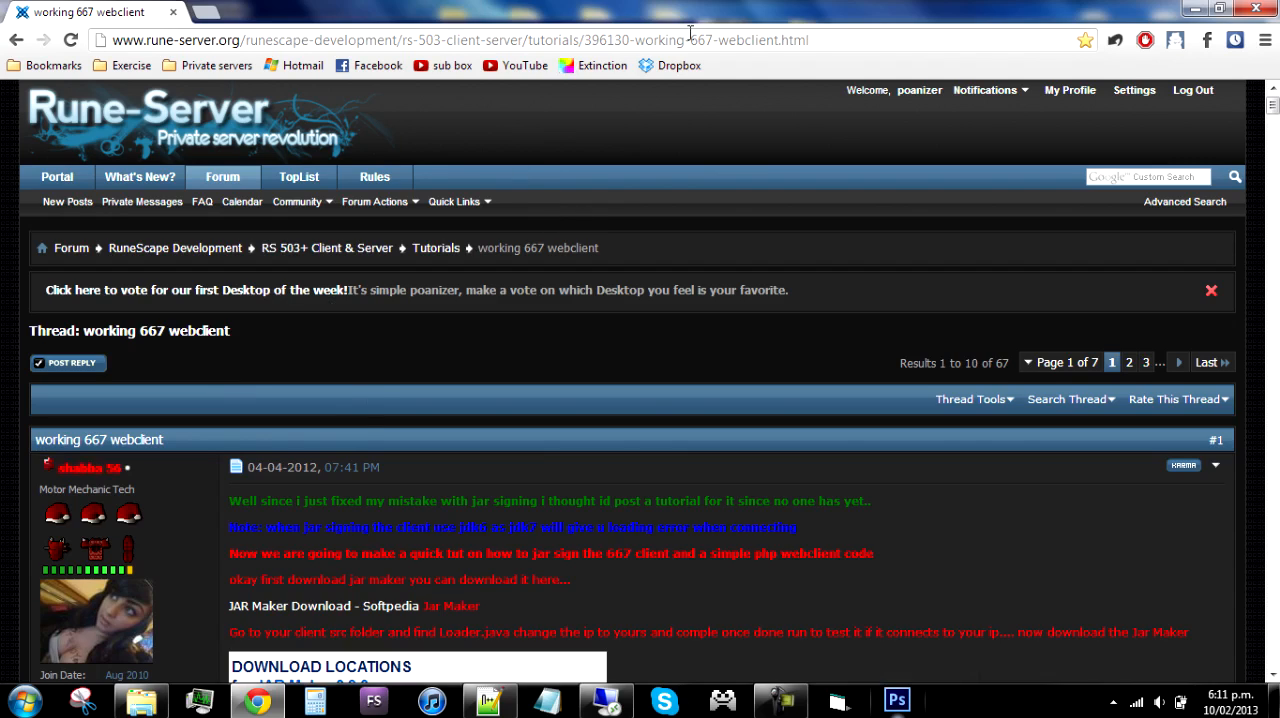
Step: Bring up the Dropbox sign-in page in a second tab and view it
left_click(678, 64)
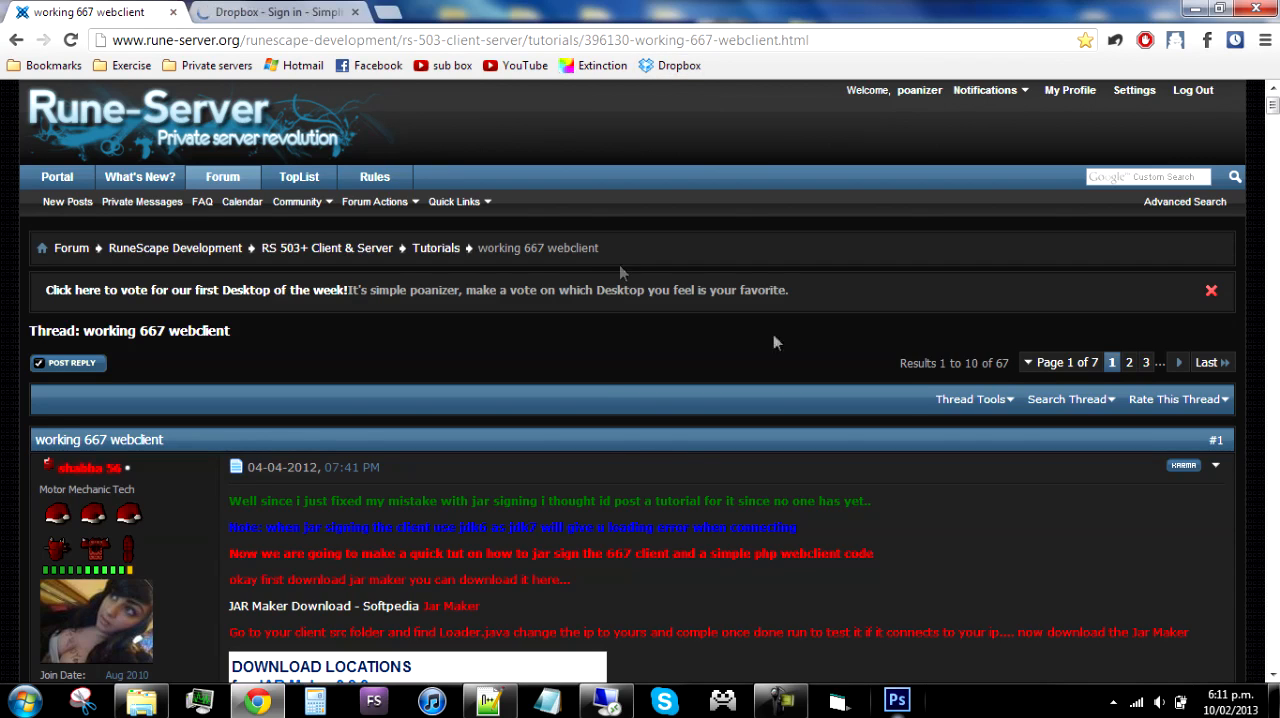
scroll("down", 3)
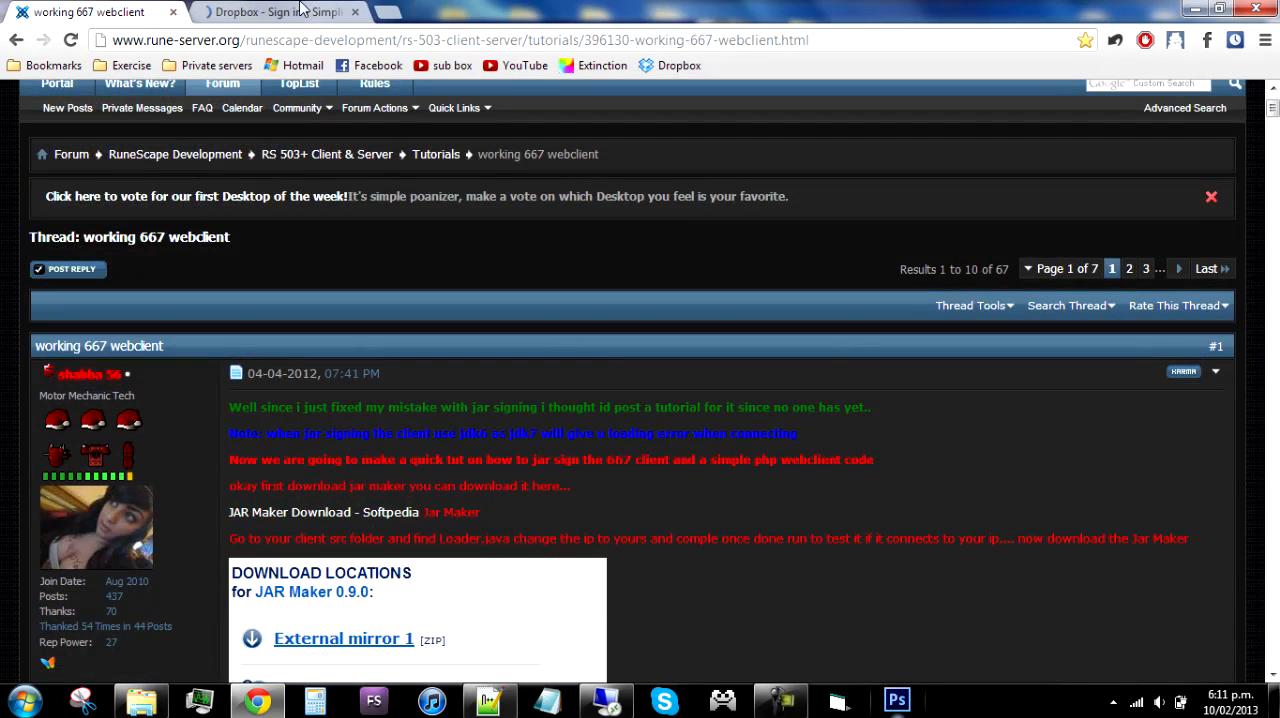
left_click(270, 12)
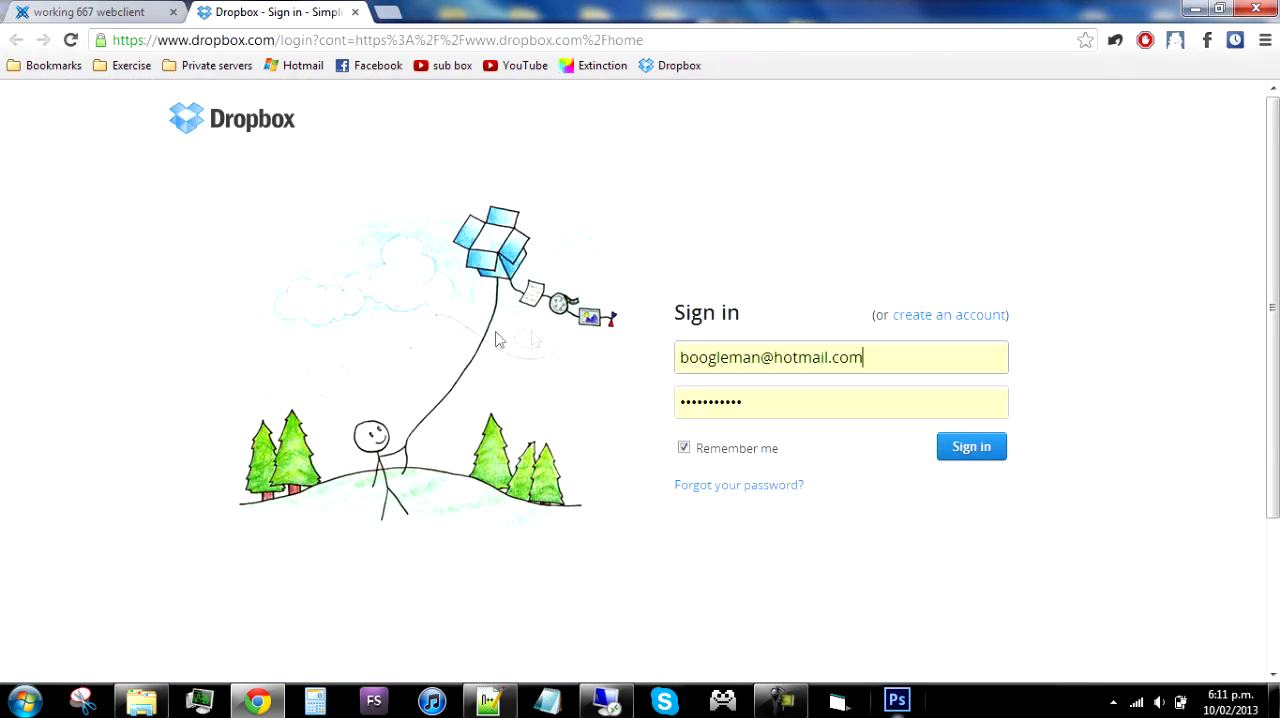
mouse_move(366, 90)
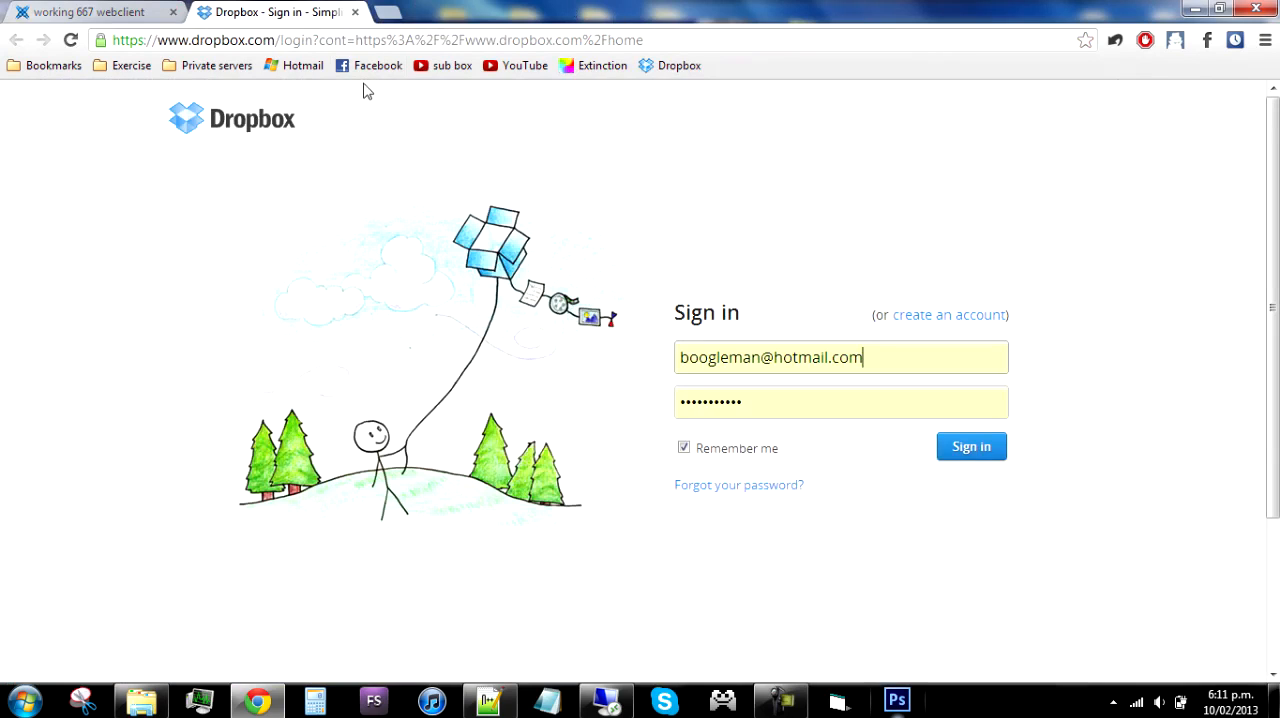
Step: Return to the 667 webclient tutorial thread and review the post's download links
left_click(90, 12)
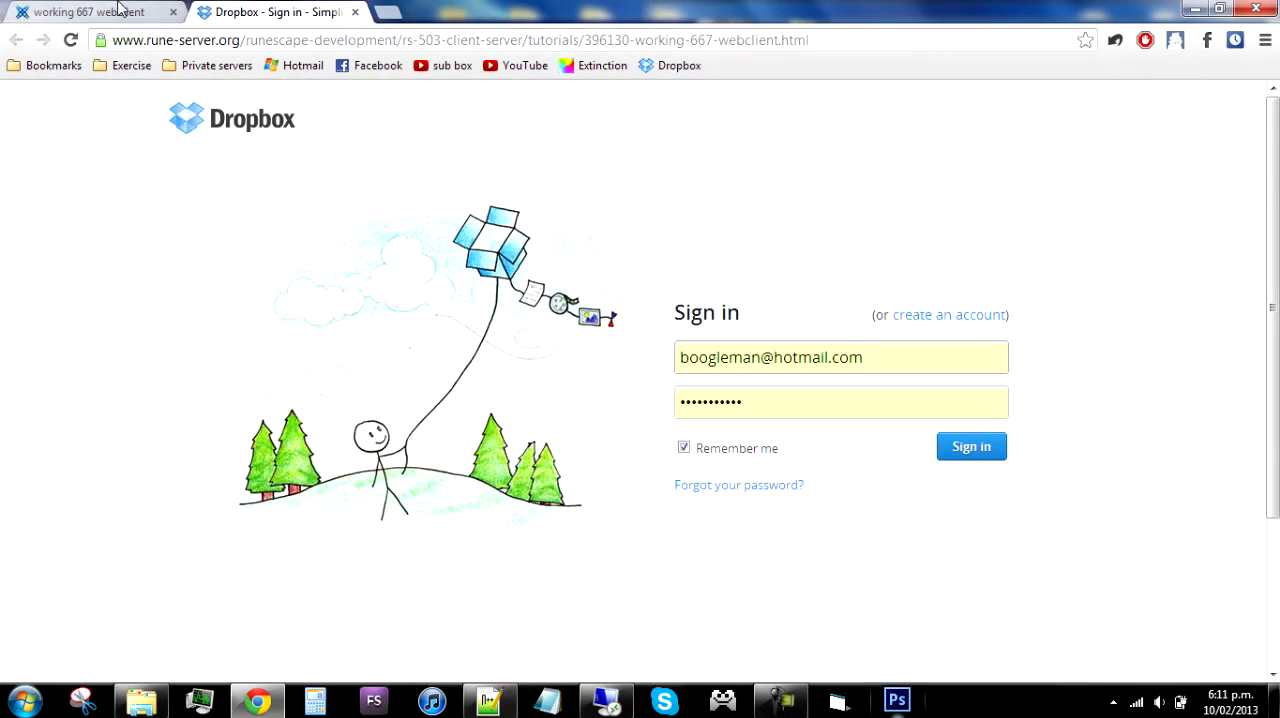
left_click(90, 12)
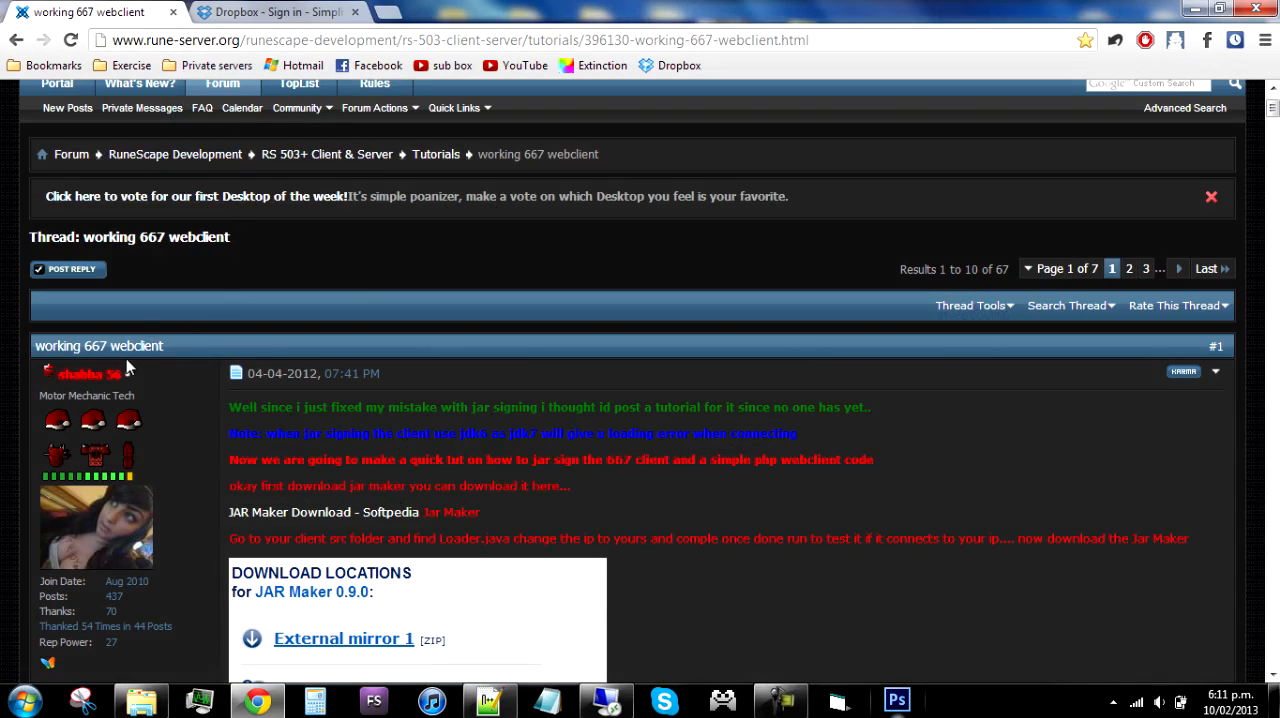
mouse_move(172, 310)
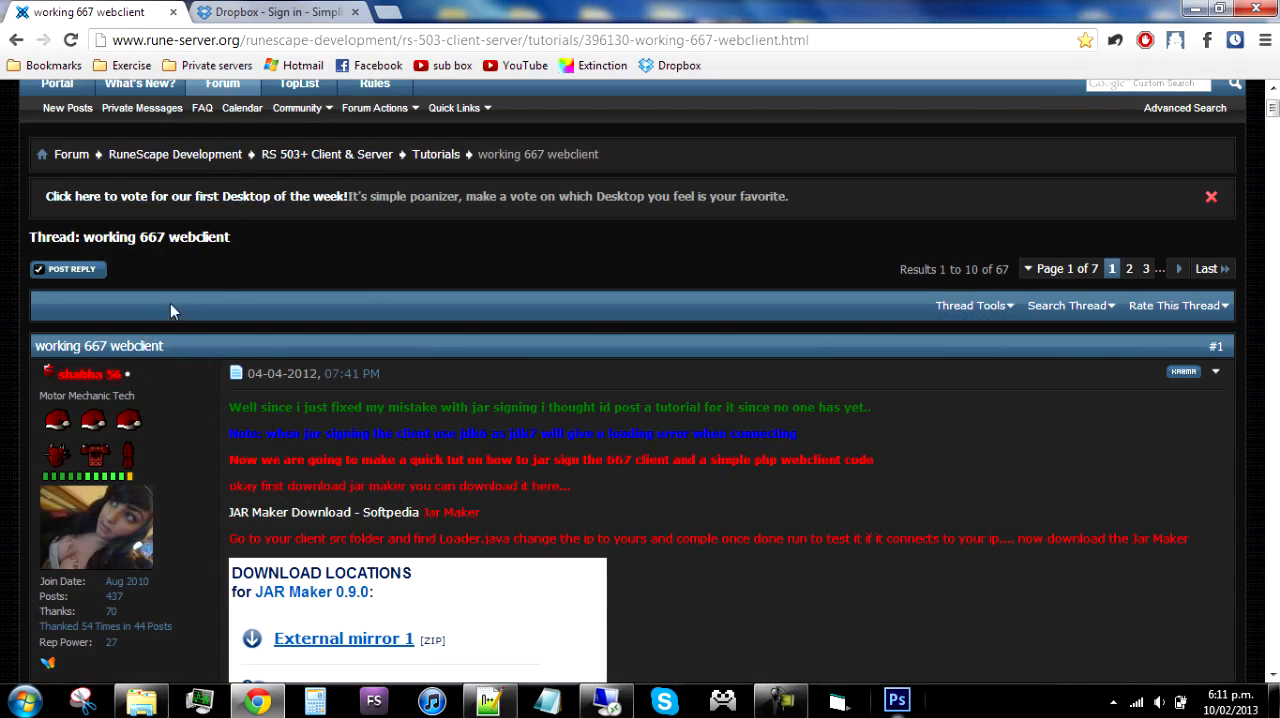
scroll("down", 3)
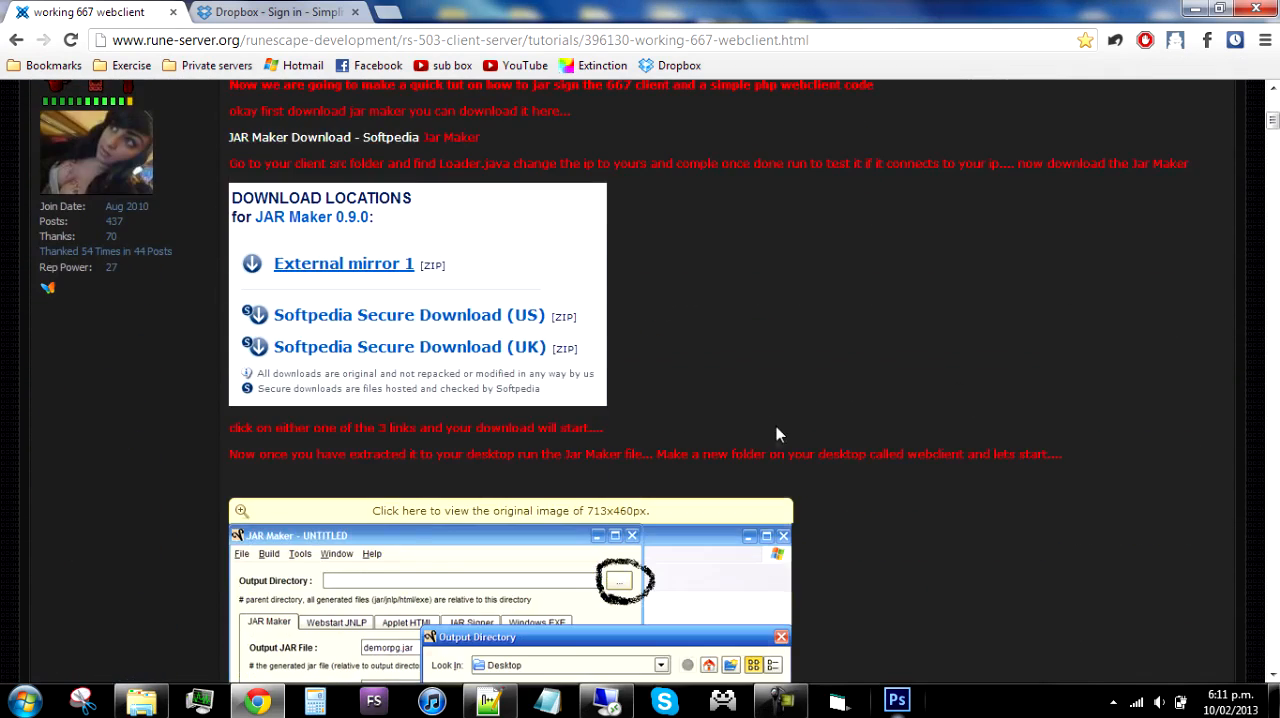
scroll("up", 3)
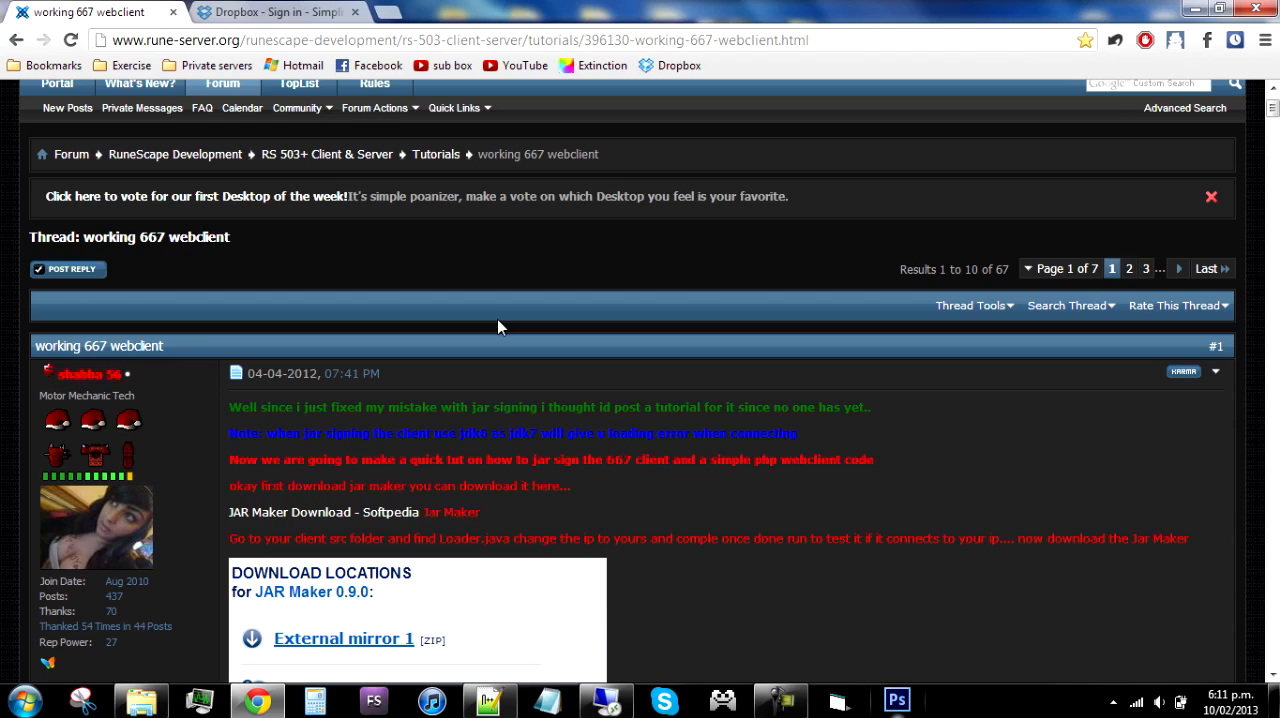
mouse_move(800, 692)
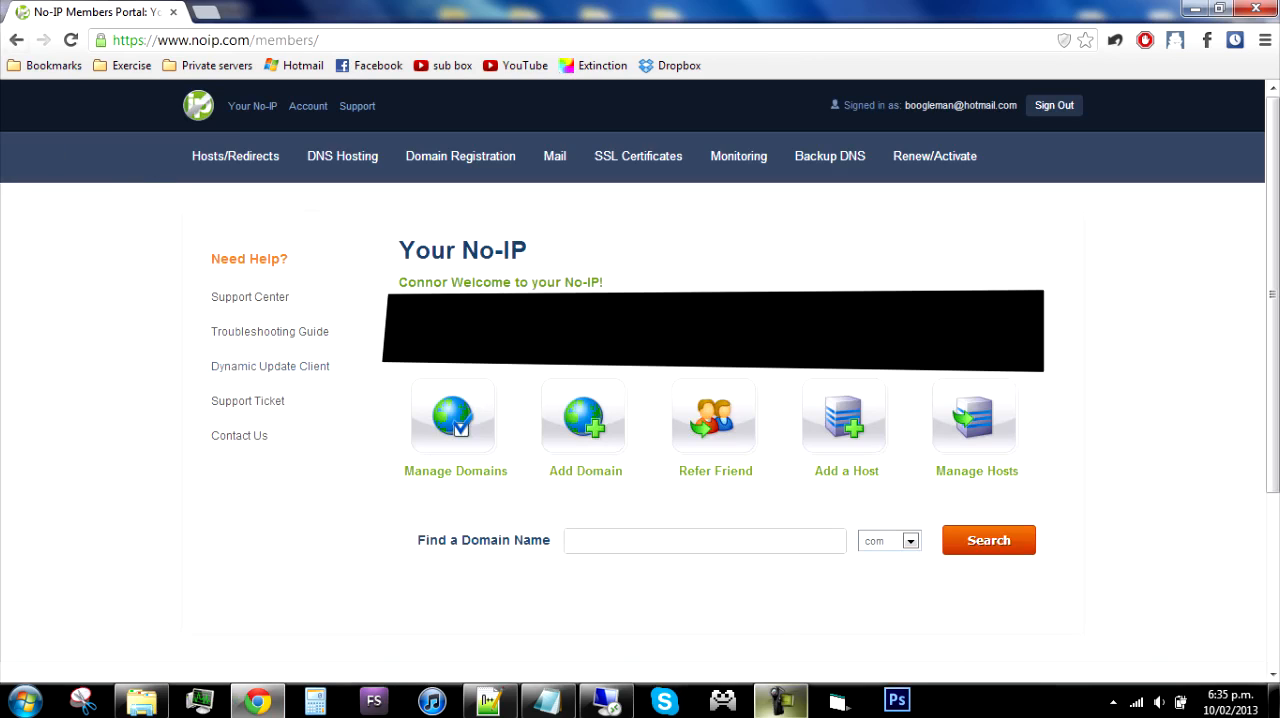
scroll("down", 3)
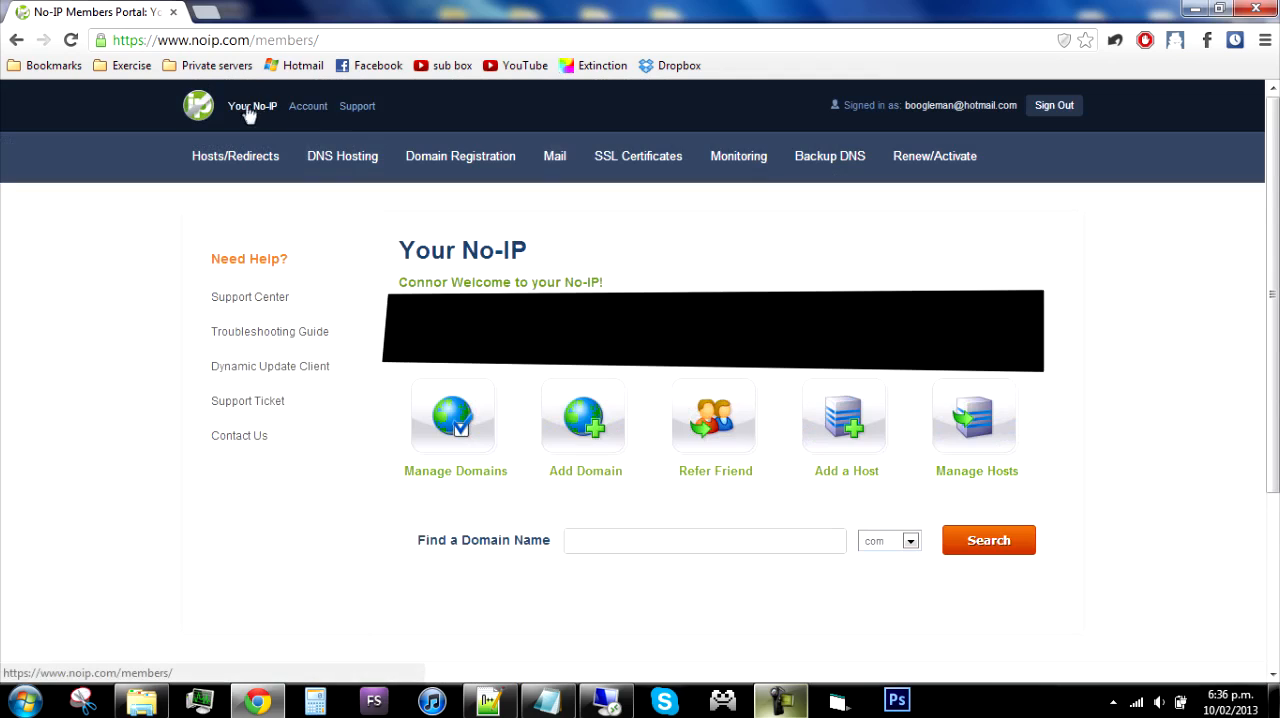
mouse_move(840, 132)
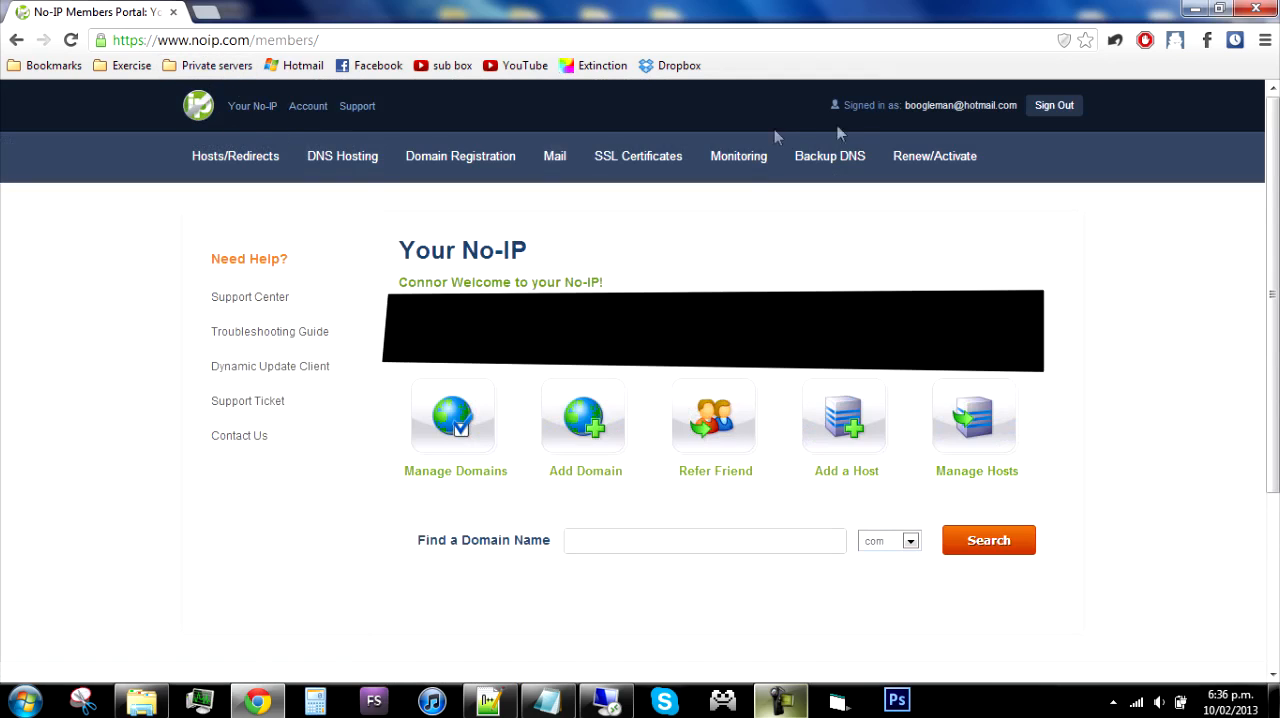
mouse_move(968, 444)
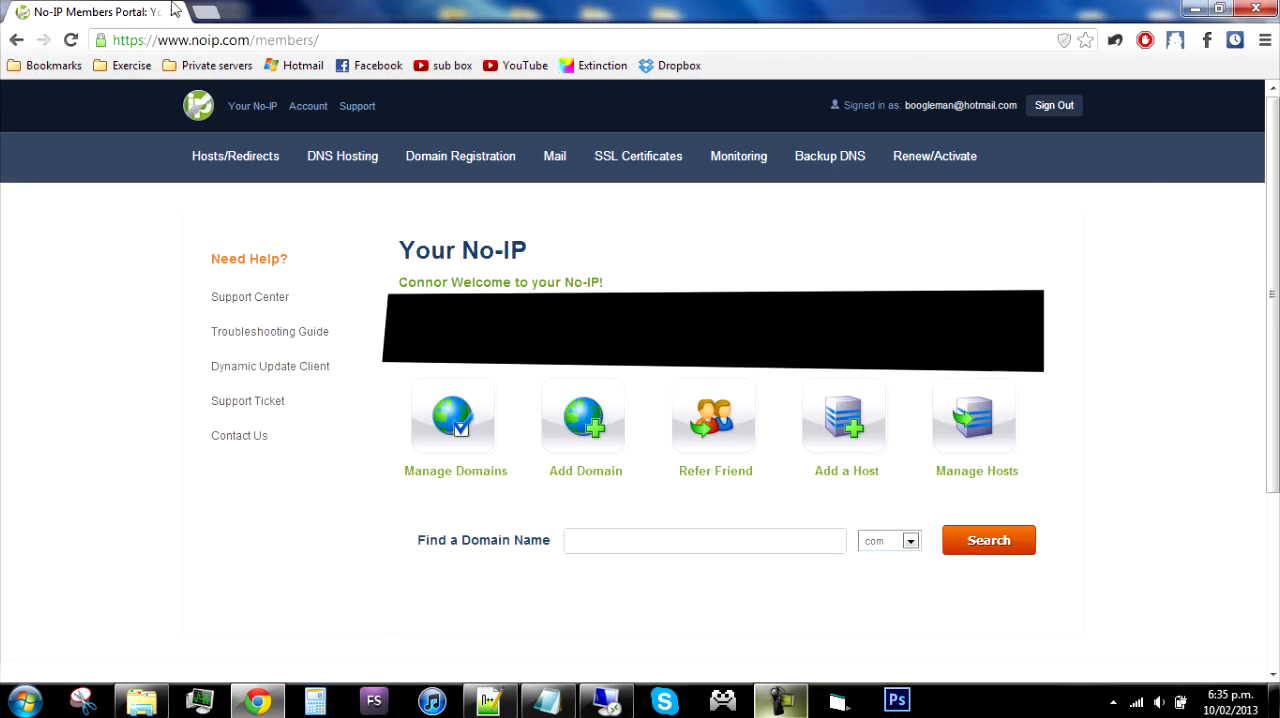
mouse_move(104, 244)
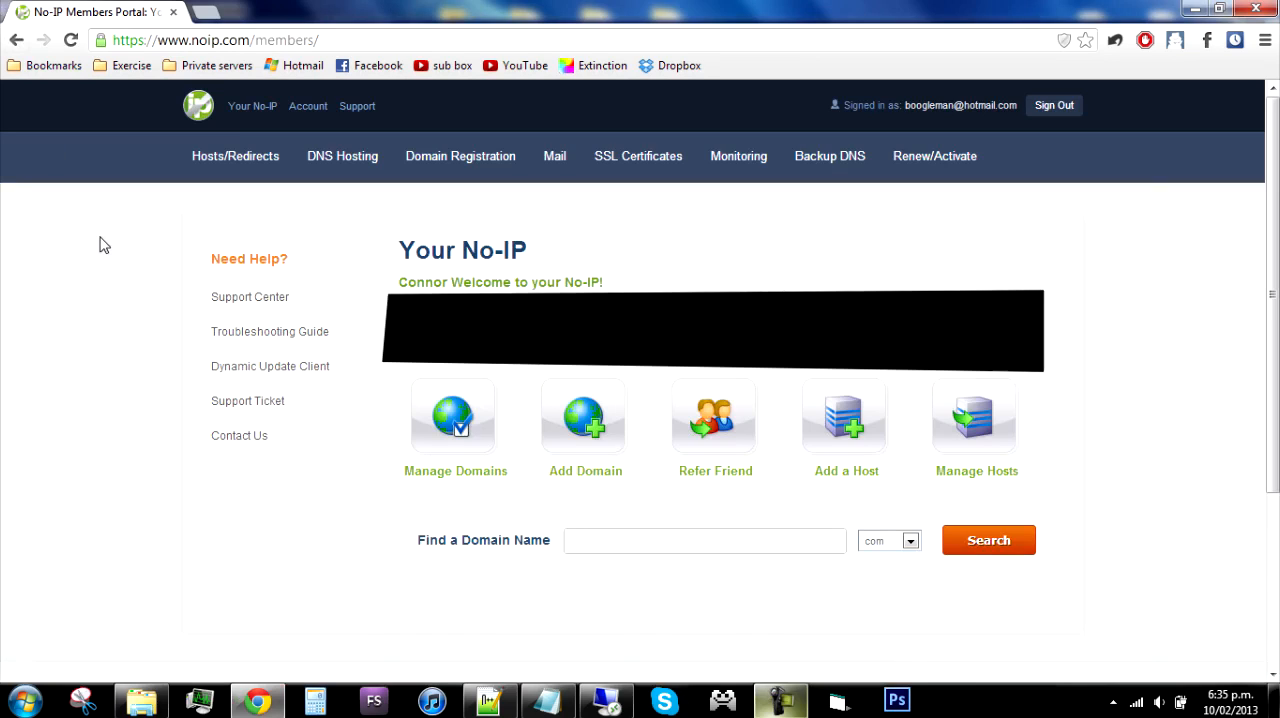
mouse_move(504, 288)
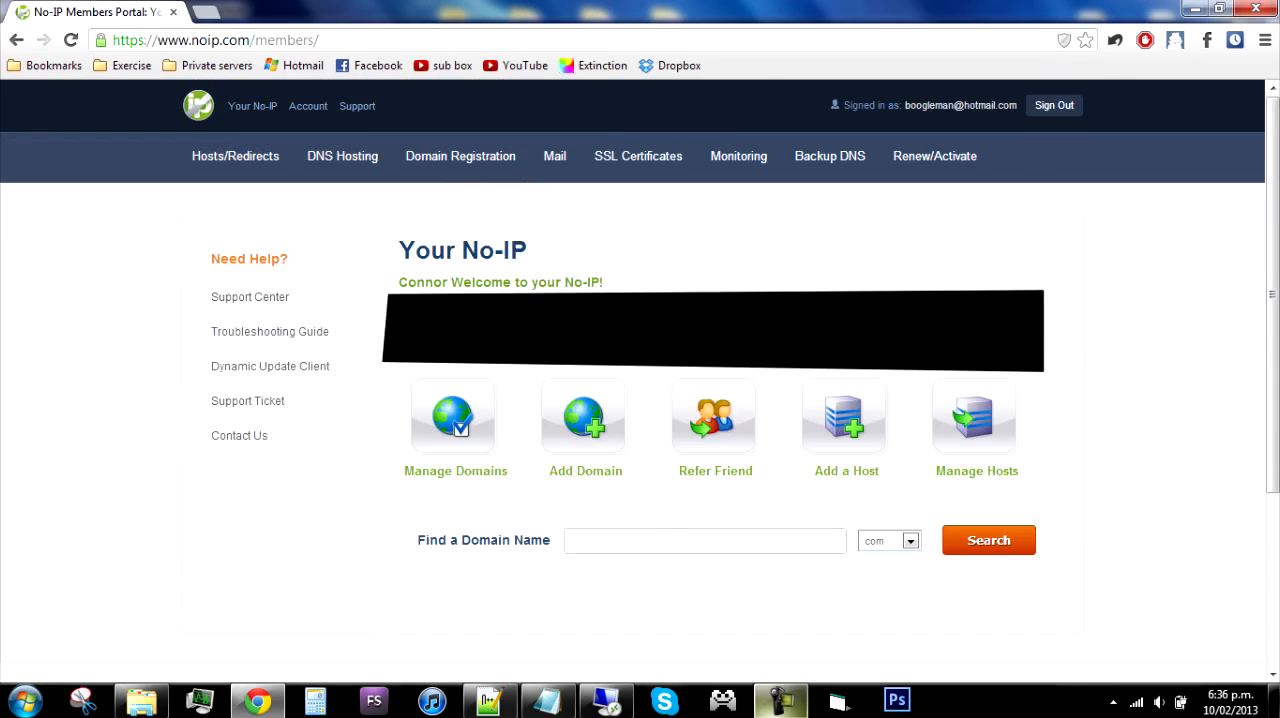
mouse_move(252, 106)
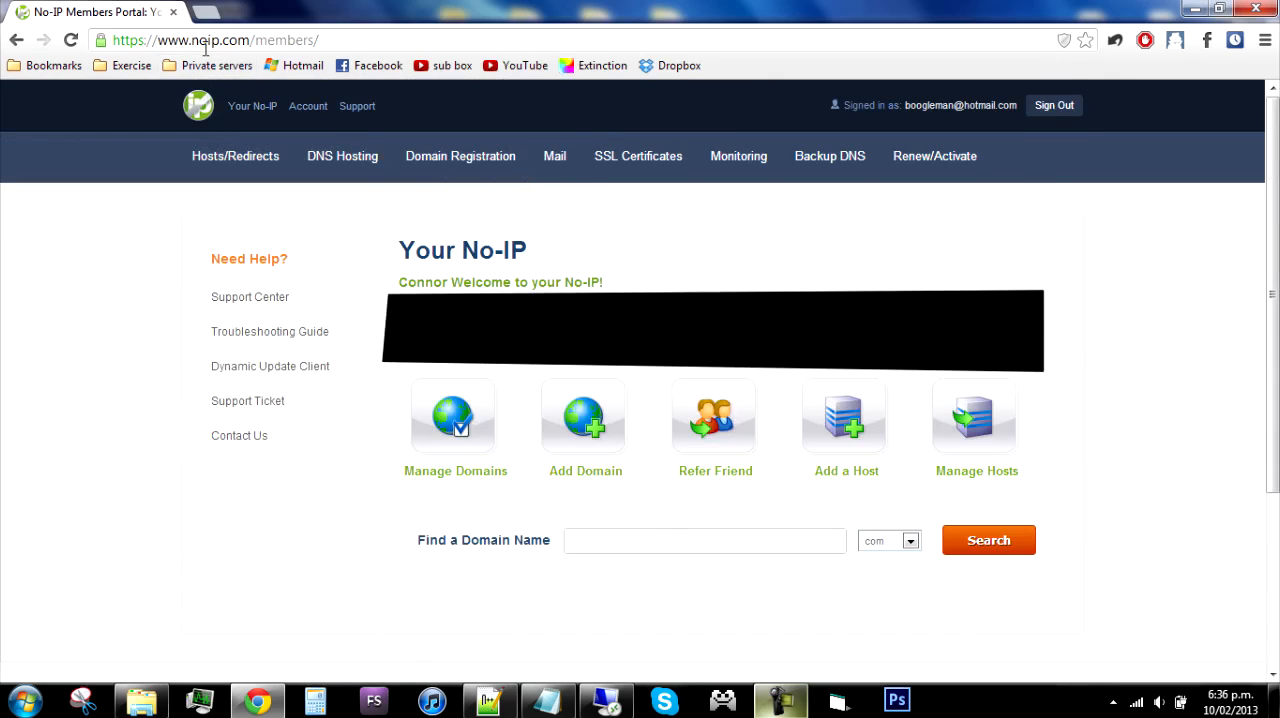
mouse_move(1188, 380)
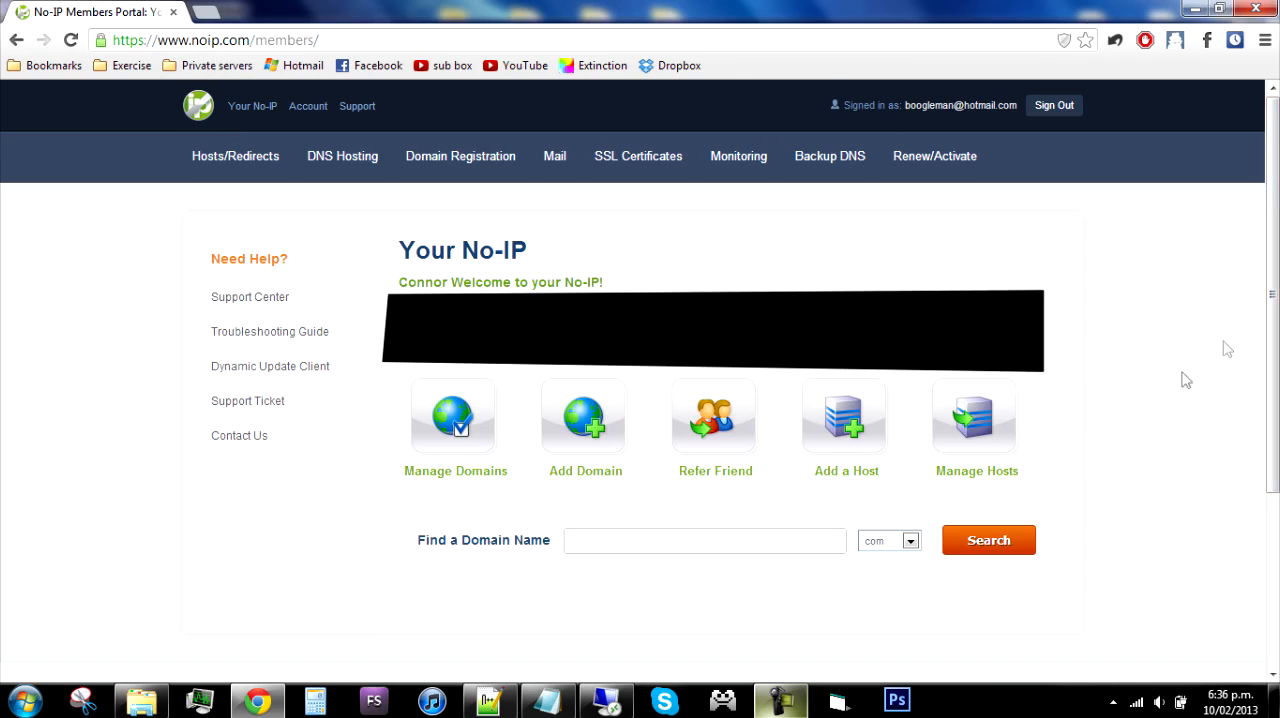
Step: Add a new host named Extinction on the zapto.org domain as a DNS Host (A)
left_click(976, 416)
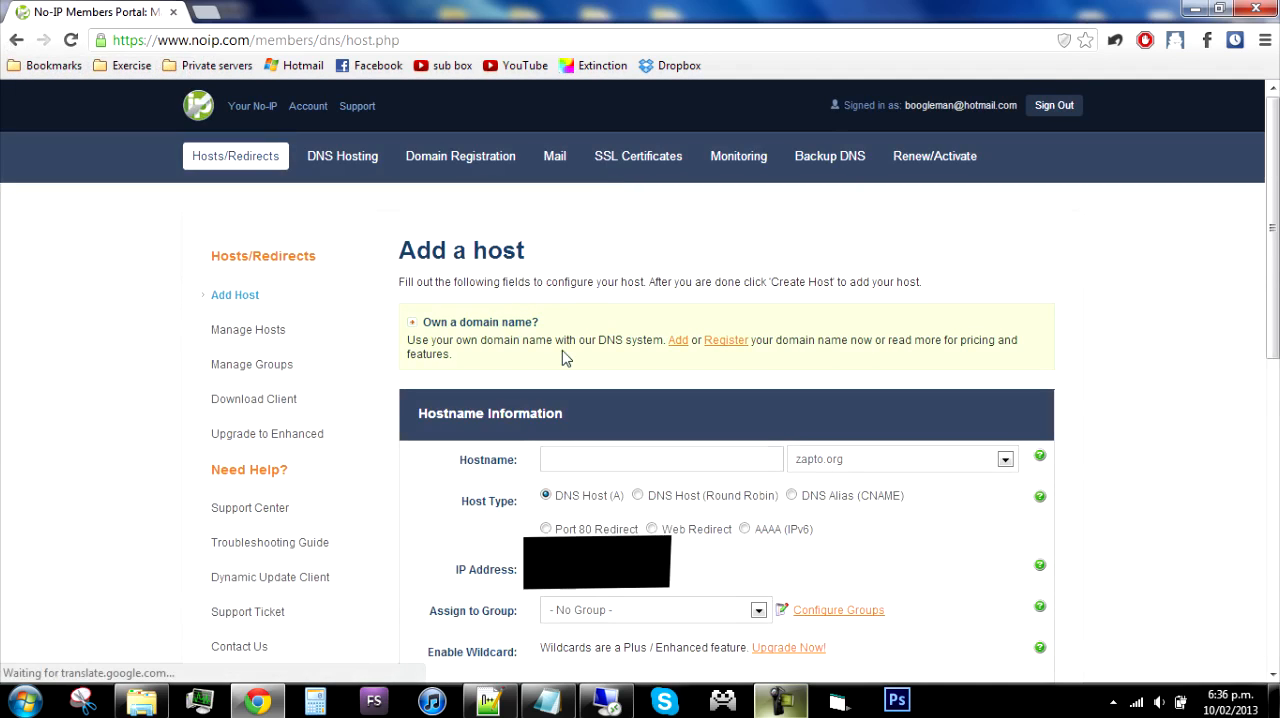
scroll("up", 3)
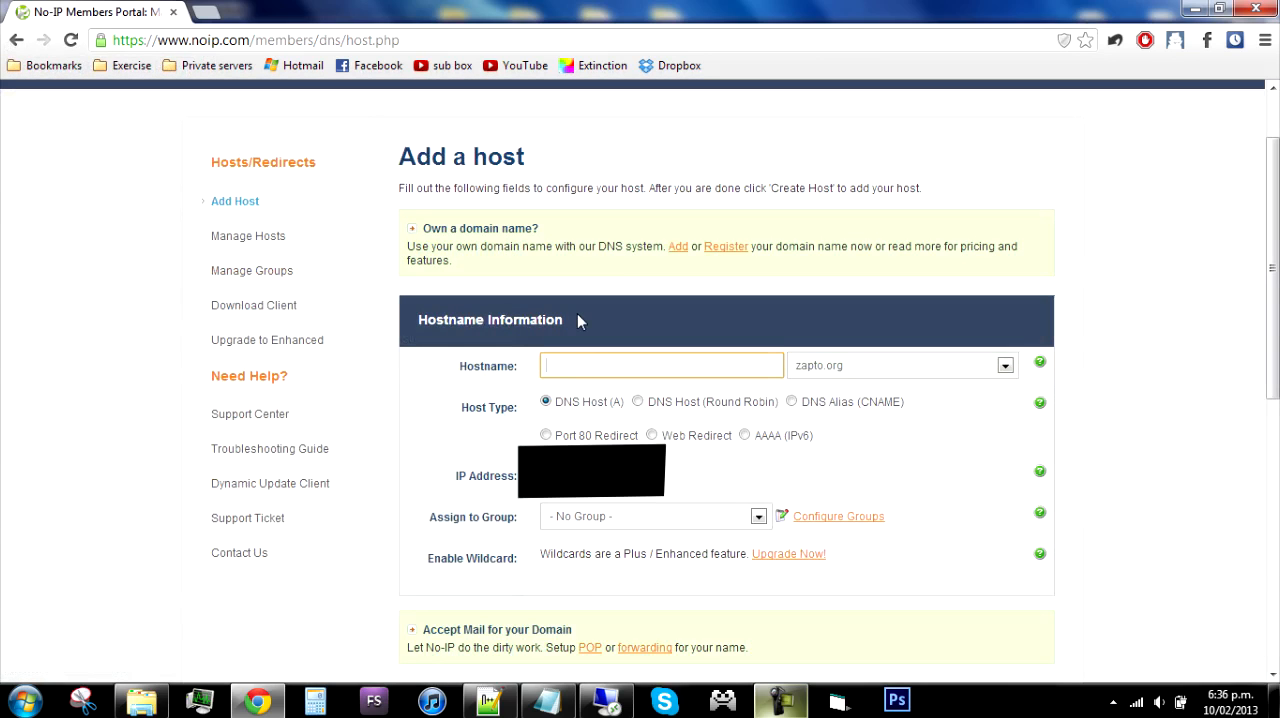
type("Extinction")
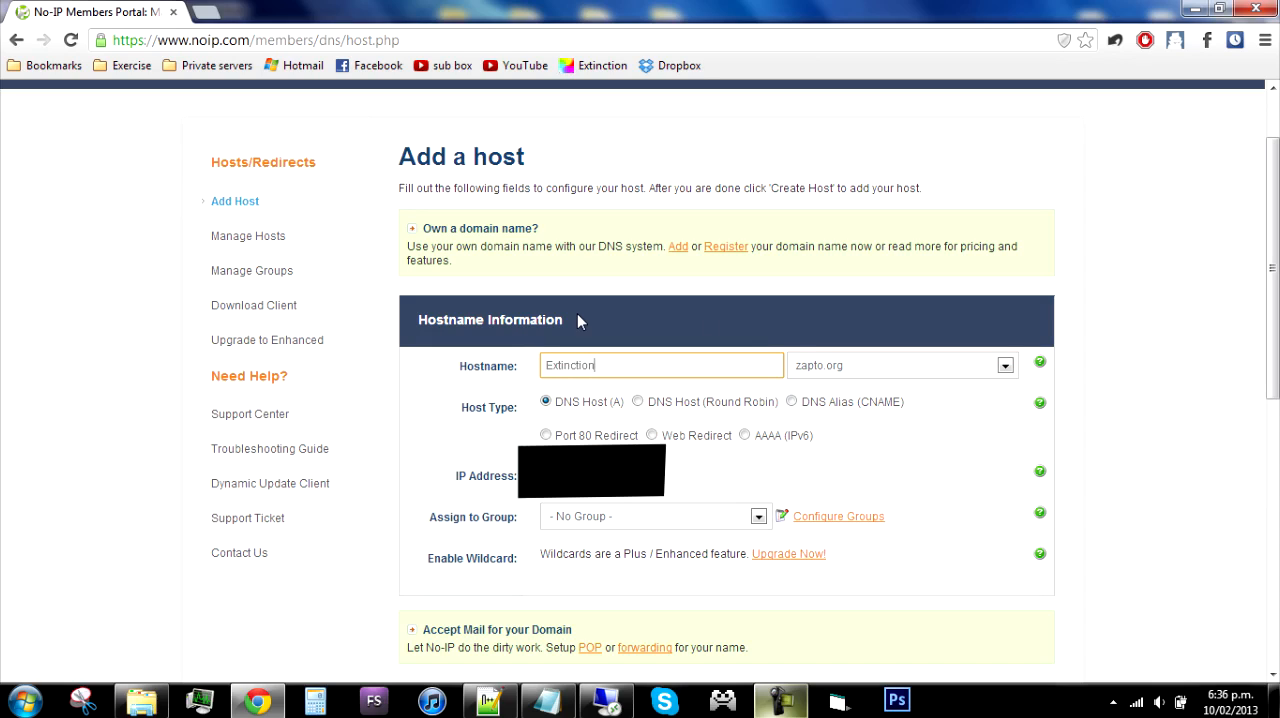
left_click(1004, 364)
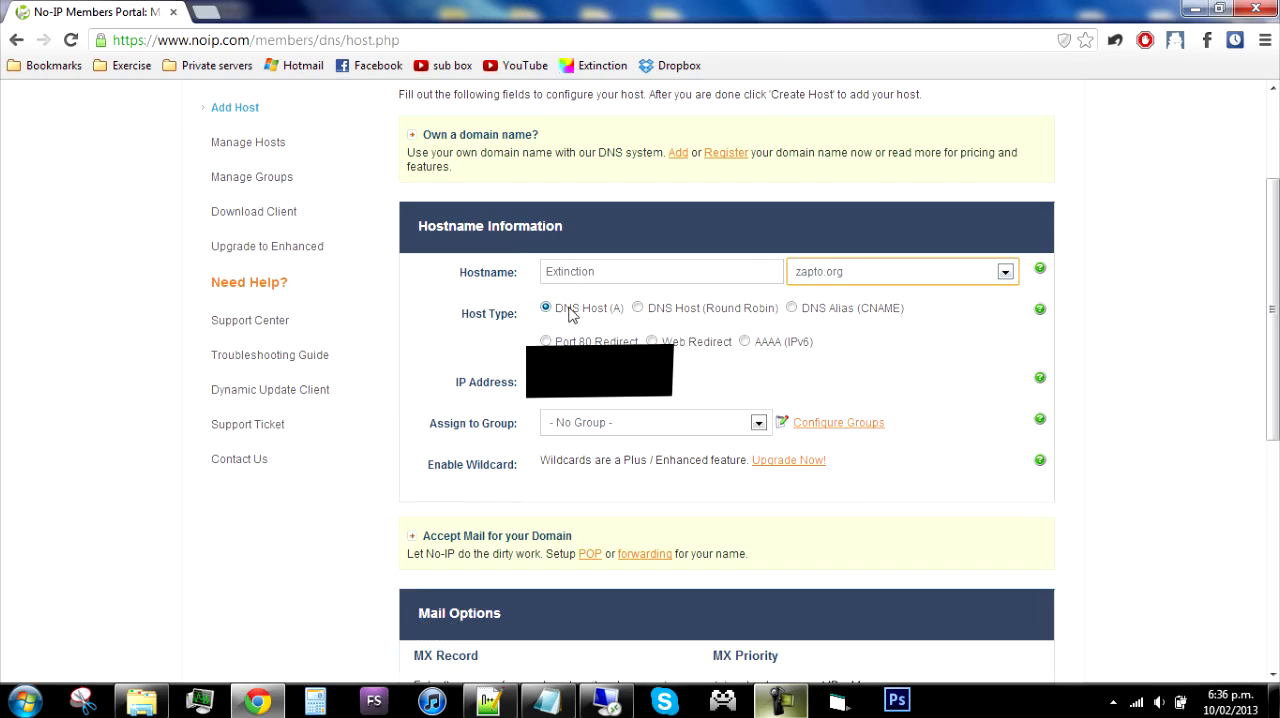
mouse_move(596, 316)
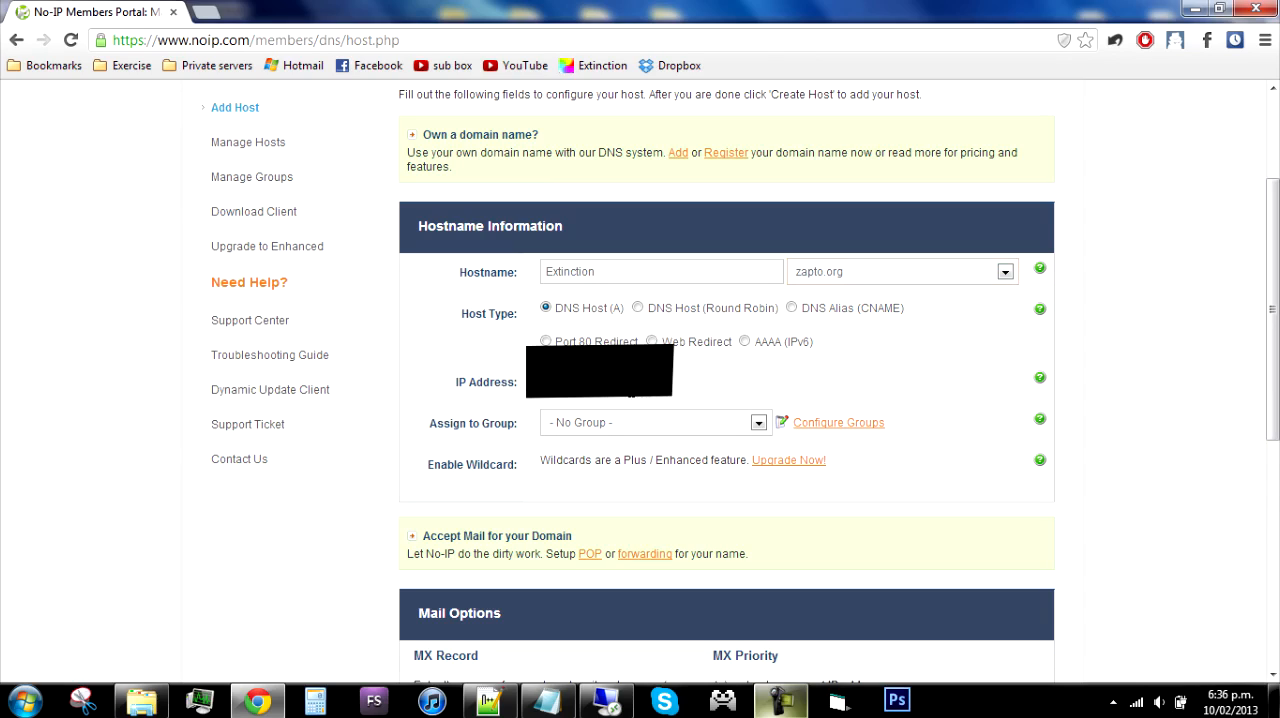
mouse_move(1040, 418)
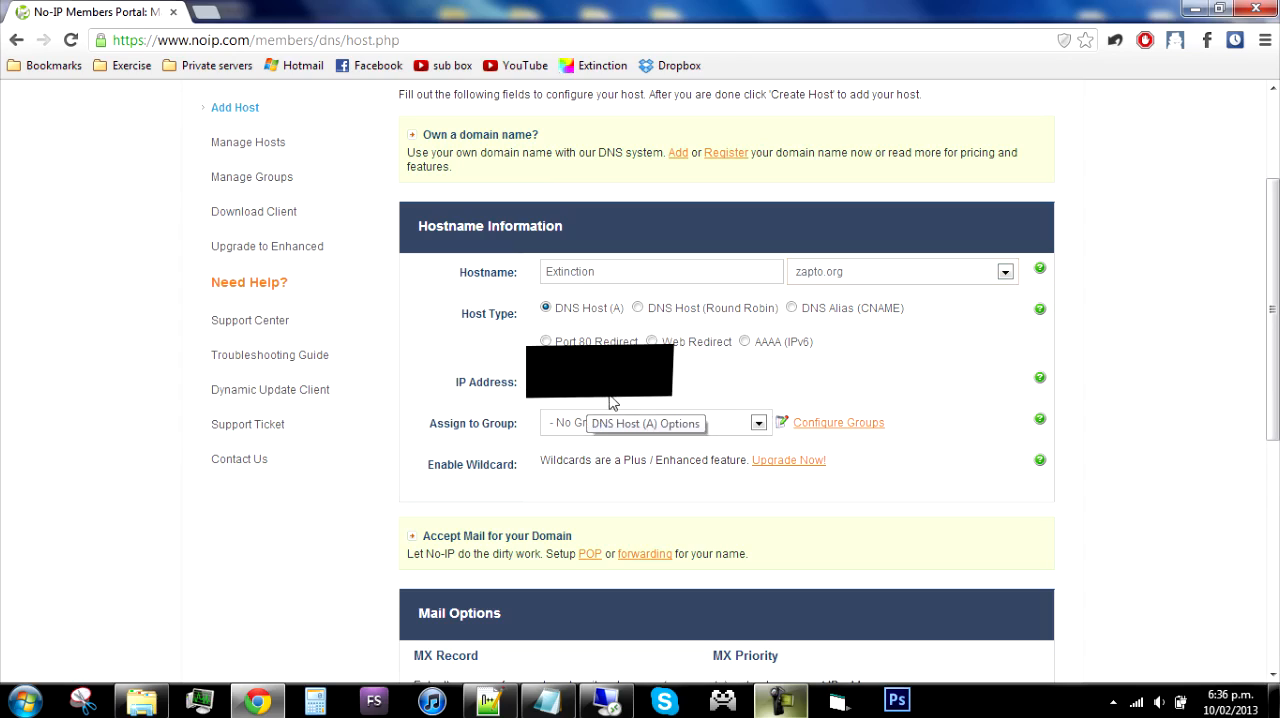
mouse_move(612, 402)
type("VPS ip")
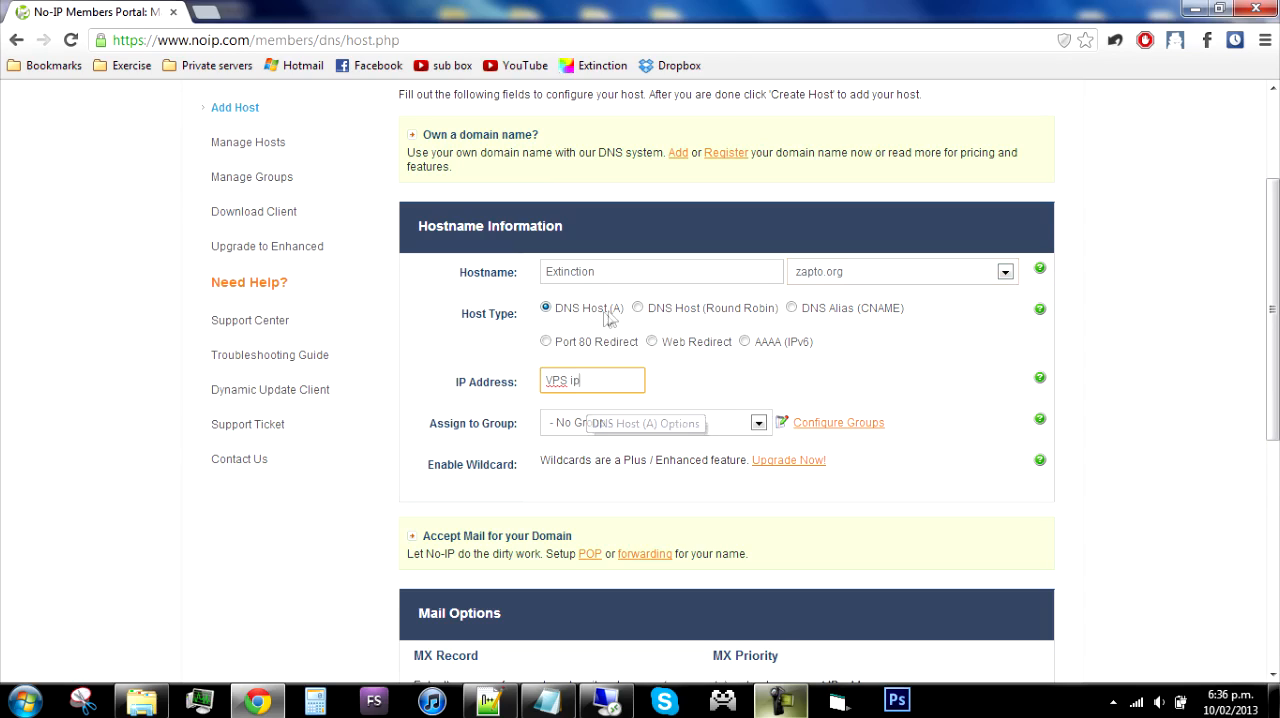
Step: Review the filled host form with the VPS IP entered and continue from it
scroll("down", 3)
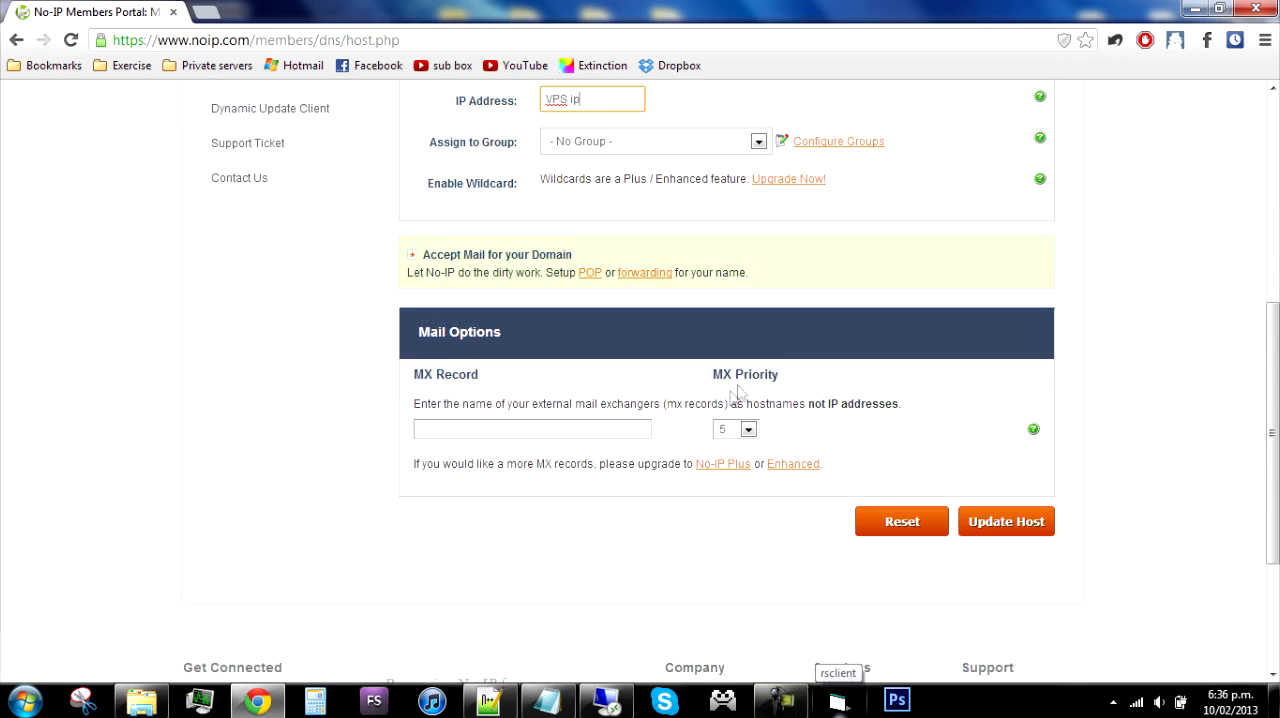
scroll("up", 3)
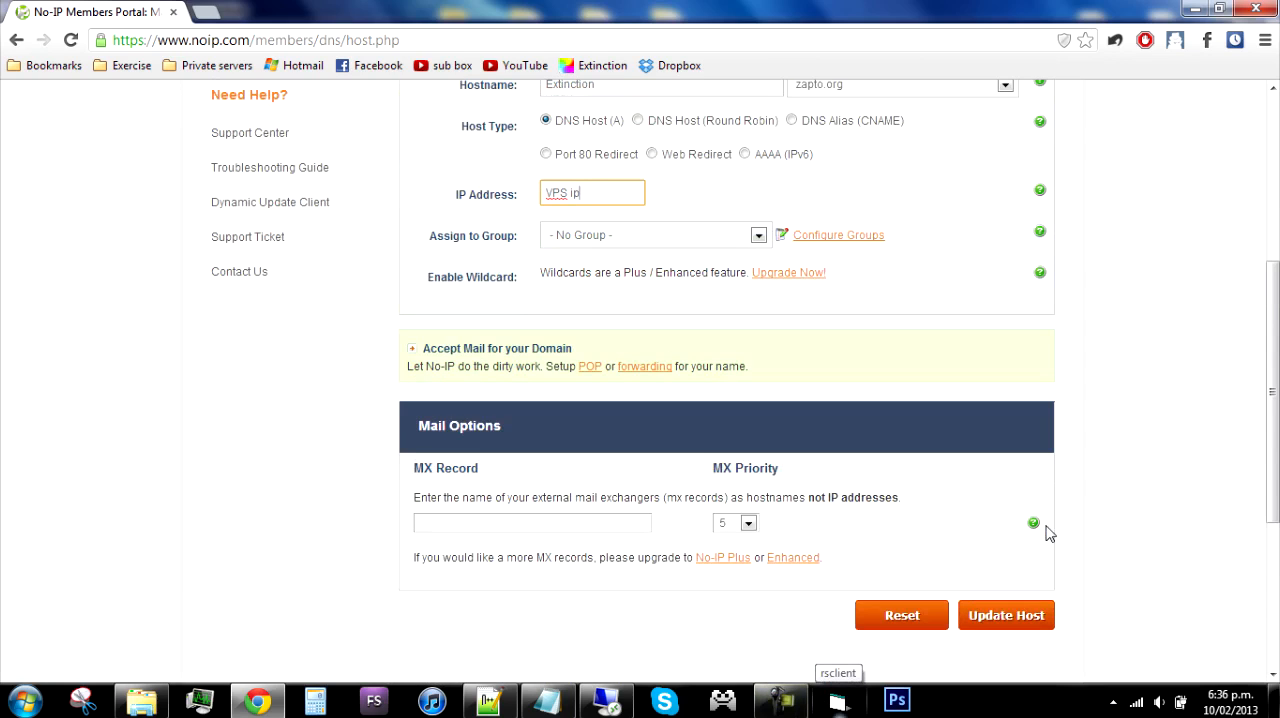
scroll("up", 3)
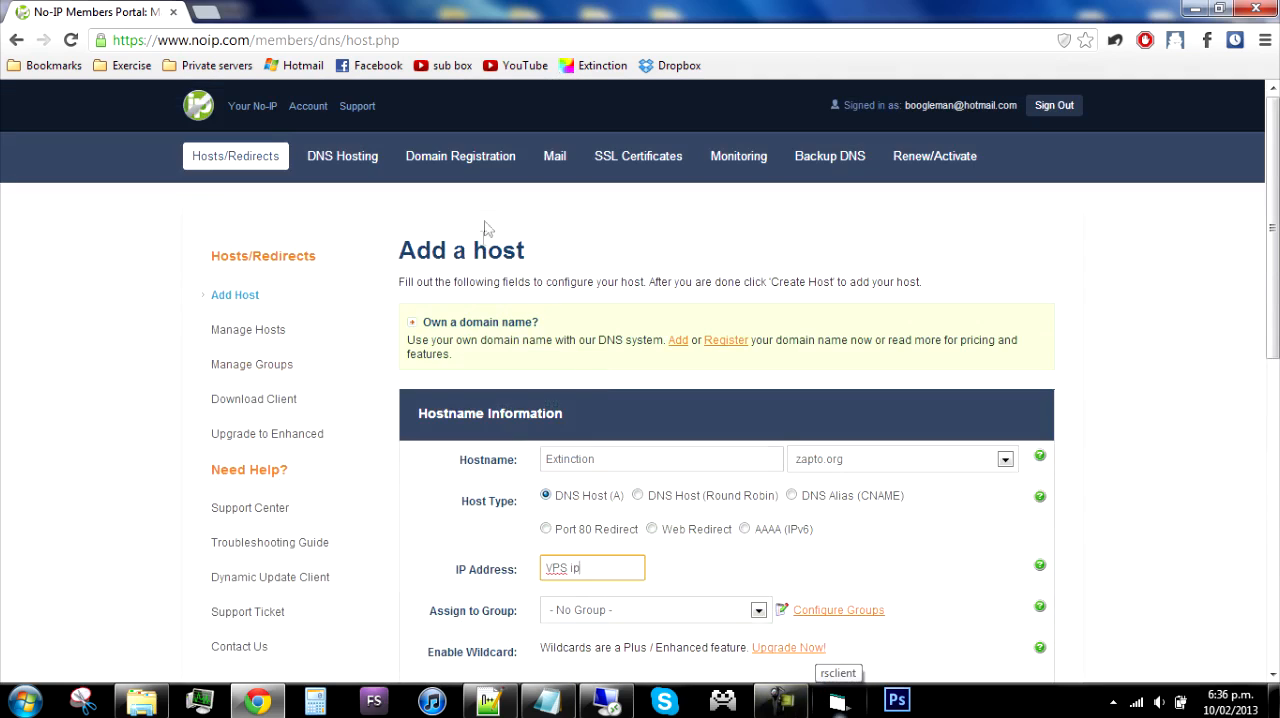
mouse_move(738, 156)
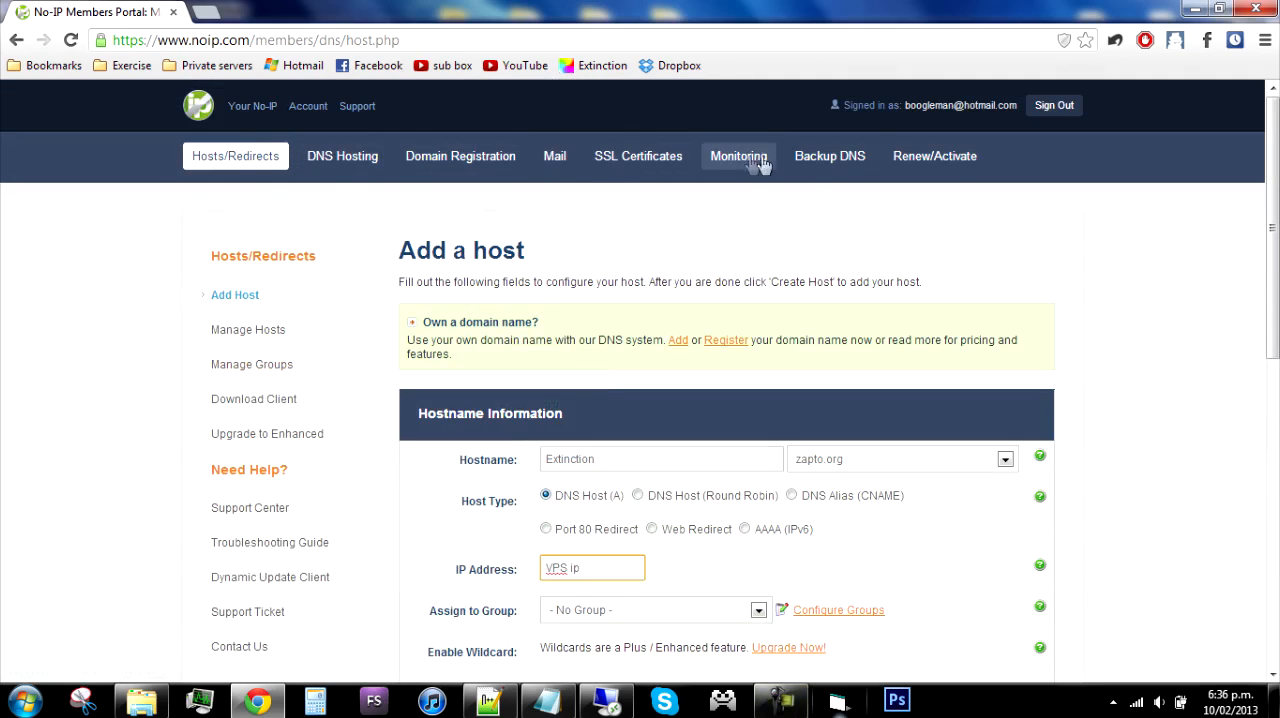
left_click(248, 328)
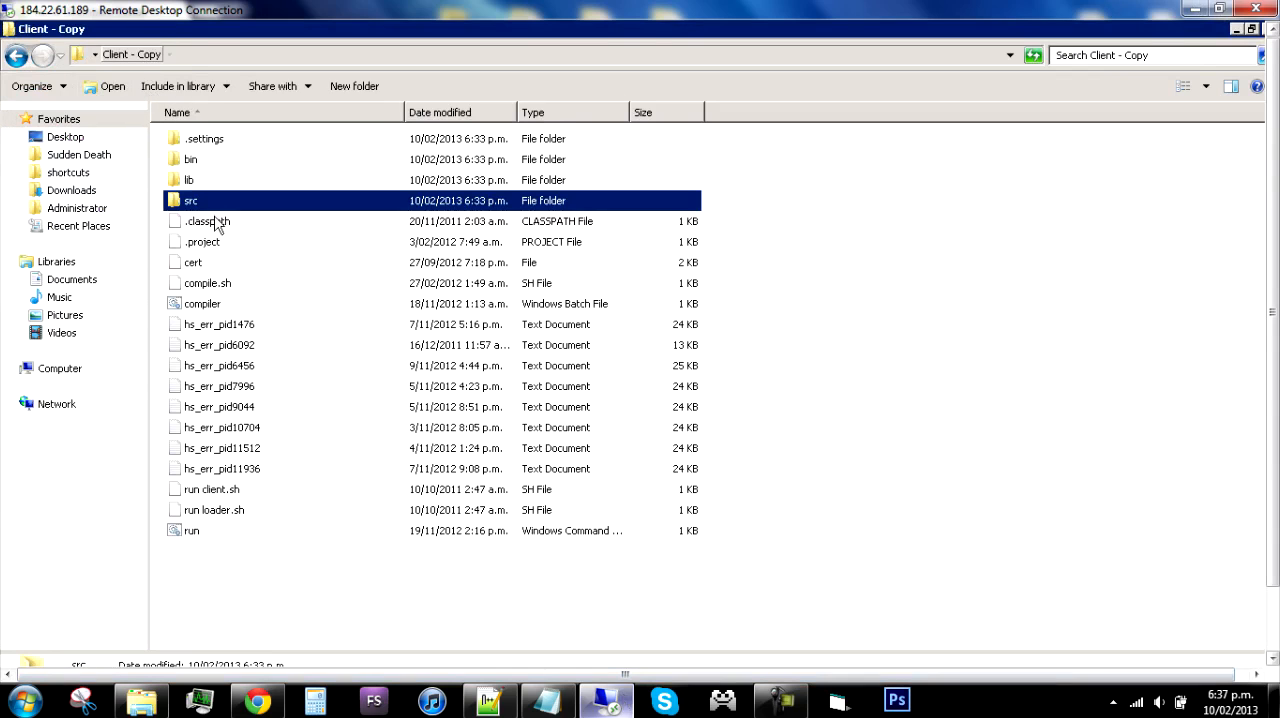
Step: Go into the client copy's src folder and look through its files
double_click(190, 200)
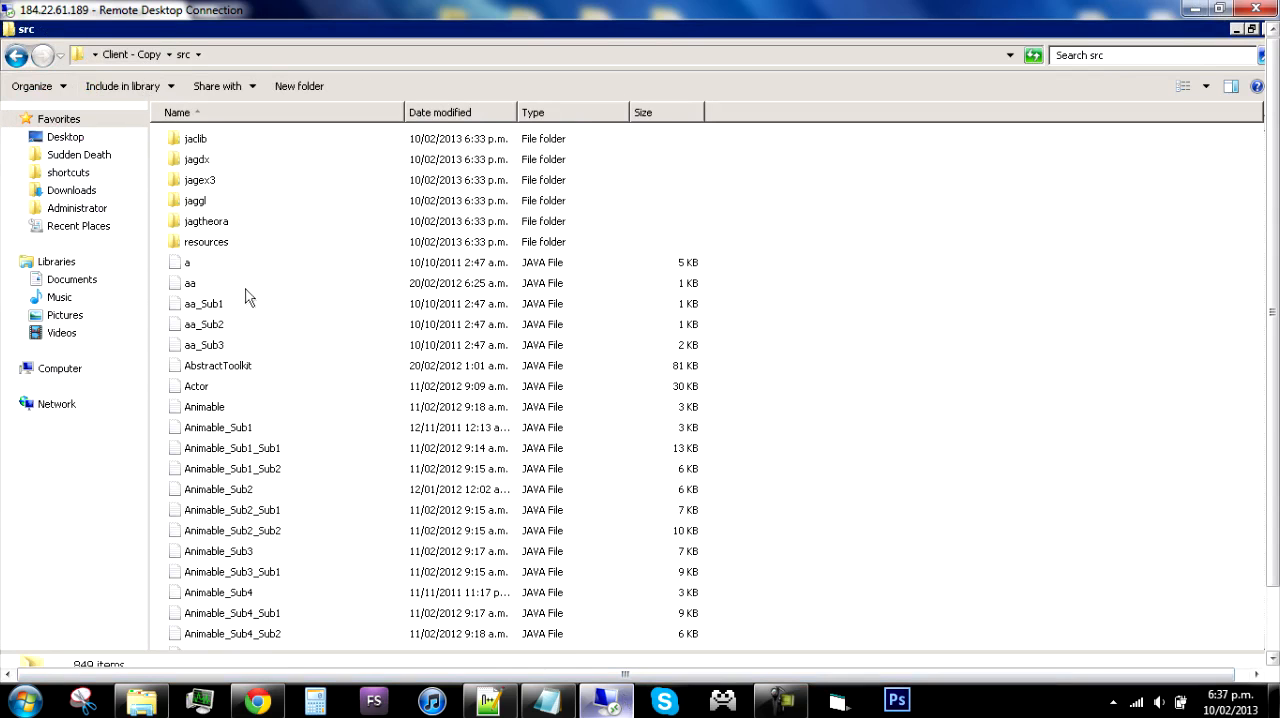
scroll("down", 3)
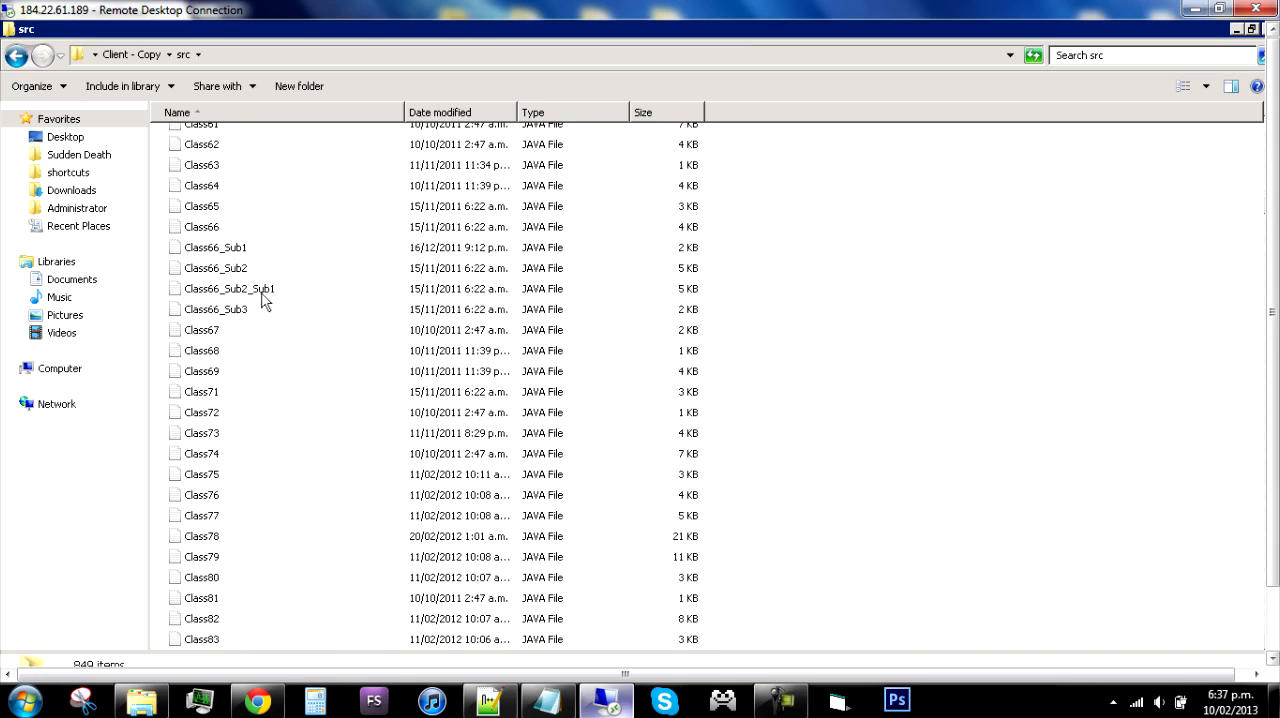
scroll("down", 3)
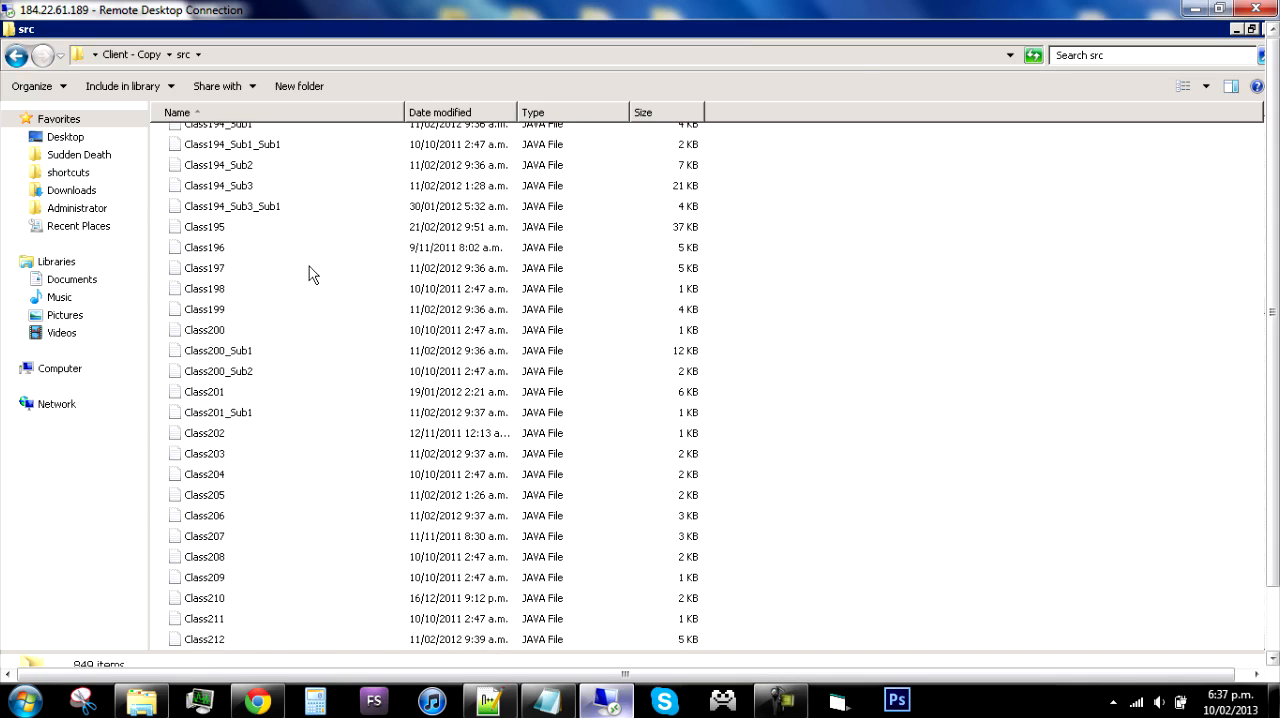
scroll("down", 3)
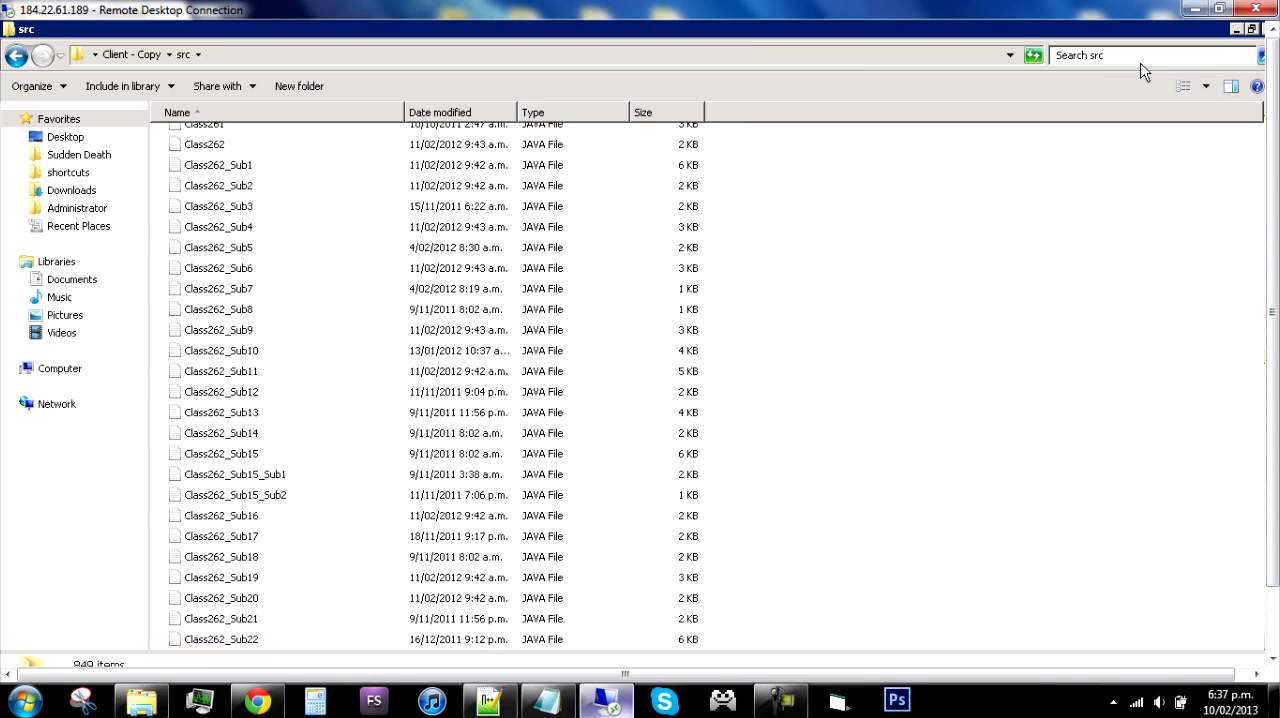
Step: Search src for 'settings' and open the Settings.java result in Notepad++
type("se")
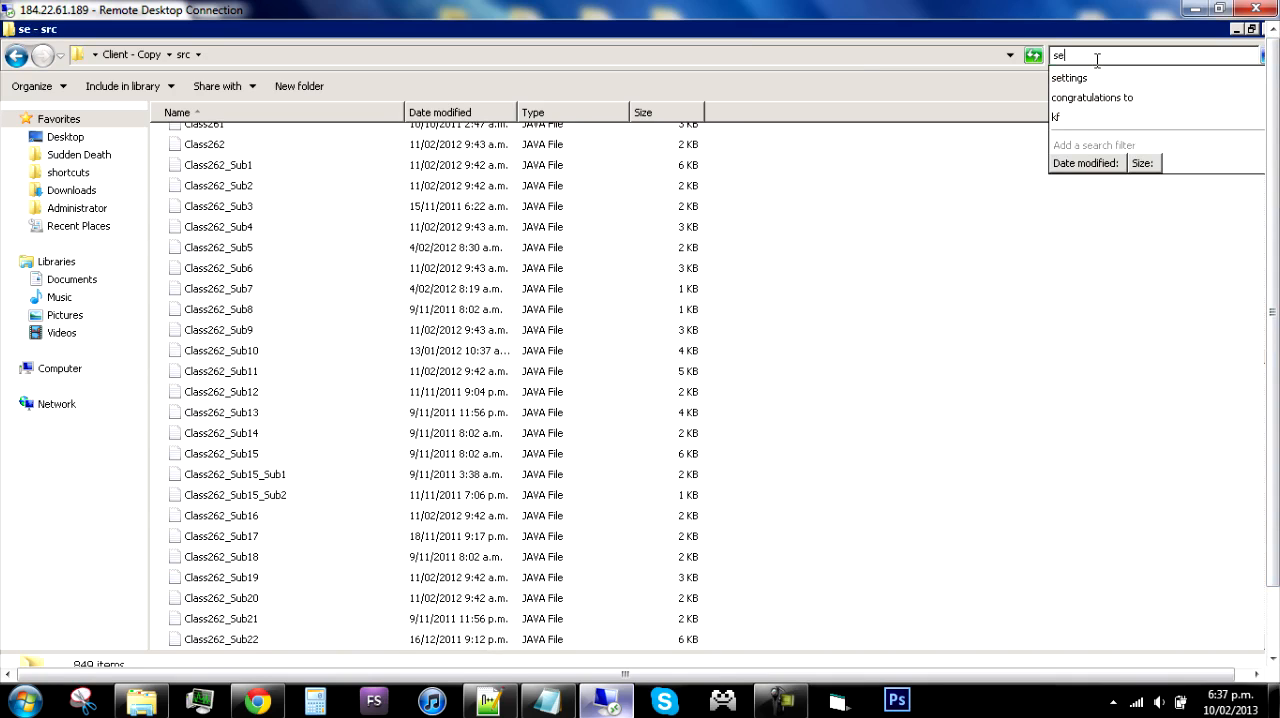
left_click(1068, 76)
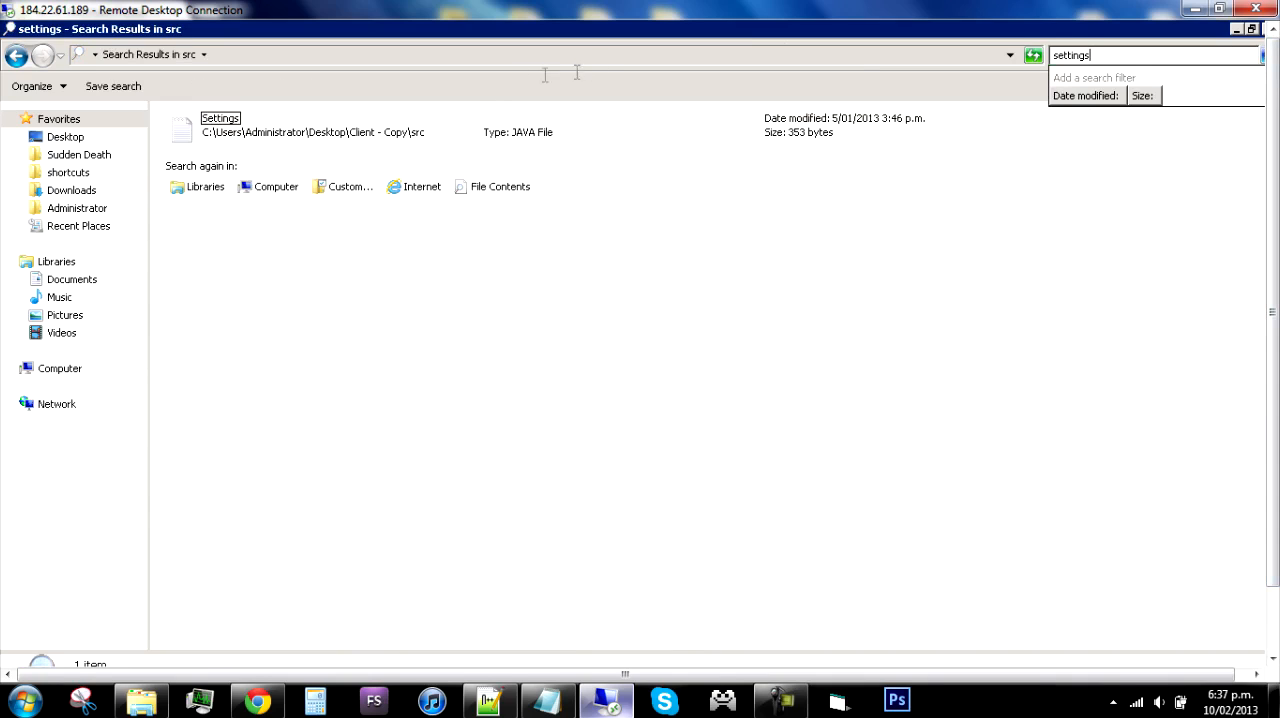
double_click(220, 132)
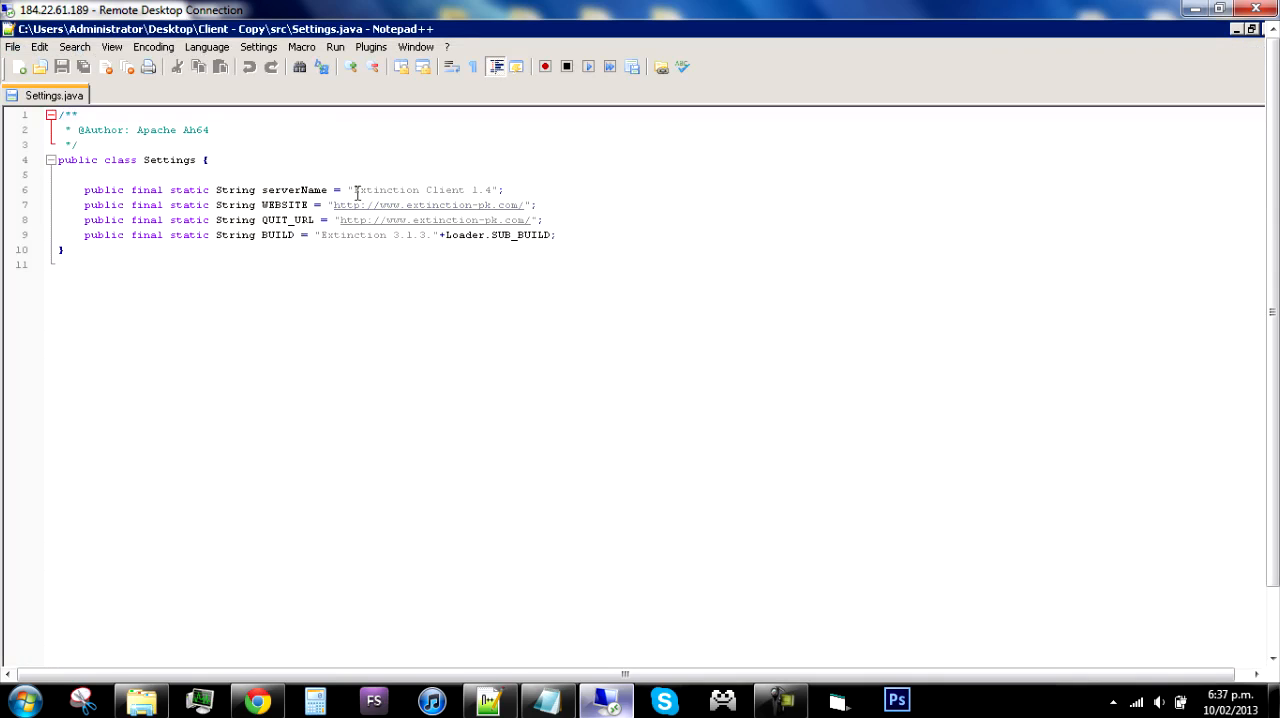
double_click(384, 190)
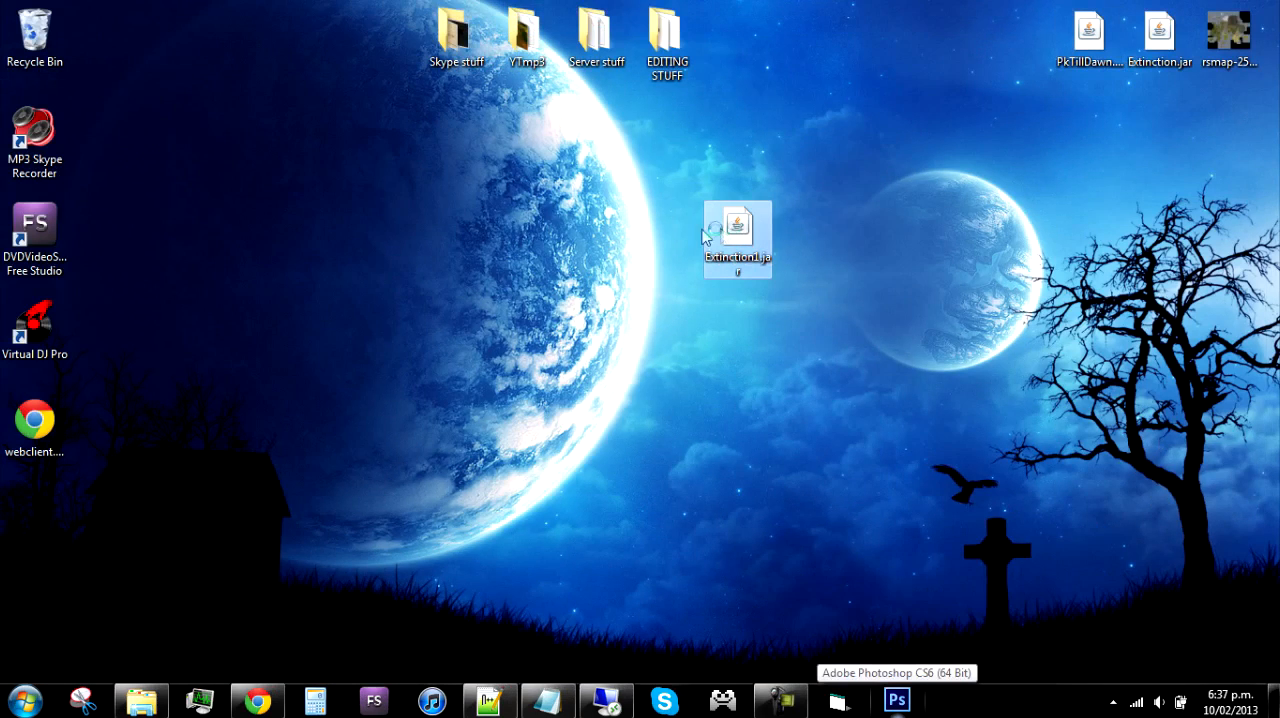
double_click(736, 238)
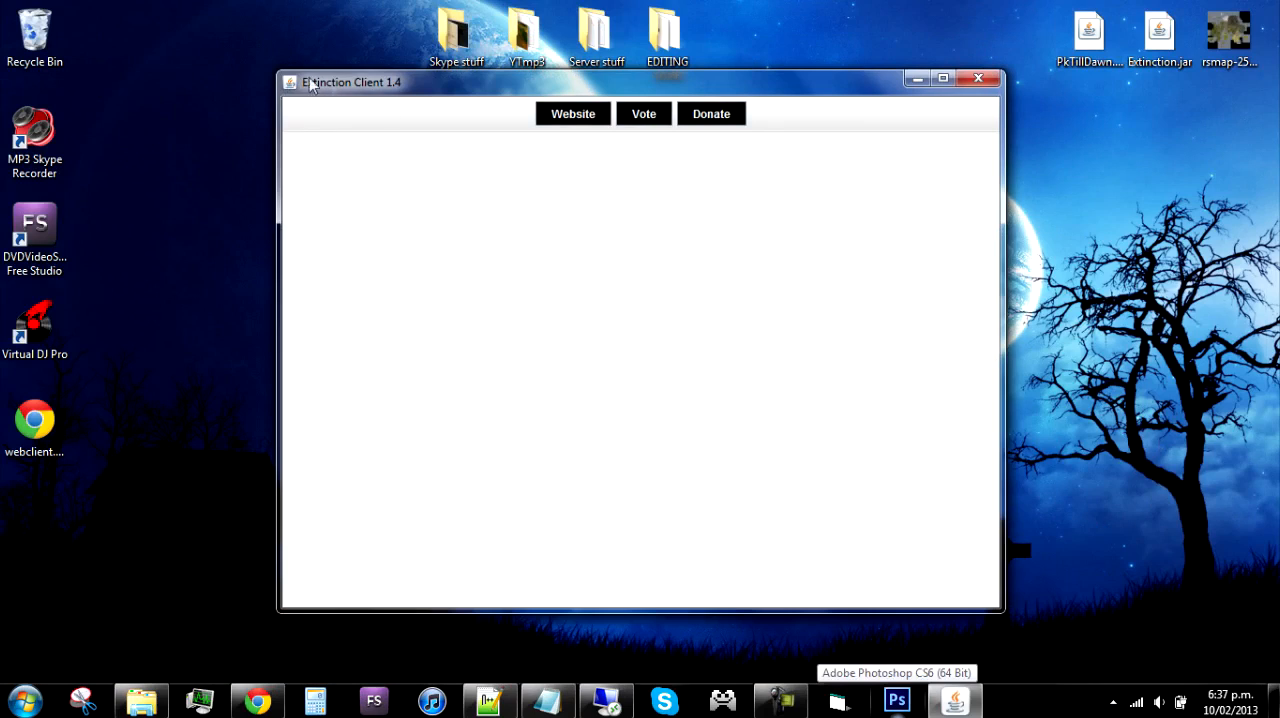
mouse_move(618, 692)
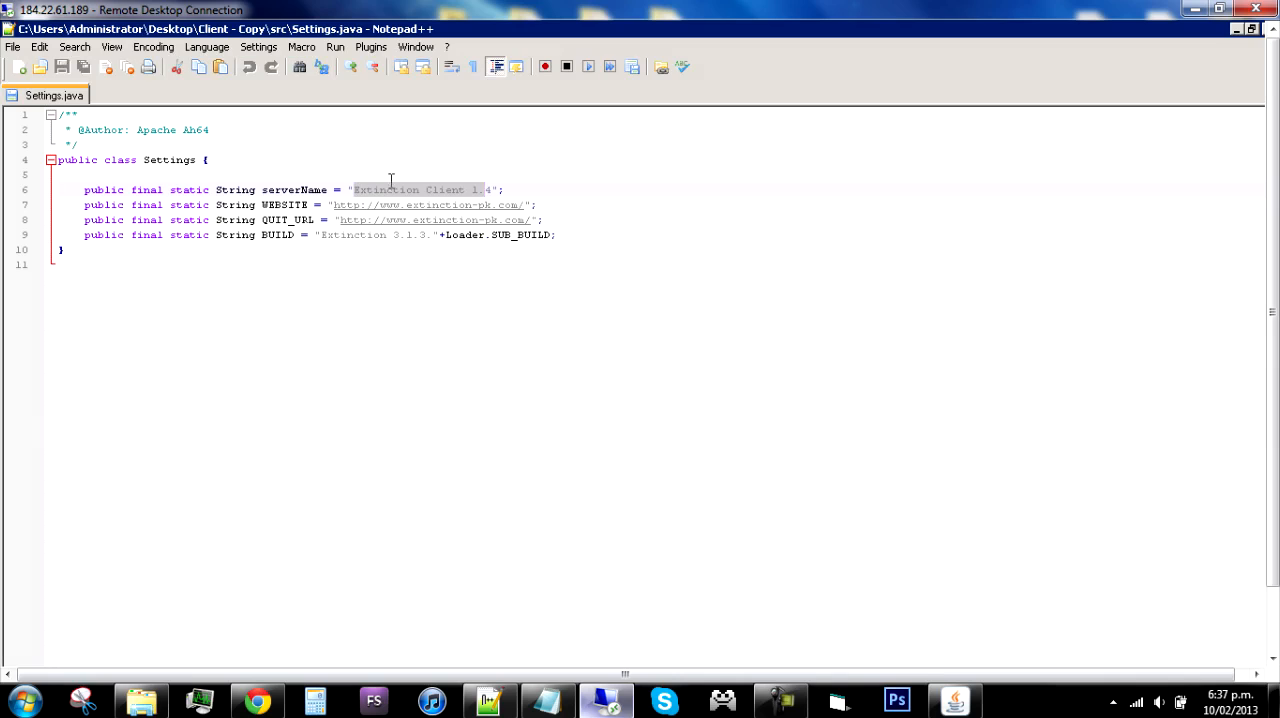
mouse_move(318, 210)
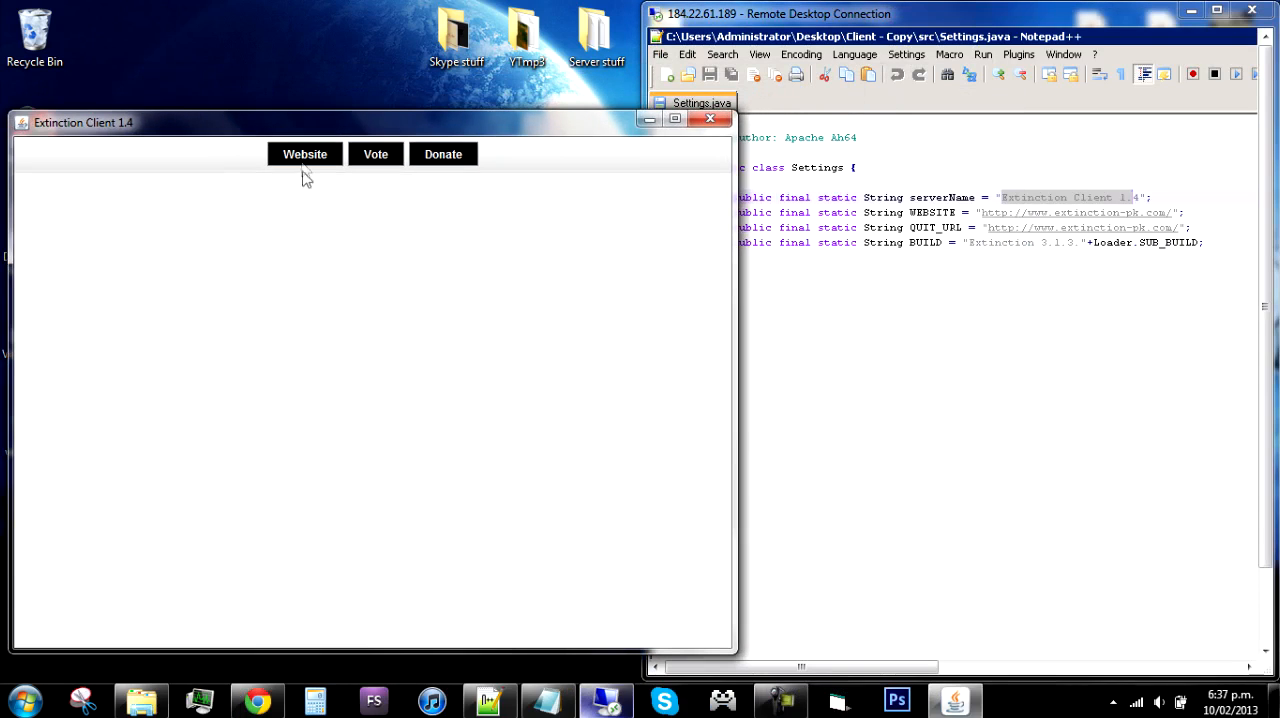
mouse_move(810, 292)
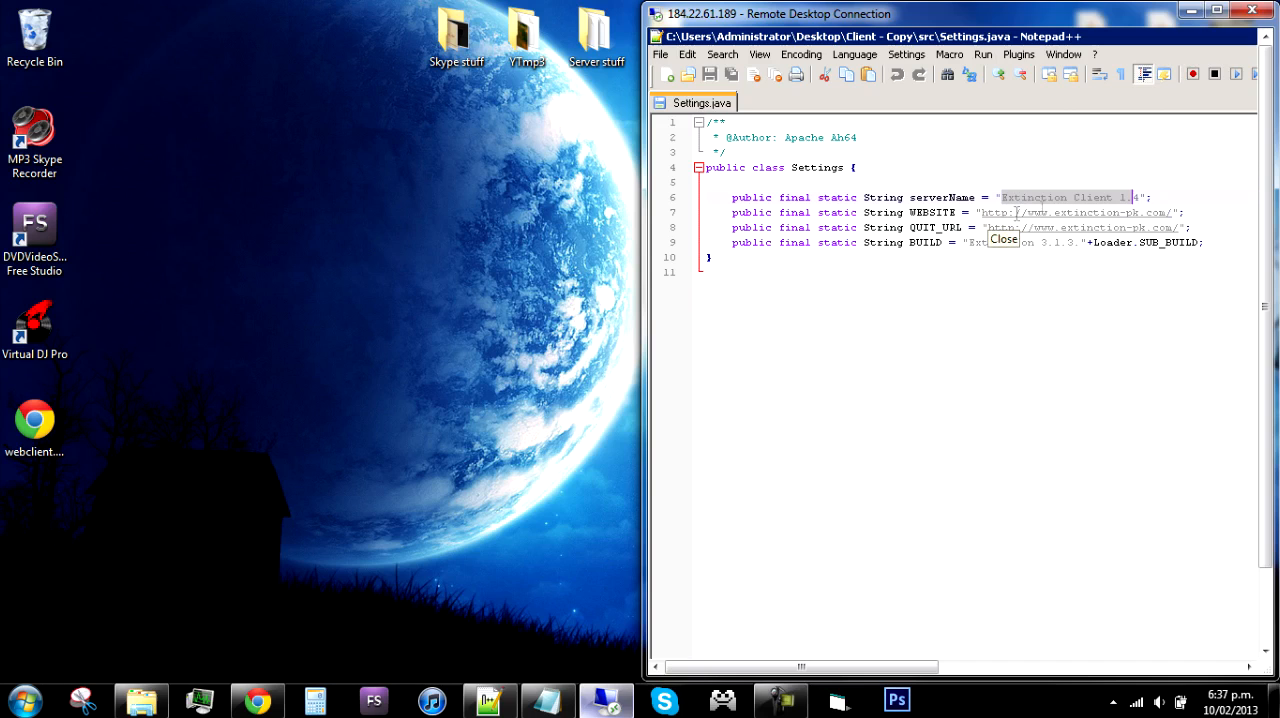
left_click(1216, 12)
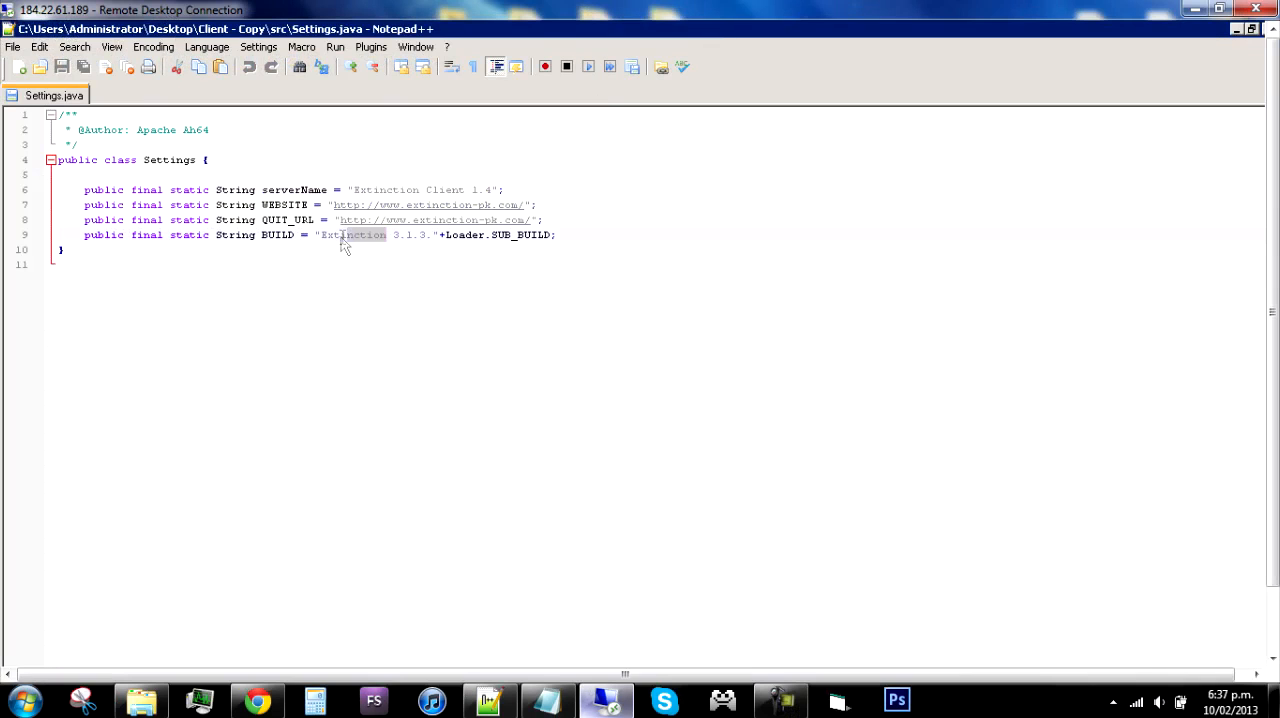
double_click(352, 234)
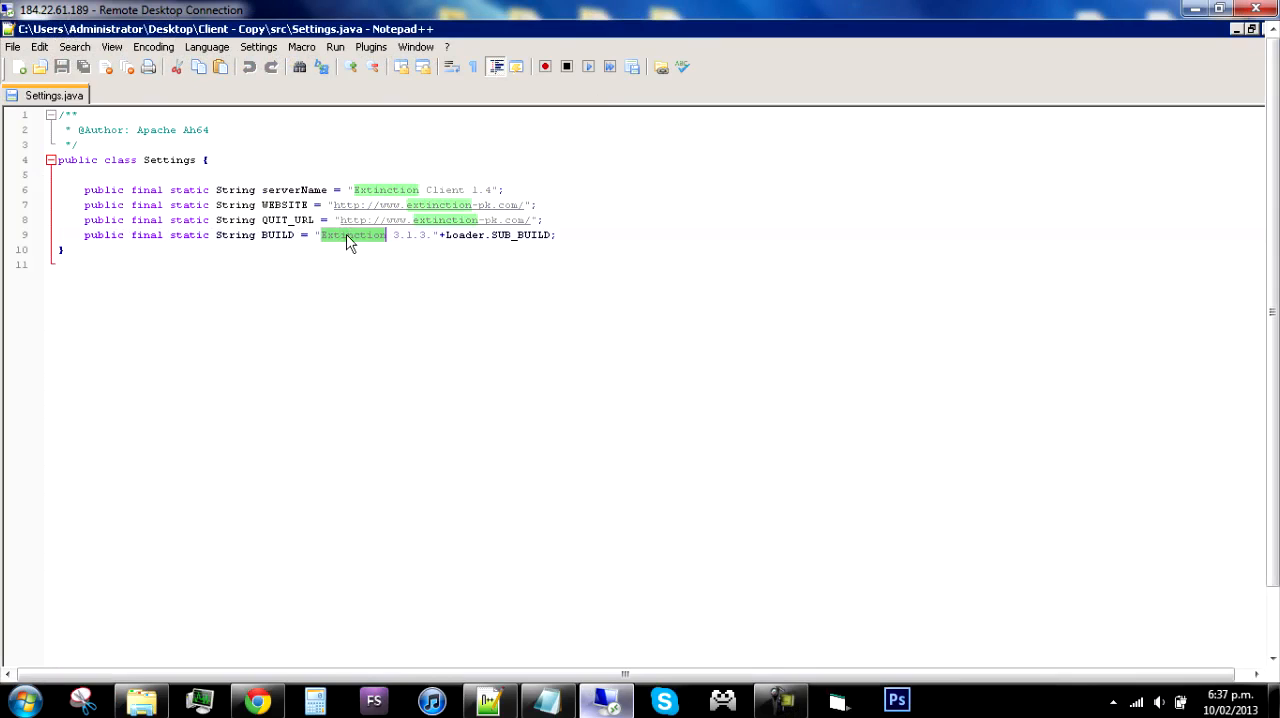
mouse_move(362, 240)
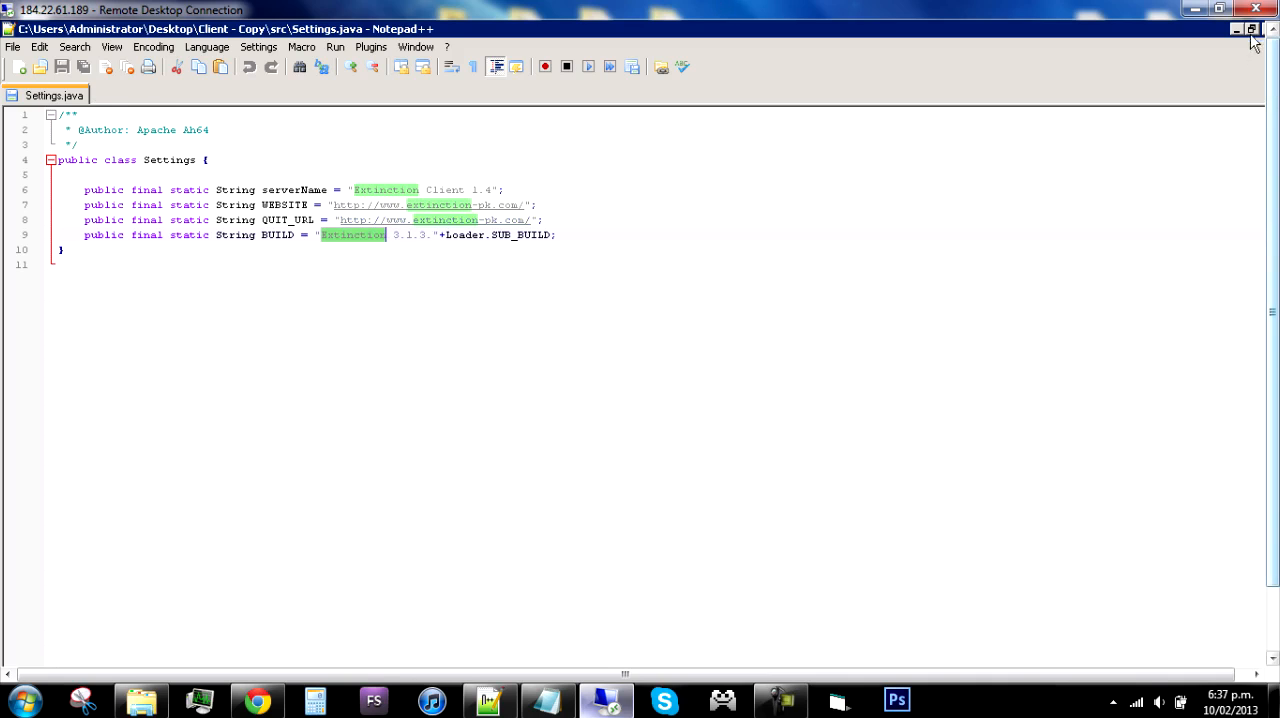
left_click(1236, 28)
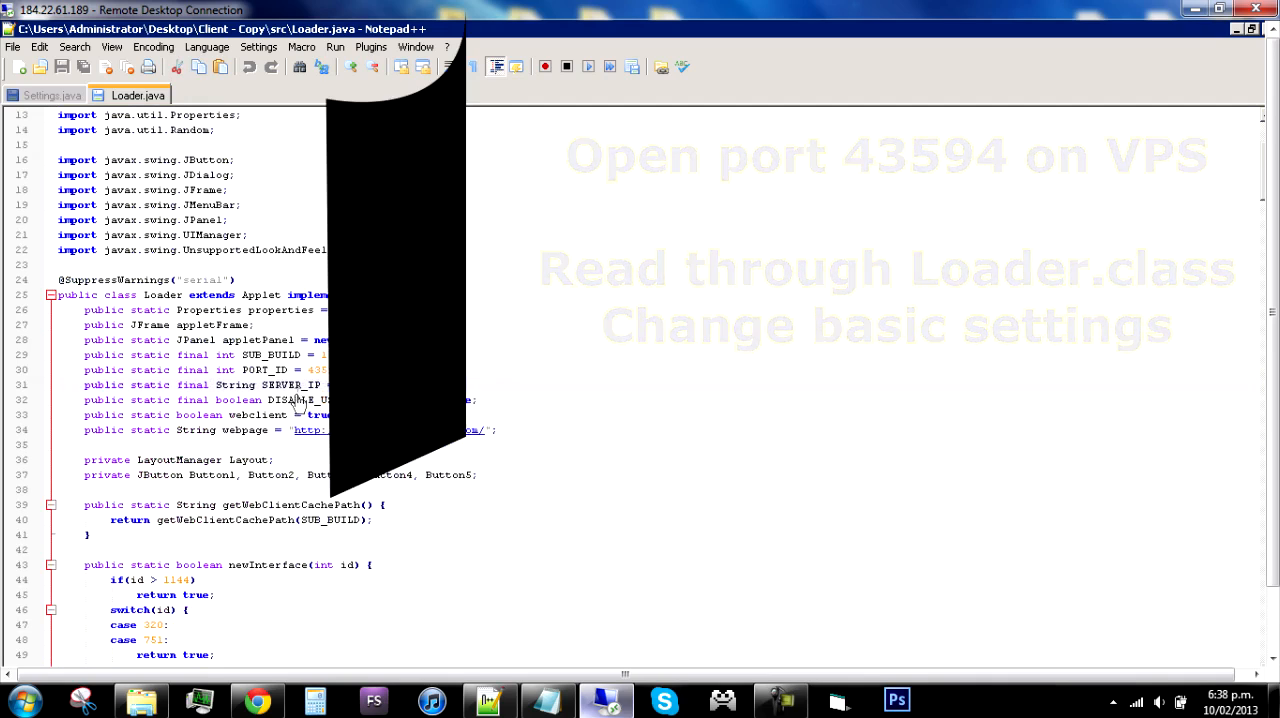
Step: Scroll through Loader.java's static settings such as the server IP and webclient flag
scroll("down", 3)
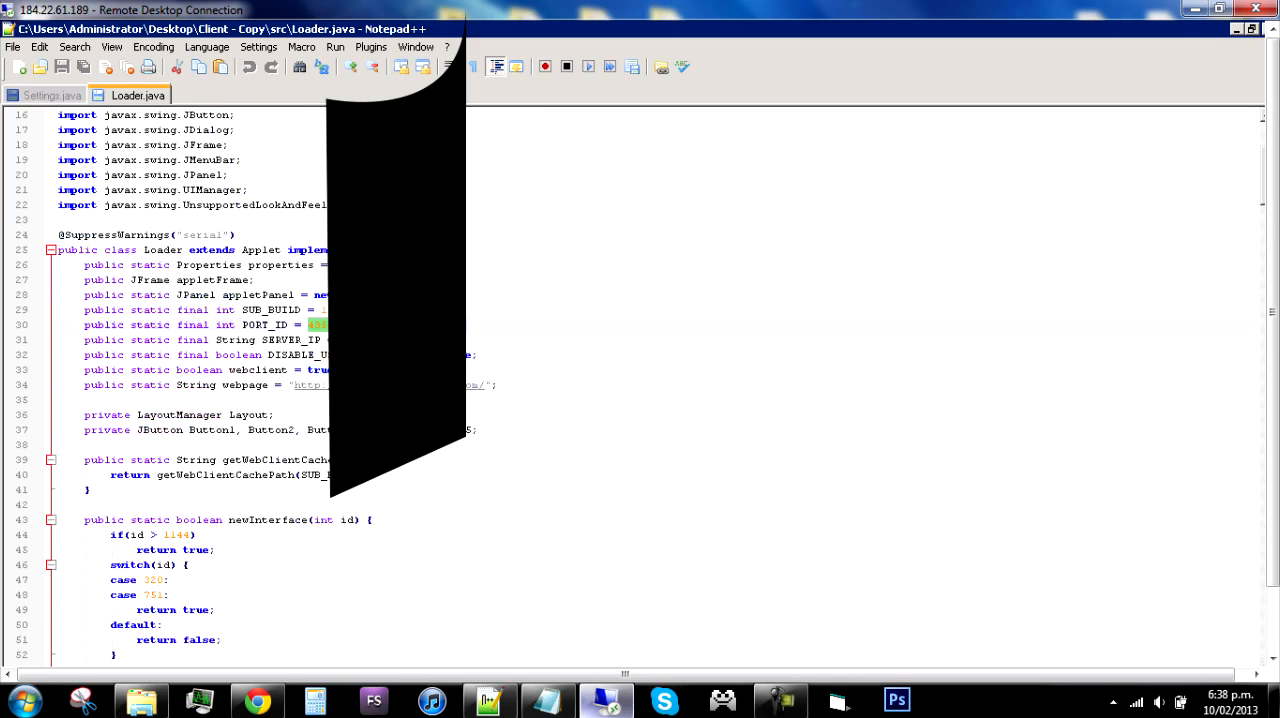
scroll("down", 3)
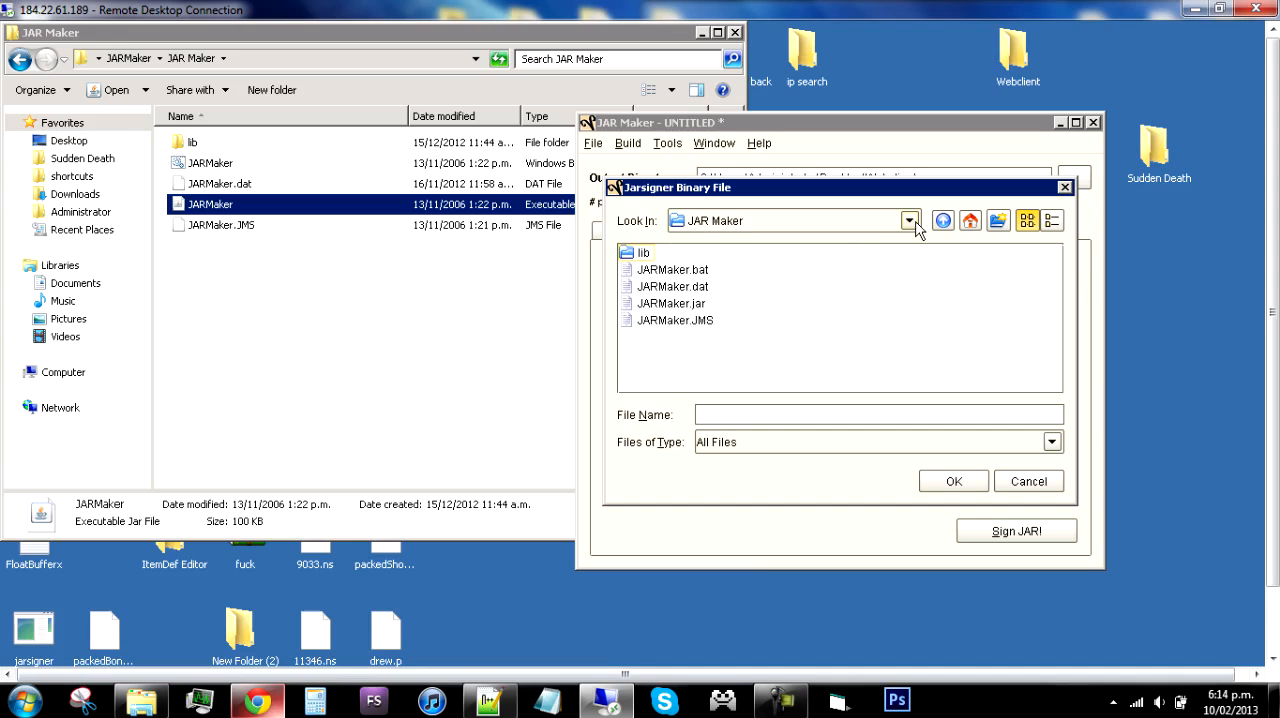
Step: Browse from JAR Maker up to C: and check Program Files (x86) for the JDK, then back out
left_click(968, 220)
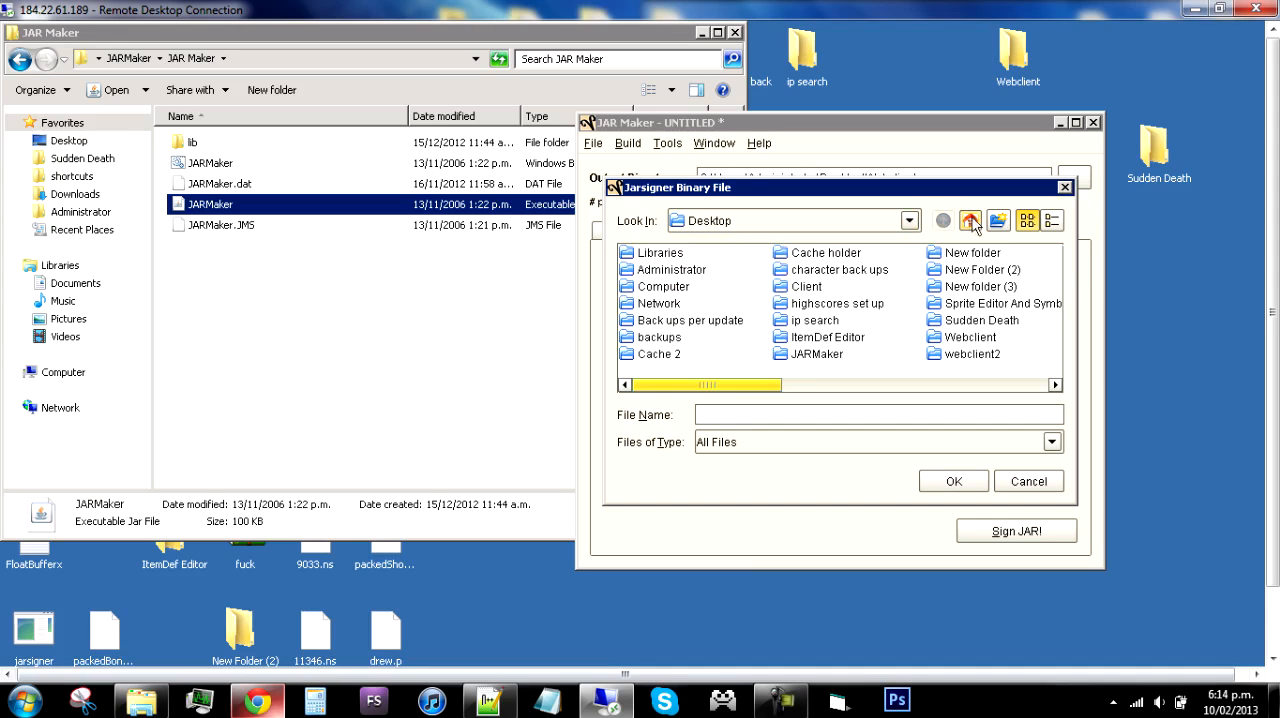
left_click(672, 268)
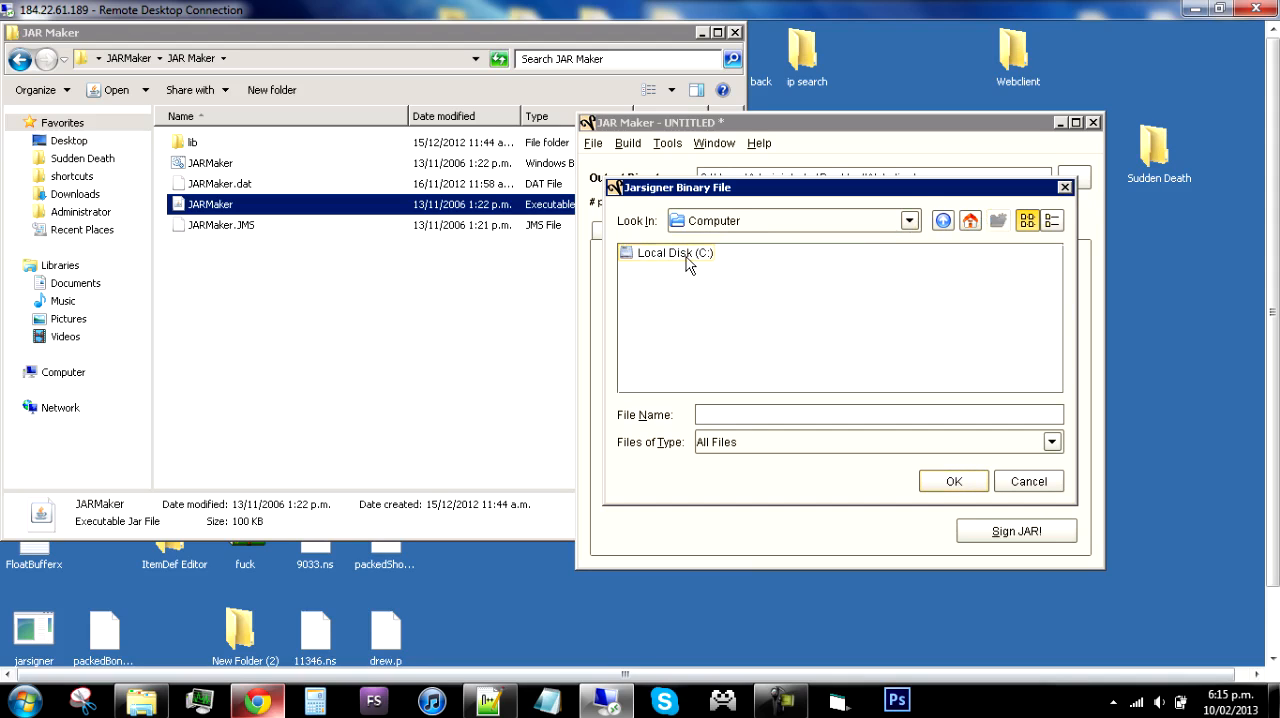
double_click(672, 252)
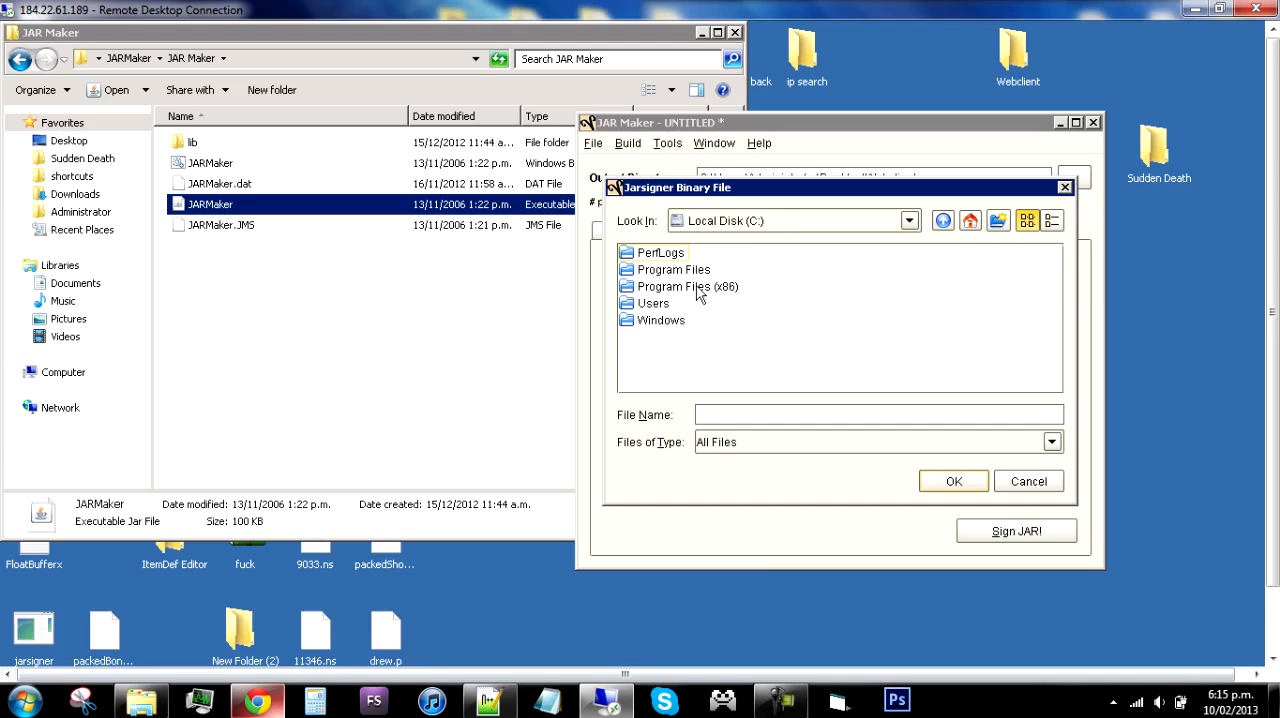
double_click(688, 286)
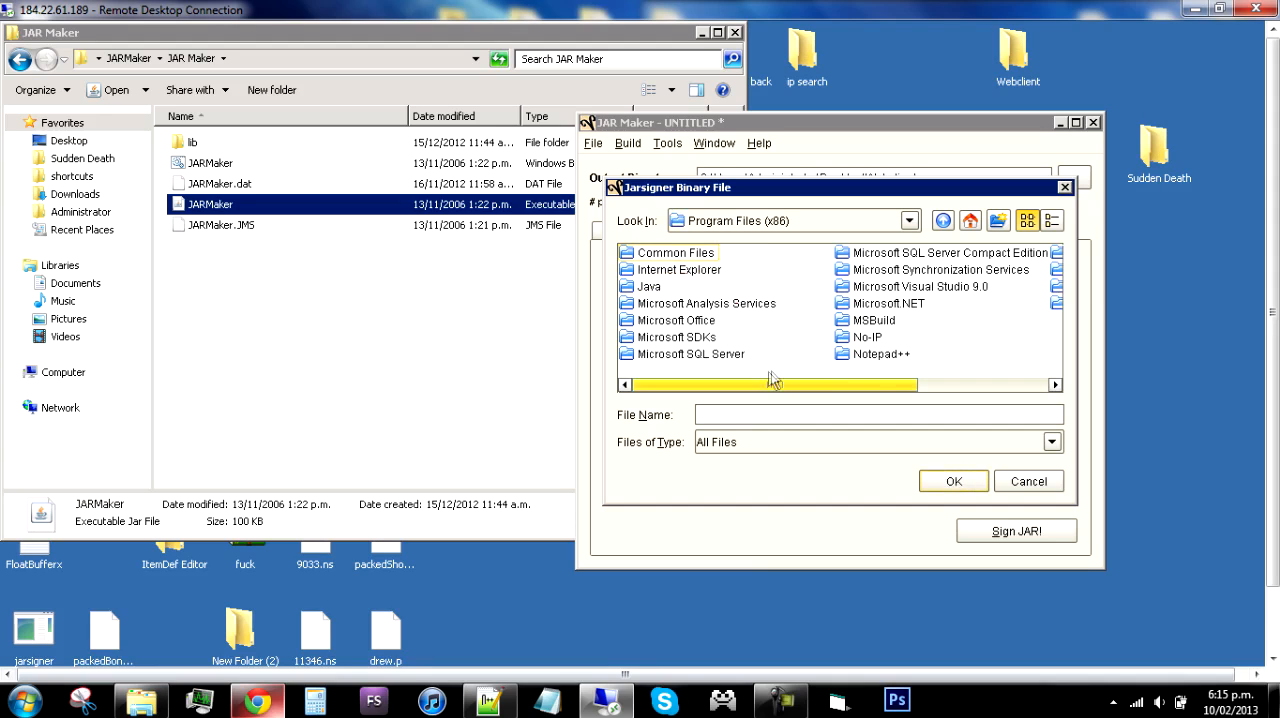
double_click(648, 286)
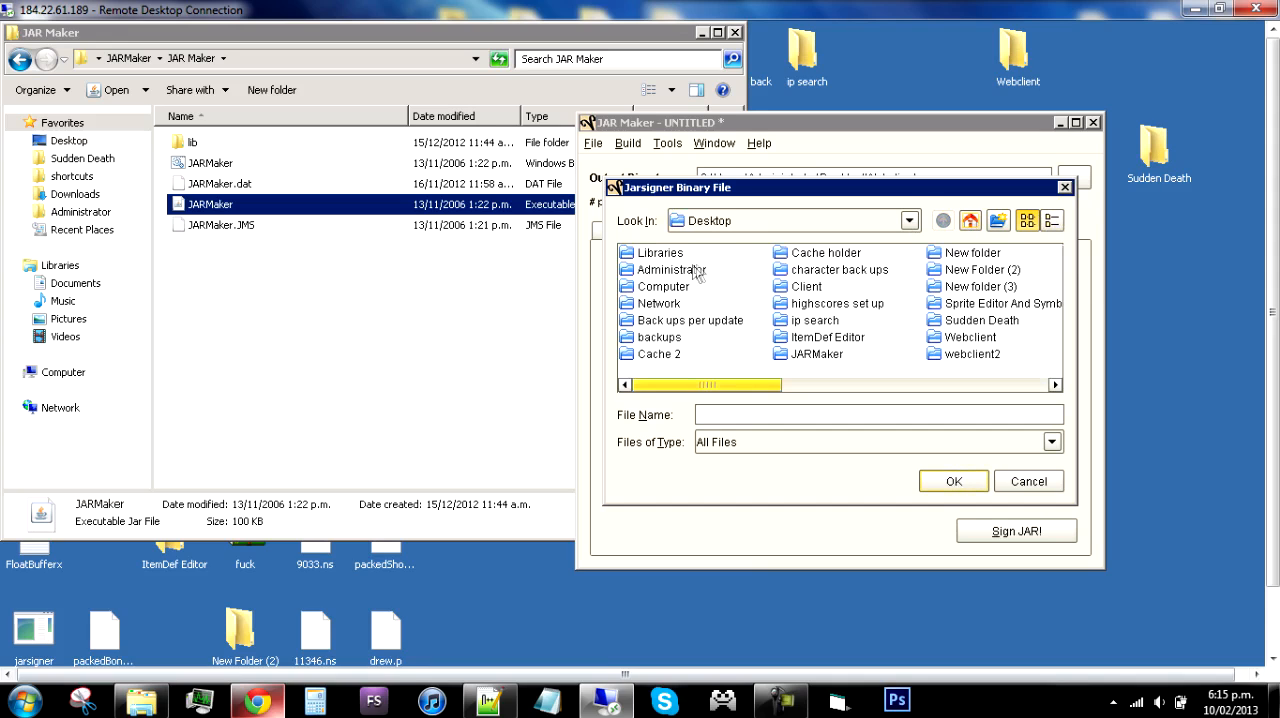
double_click(662, 286)
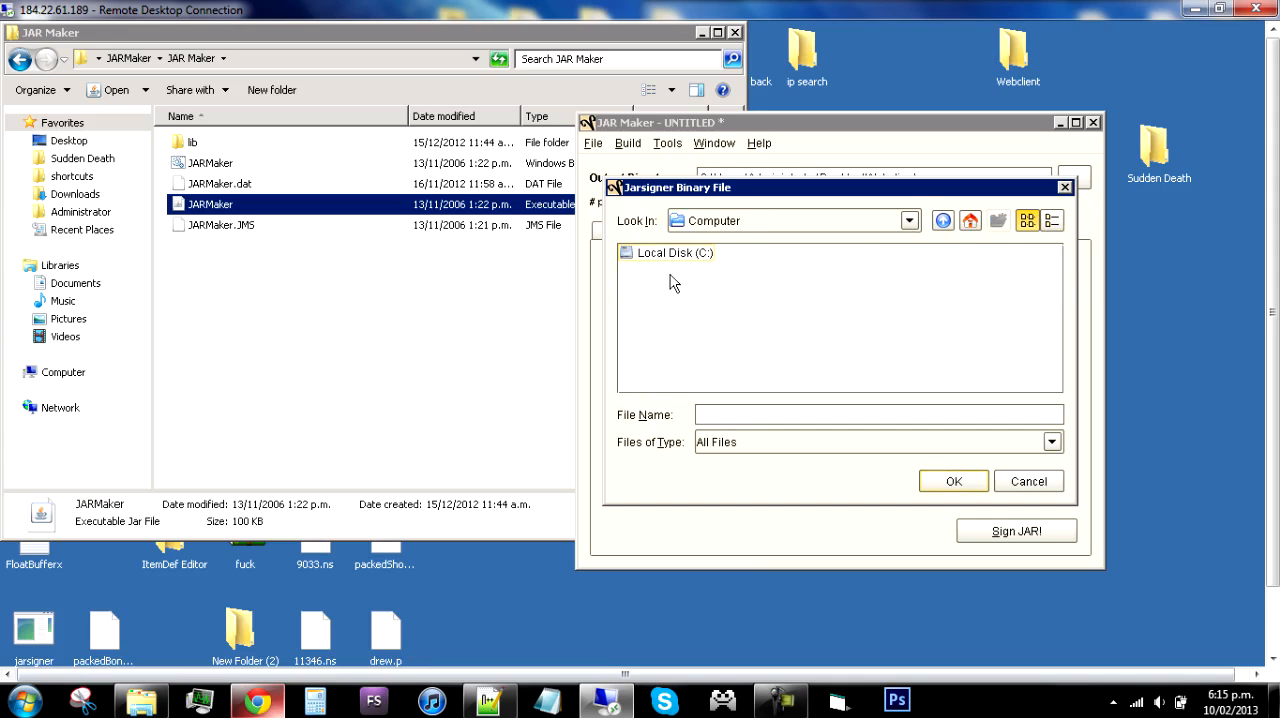
Step: Navigate into C:\Program Files\Java and enter the jdk1.6.0_37 folder
double_click(672, 252)
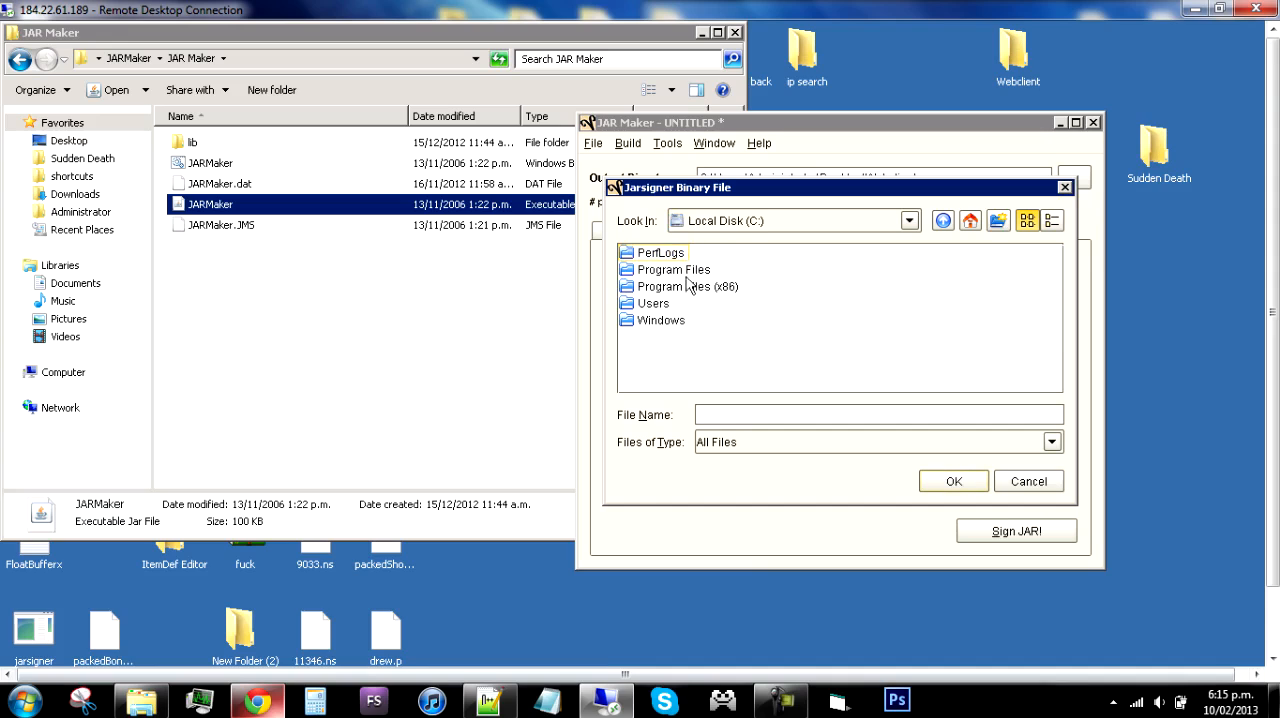
double_click(672, 268)
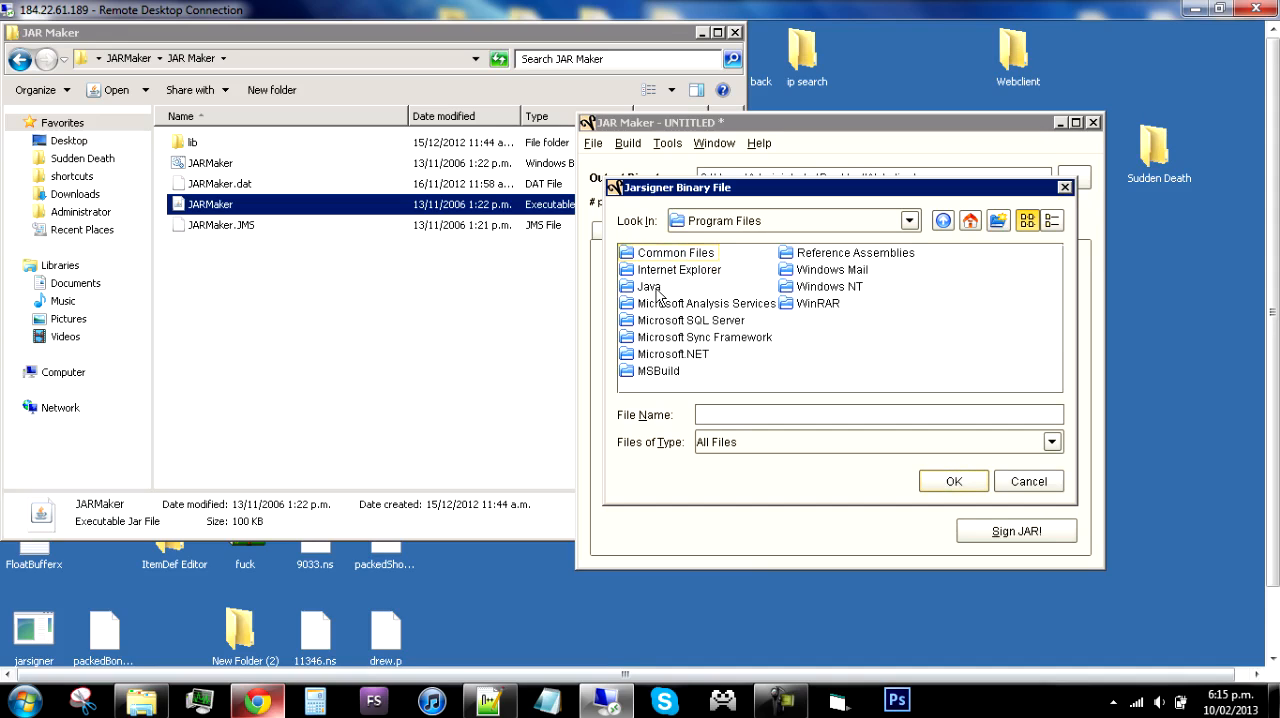
double_click(650, 286)
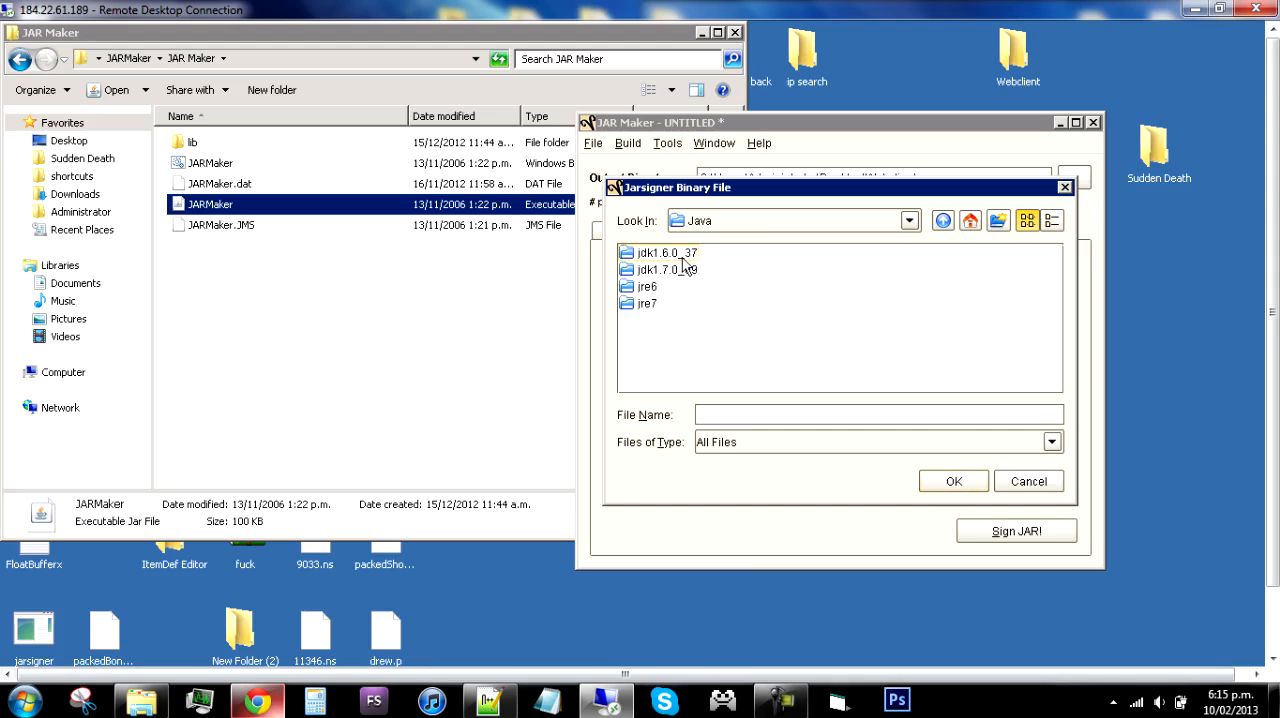
left_click(664, 252)
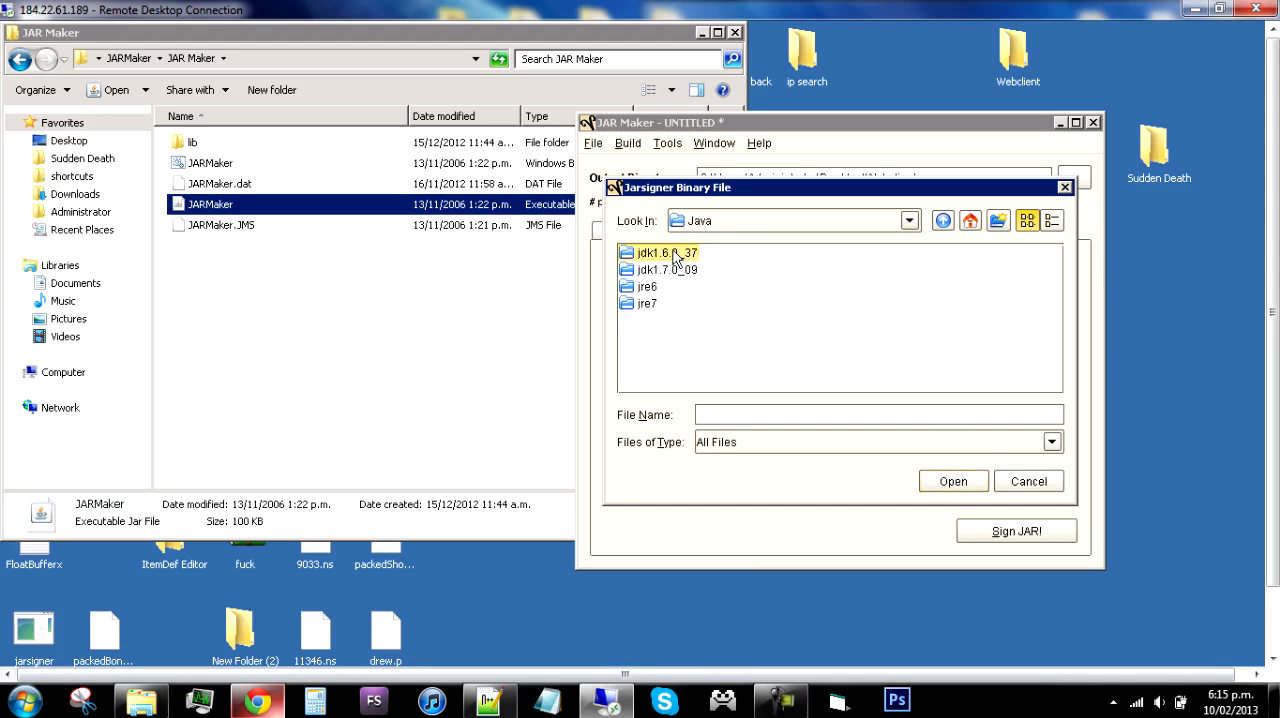
mouse_move(708, 268)
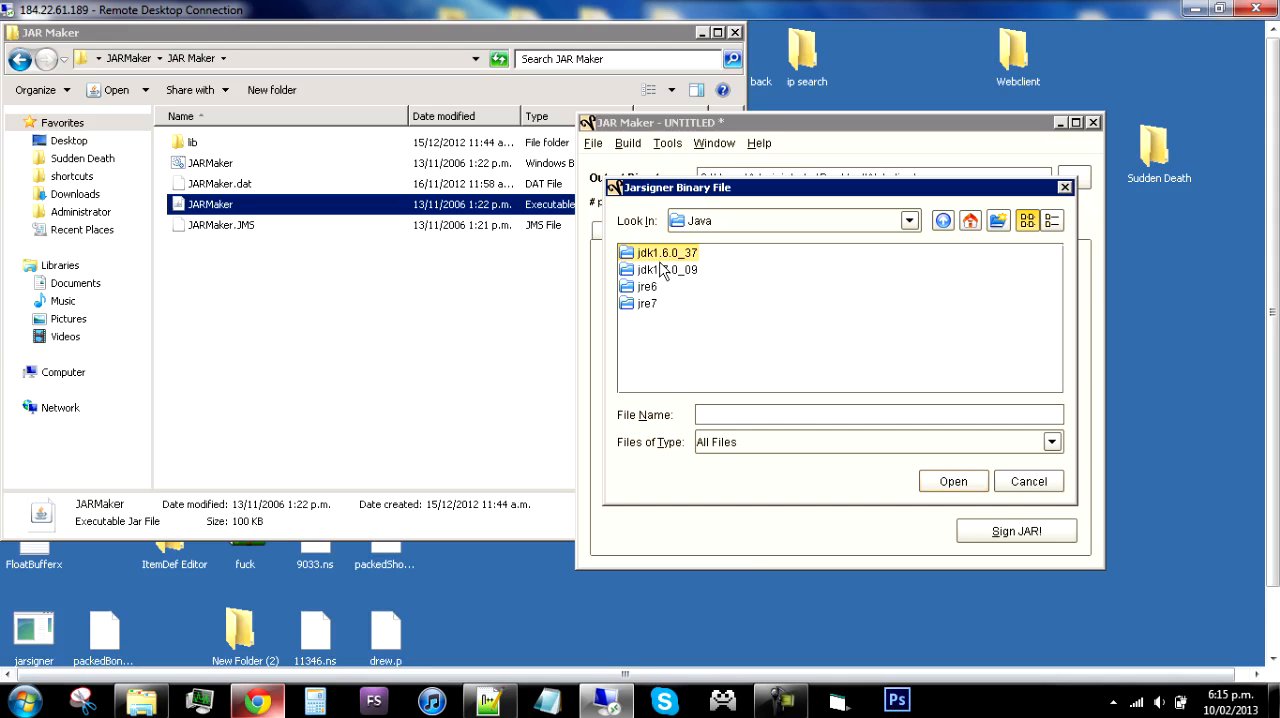
left_click(664, 252)
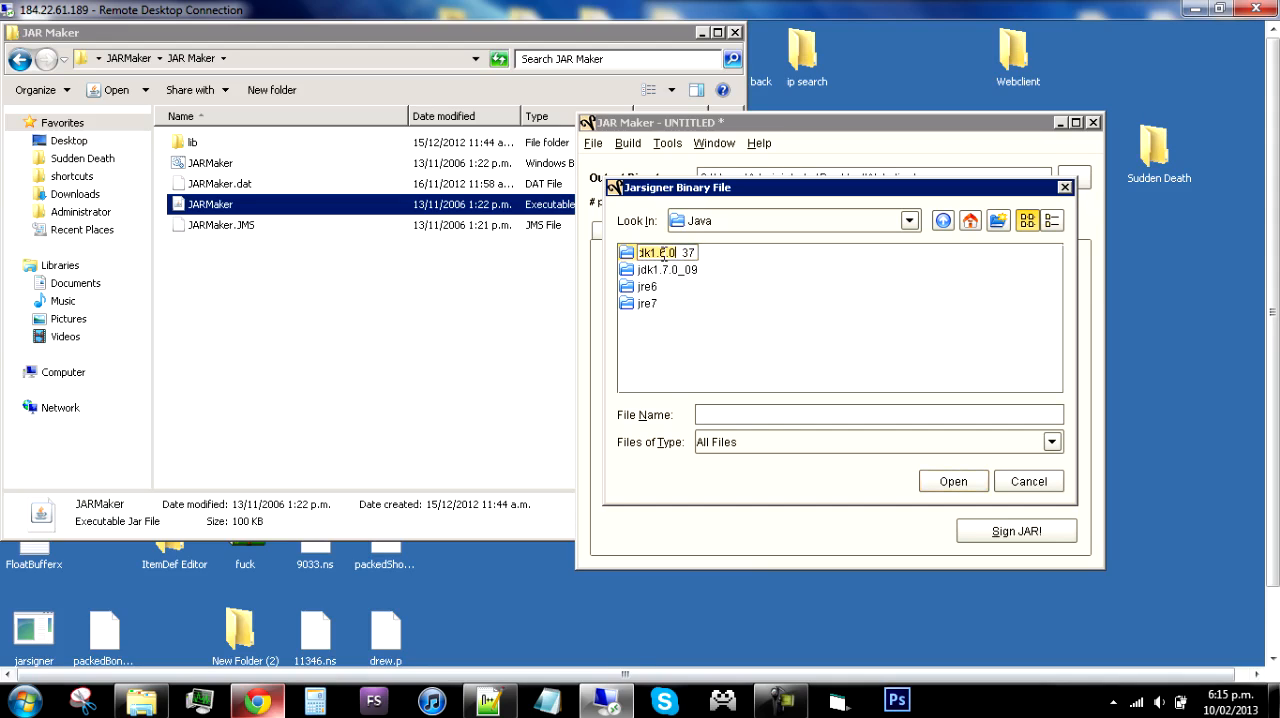
double_click(656, 252)
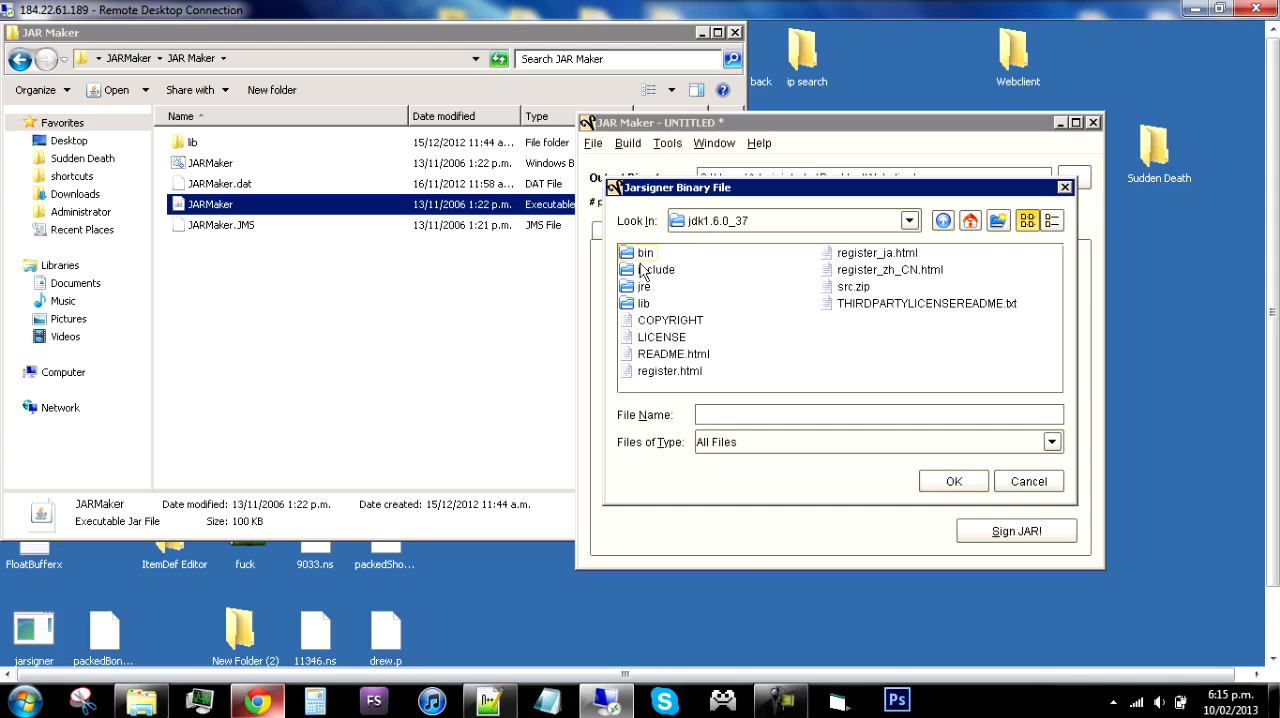
mouse_move(650, 258)
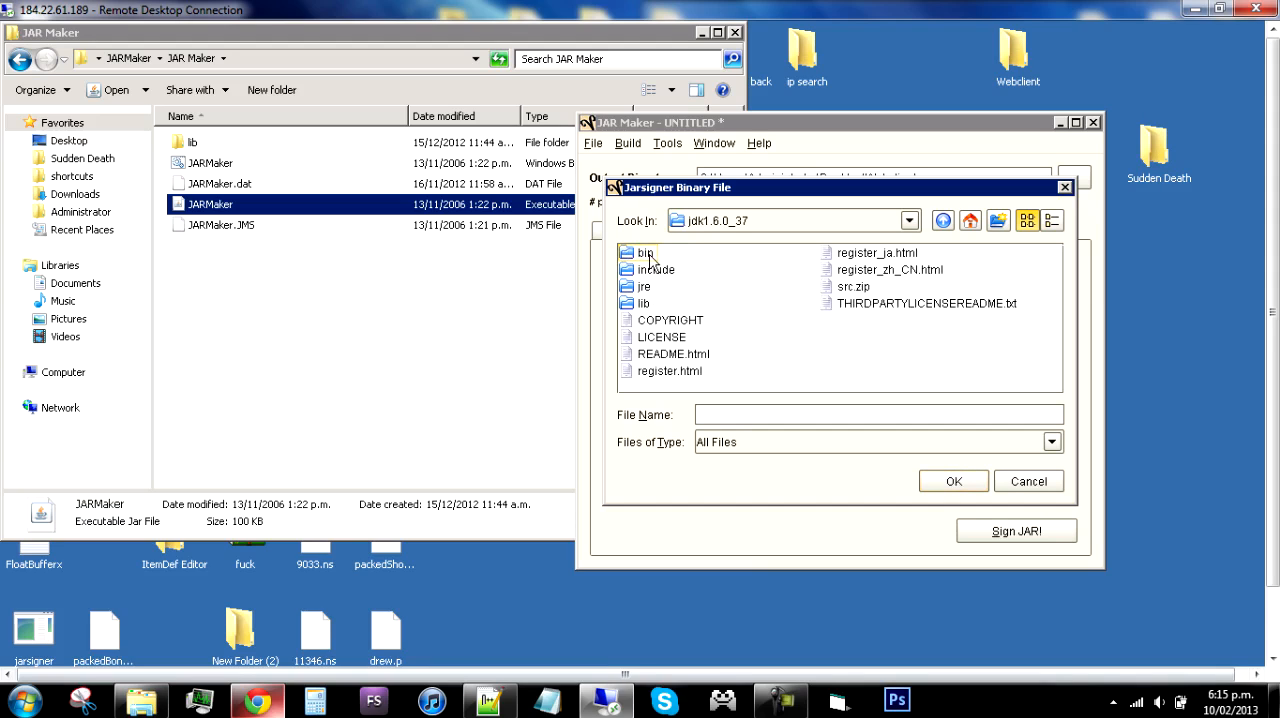
Step: Select jarsigner.exe from the JDK's bin folder as the jarsigner binary
double_click(644, 252)
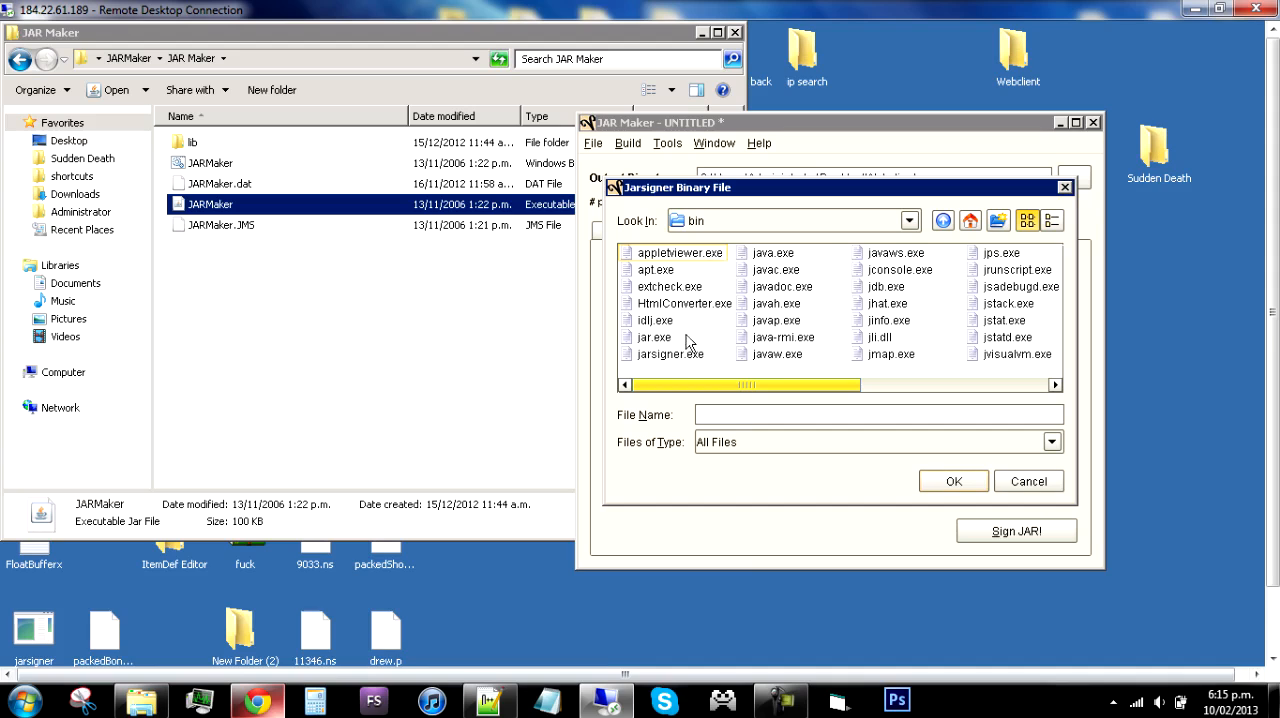
left_click(670, 352)
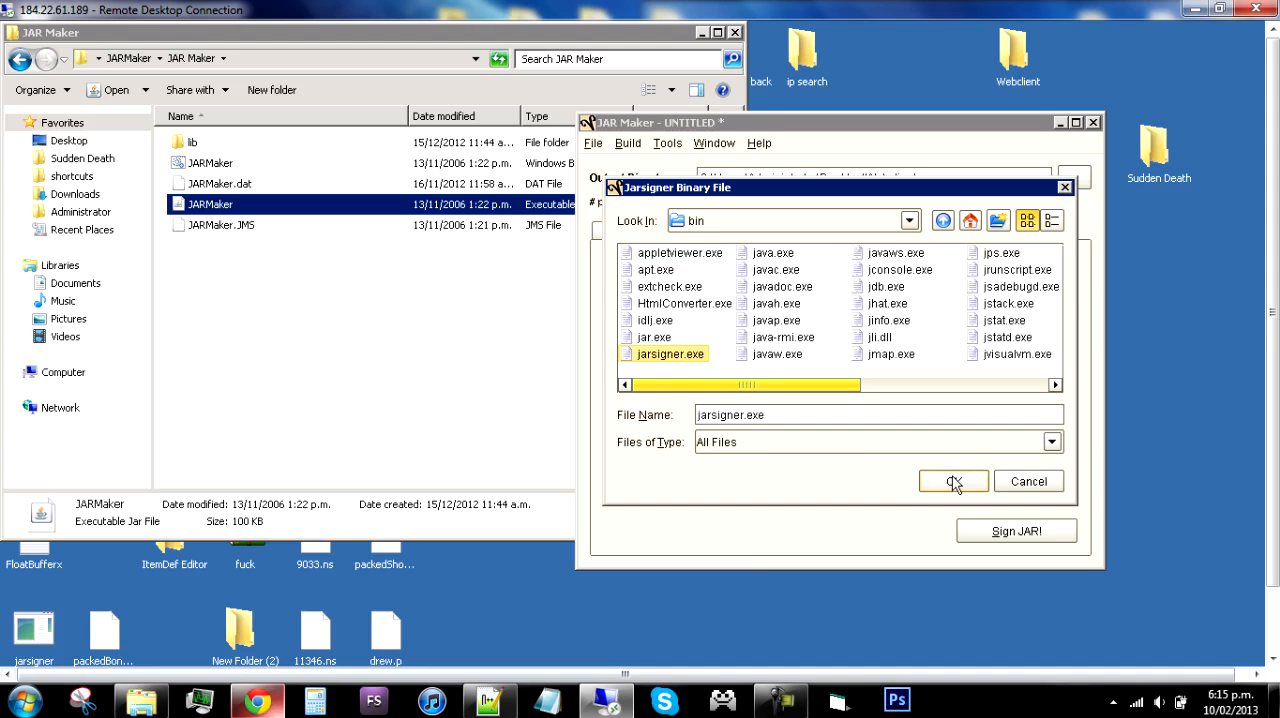
left_click(952, 480)
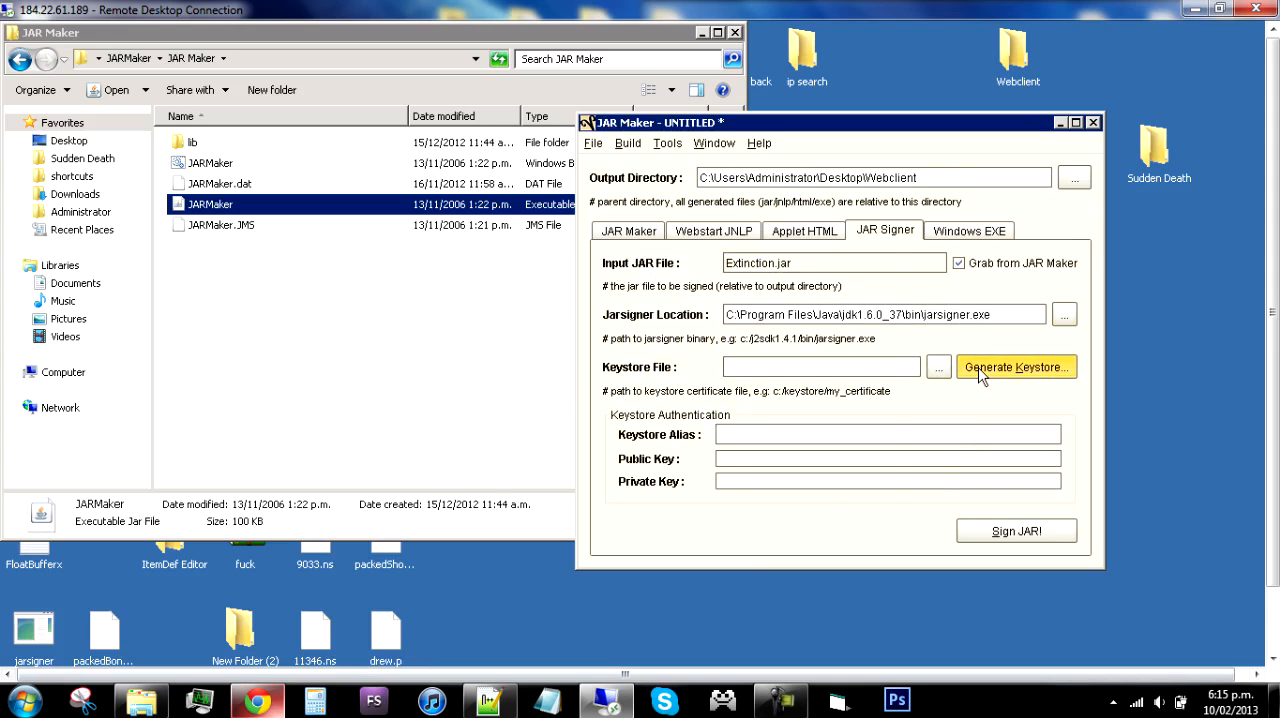
Step: Start generating a keystore and browse for keytool, navigating toward the jdk1.7.0_09 folder
left_click(1016, 366)
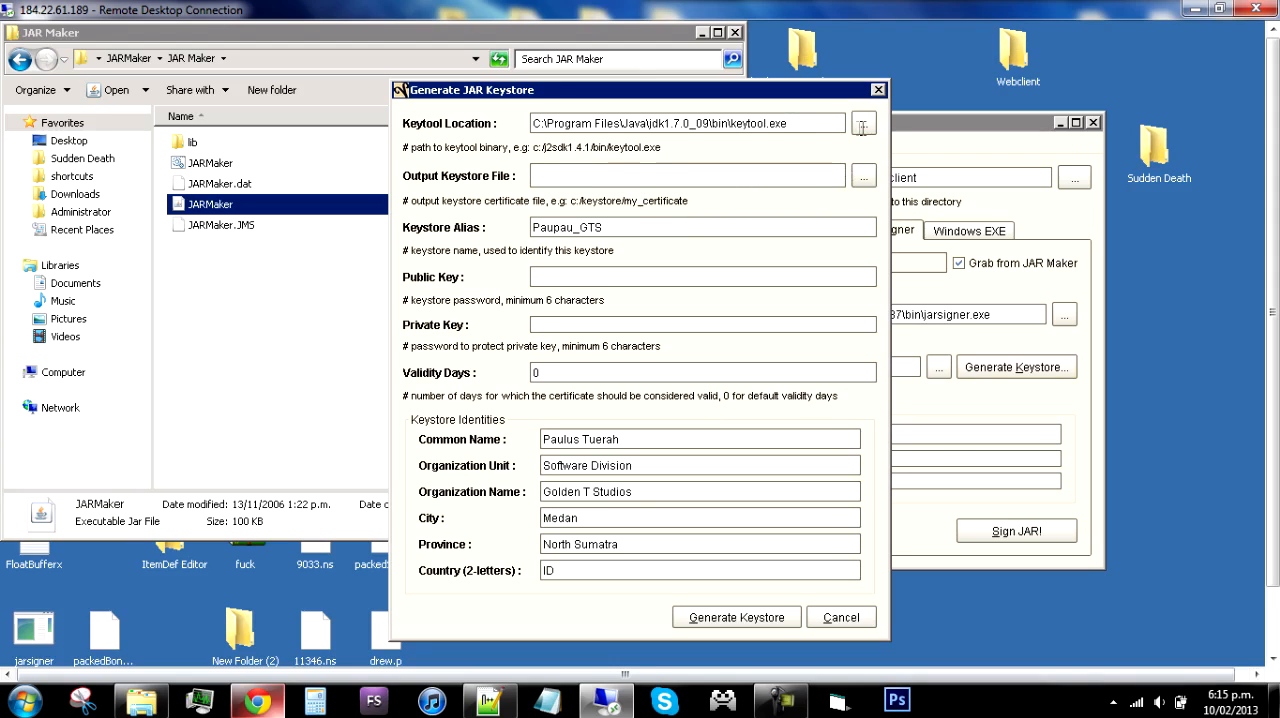
left_click(688, 124)
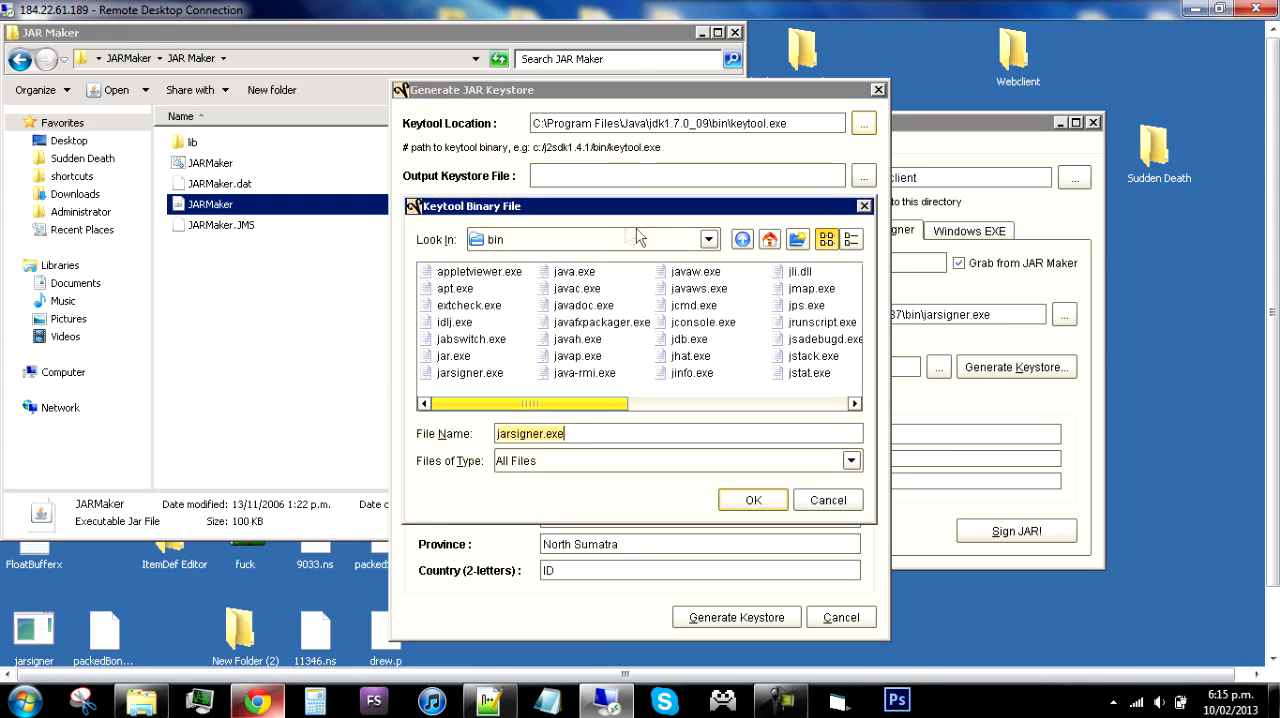
left_click(708, 240)
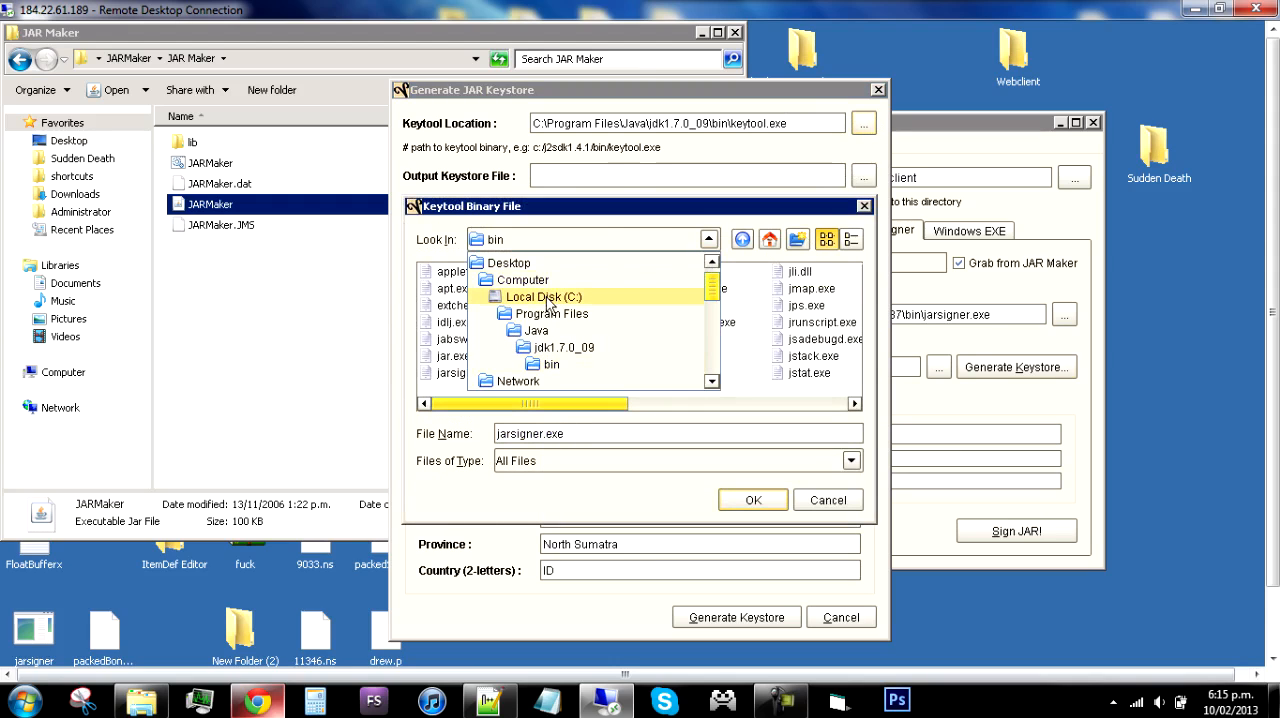
left_click(564, 348)
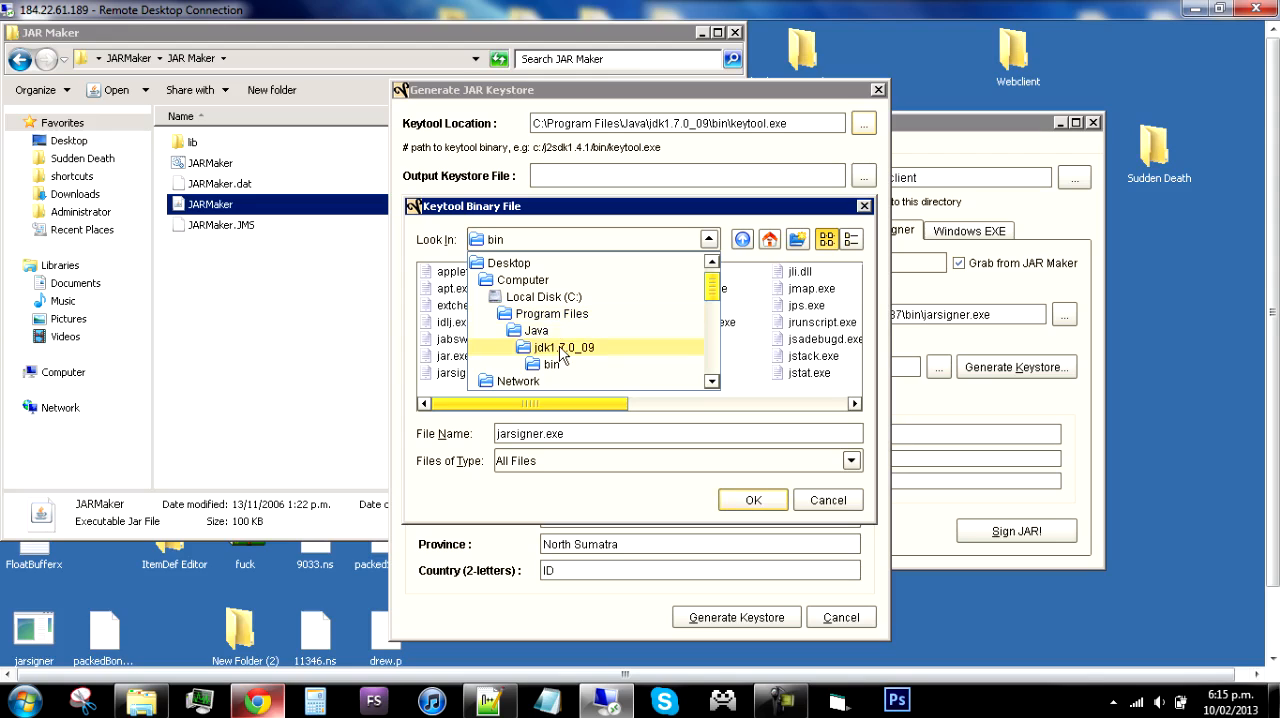
mouse_move(580, 372)
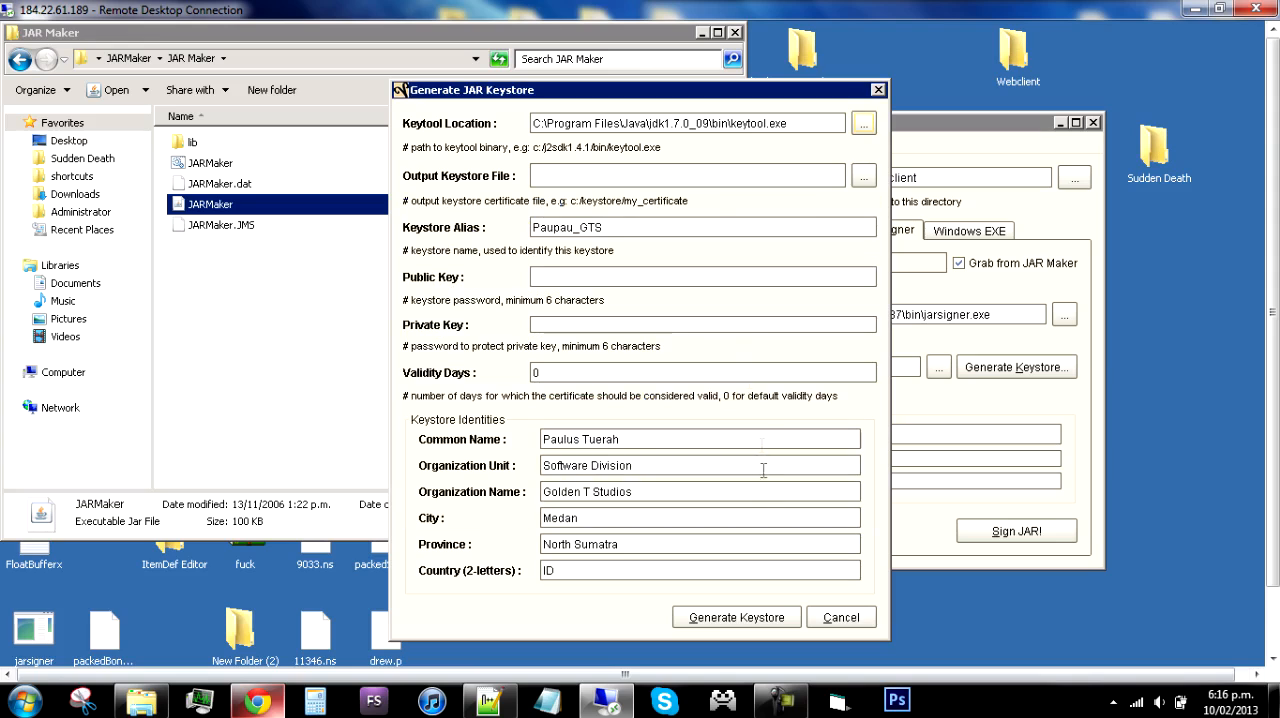
mouse_move(818, 148)
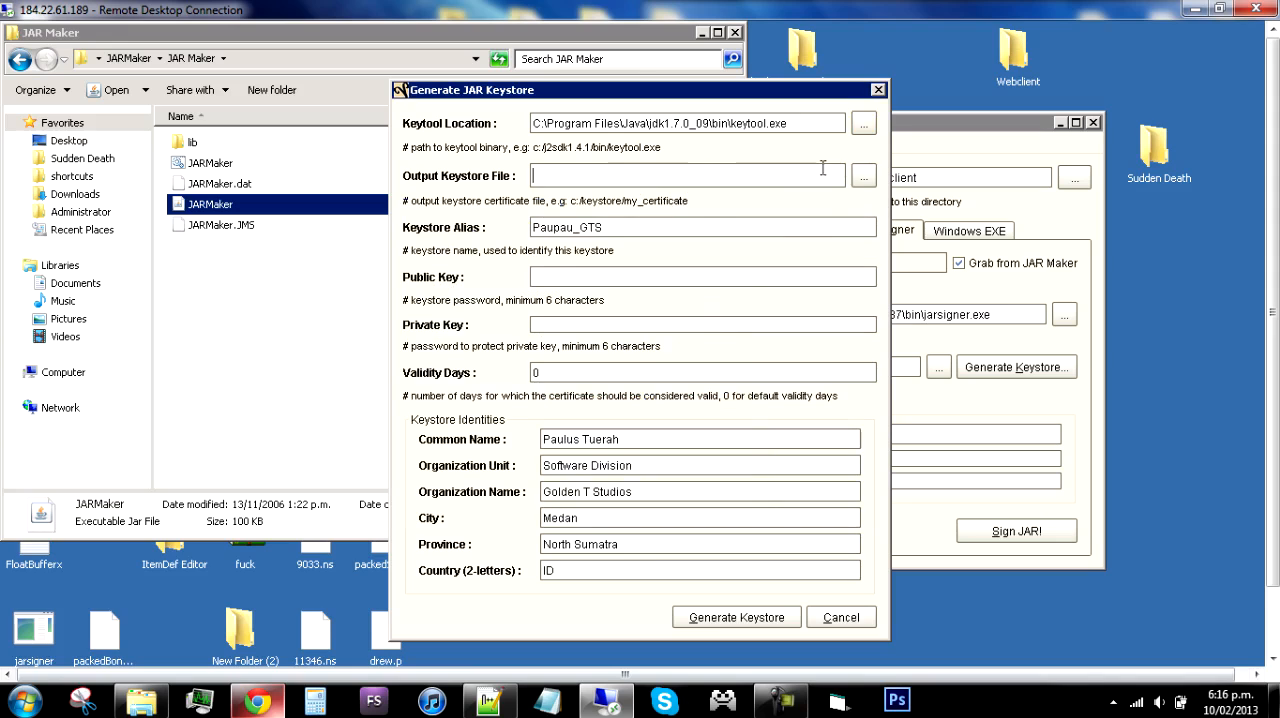
Step: Set the output keystore file to keystore.exe in the desktop Webclient folder
left_click(862, 176)
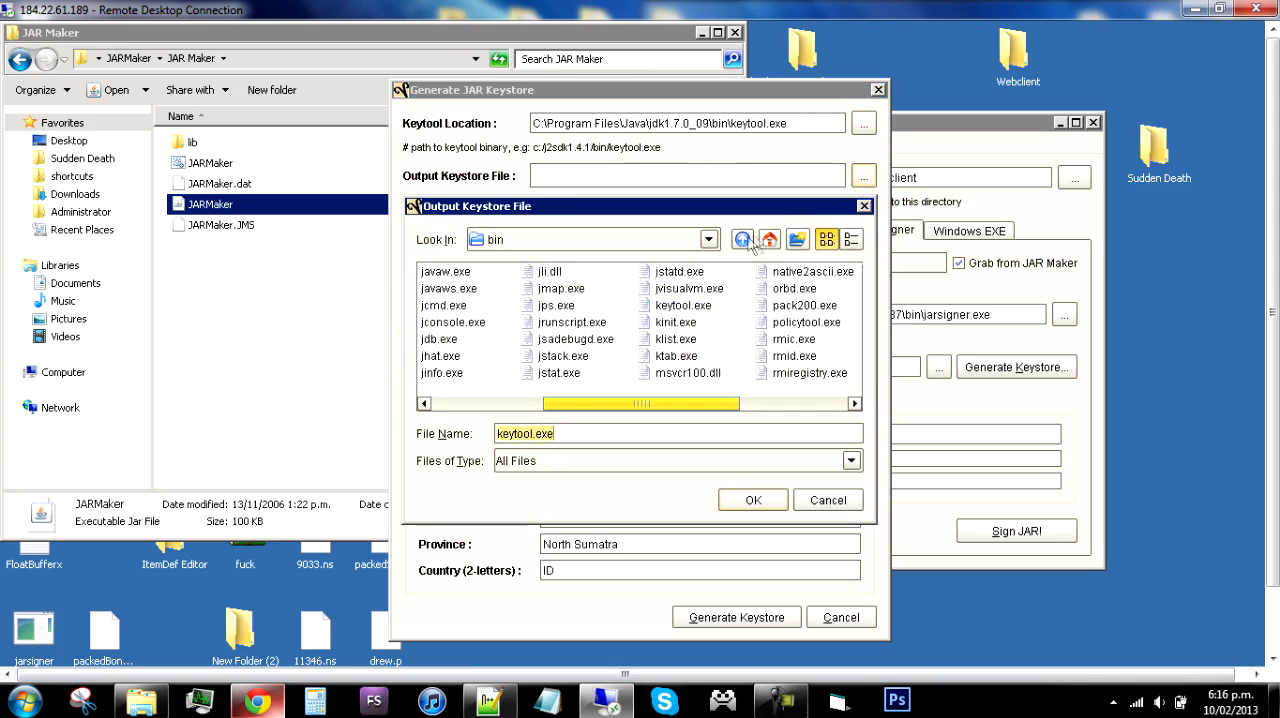
left_click(768, 240)
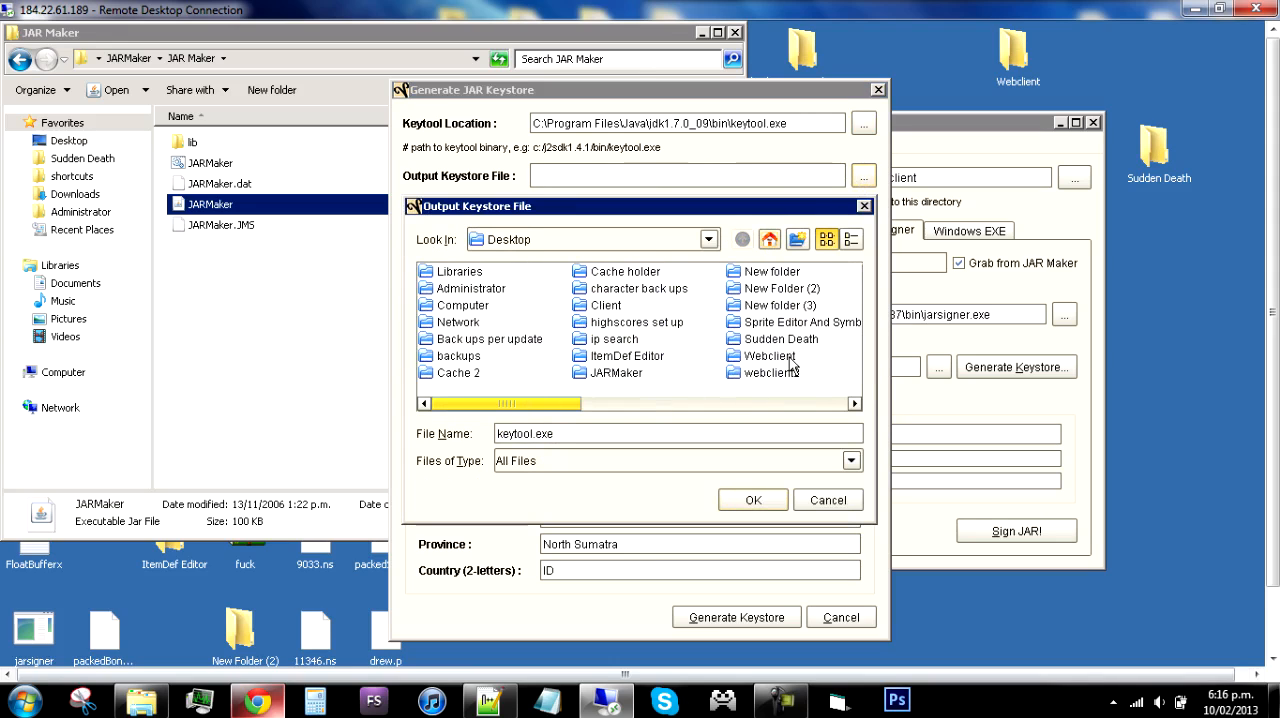
double_click(768, 356)
type("store")
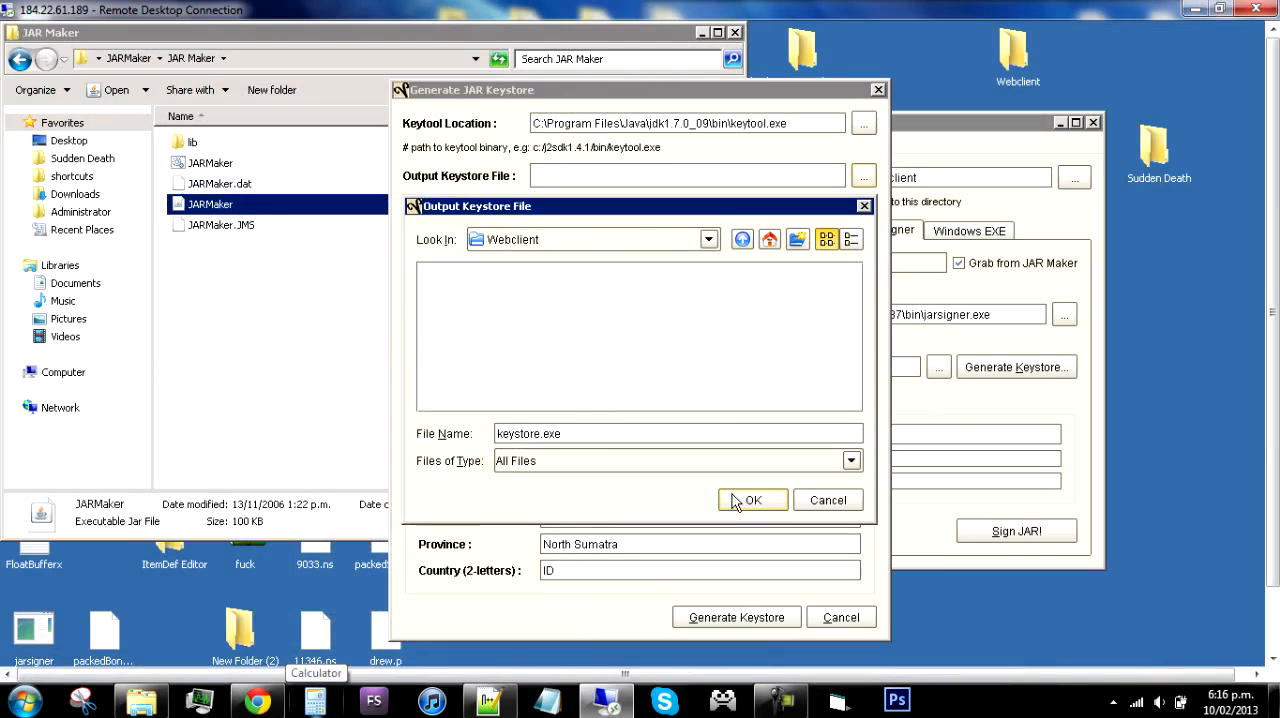
left_click(752, 500)
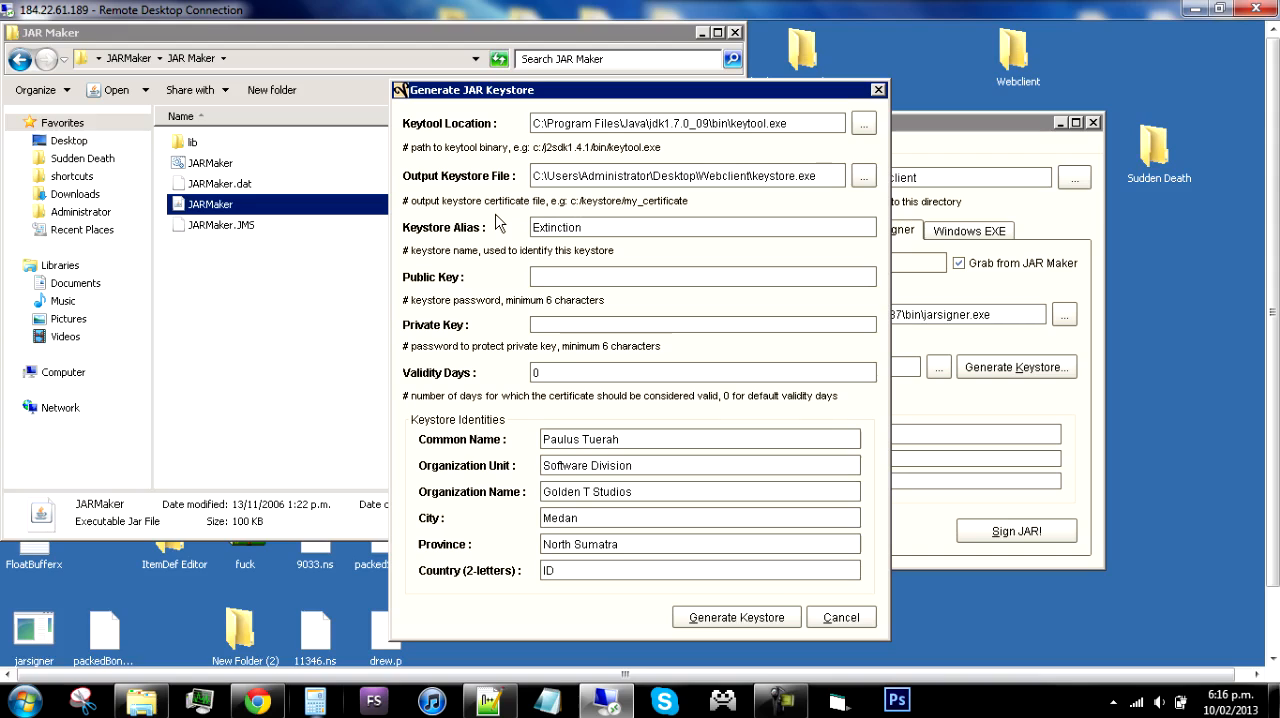
Step: Enter the key passwords and generate keystore.exe in Webclient, acknowledging the success message
type("•••")
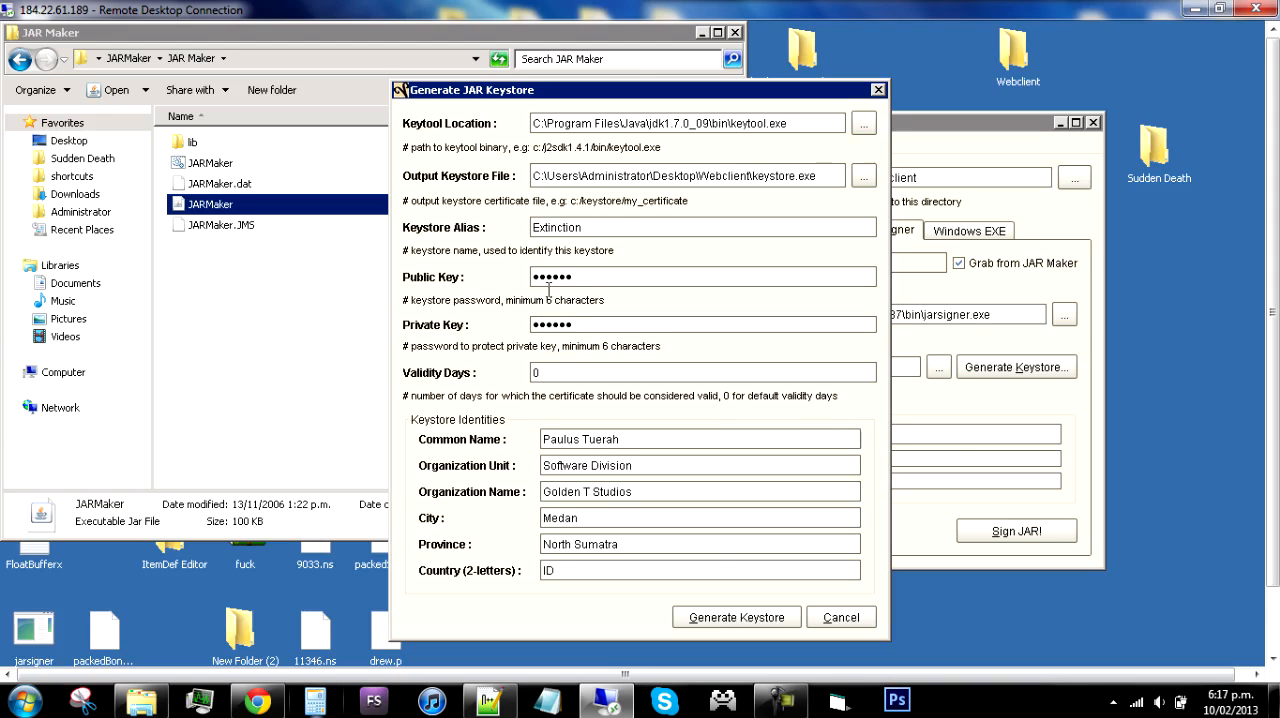
left_click(736, 616)
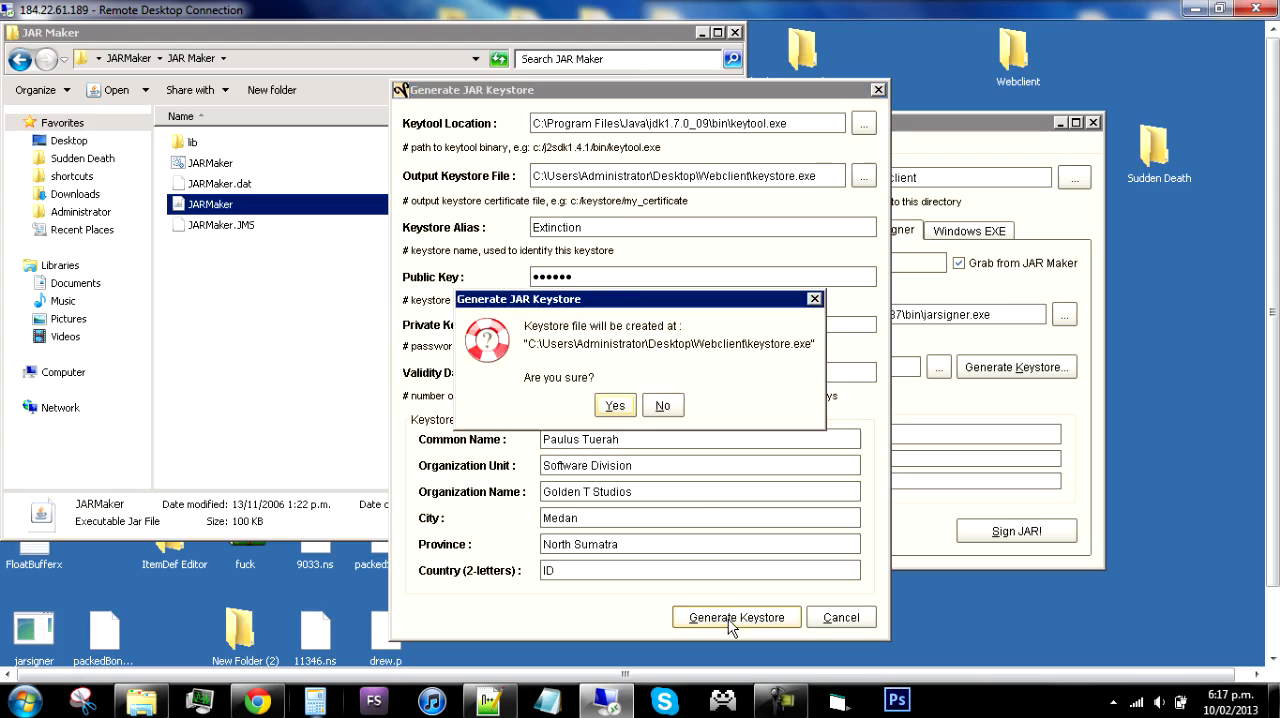
left_click(662, 404)
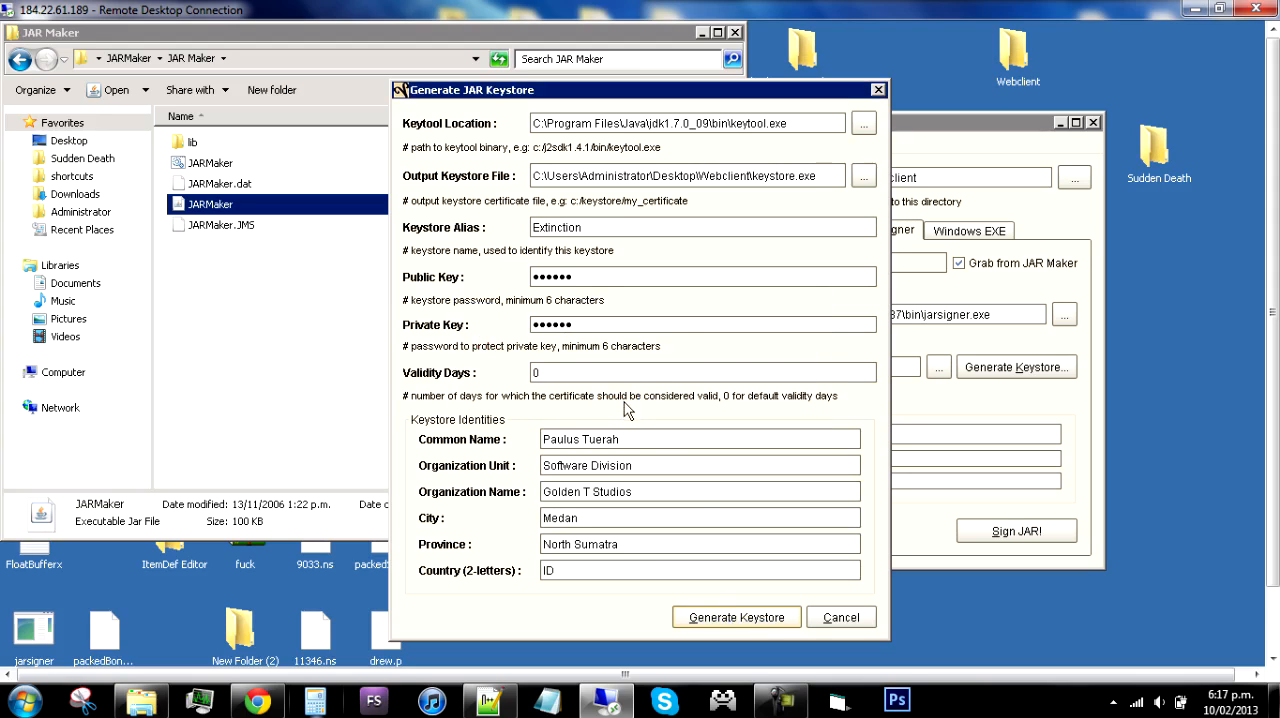
left_click(736, 616)
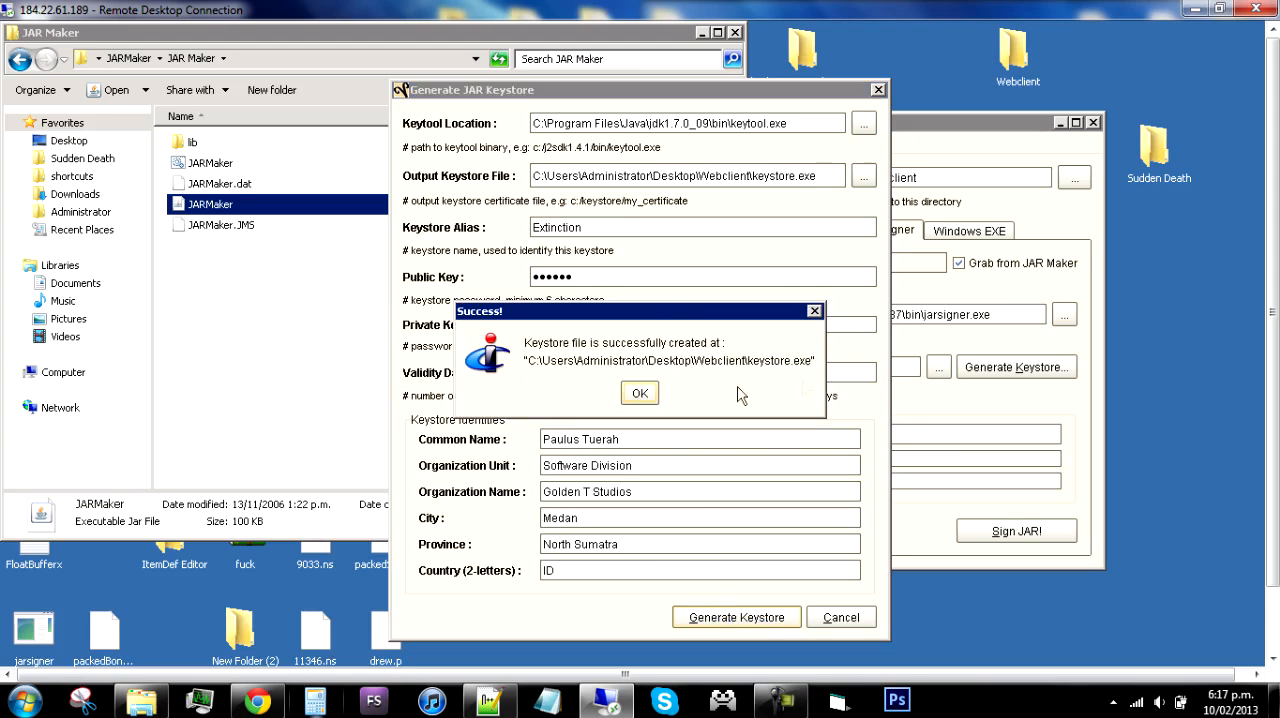
left_click(640, 392)
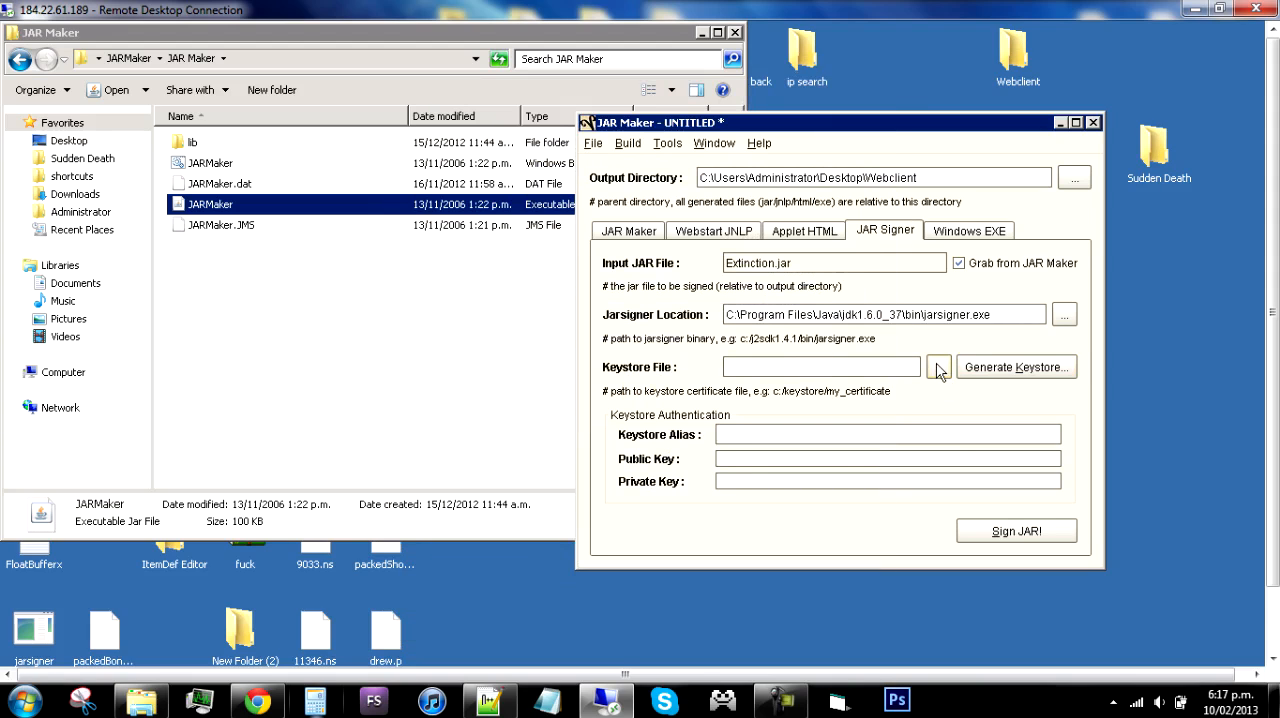
Step: Sign with the Webclient keystore.exe, alias Extinction and both key passwords
left_click(938, 368)
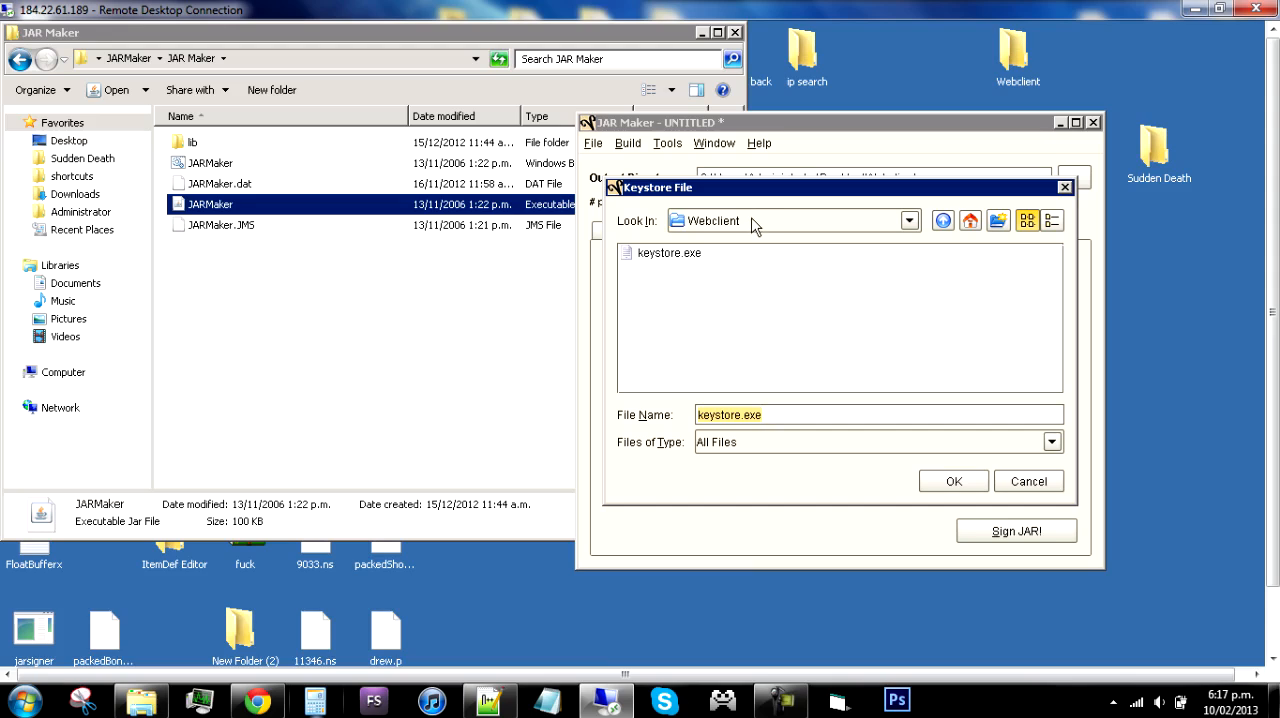
mouse_move(1124, 116)
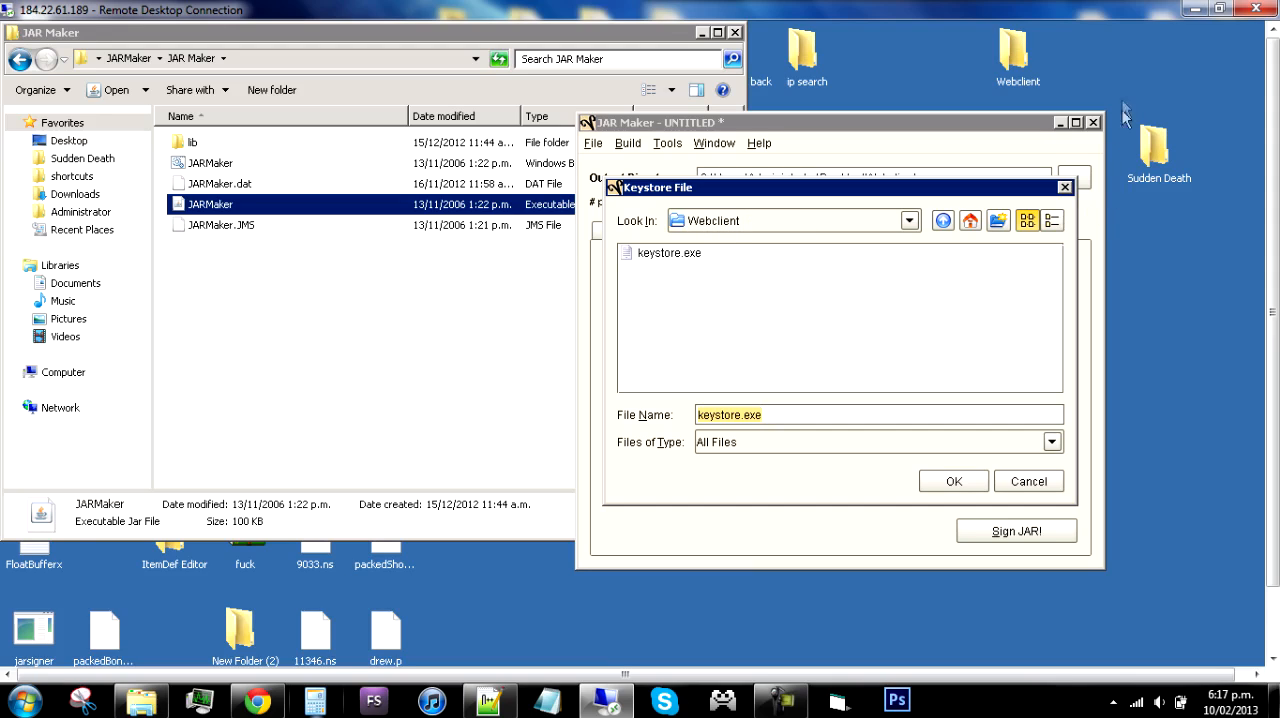
mouse_move(668, 266)
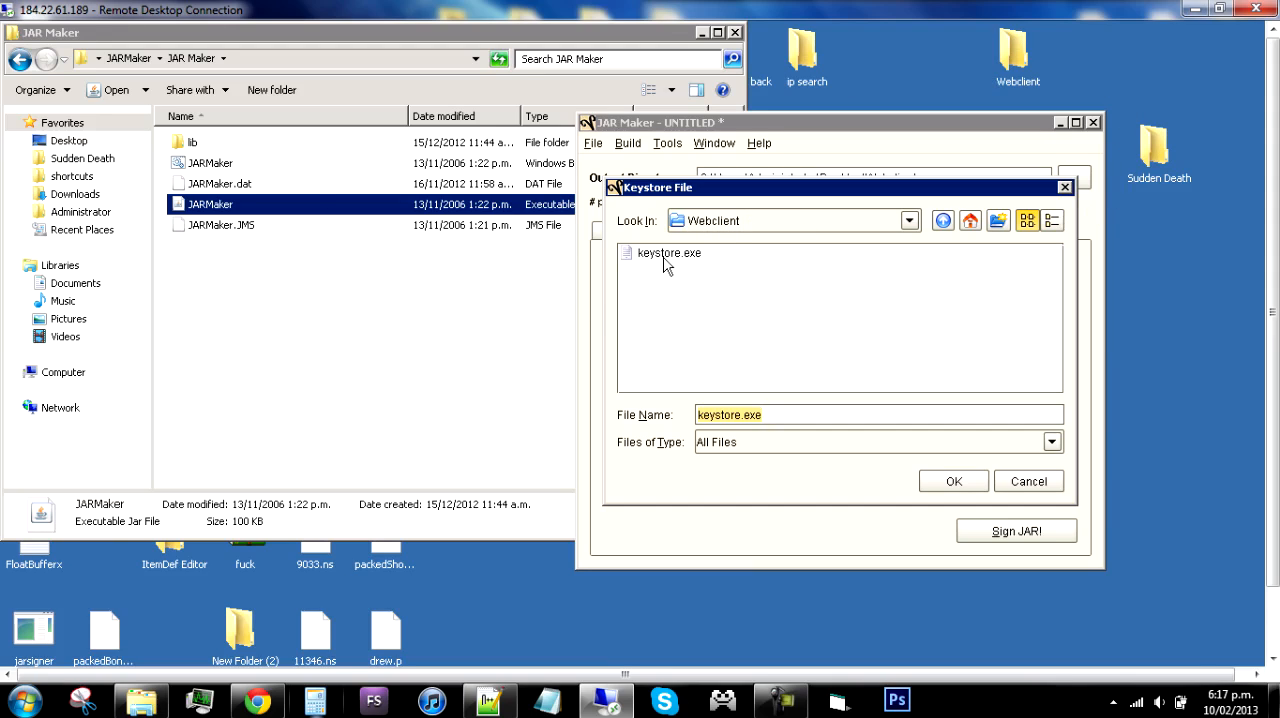
left_click(952, 480)
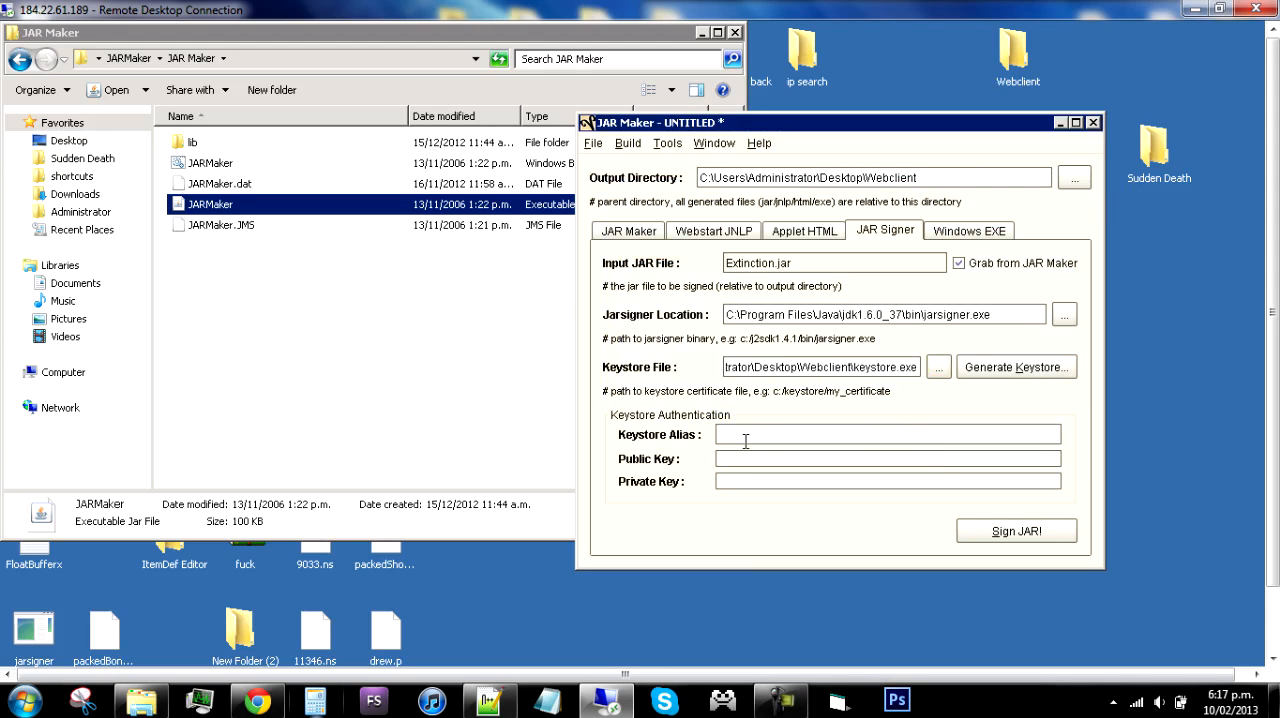
type("Ex")
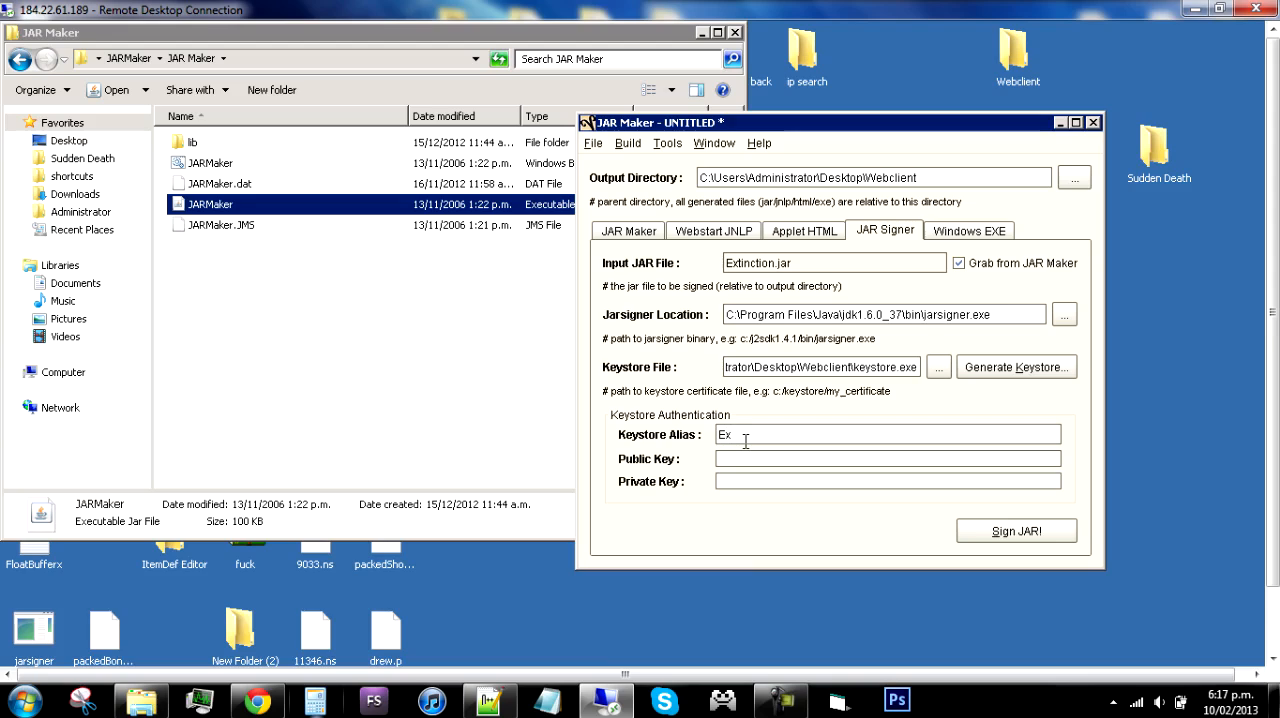
type("tinction")
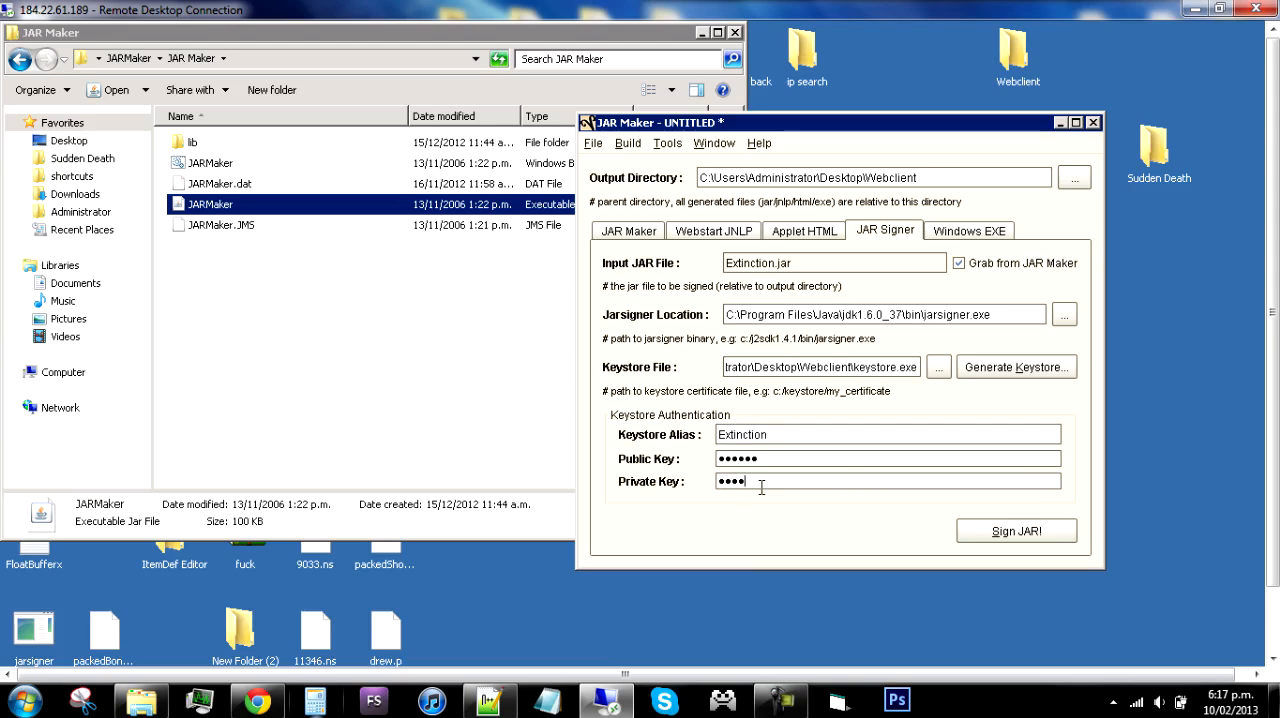
type("••")
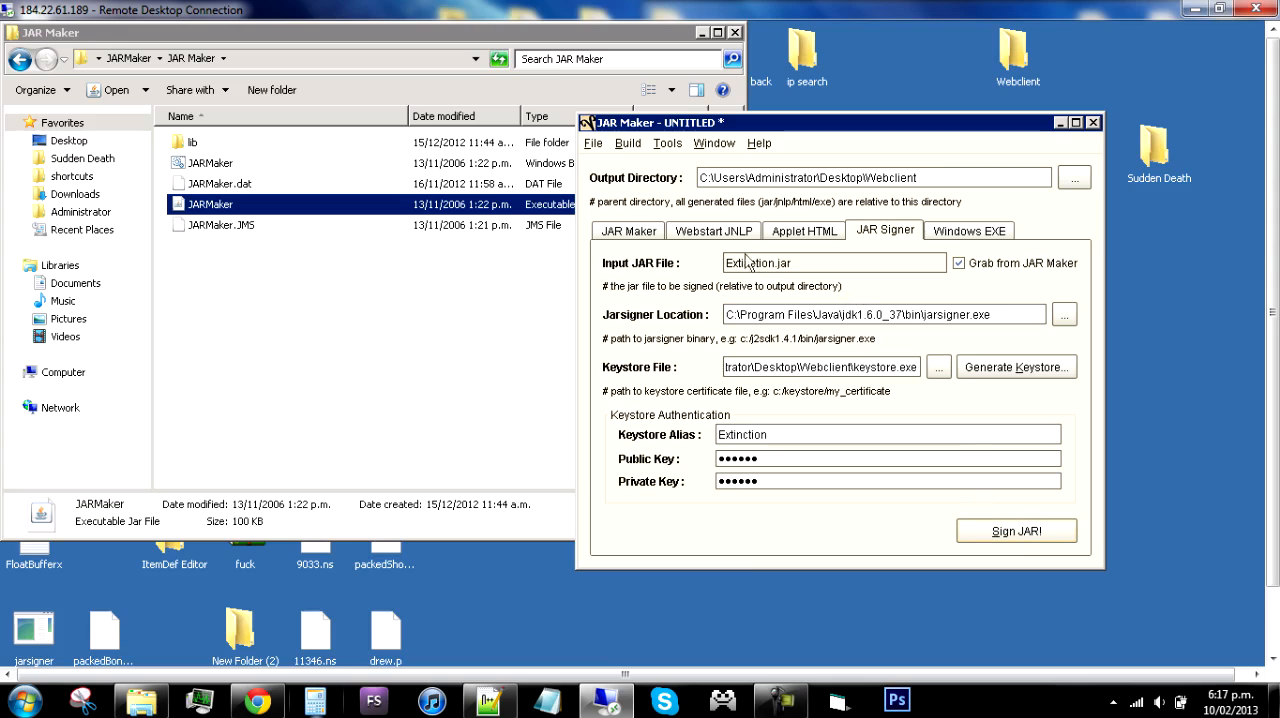
left_click(628, 230)
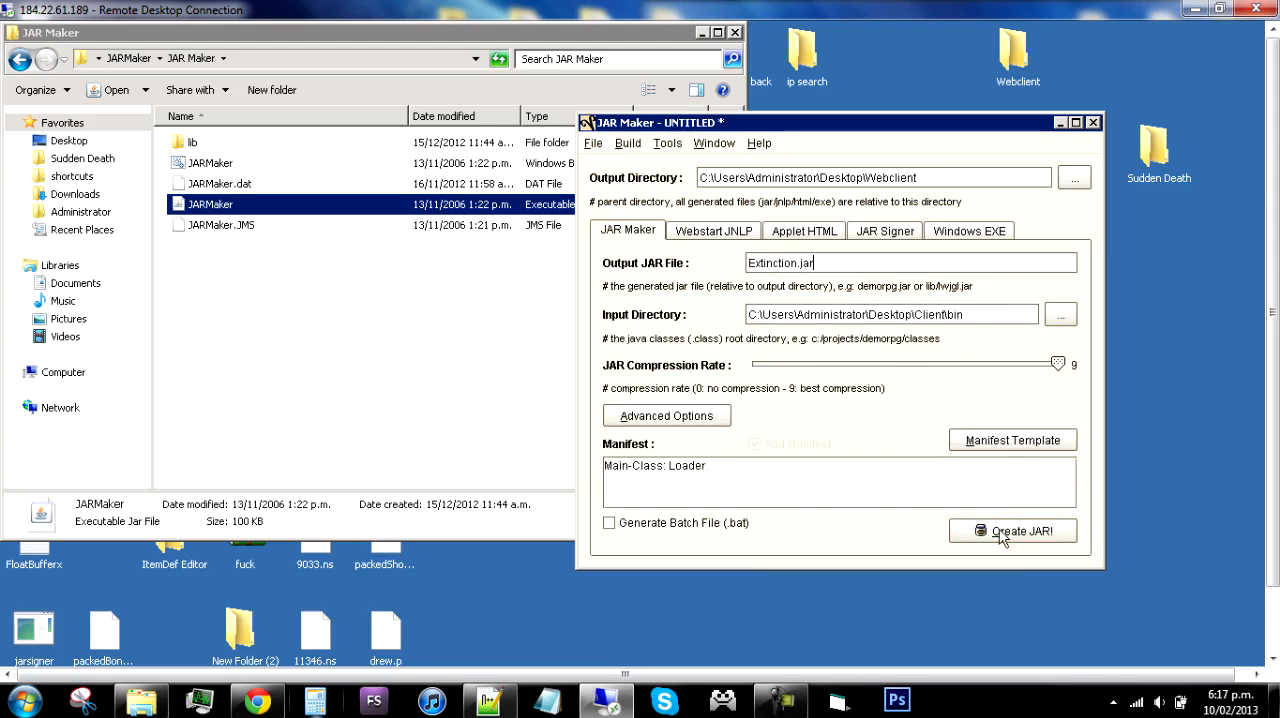
Step: Build Extinction.jar into the desktop Webclient folder, confirming the creation prompts
left_click(1012, 530)
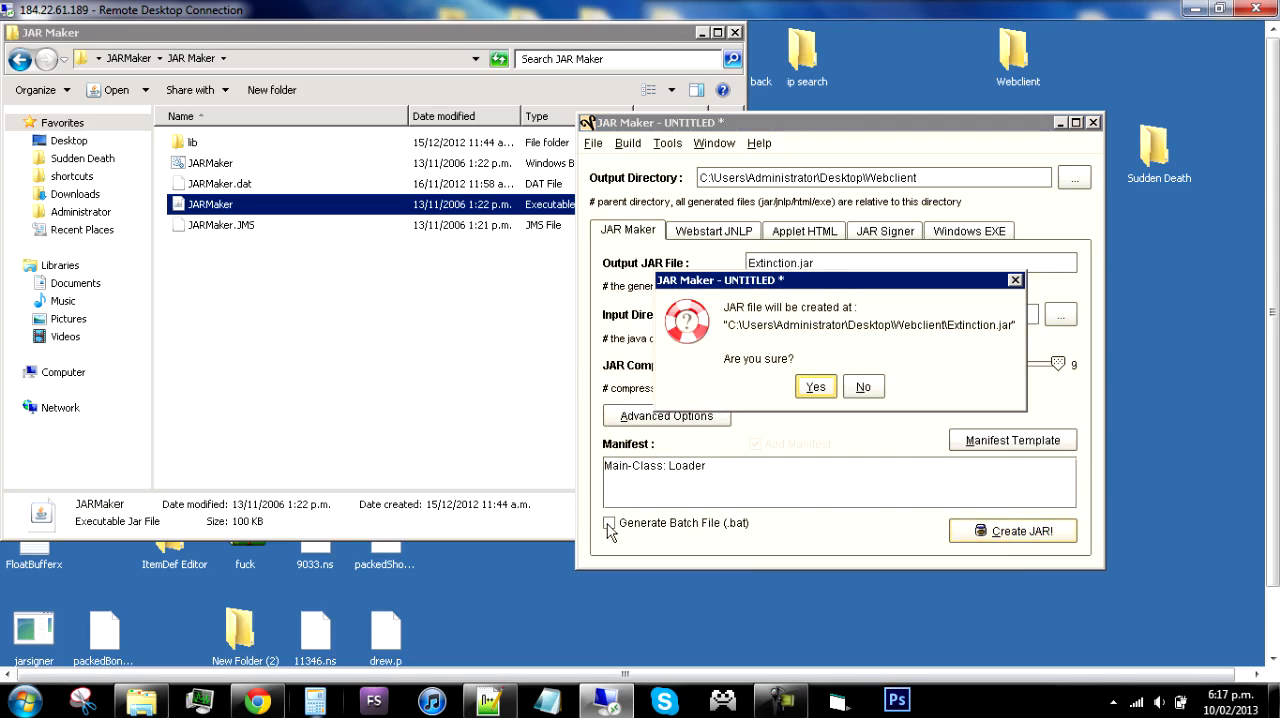
mouse_move(796, 466)
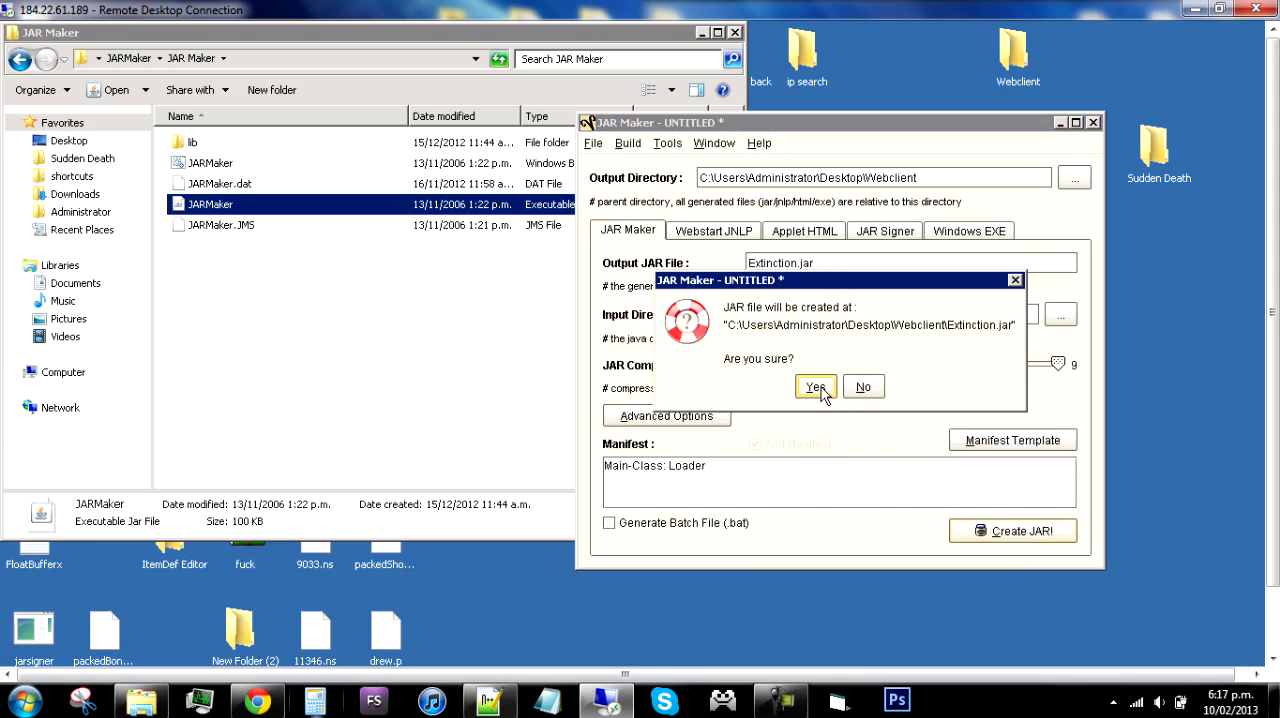
left_click(814, 388)
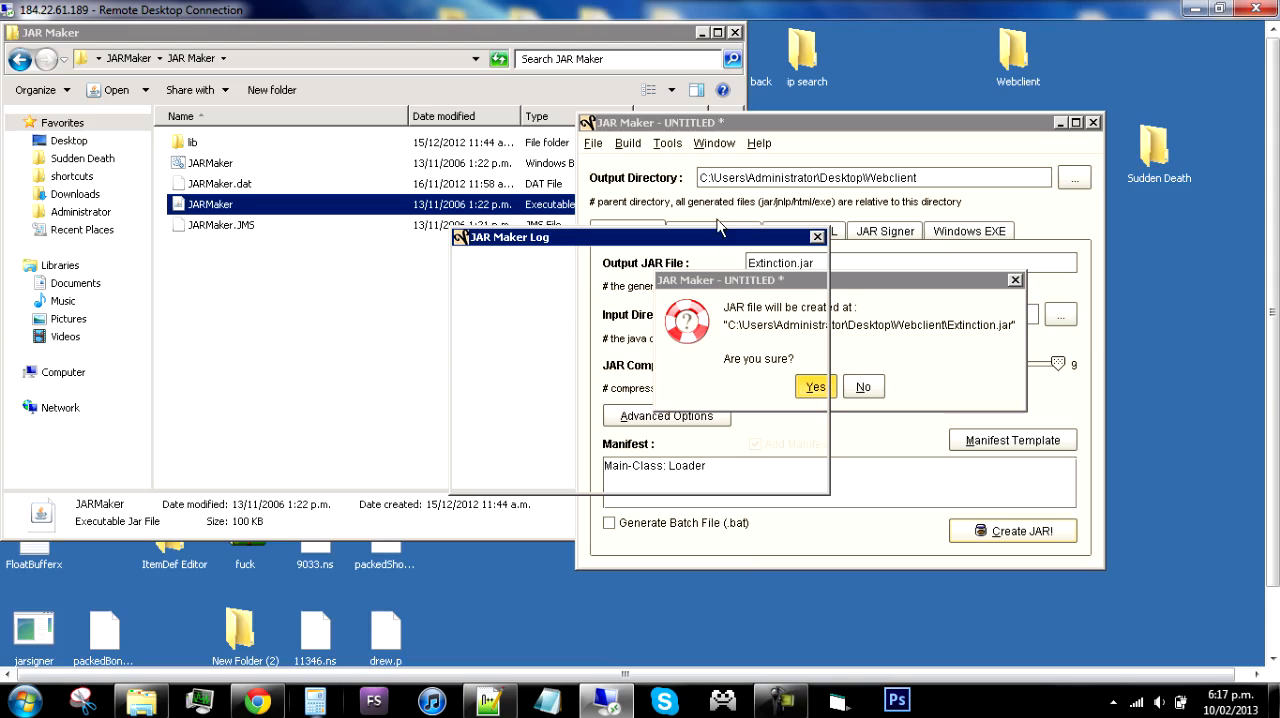
mouse_move(722, 236)
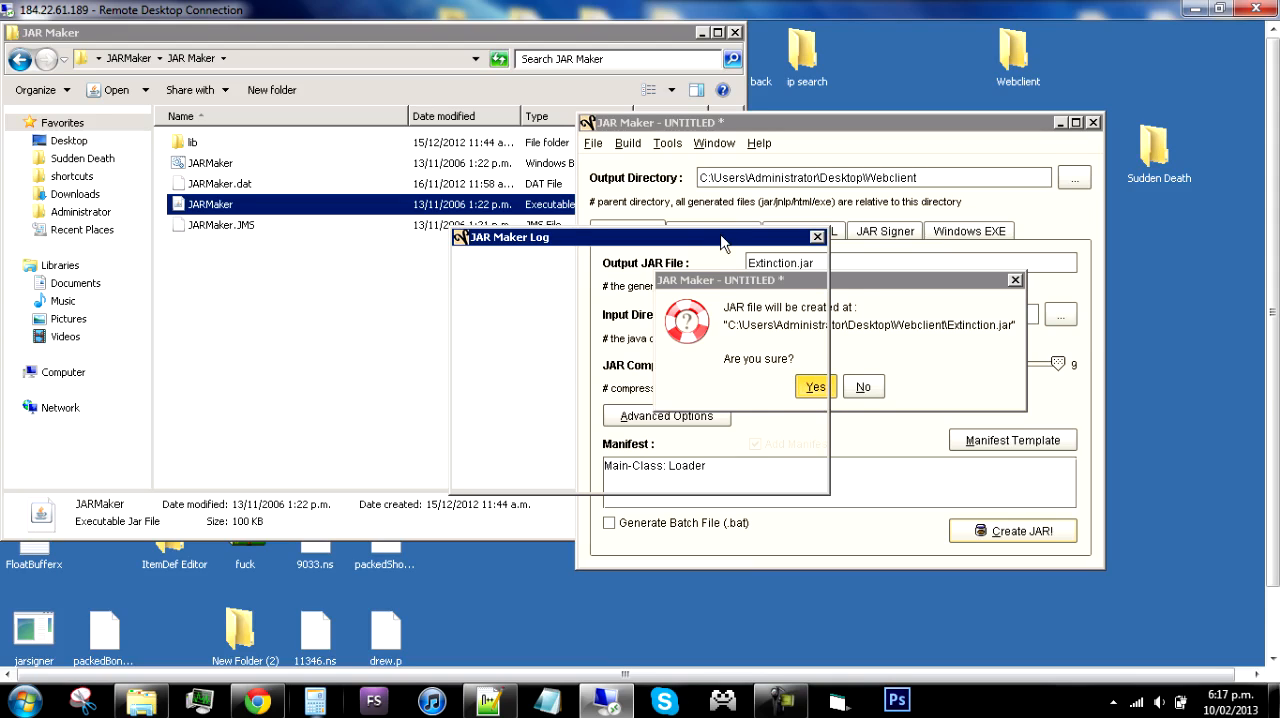
mouse_move(562, 306)
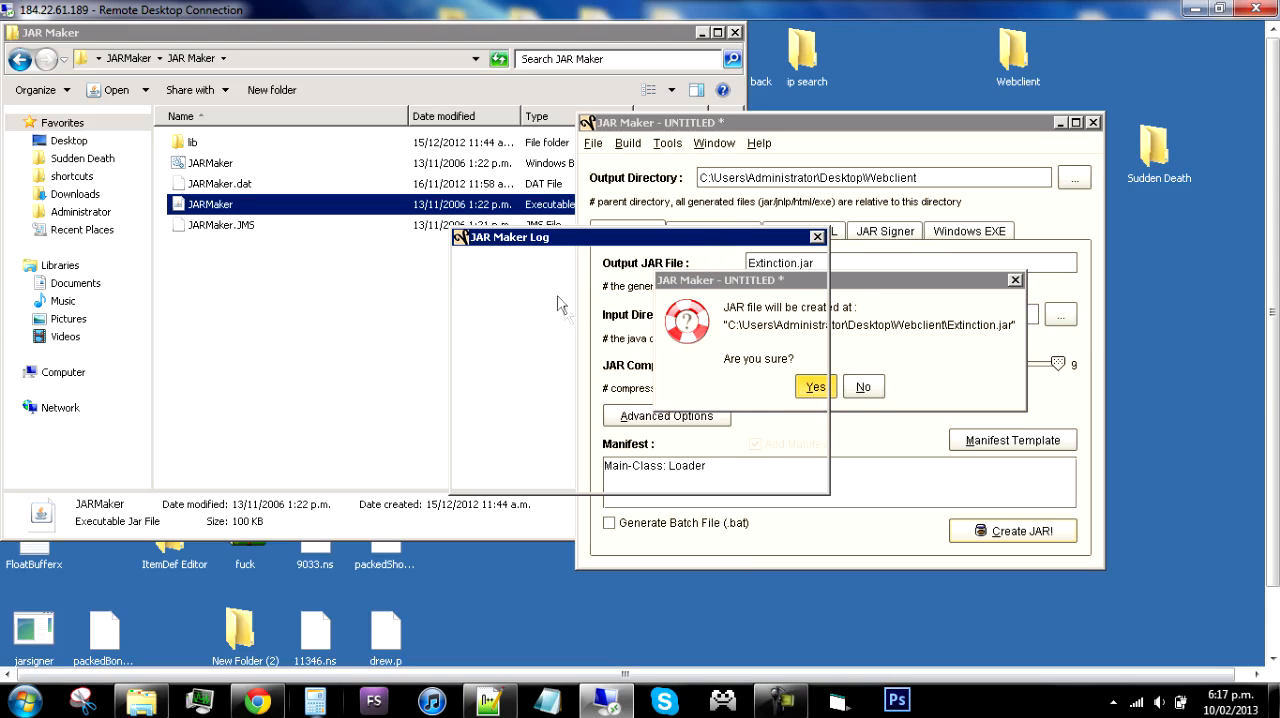
mouse_move(778, 318)
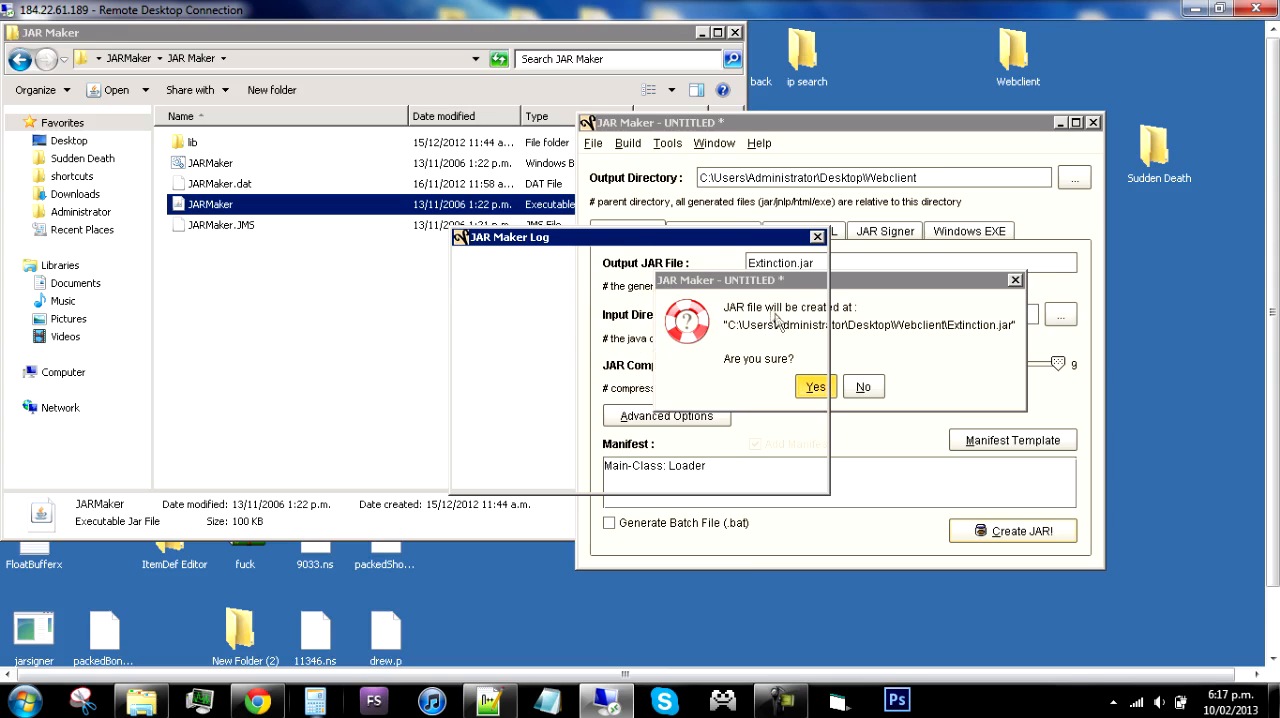
mouse_move(738, 304)
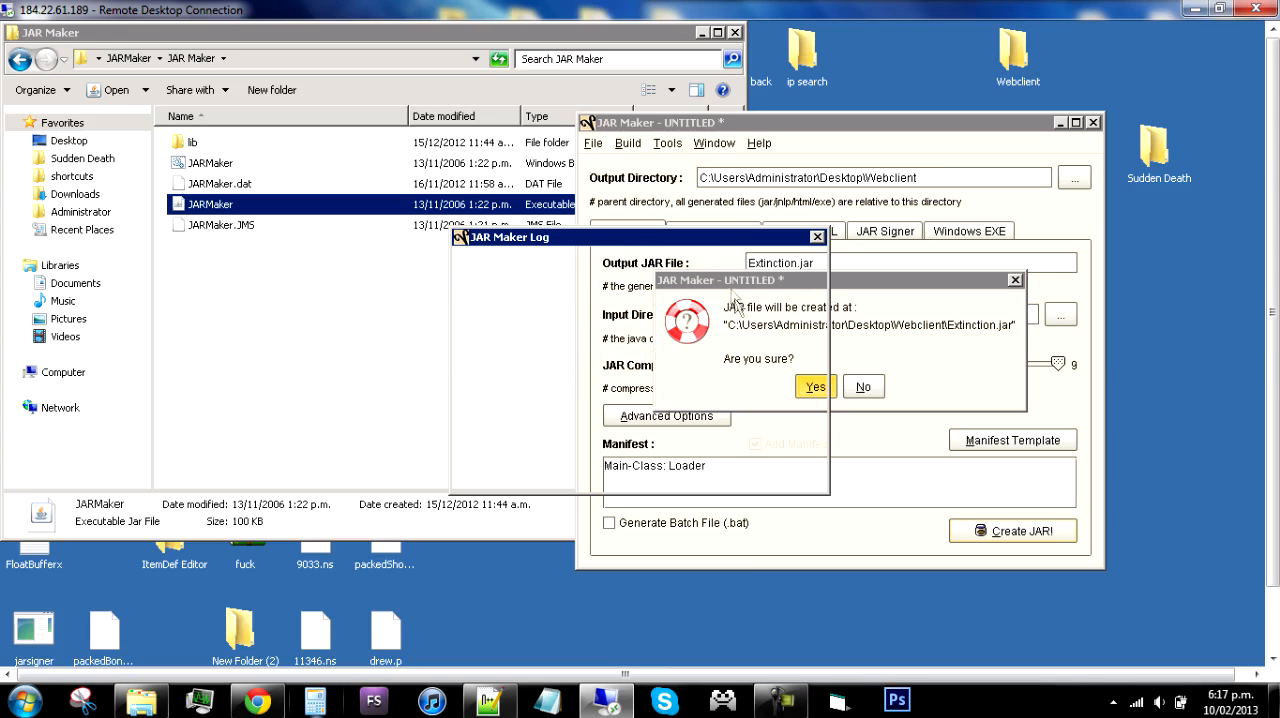
left_click(814, 386)
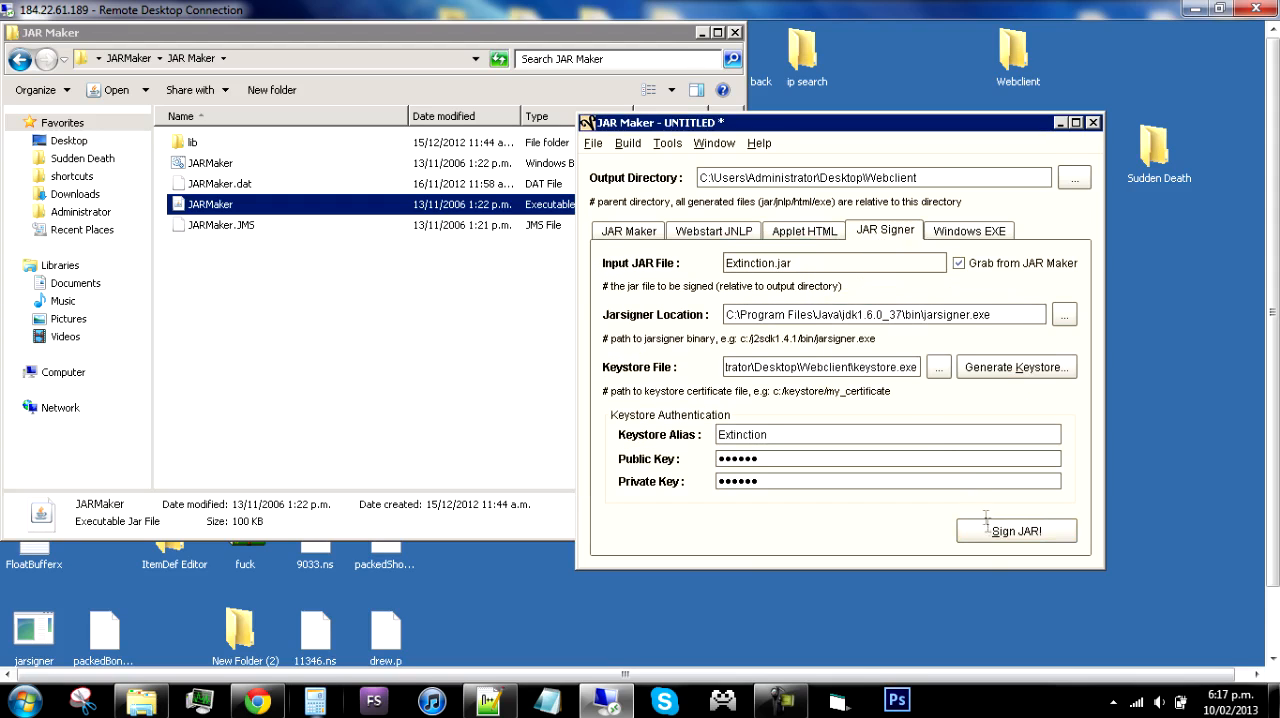
Step: Sign Extinction.jar with the Extinction keystore certificate and acknowledge the success message
left_click(1016, 532)
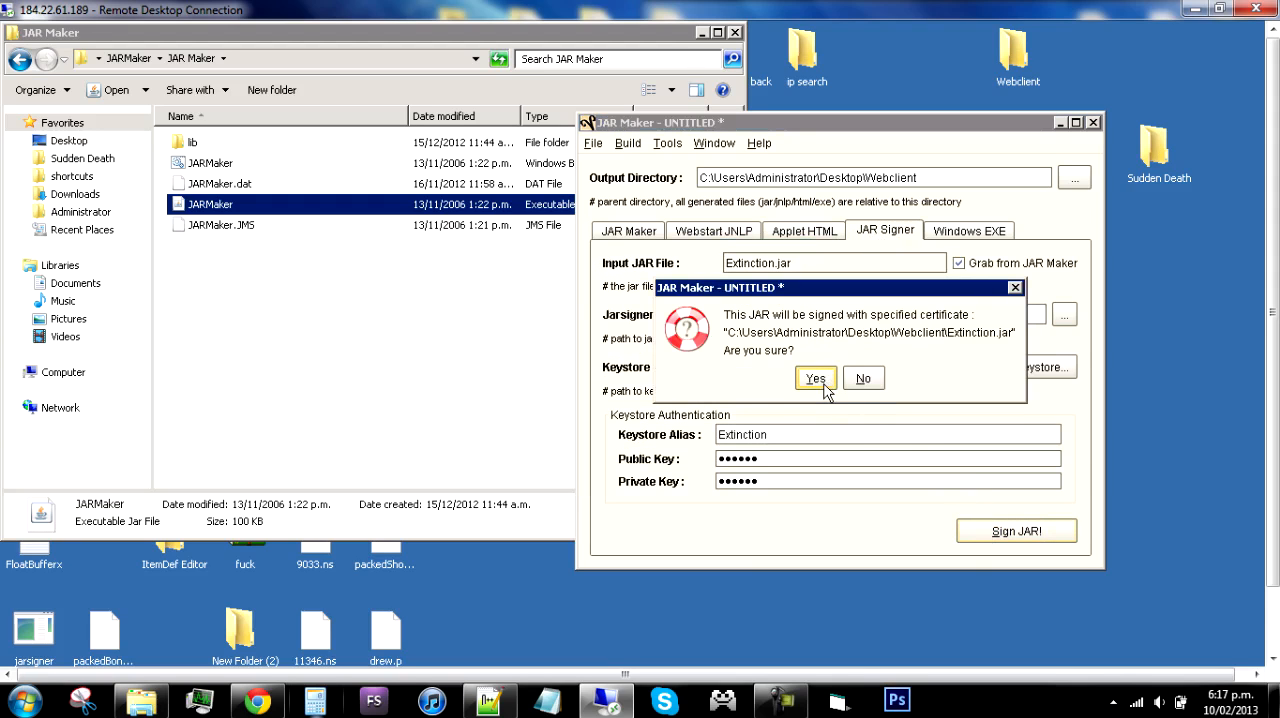
left_click(814, 378)
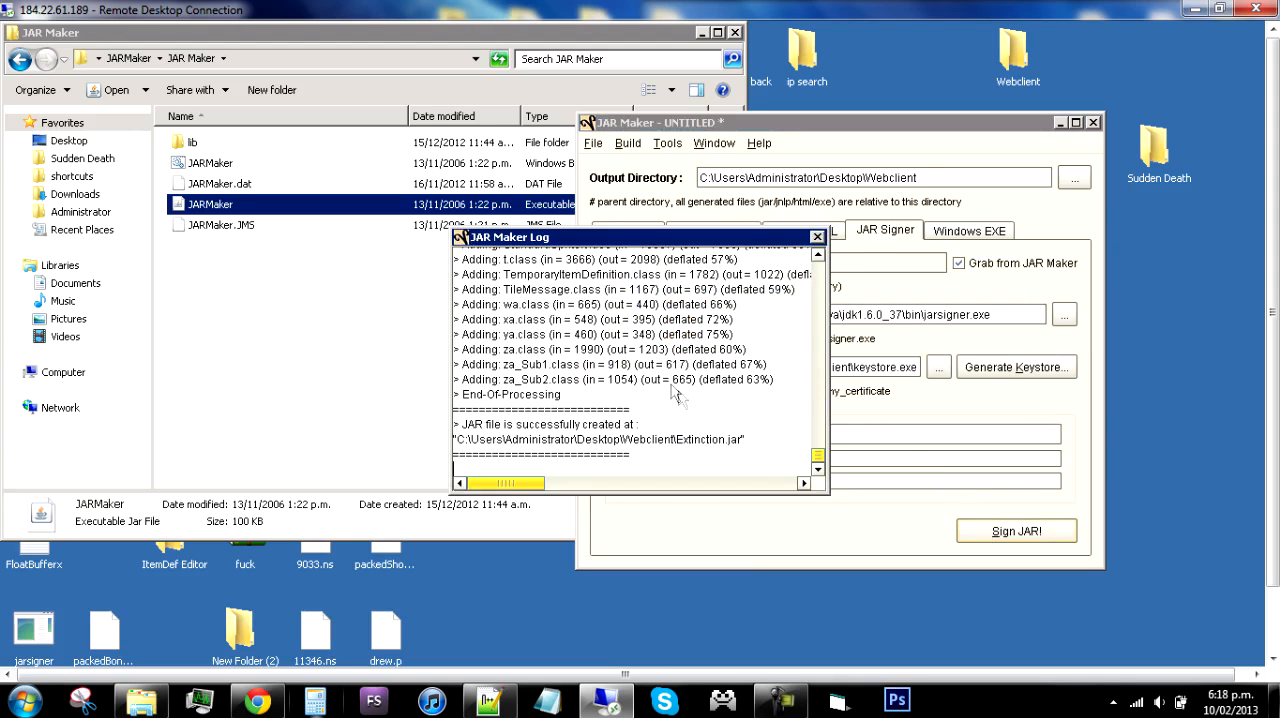
mouse_move(660, 368)
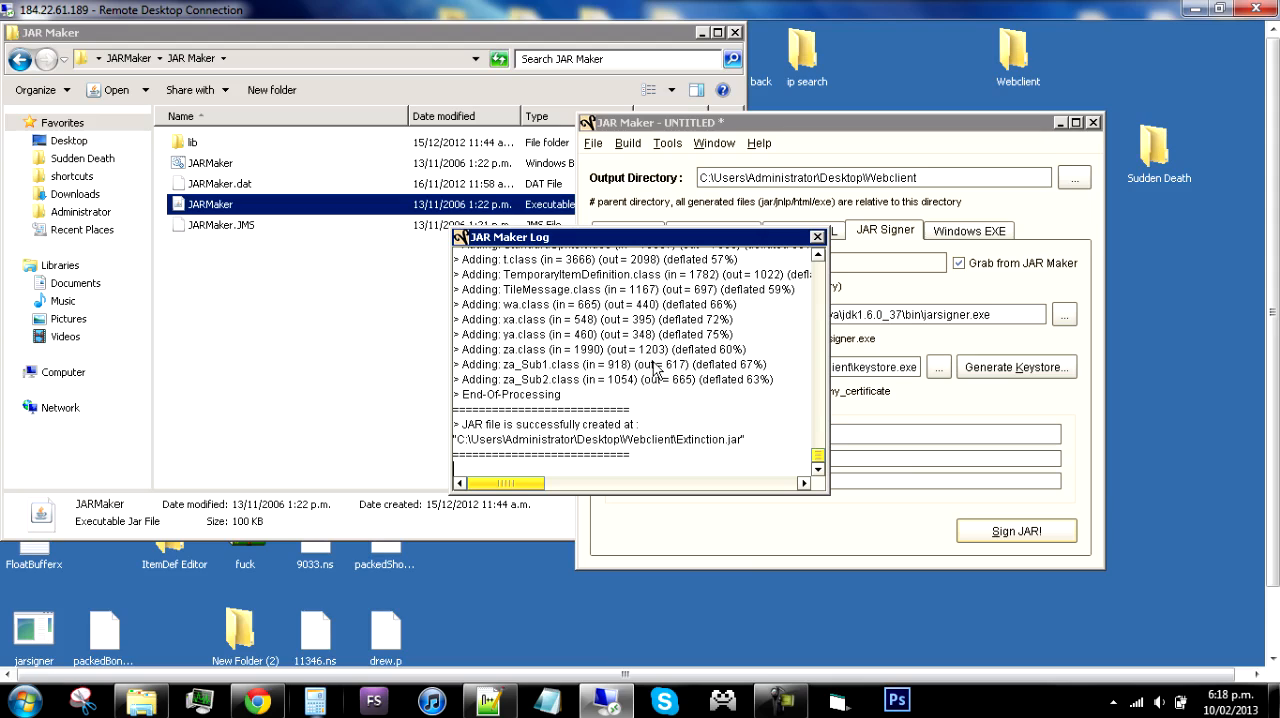
left_click(1016, 530)
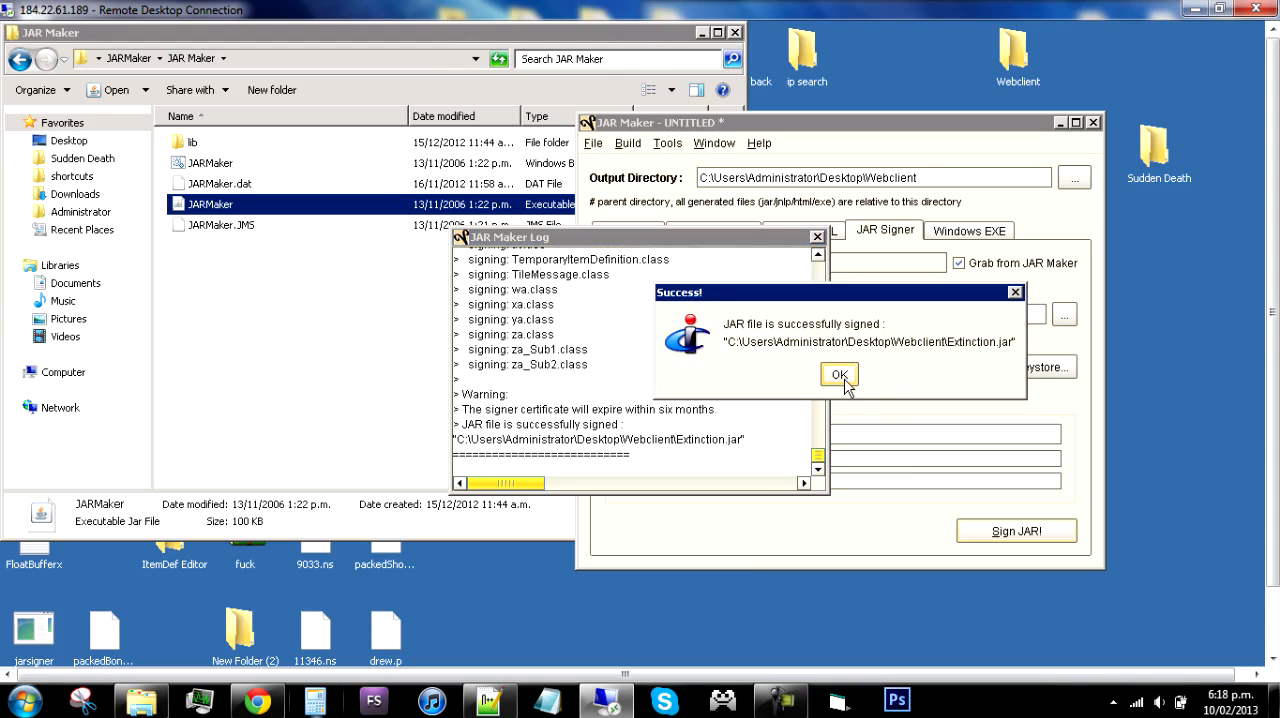
left_click(840, 372)
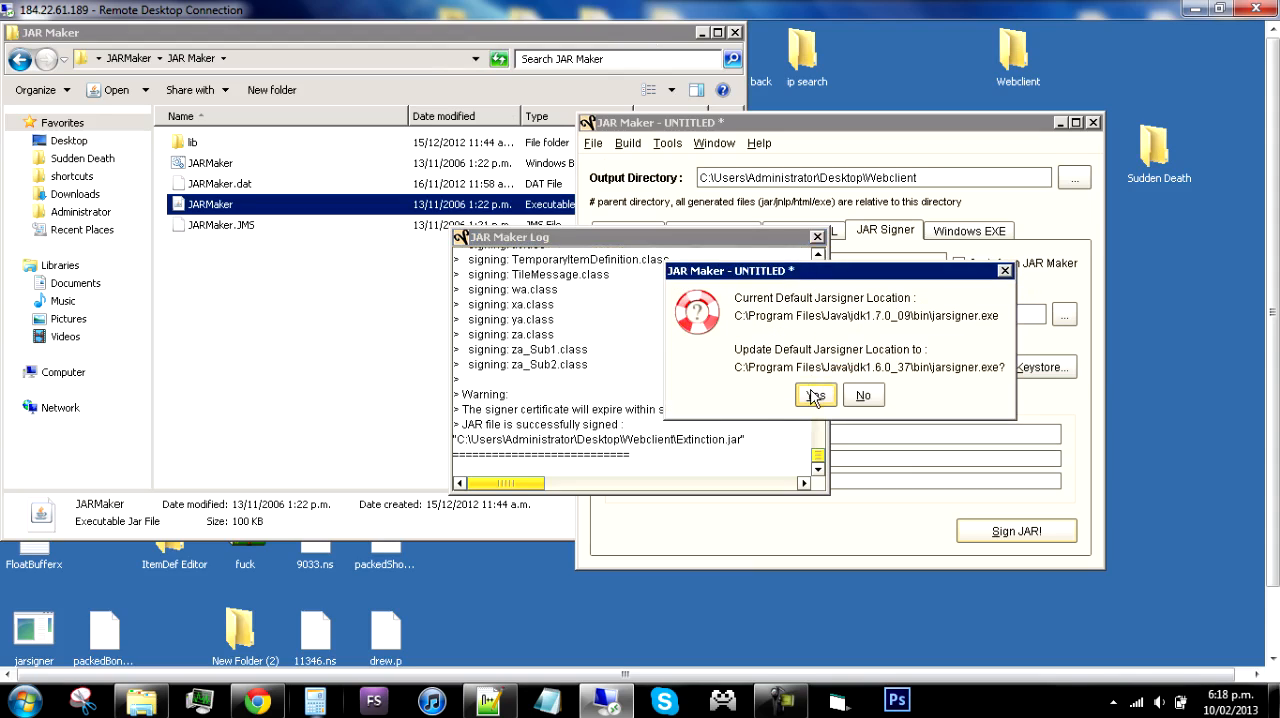
Step: Dismiss the jarsigner location prompt, close the signing log and go to the Webclient output folder
left_click(816, 394)
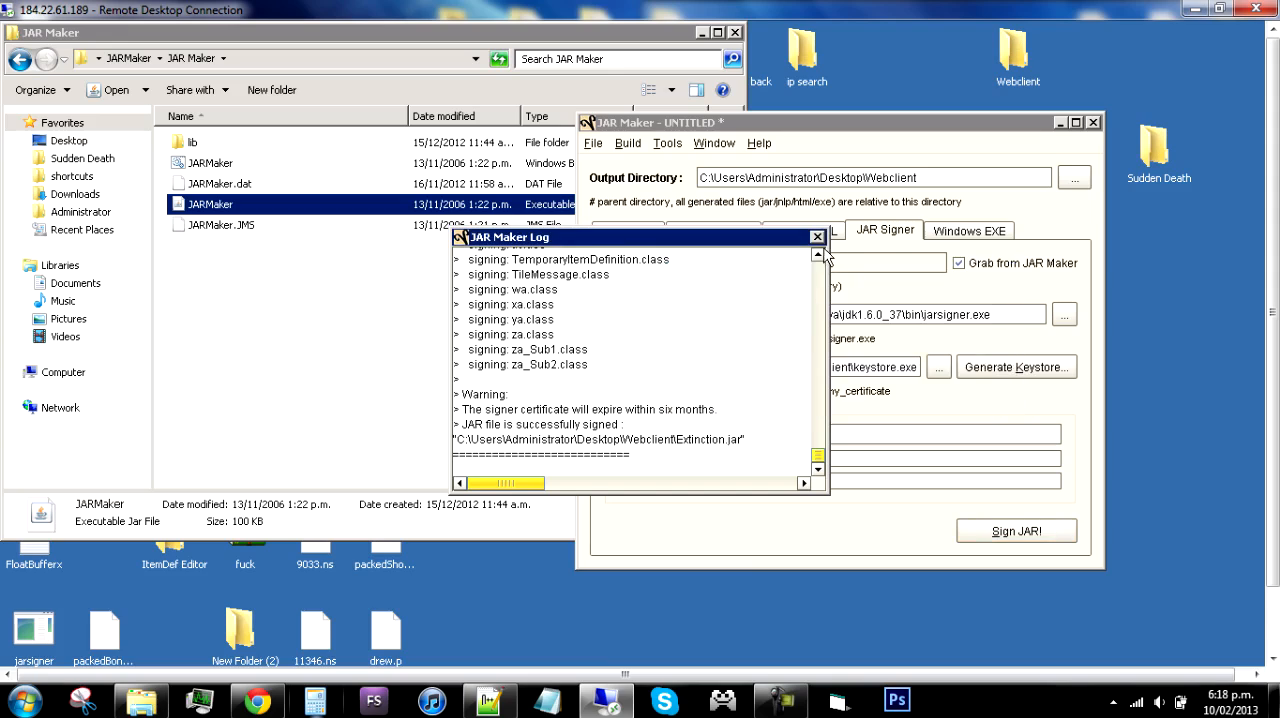
left_click(818, 236)
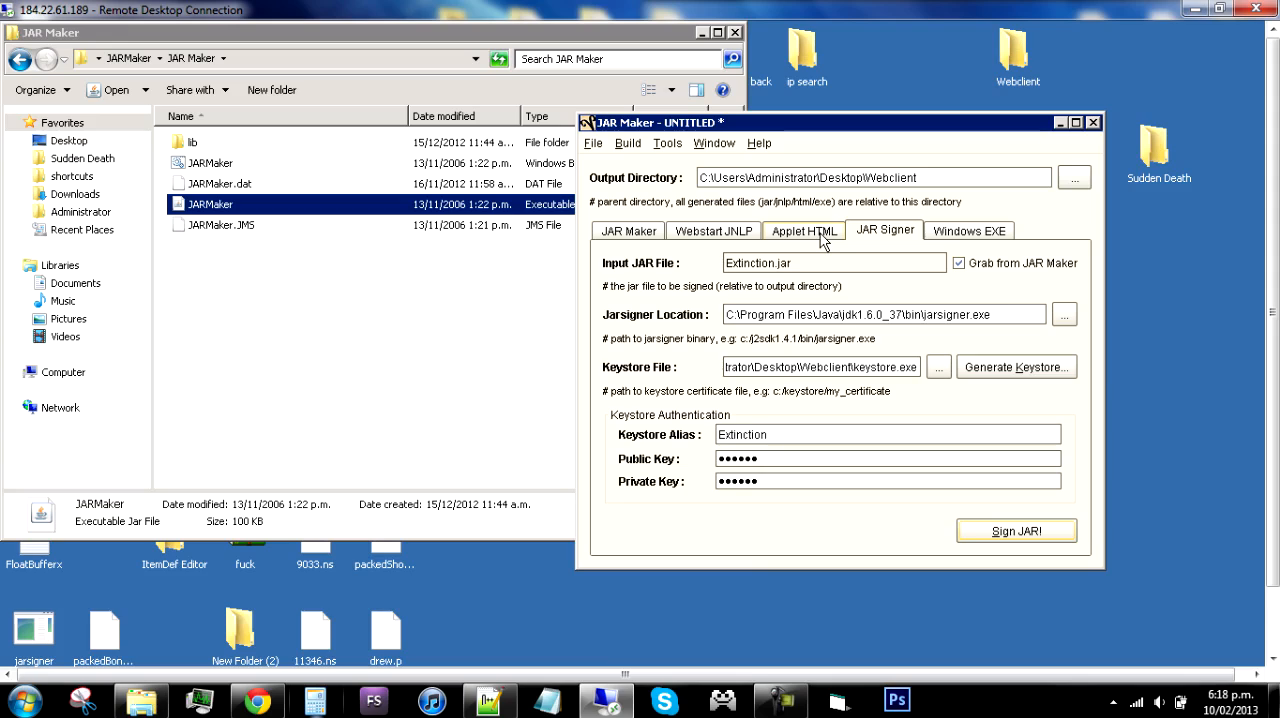
left_click(1092, 122)
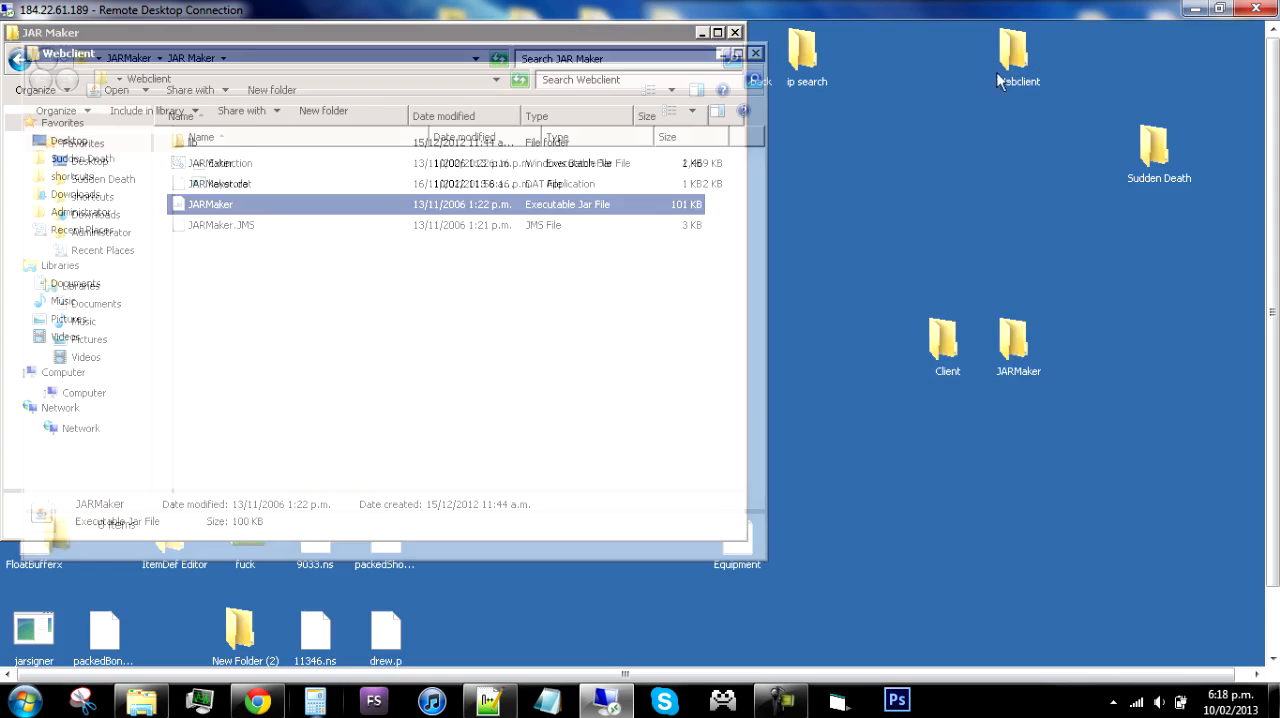
Step: Copy the new Extinction.jar to the local desktop, replacing the older copy there
left_click(148, 78)
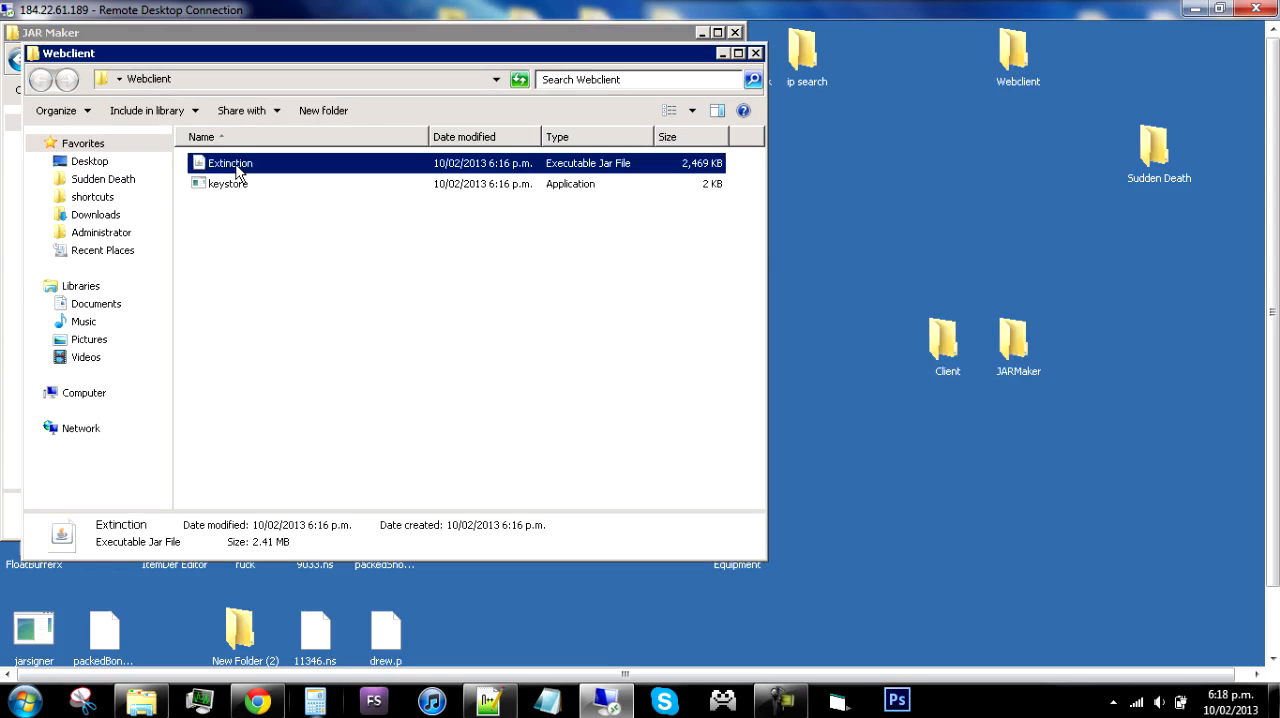
left_click(230, 162)
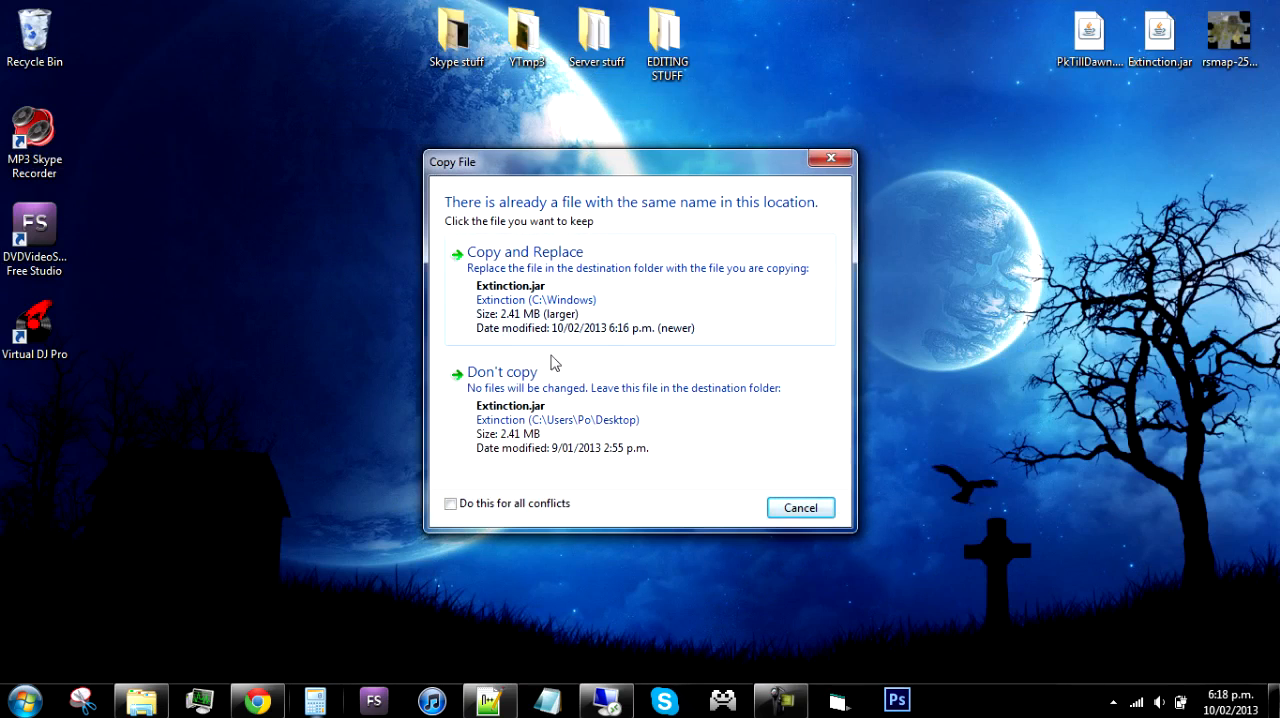
left_click(800, 508)
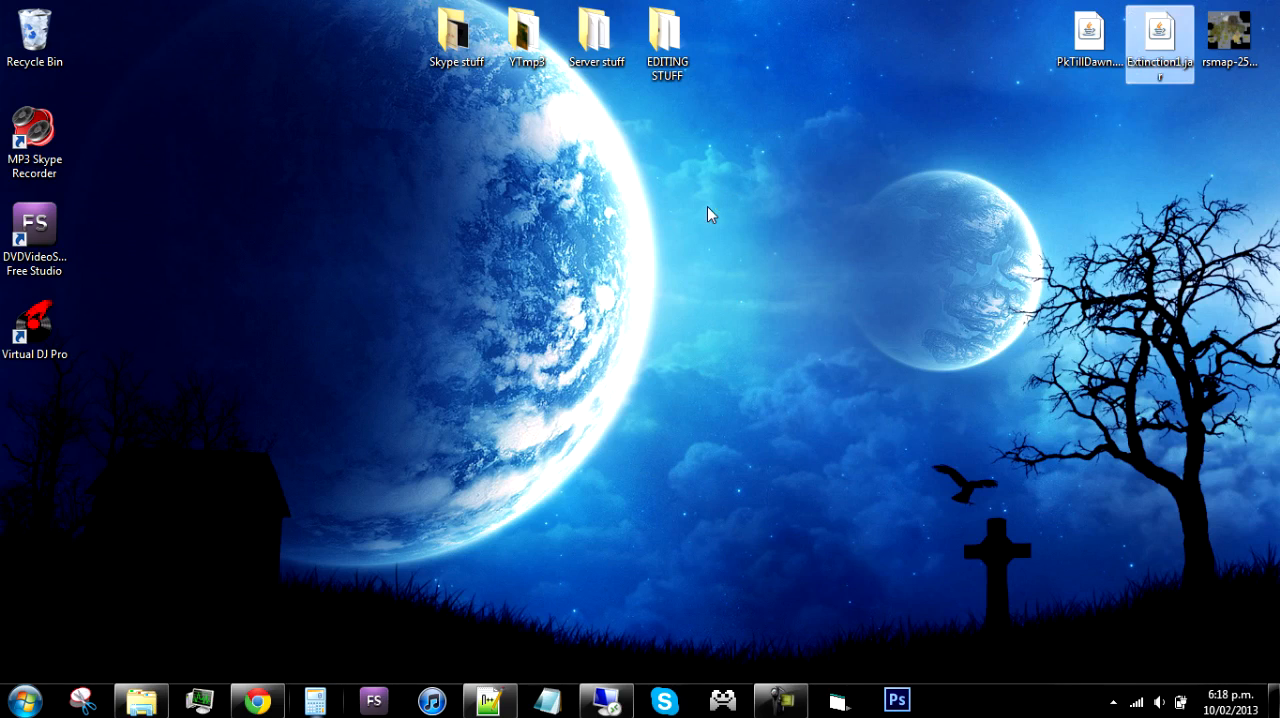
right_click(710, 214)
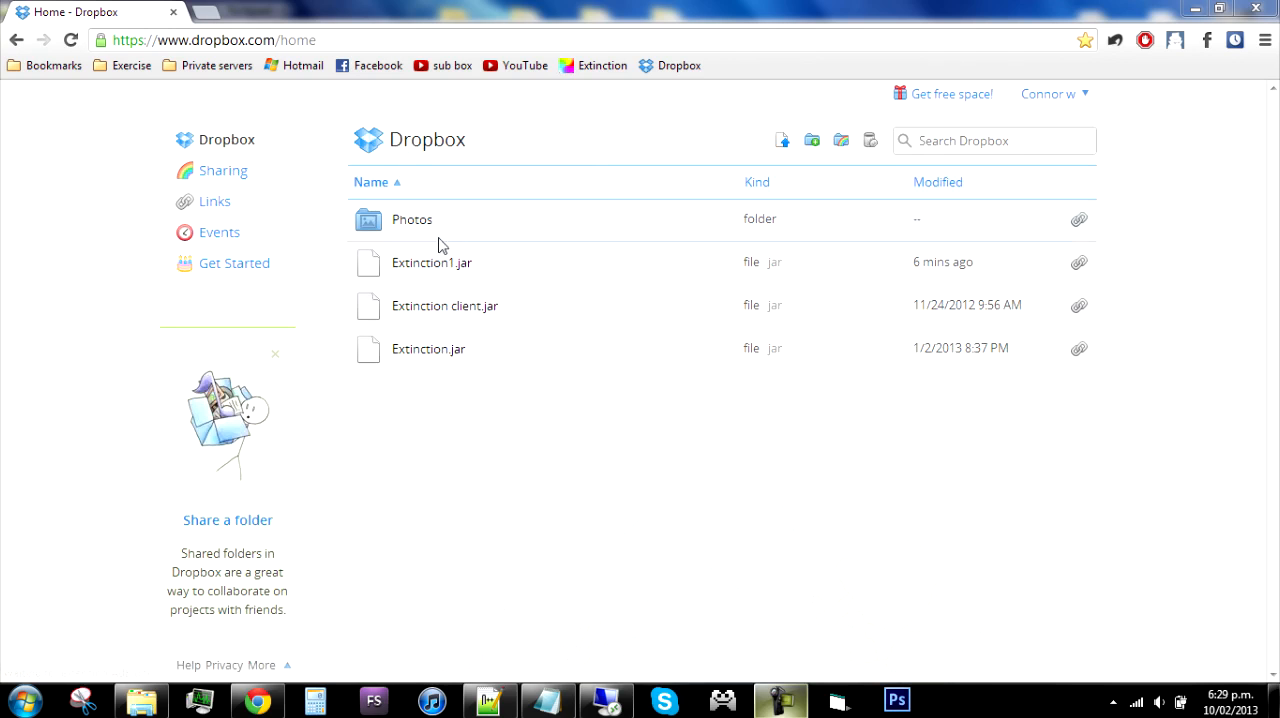
Step: Get the Dropbox share link for Extinction1.jar and dismiss the Share dialog
left_click(432, 262)
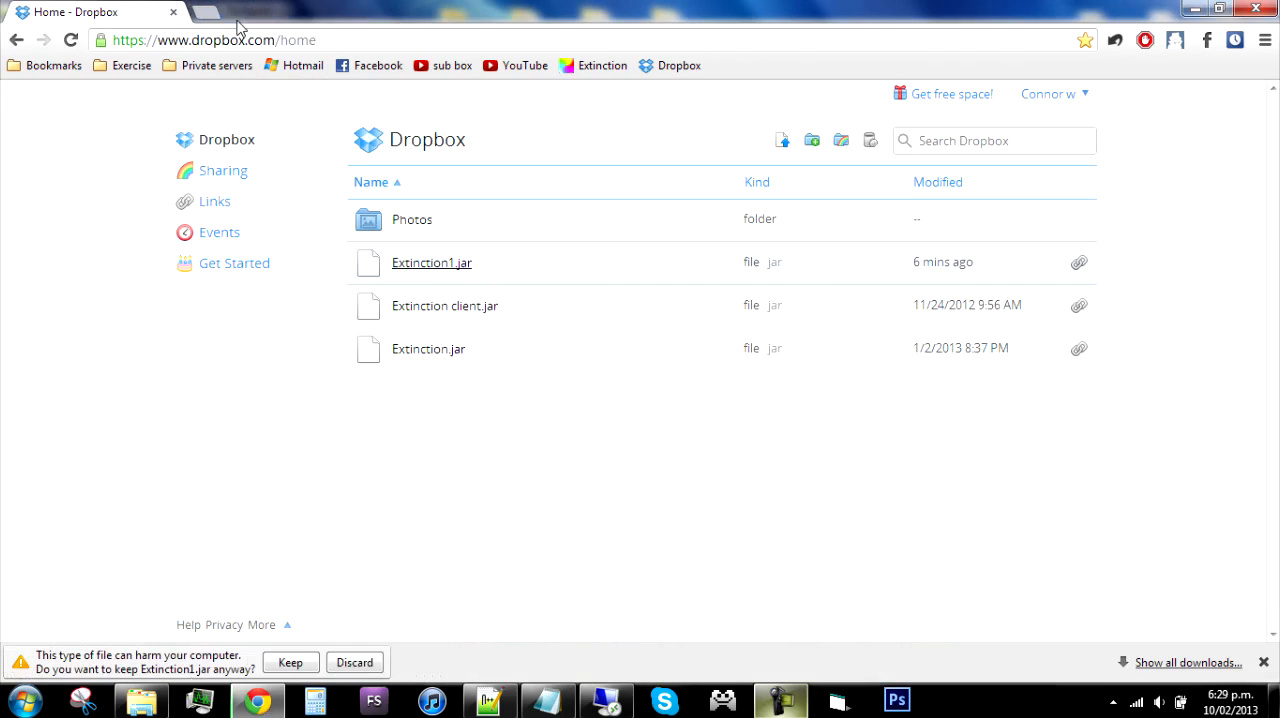
right_click(432, 262)
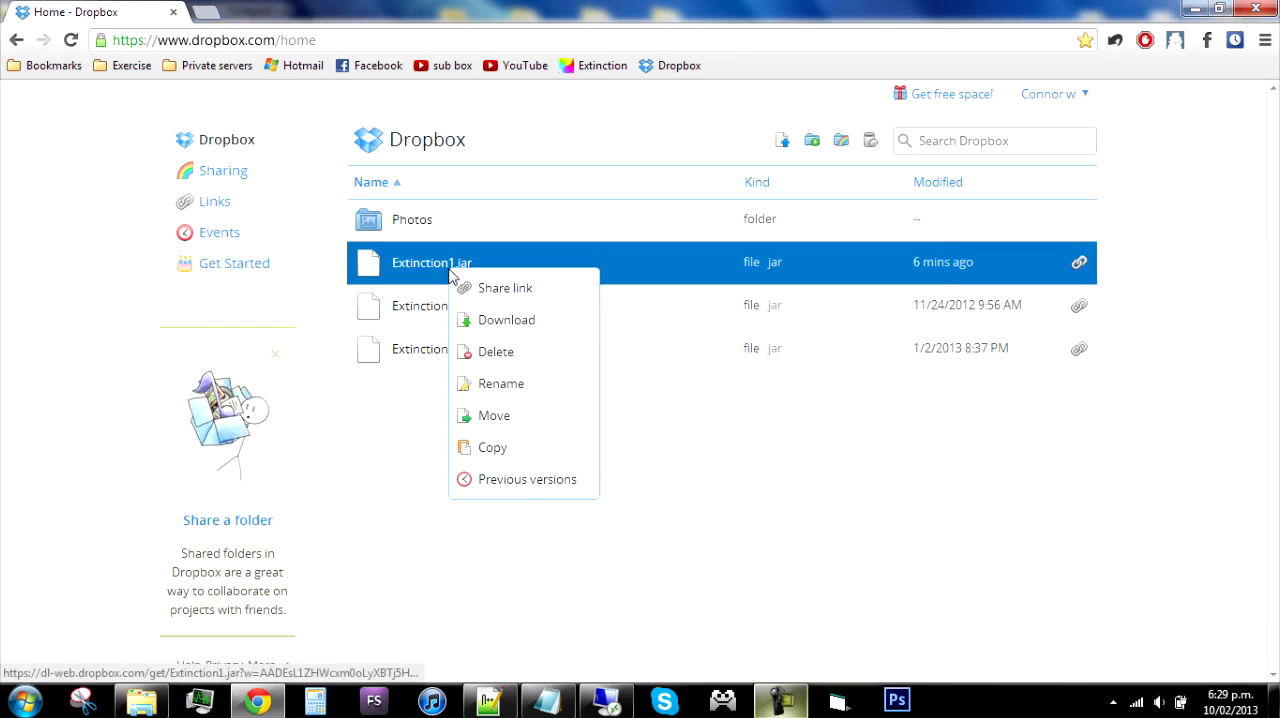
left_click(504, 288)
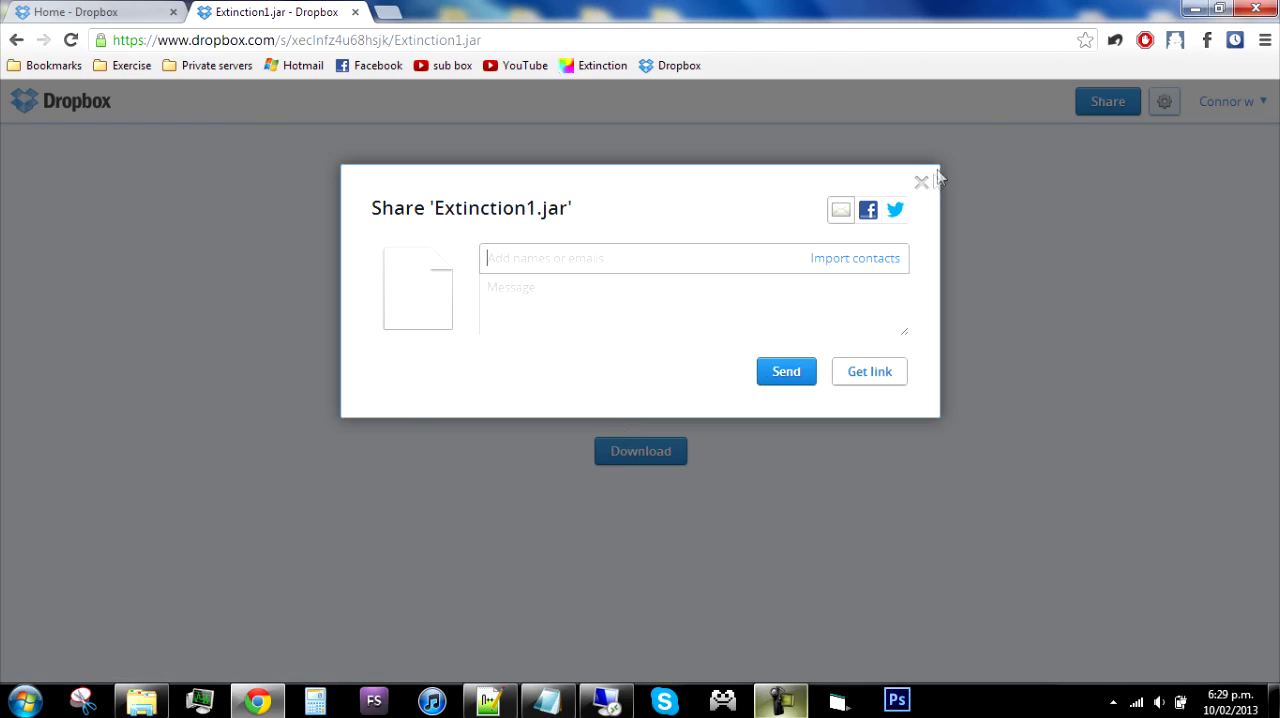
right_click(640, 450)
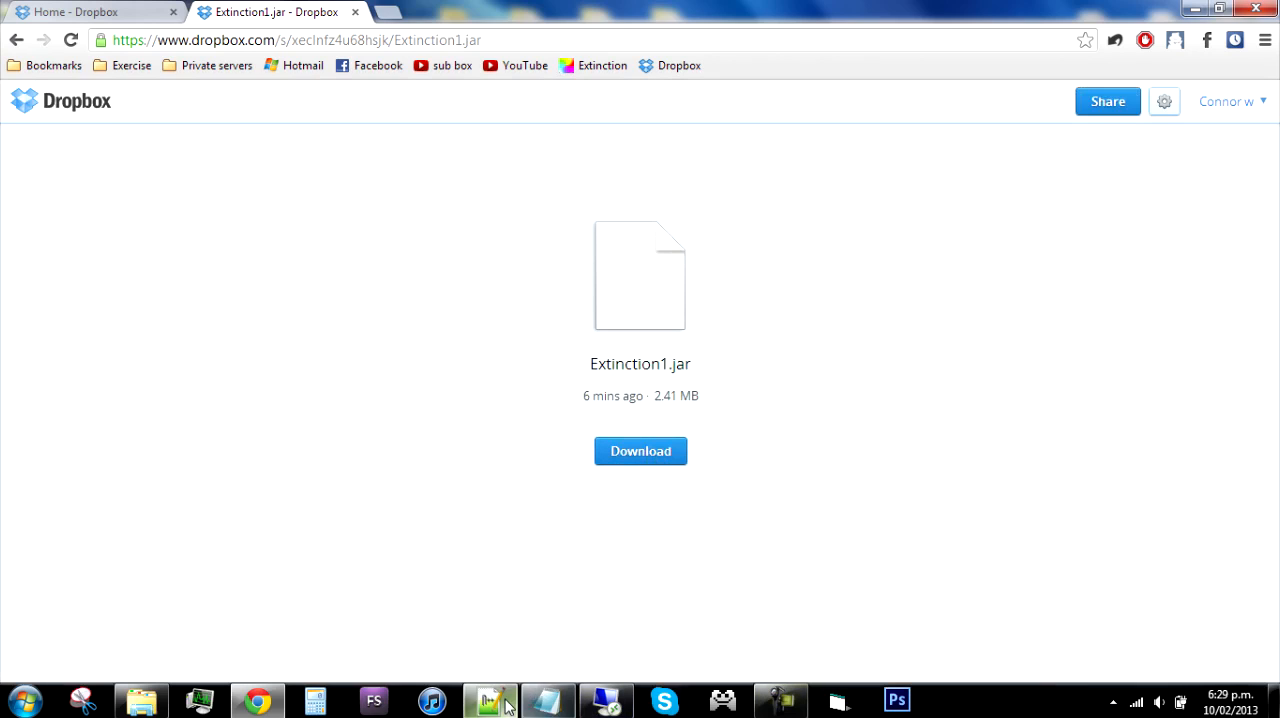
Step: Select the applet's archive="Extinction.jar" reference in webclient.html to point it at the Dropbox link
left_click(490, 700)
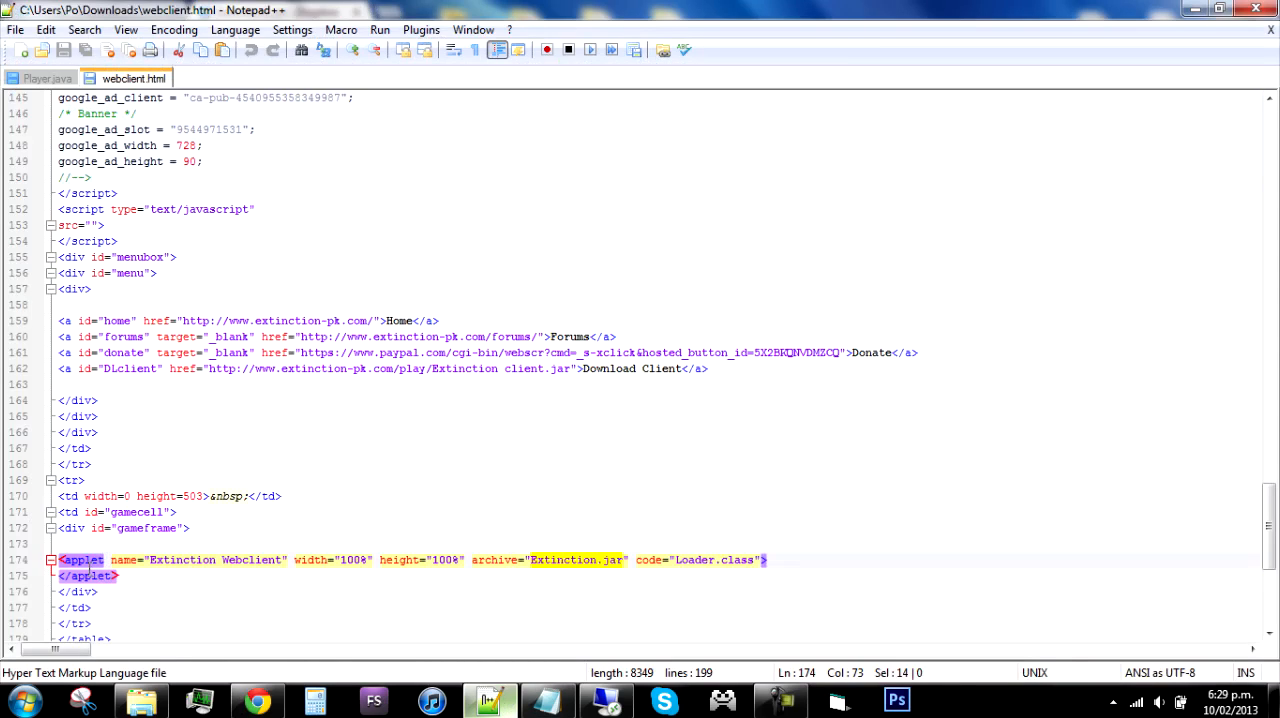
left_click(156, 560)
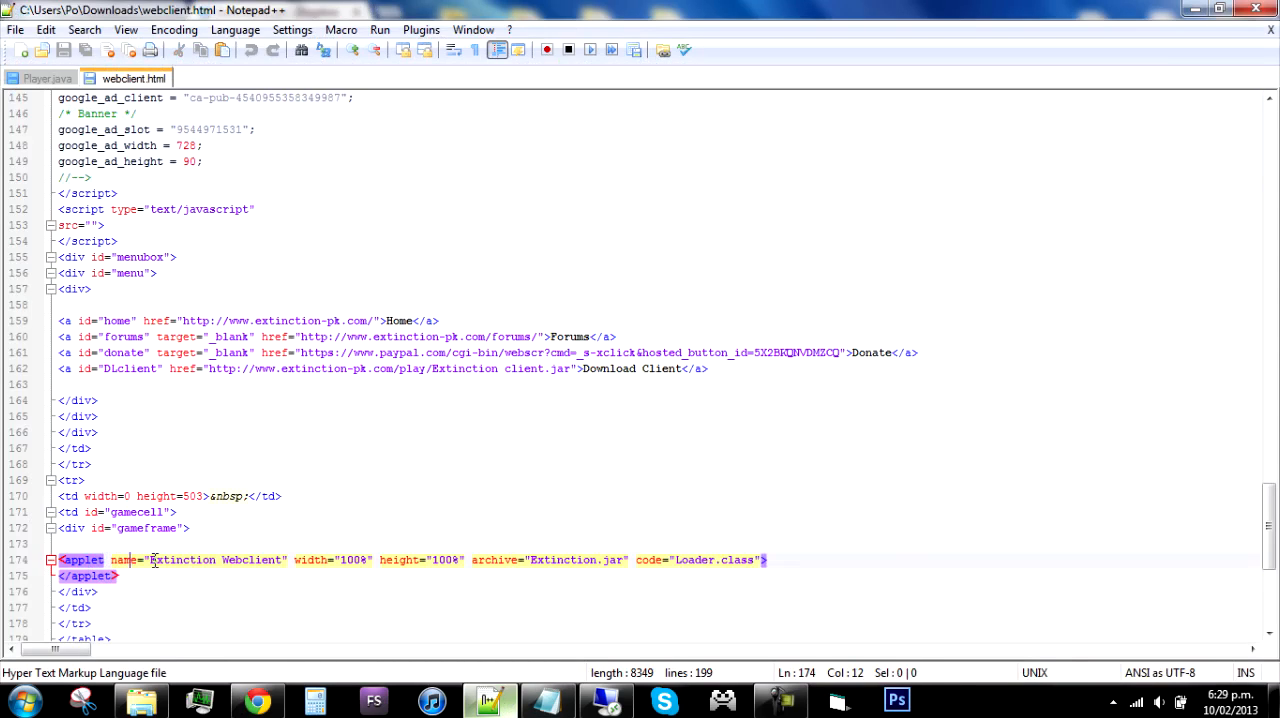
left_click(636, 560)
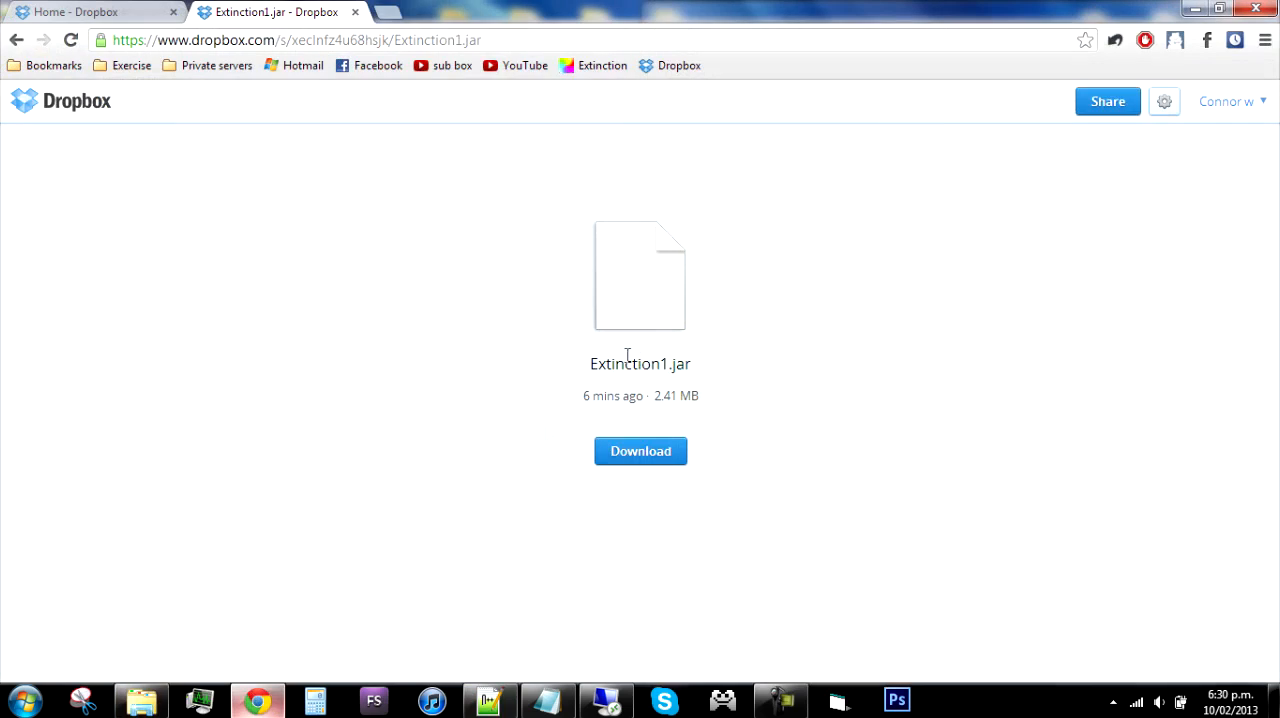
left_click(1264, 40)
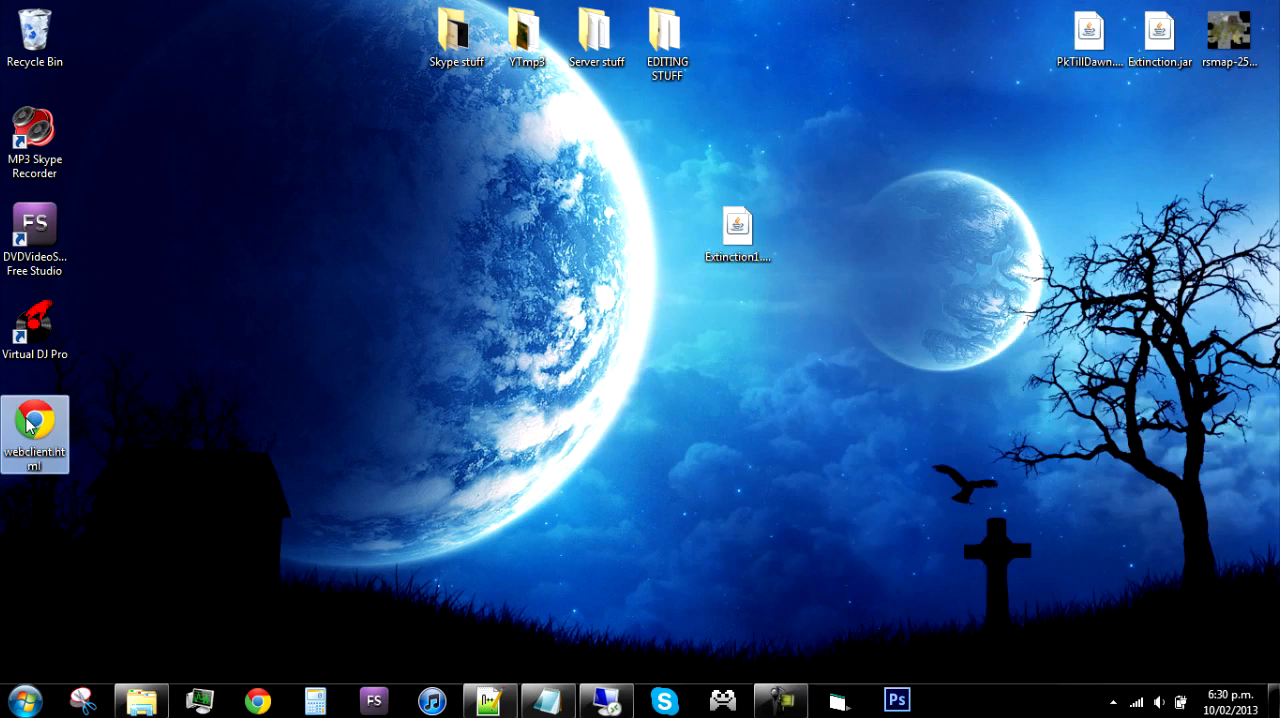
Step: Load the local webclient.html page in Chrome from the desktop
double_click(34, 434)
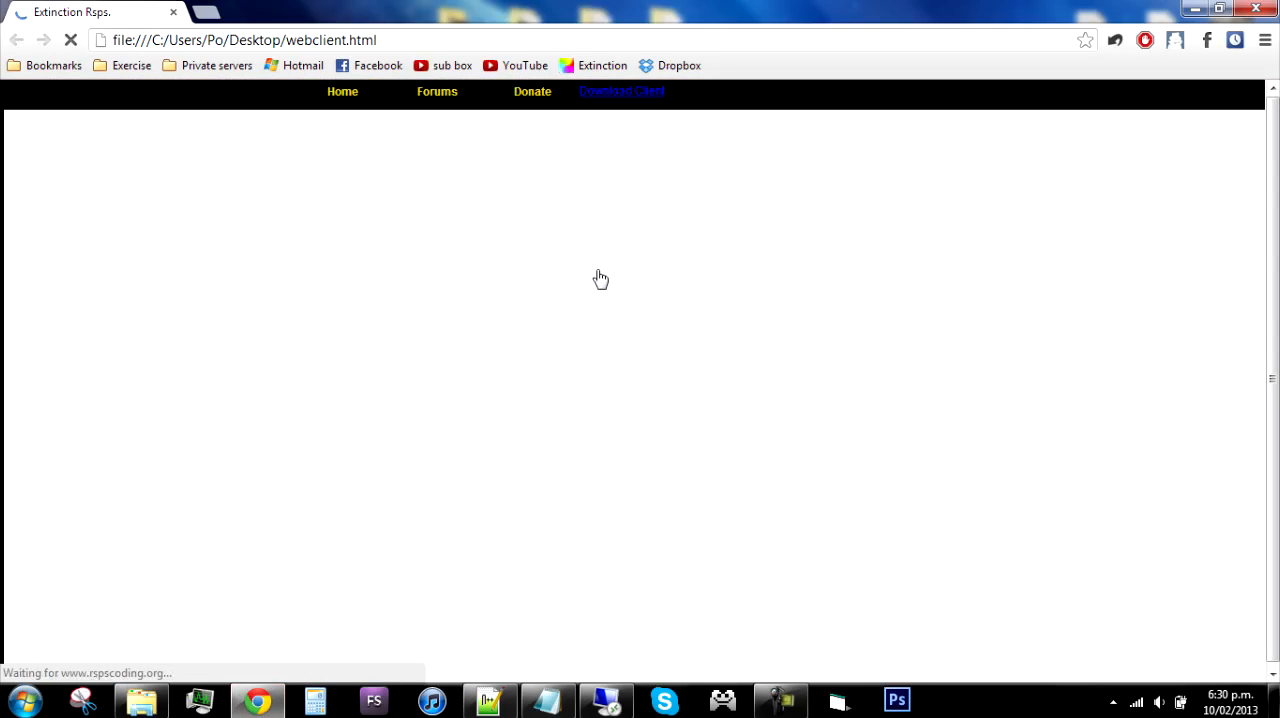
left_click(620, 92)
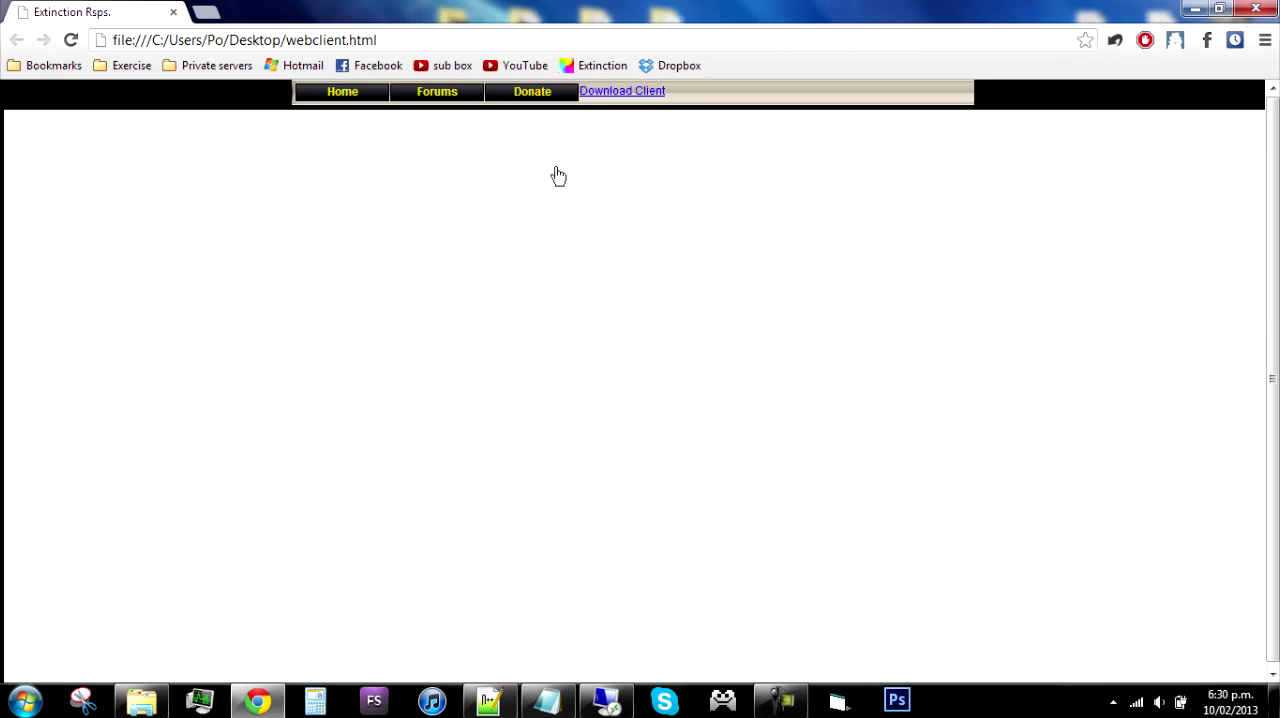
left_click(622, 90)
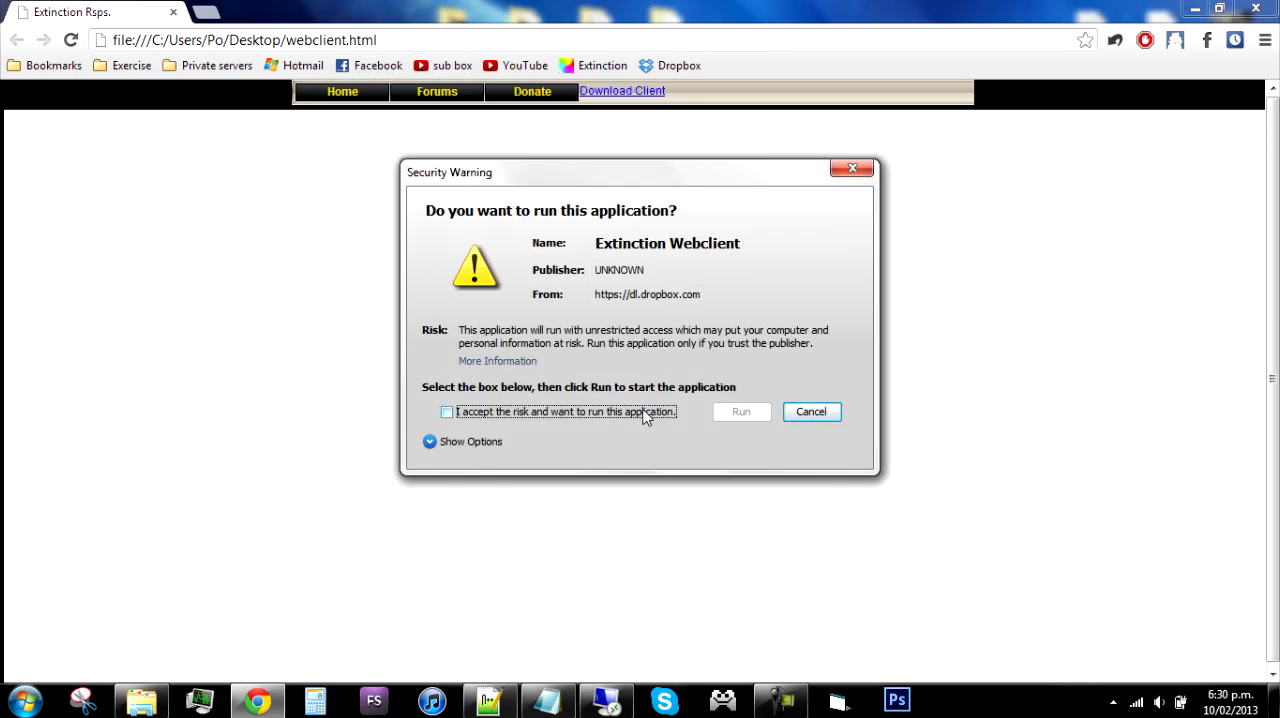
Step: Accept the risk and run the Extinction Webclient applet, then start a blank new tab
left_click(448, 412)
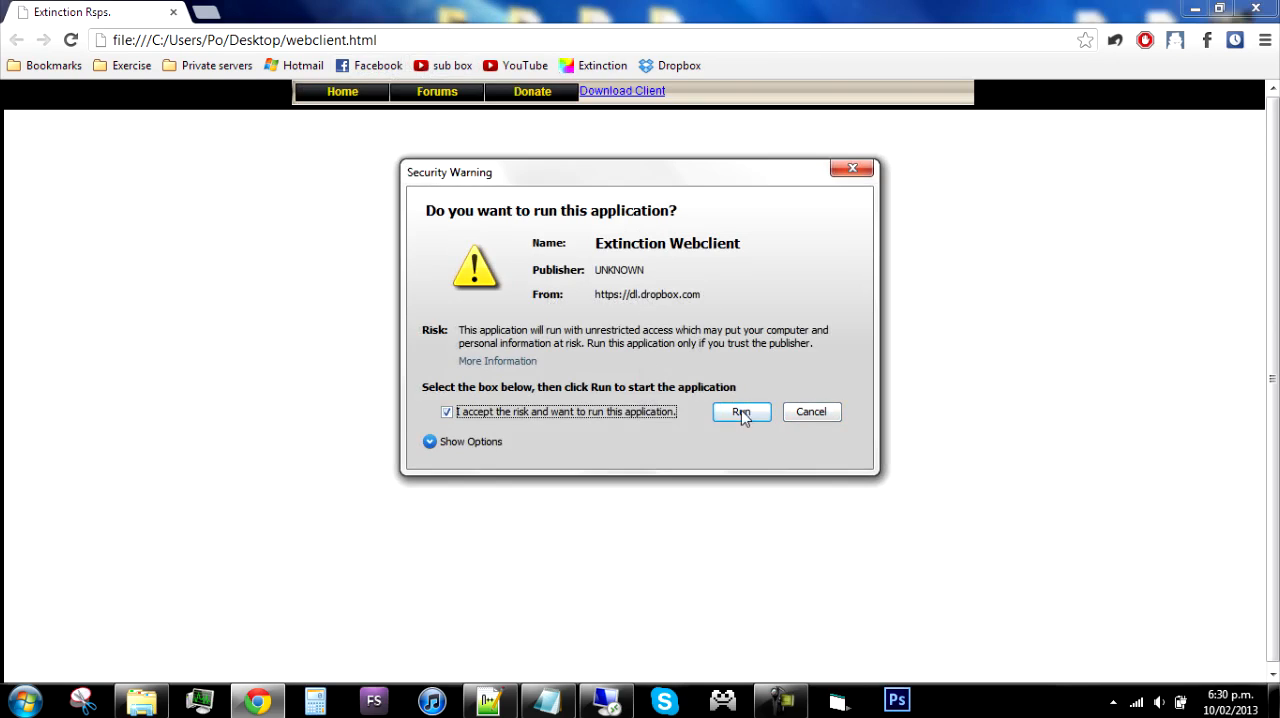
left_click(740, 412)
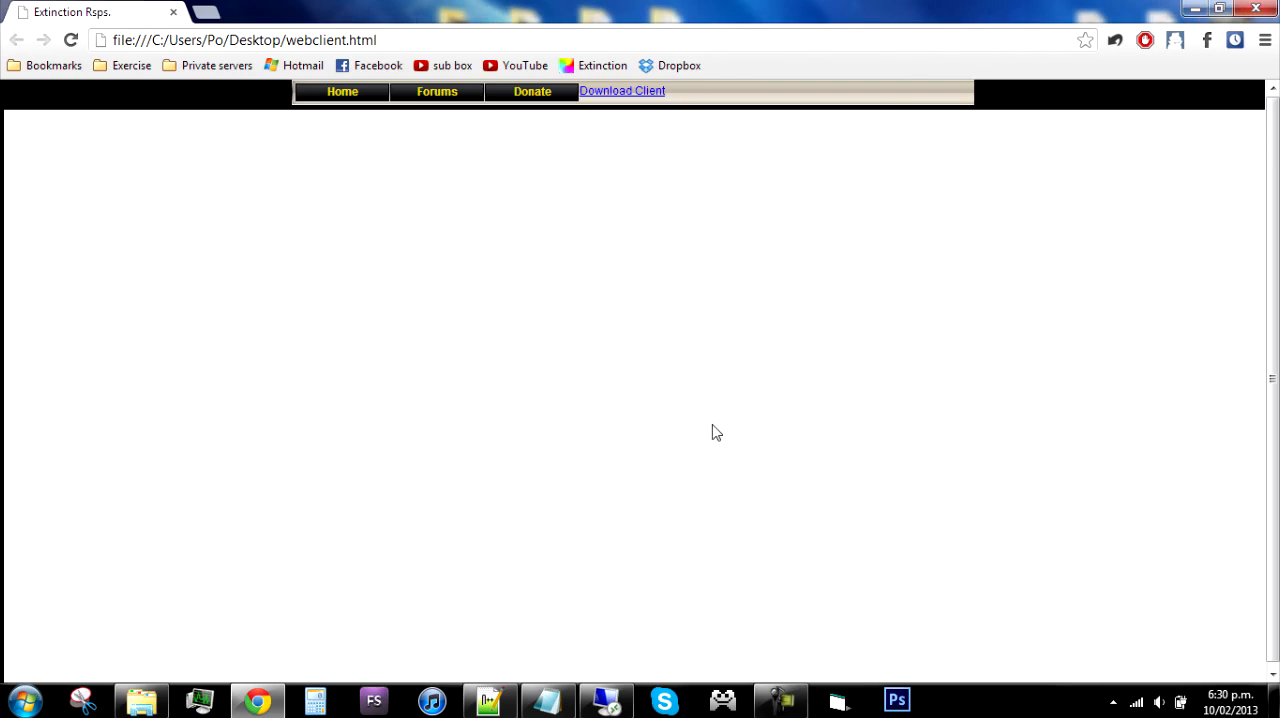
left_click(386, 12)
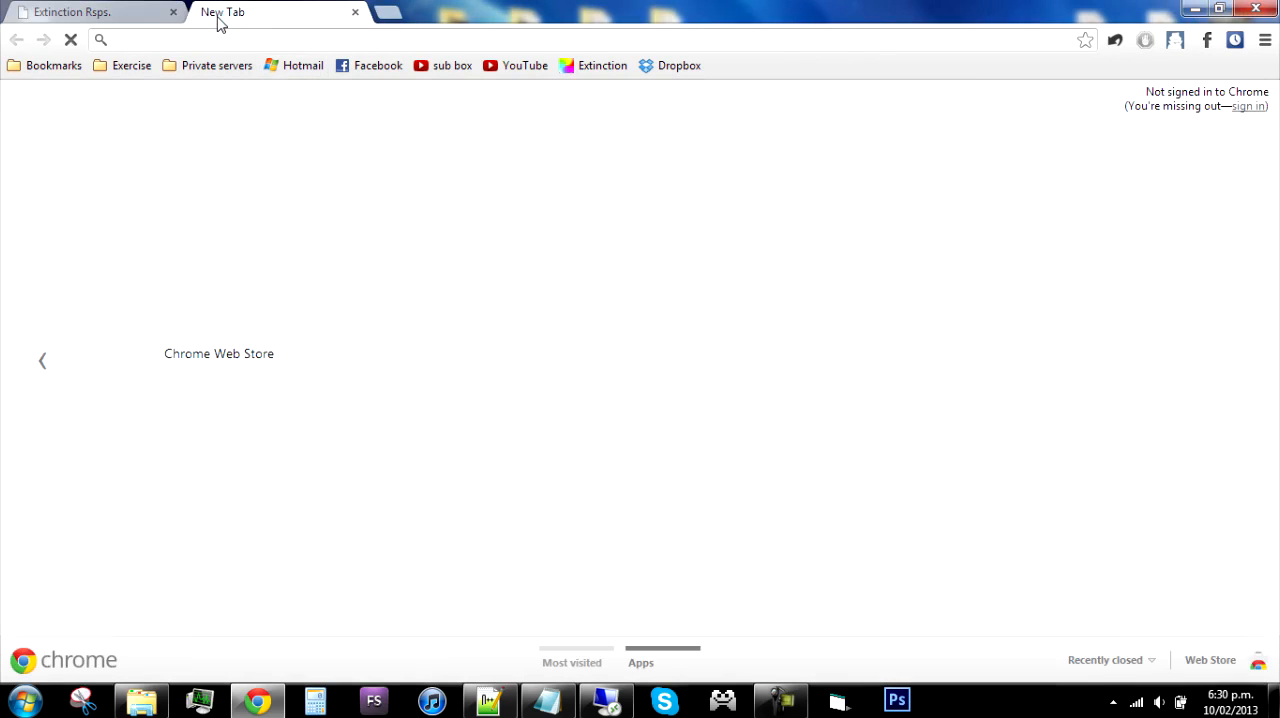
Step: Search Google for '000webhost' and go to the 000webhost.com home page
type("000")
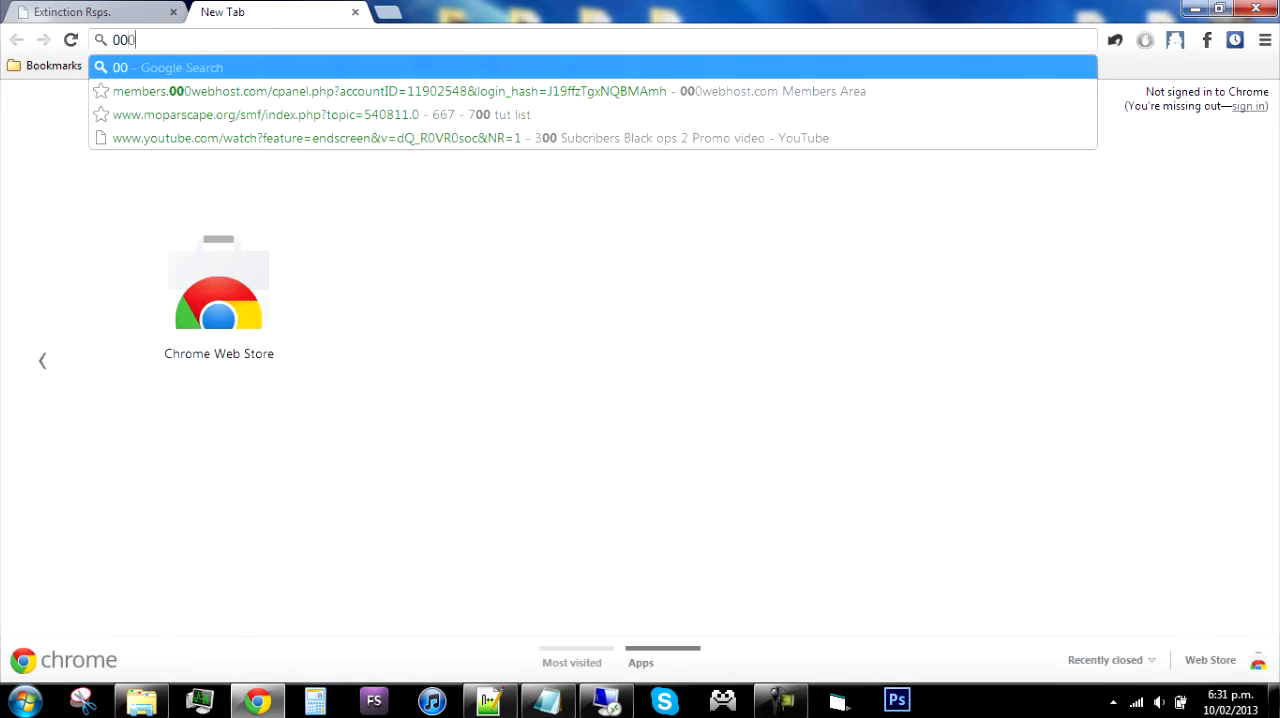
type("webhost&aq=0&oq=000webhost&aqs=chrome.0.0j57j60j0l2j62.3779&sourceid=chrome&ie=UTF-8")
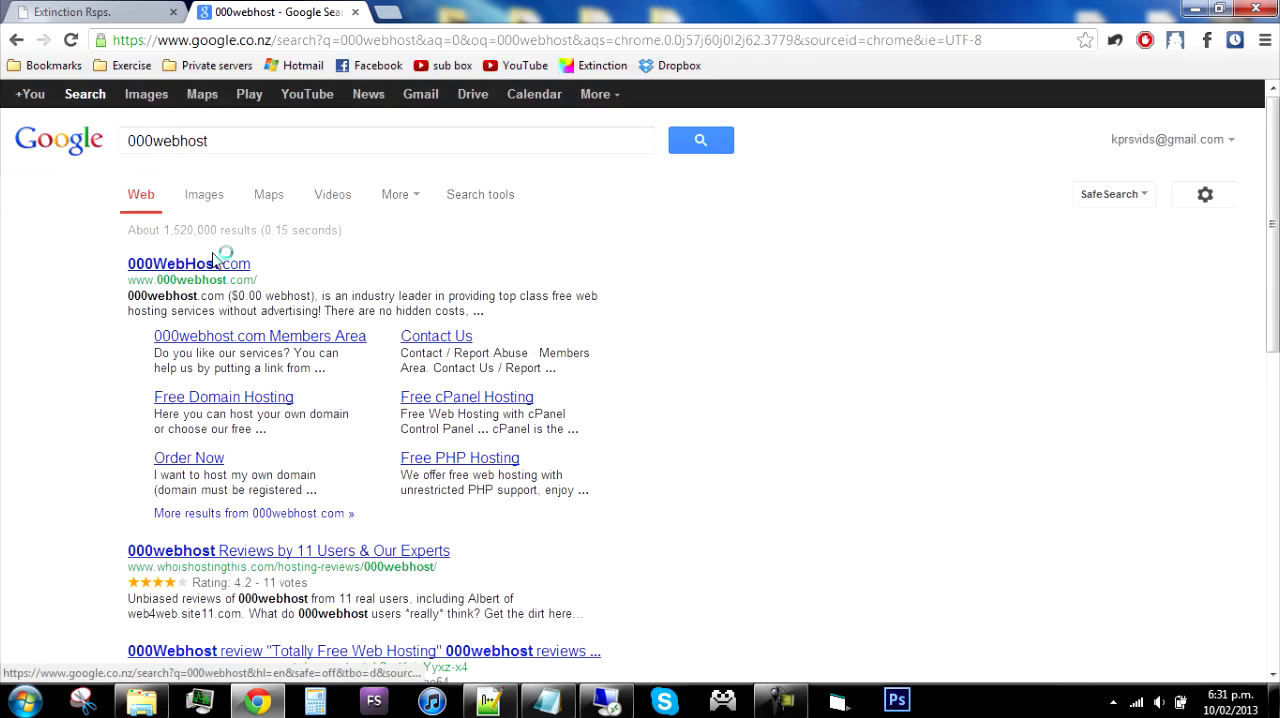
left_click(188, 264)
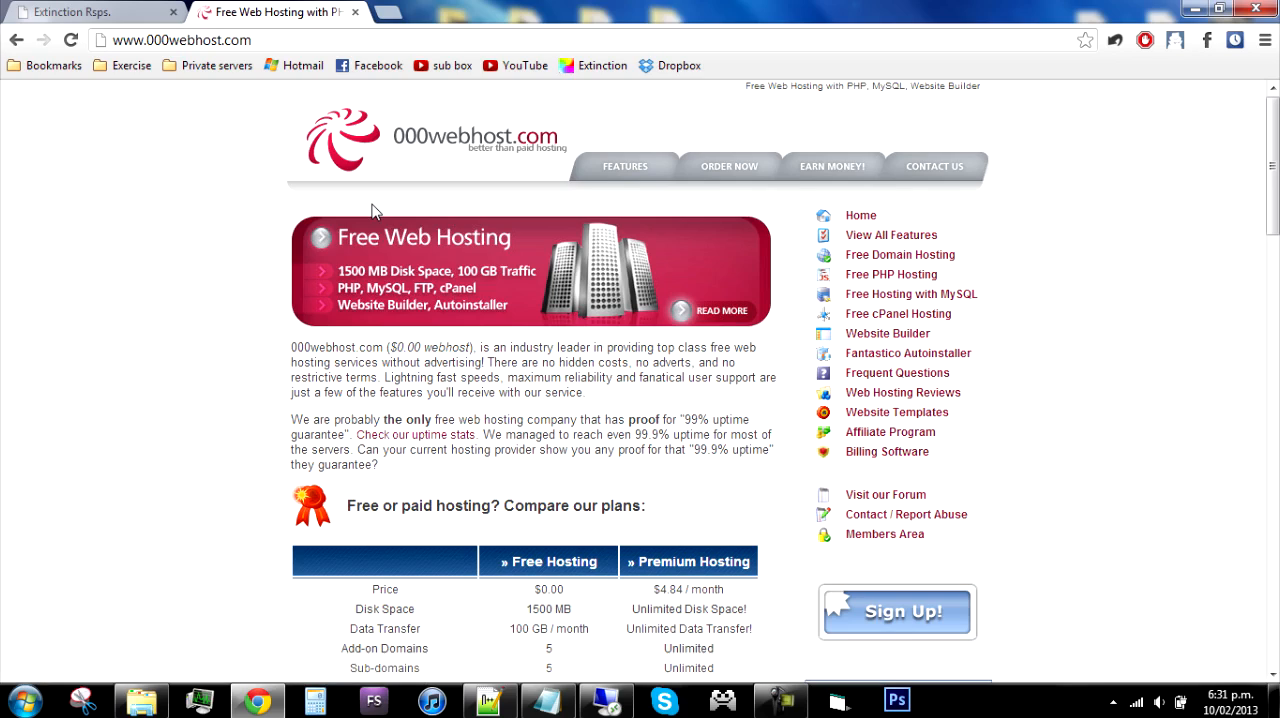
mouse_move(360, 172)
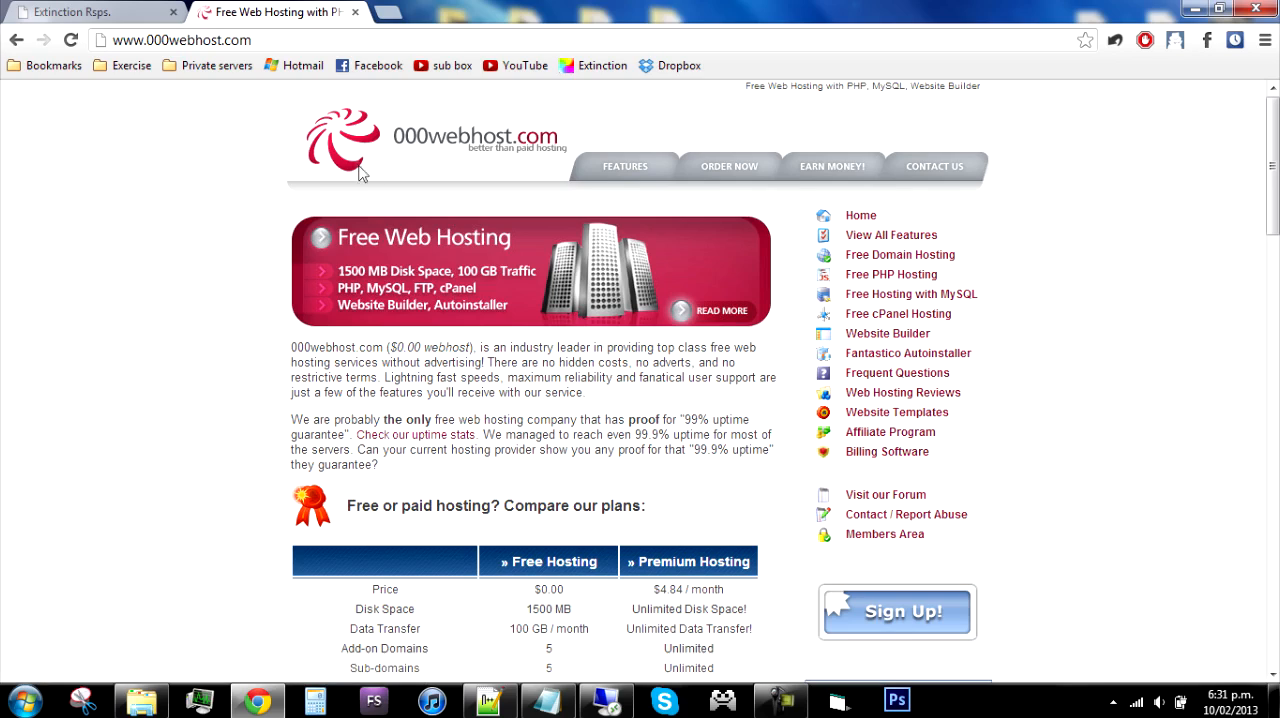
left_click(214, 64)
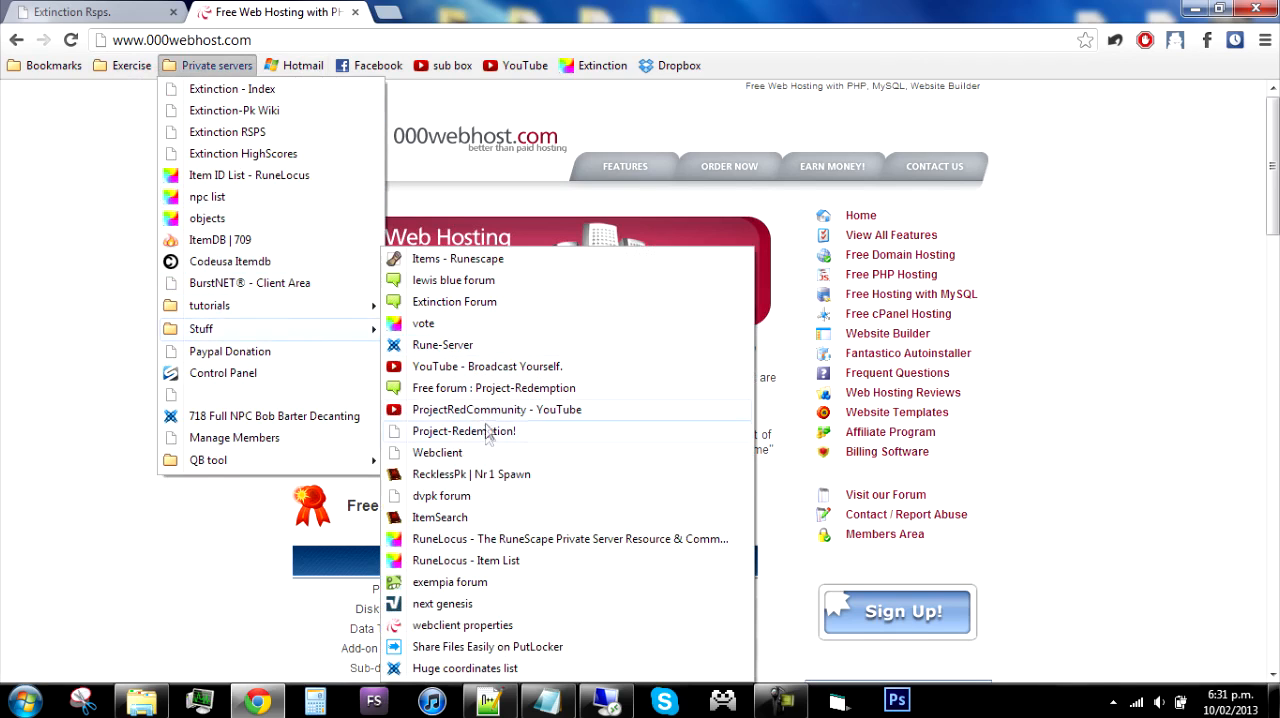
mouse_move(484, 624)
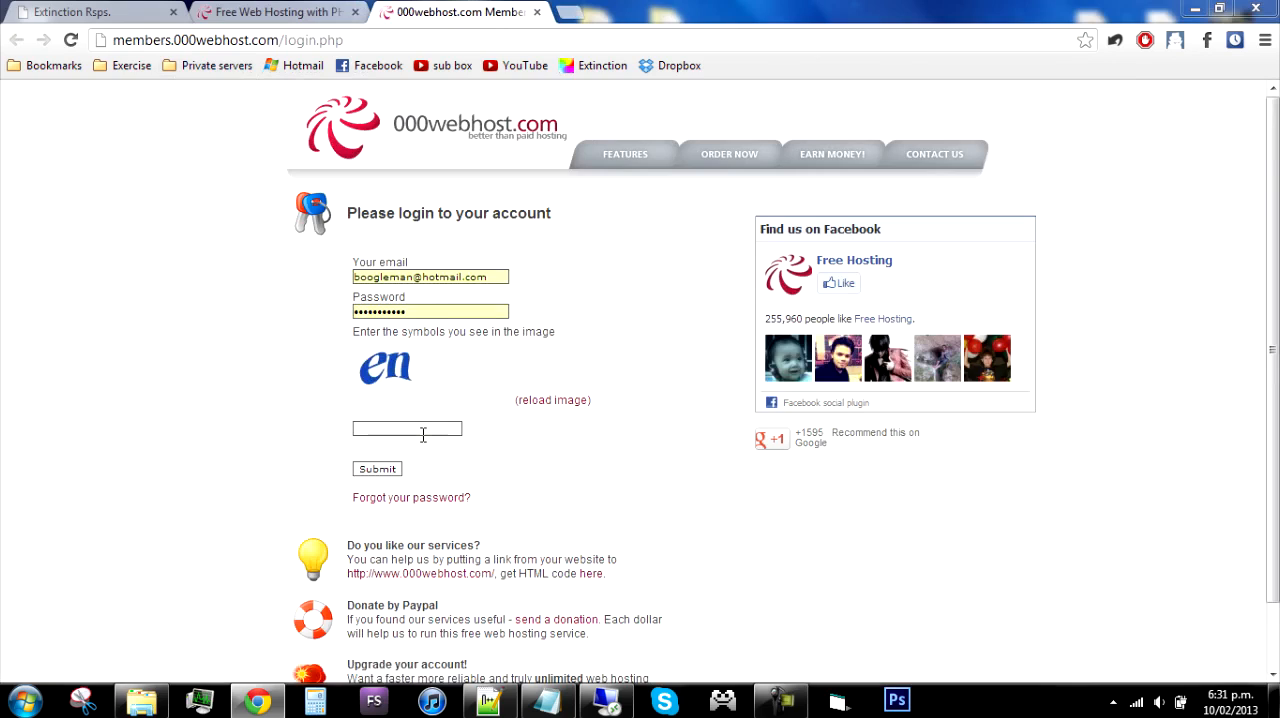
Step: Log in to the 000webhost members area with email, password and captcha
type("en")
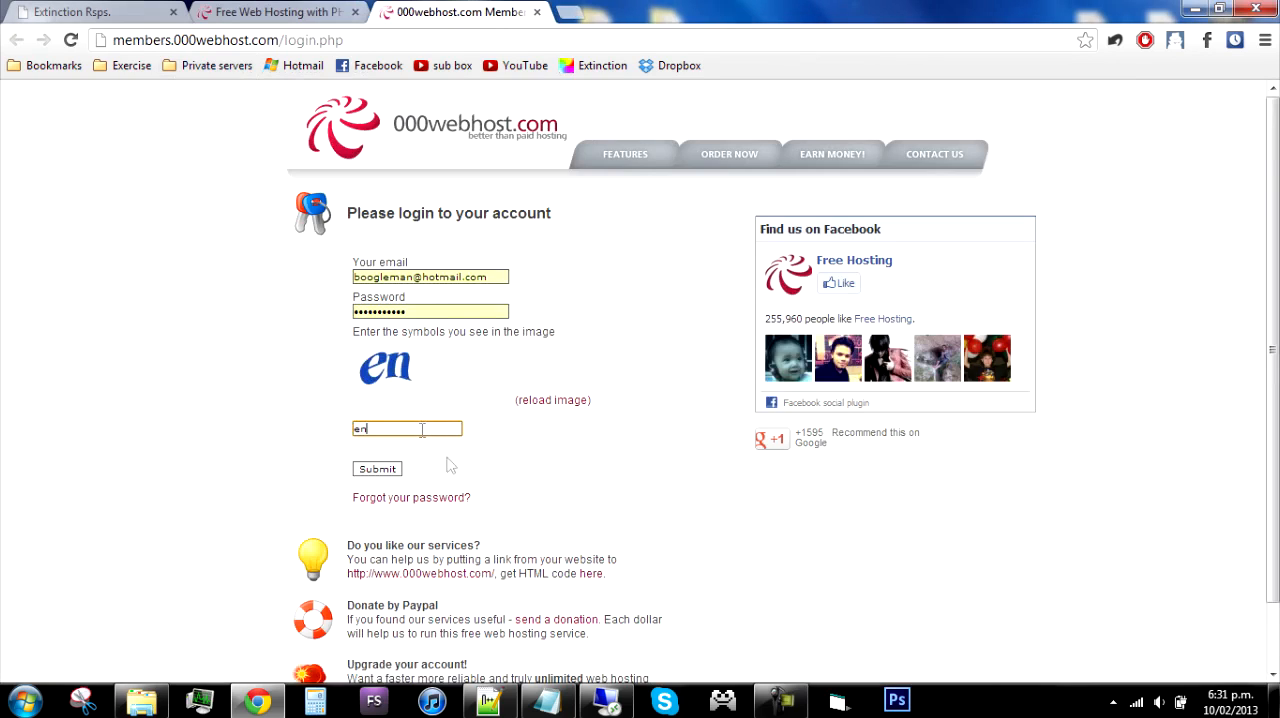
left_click(376, 468)
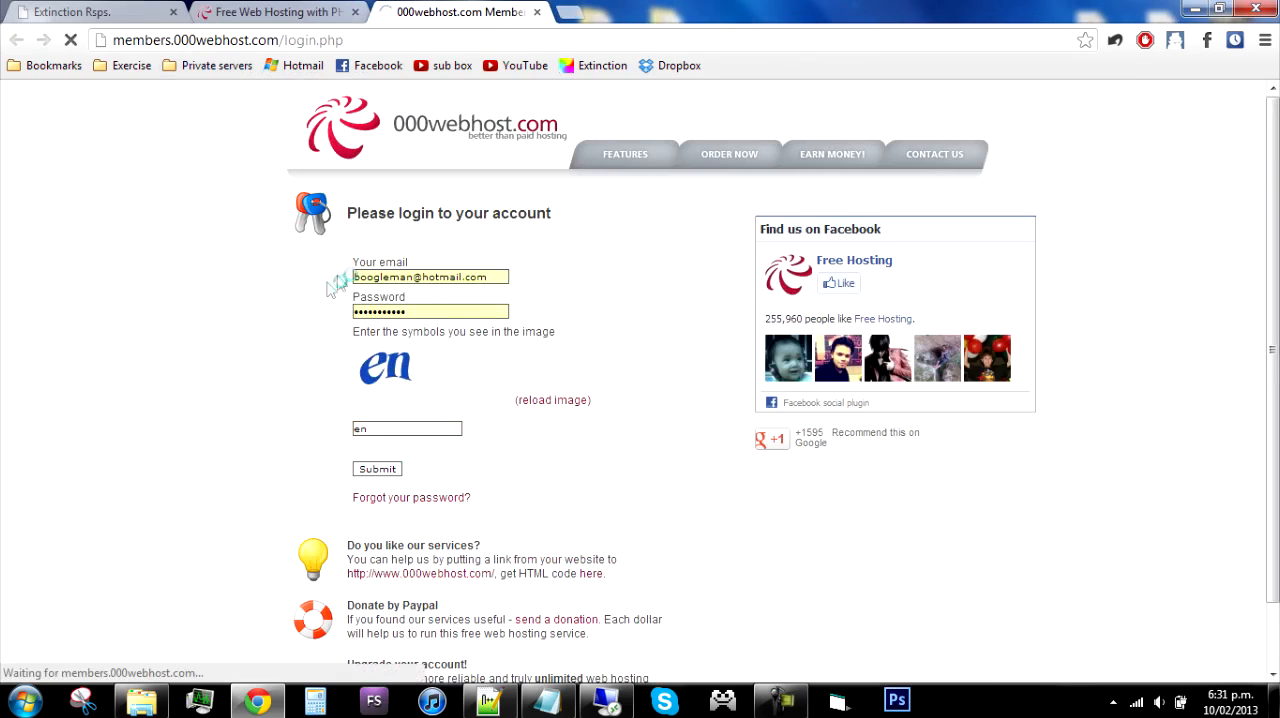
left_click(376, 468)
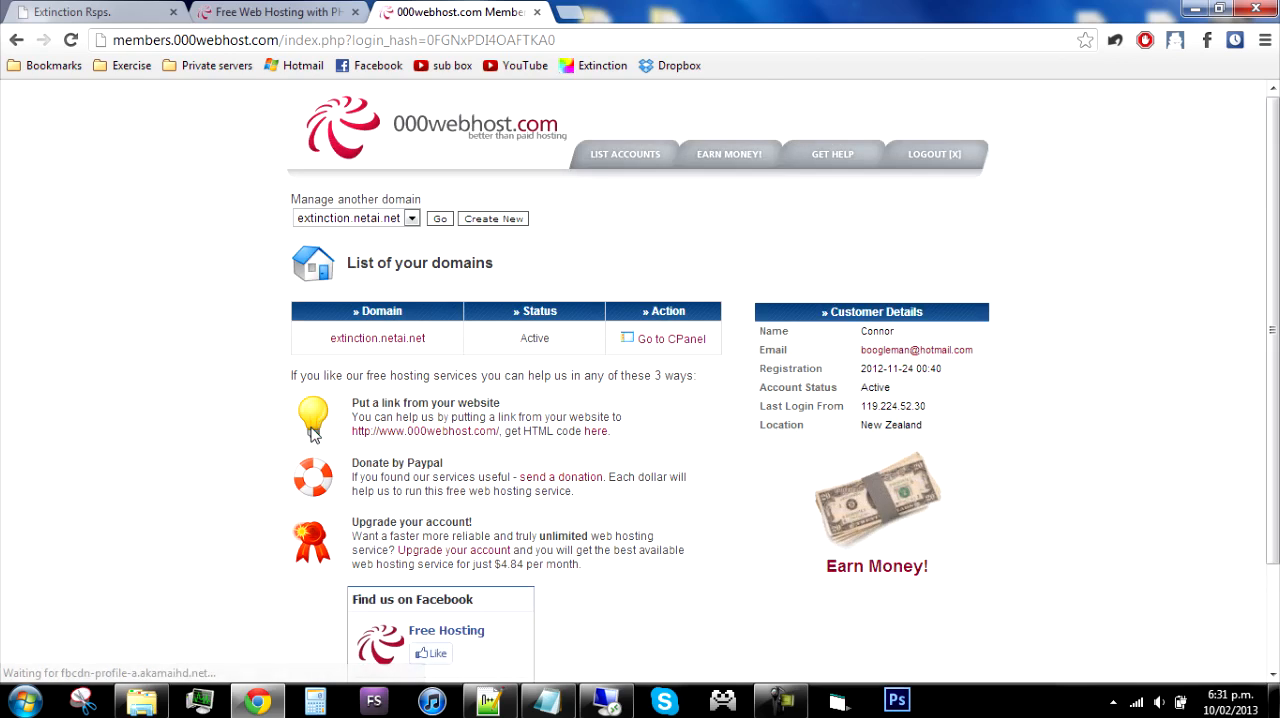
mouse_move(688, 412)
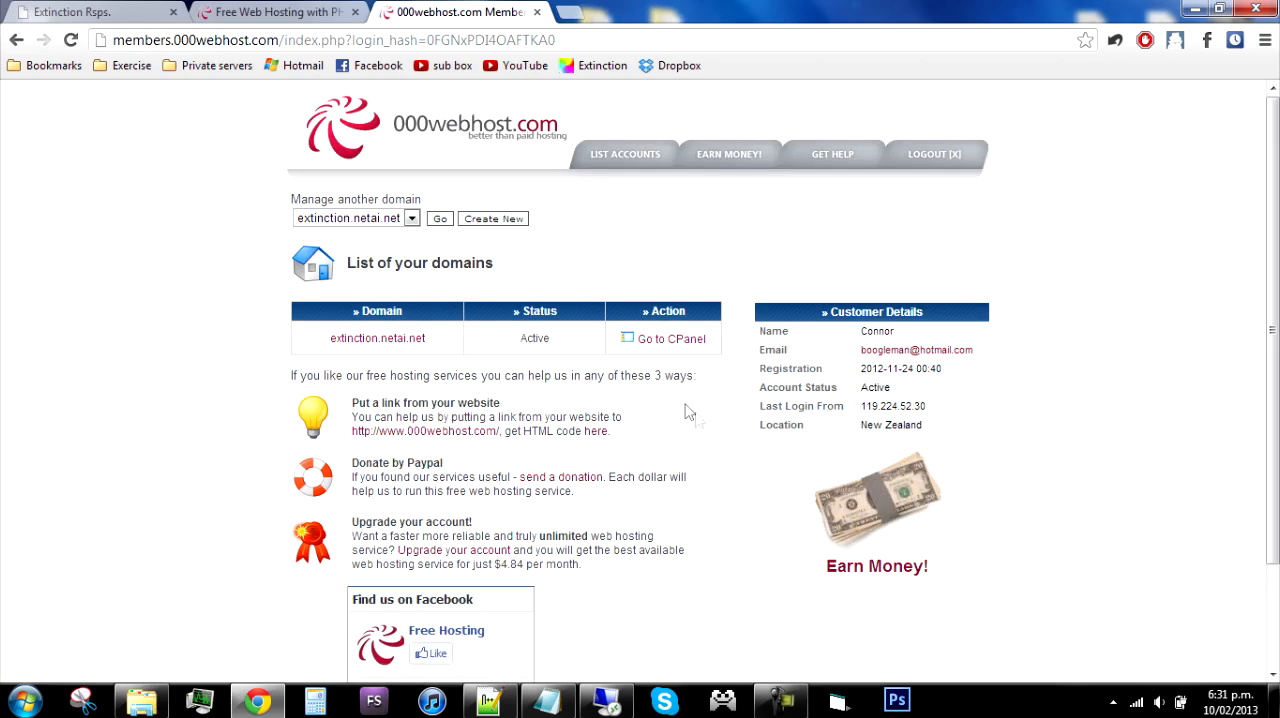
mouse_move(702, 378)
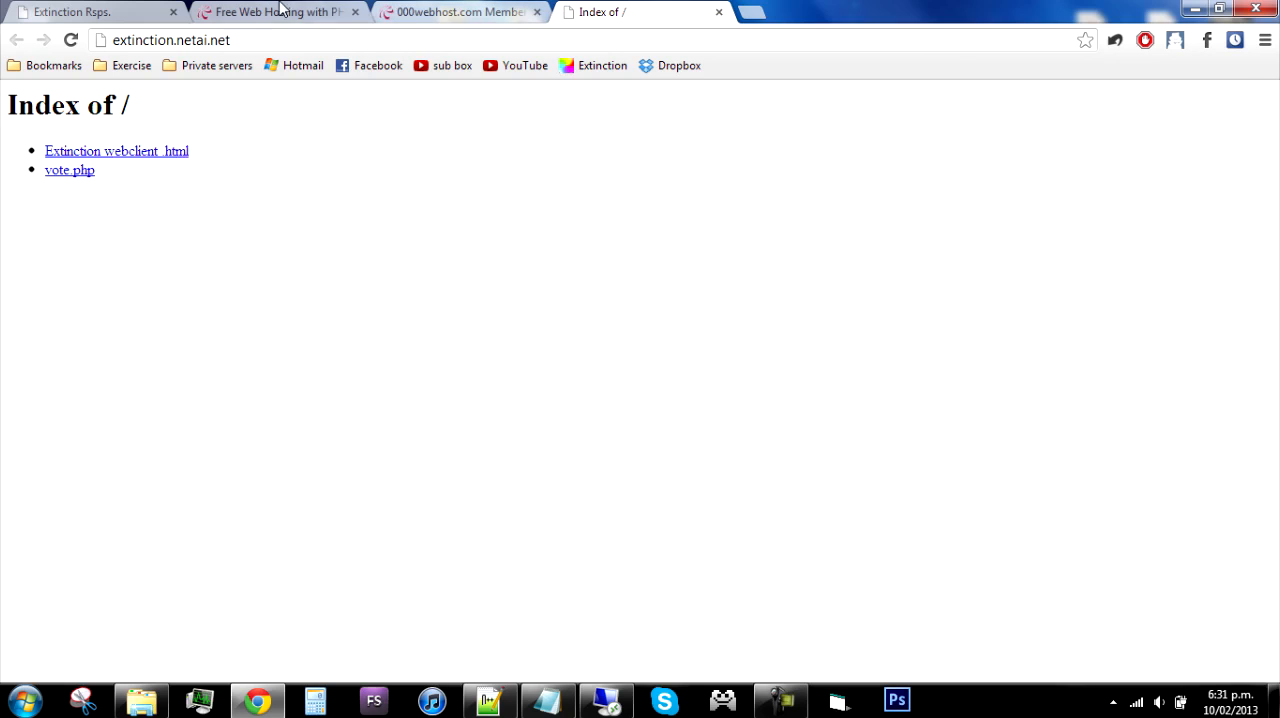
Step: Check the CPanel for extinction.netai.net and the site's index, then return to the 000webhost home page
left_click(458, 12)
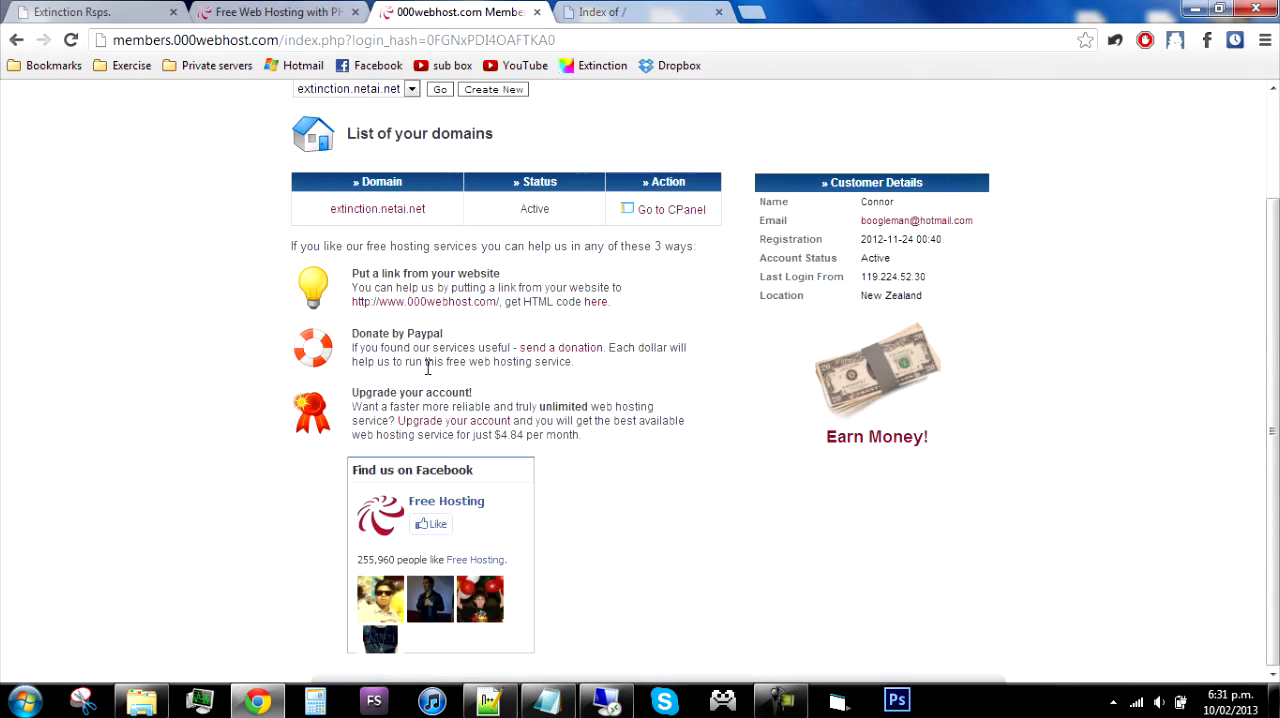
scroll("up", 3)
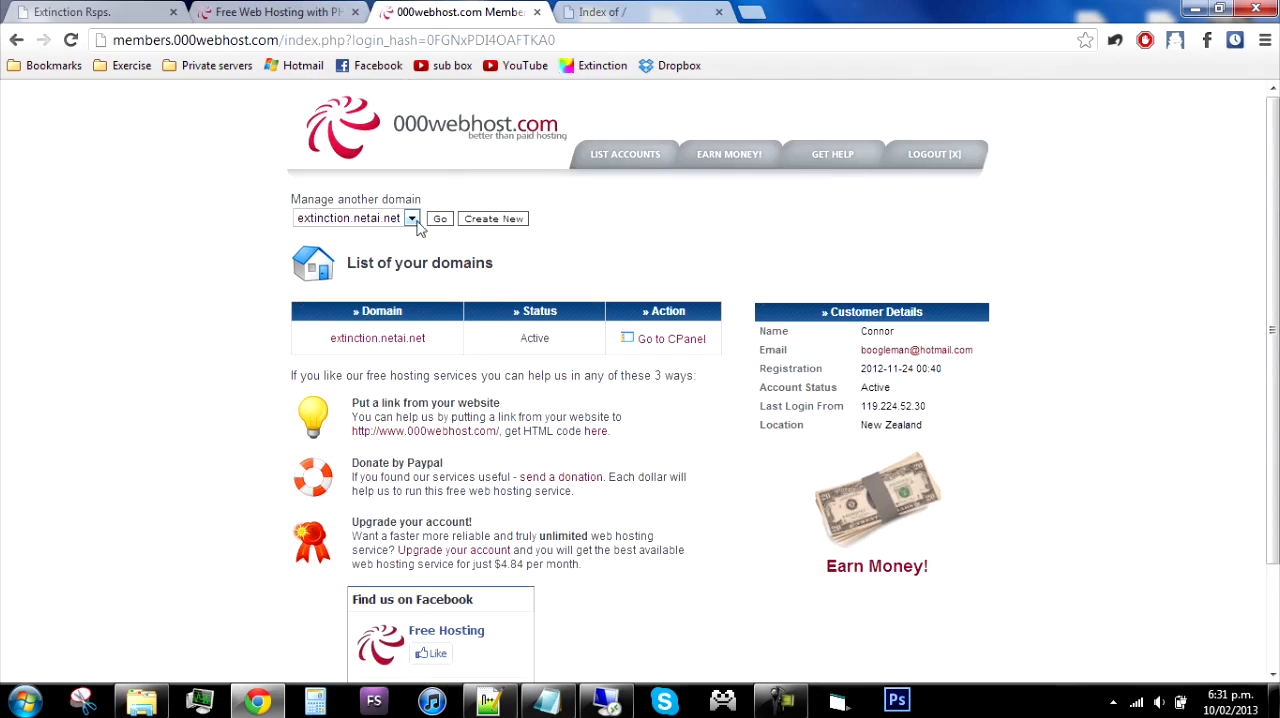
left_click(664, 338)
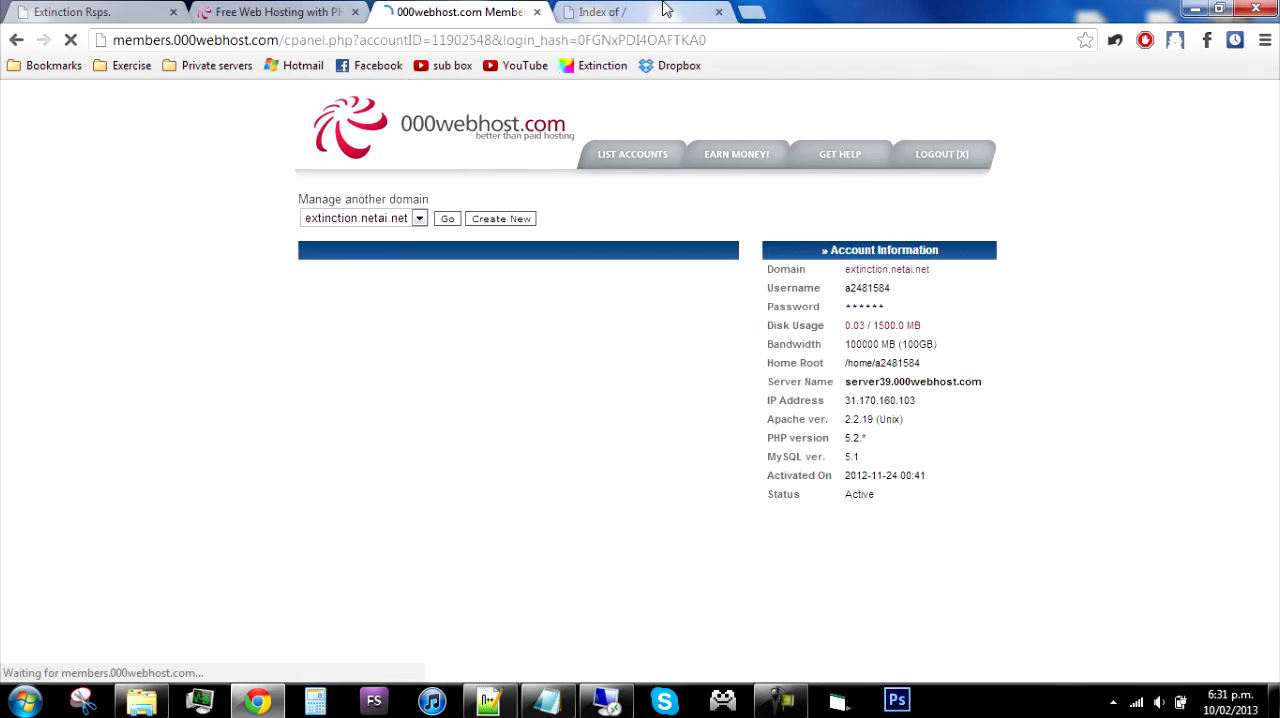
left_click(600, 12)
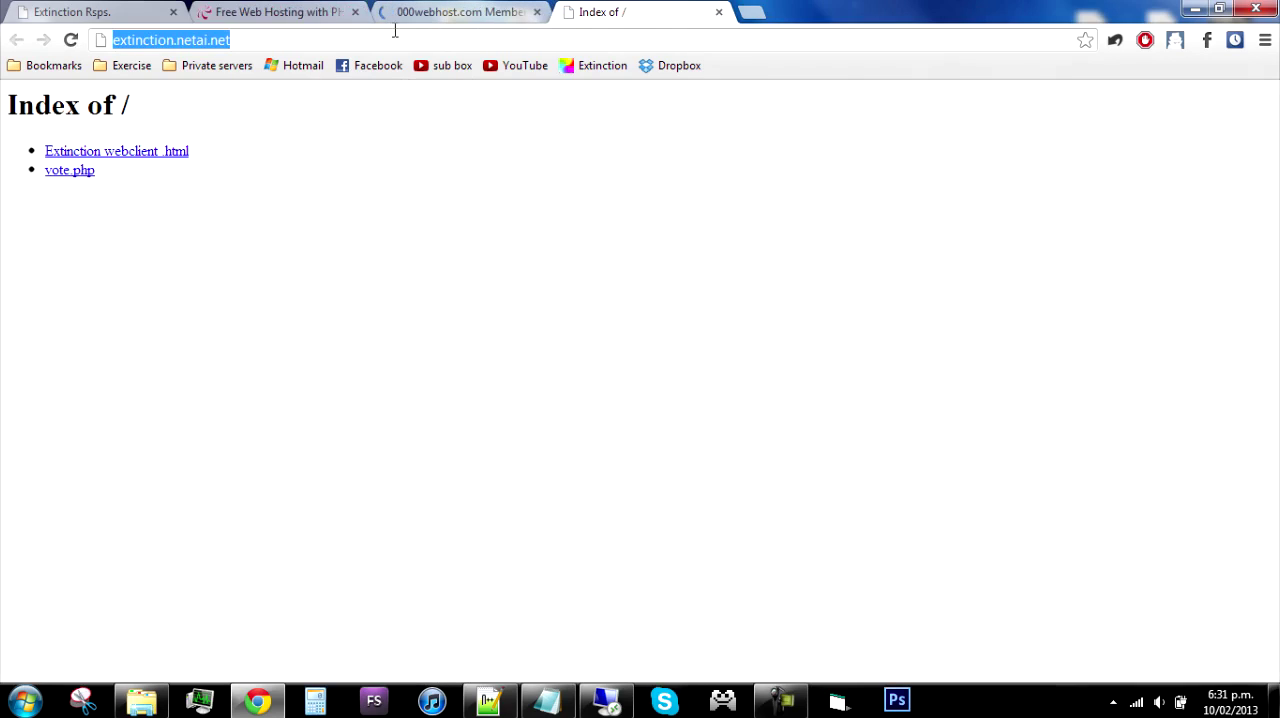
left_click(116, 152)
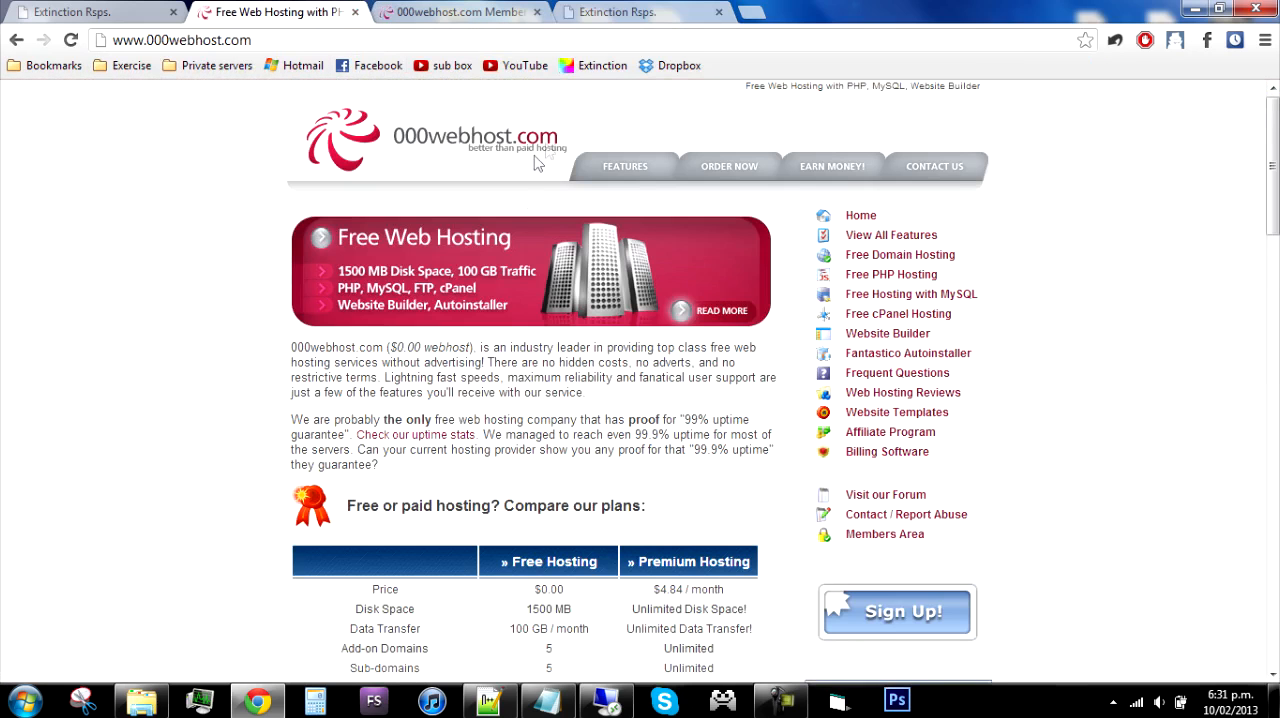
Step: Glance over the hosting pricing table and switch back to the extinction.netai.net control panel
scroll("down", 3)
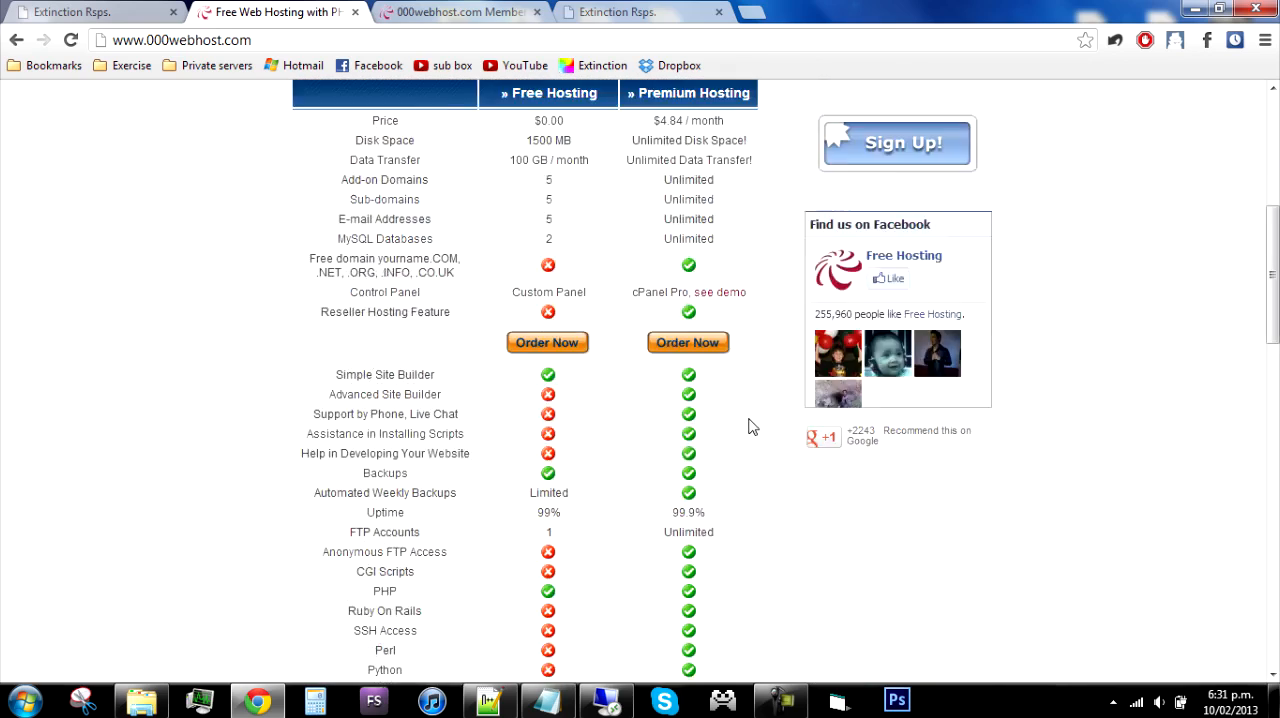
scroll("up", 3)
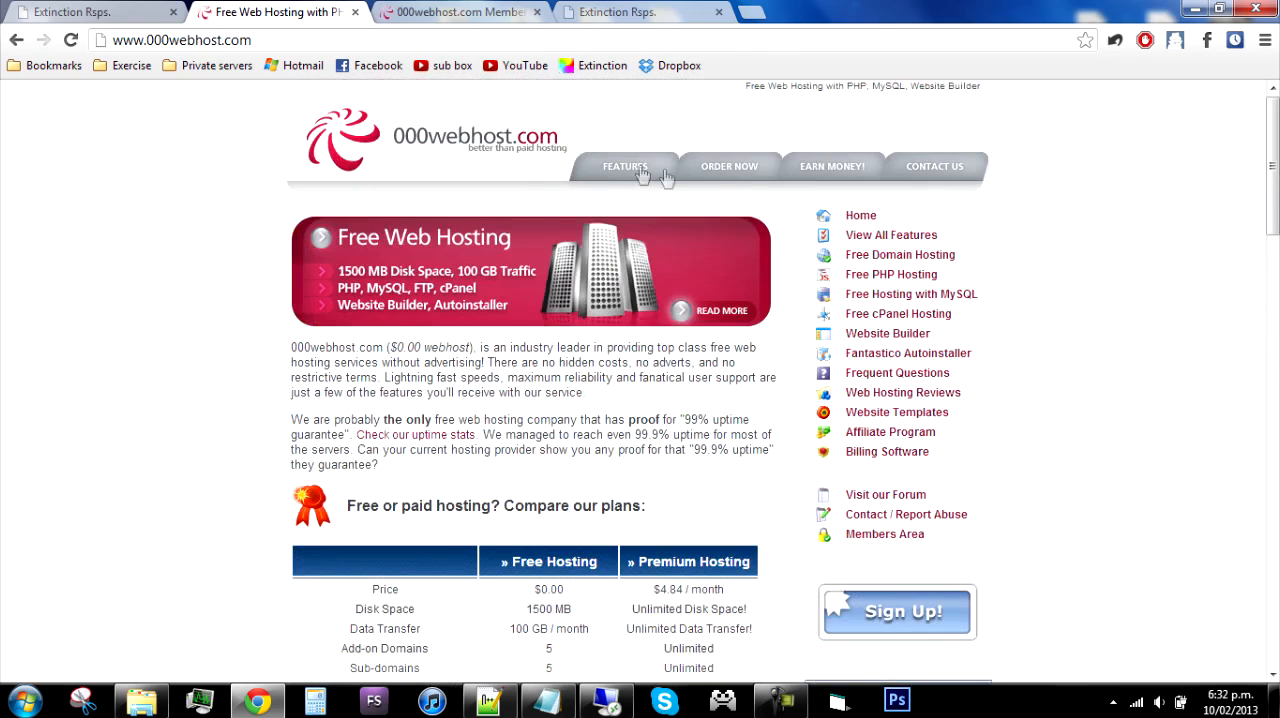
mouse_move(860, 214)
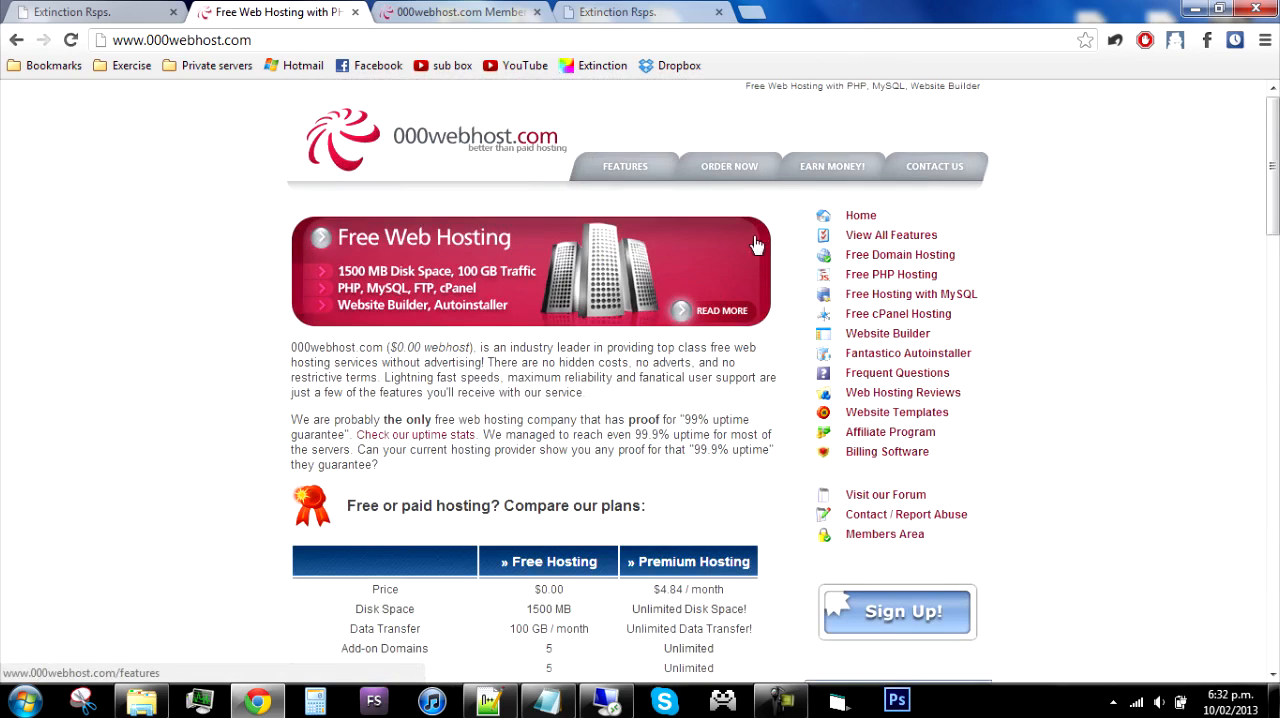
left_click(460, 12)
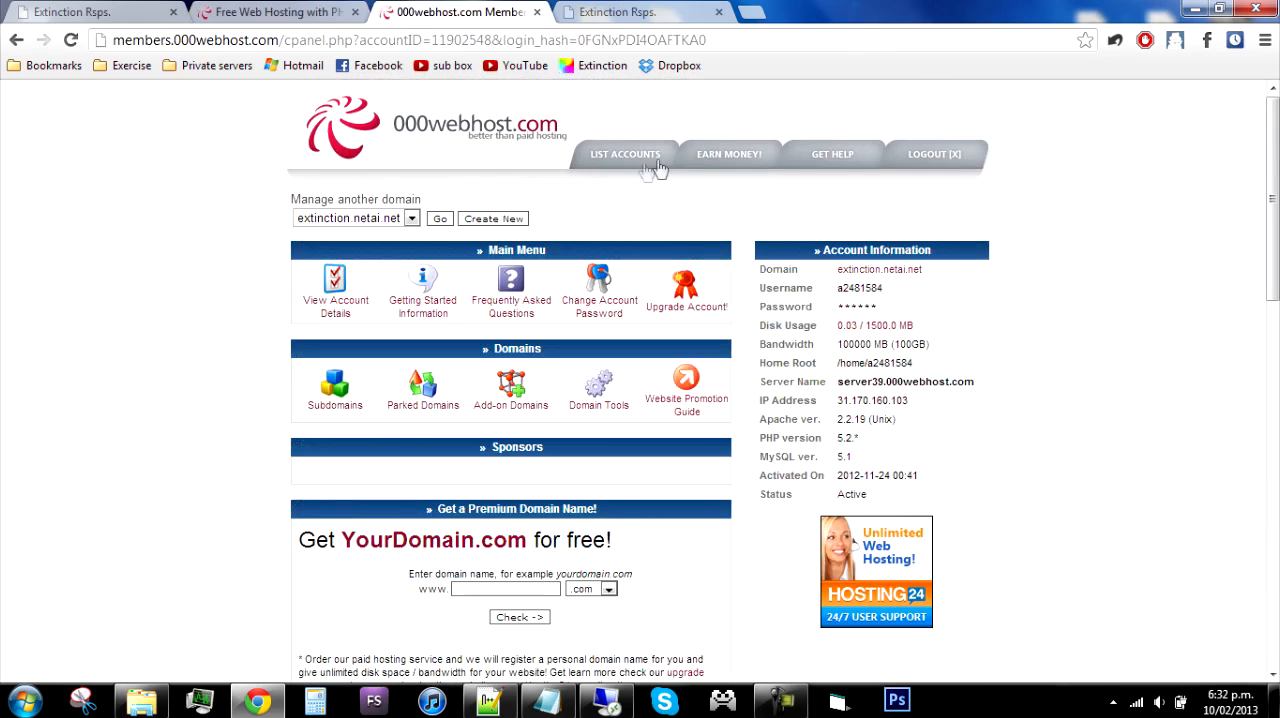
Step: Scroll through the CPanel to locate File Manager under Files
scroll("down", 3)
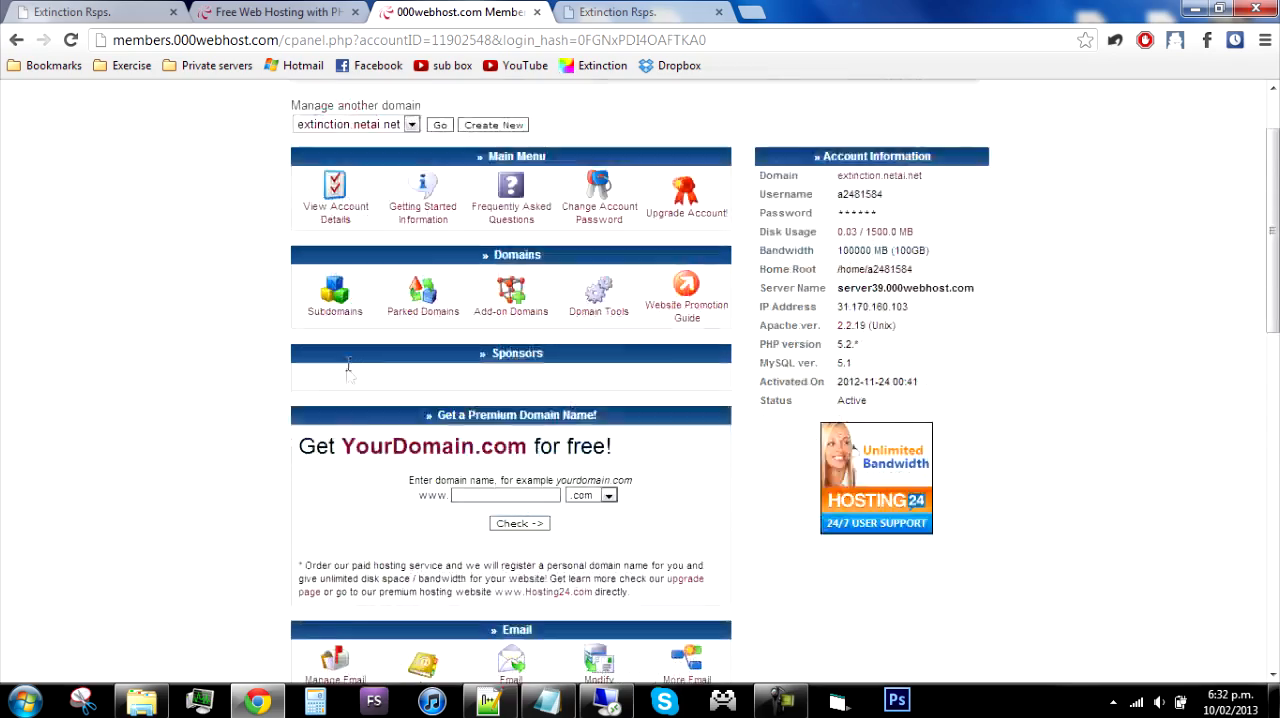
scroll("up", 3)
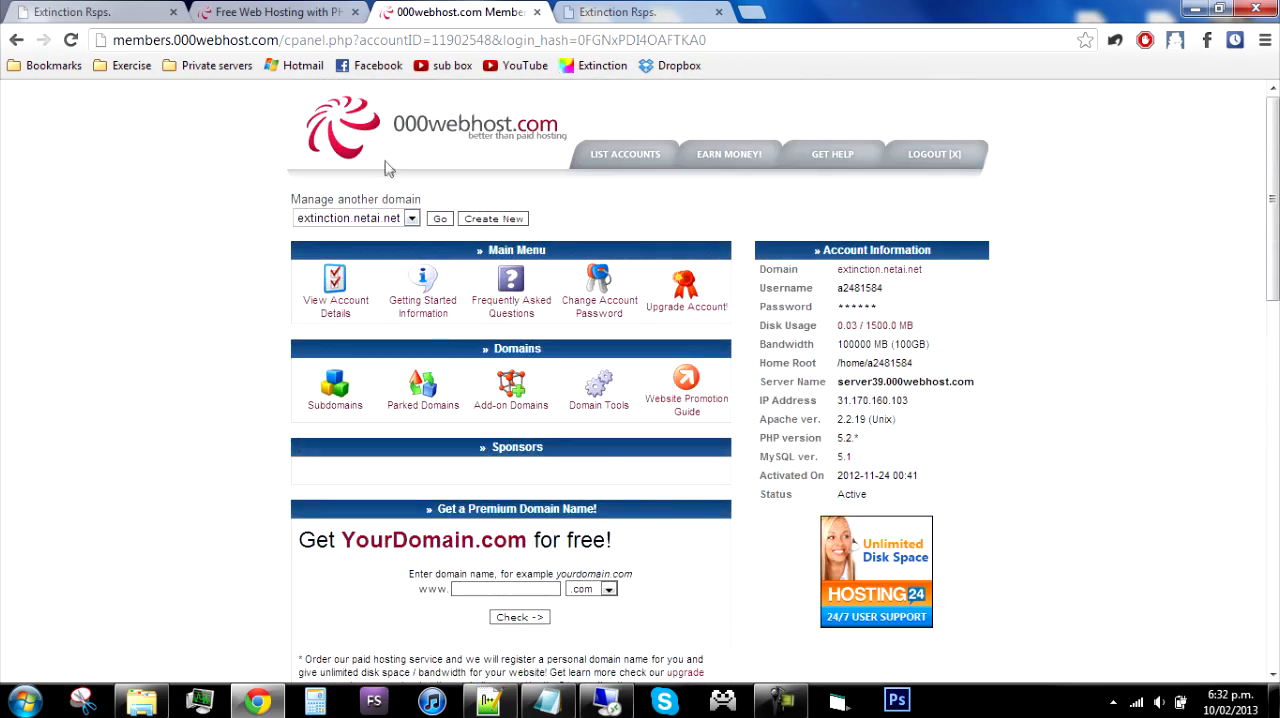
scroll("down", 3)
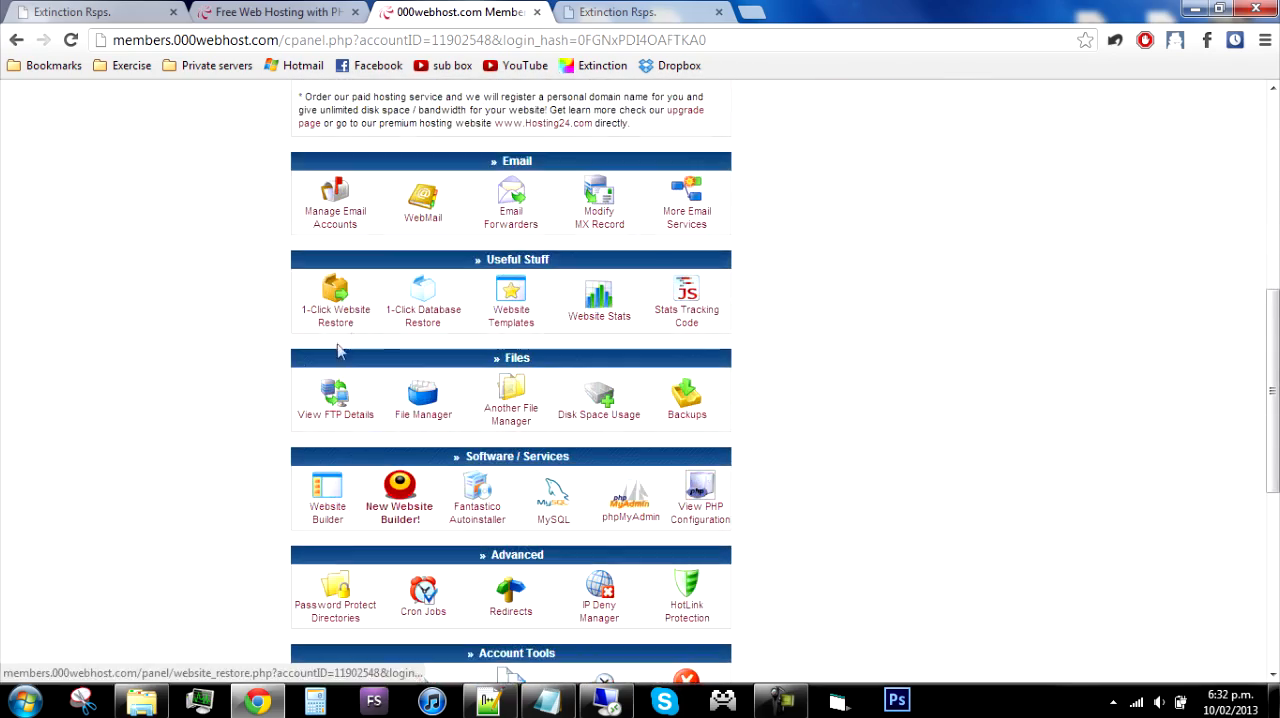
scroll("down", 3)
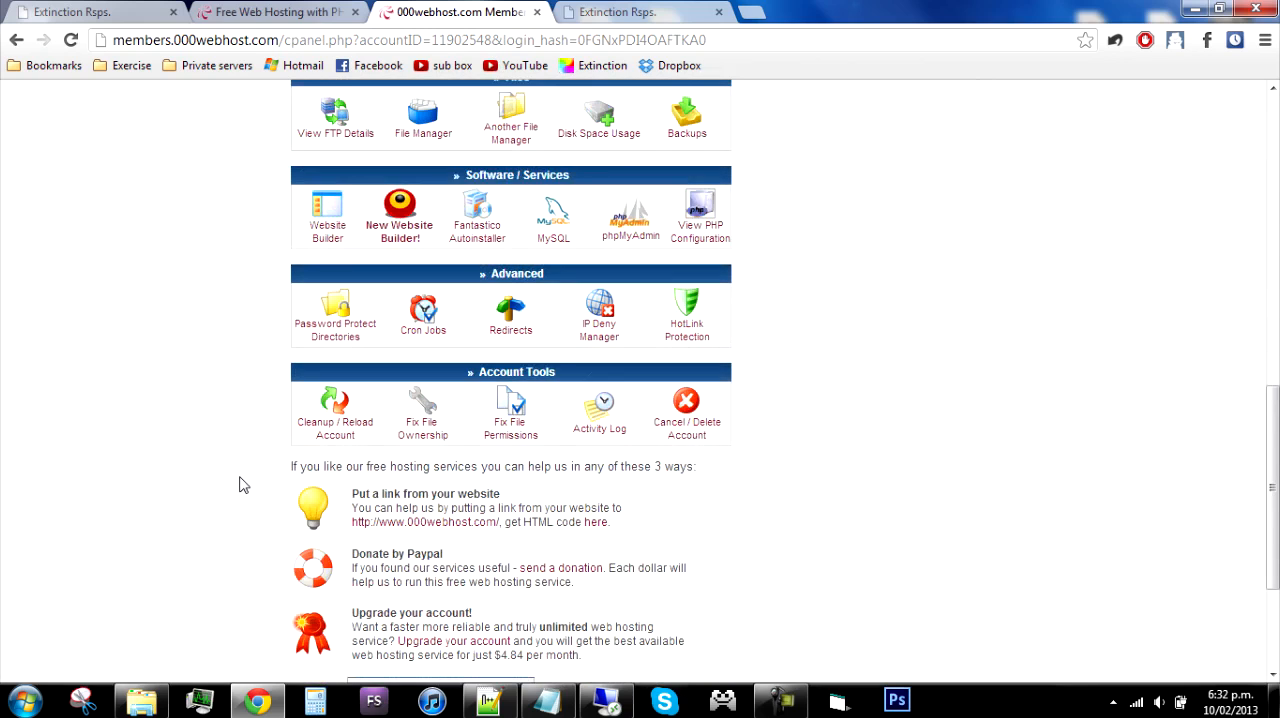
scroll("up", 3)
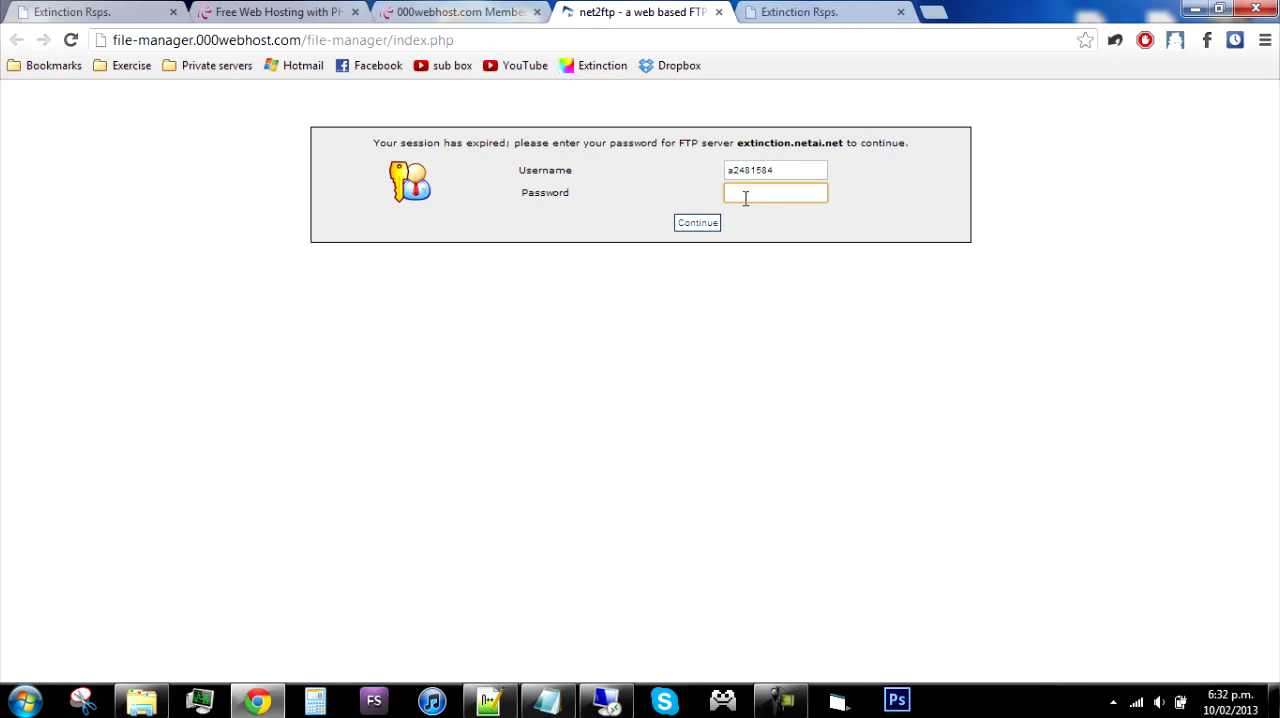
Step: Continue past the expired session notice and log in to the extinction.netai.net FTP server in net2ftp
left_click(696, 222)
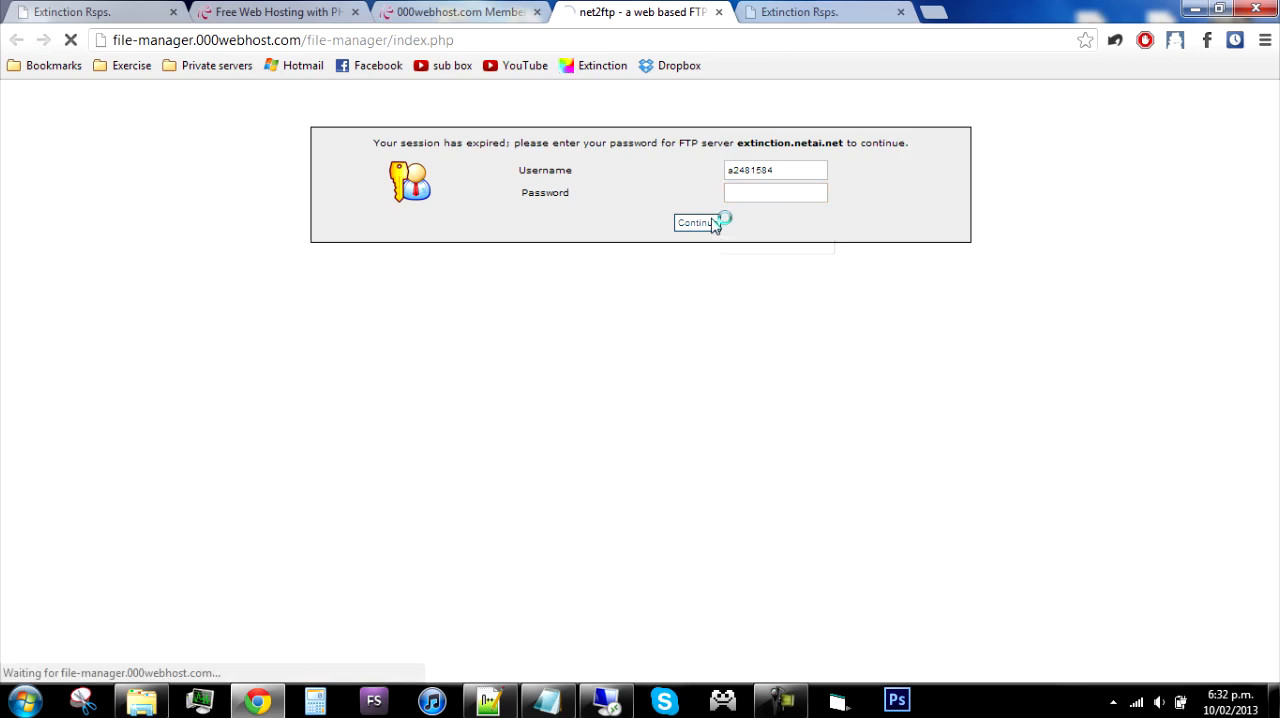
left_click(696, 222)
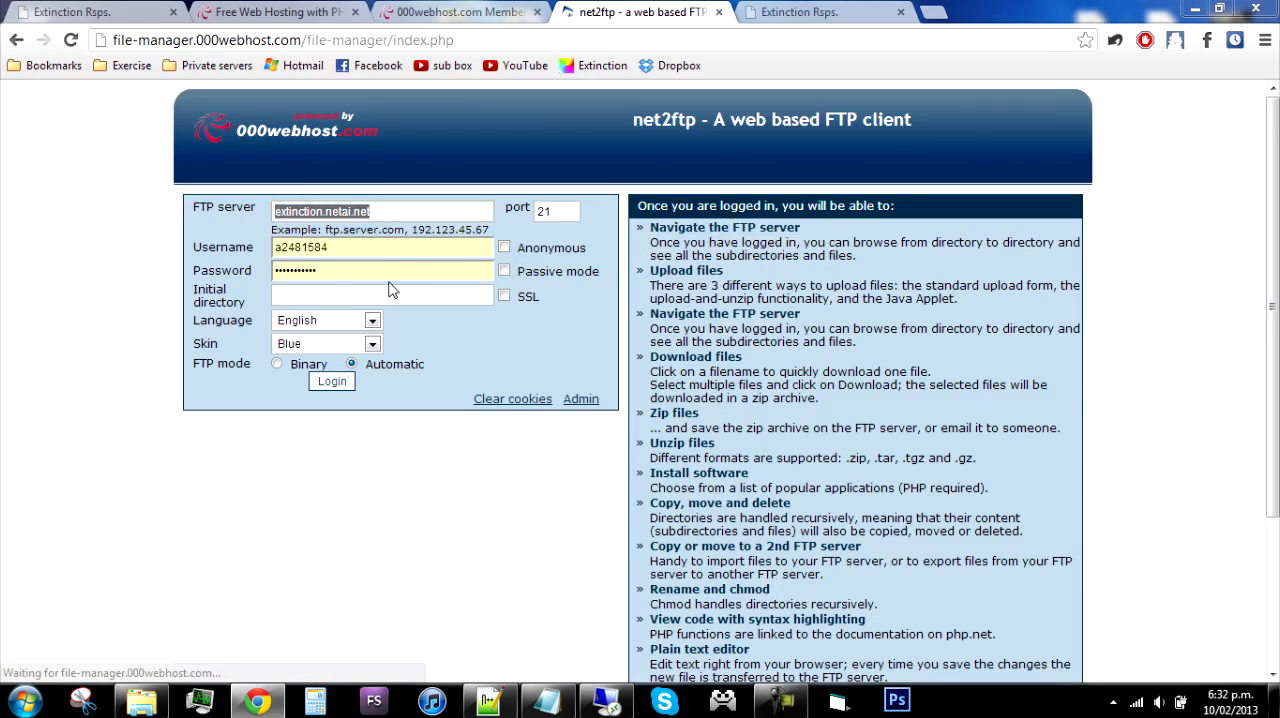
mouse_move(336, 296)
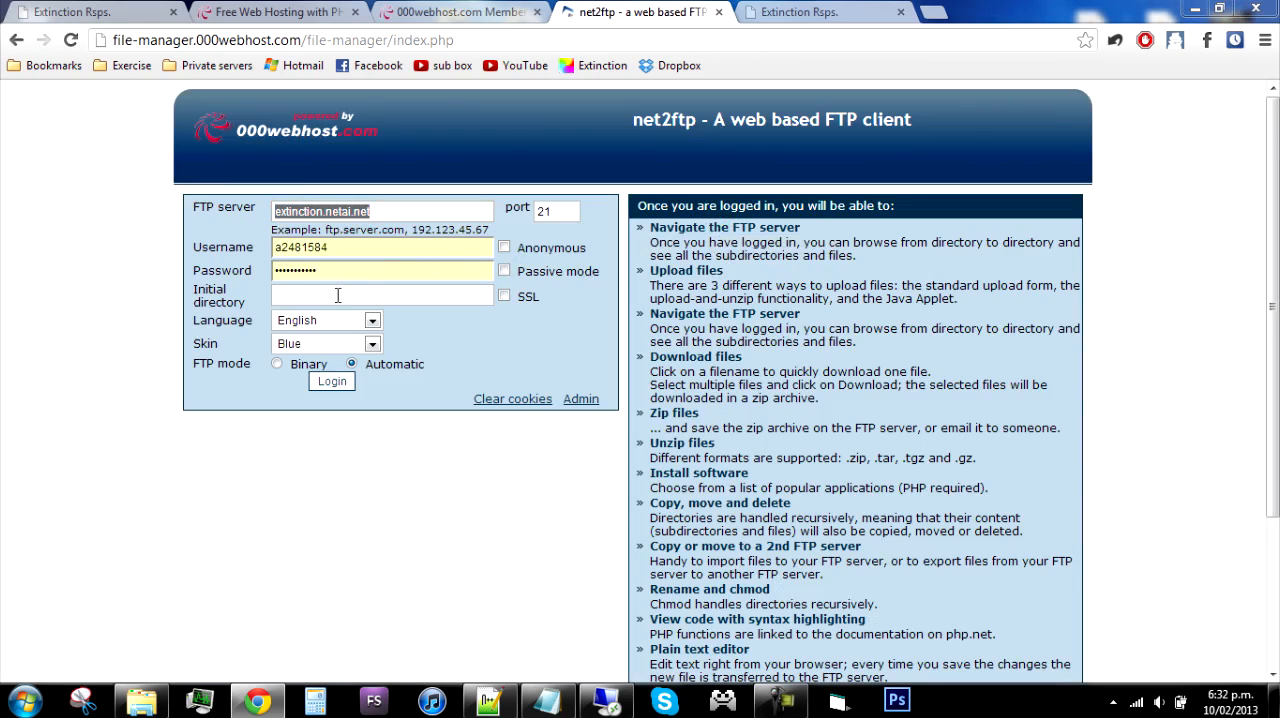
left_click(332, 380)
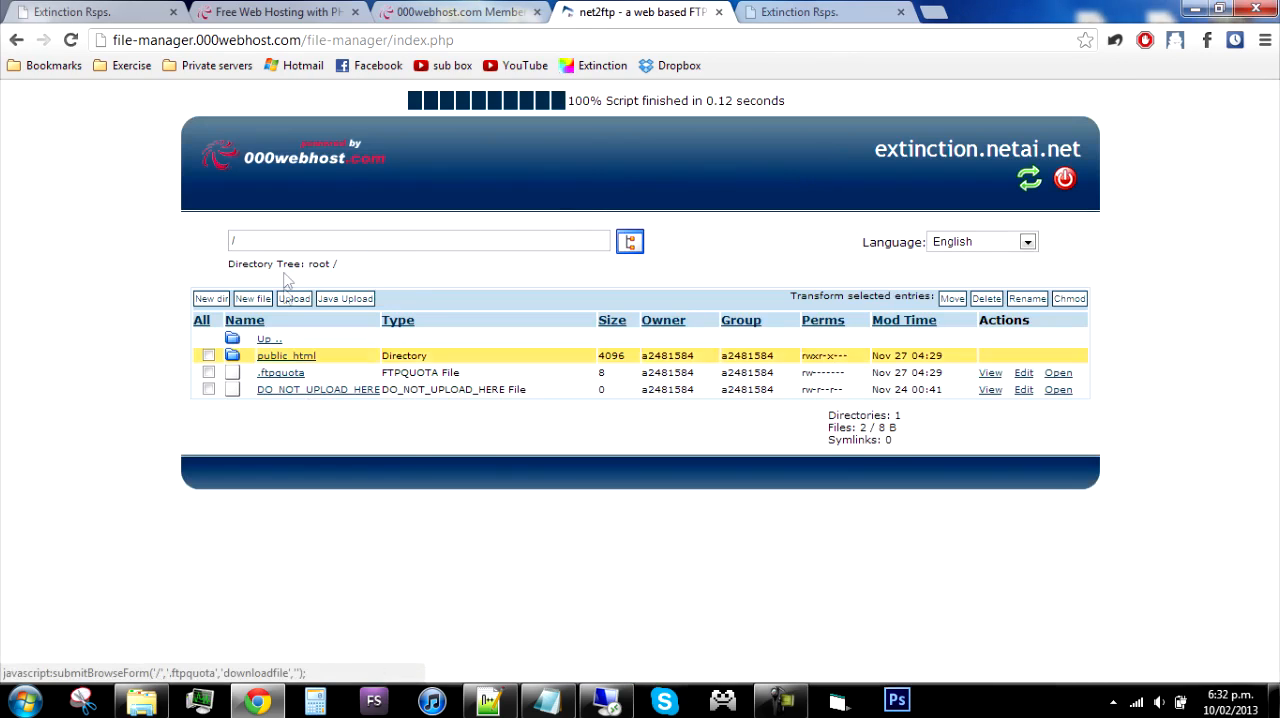
mouse_move(292, 298)
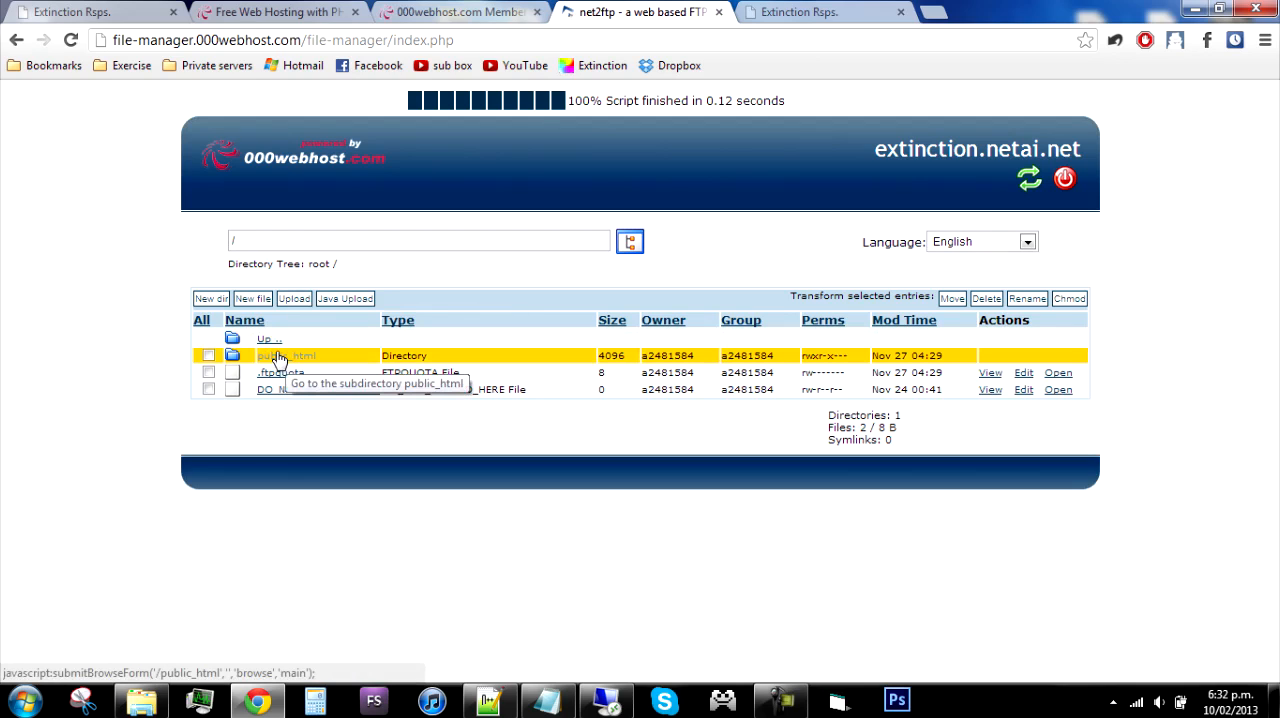
Step: Go into public_html and select the Extinction webclient .html file
left_click(290, 356)
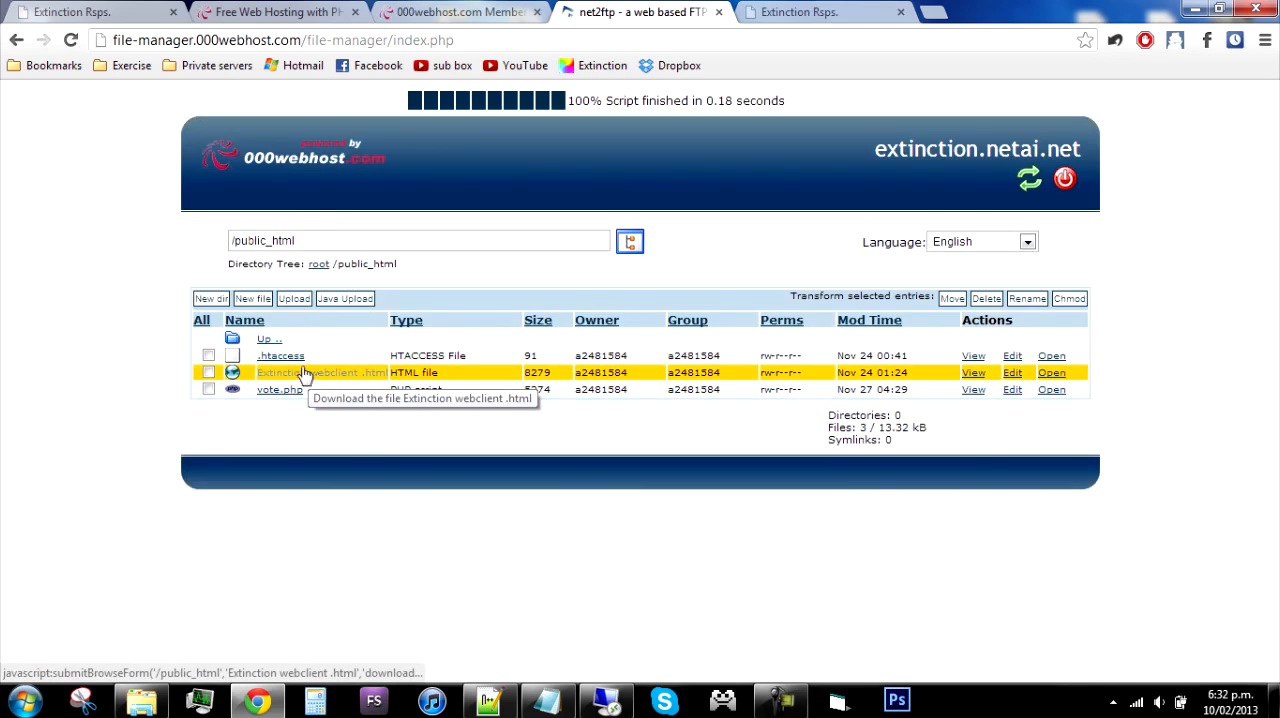
left_click(292, 298)
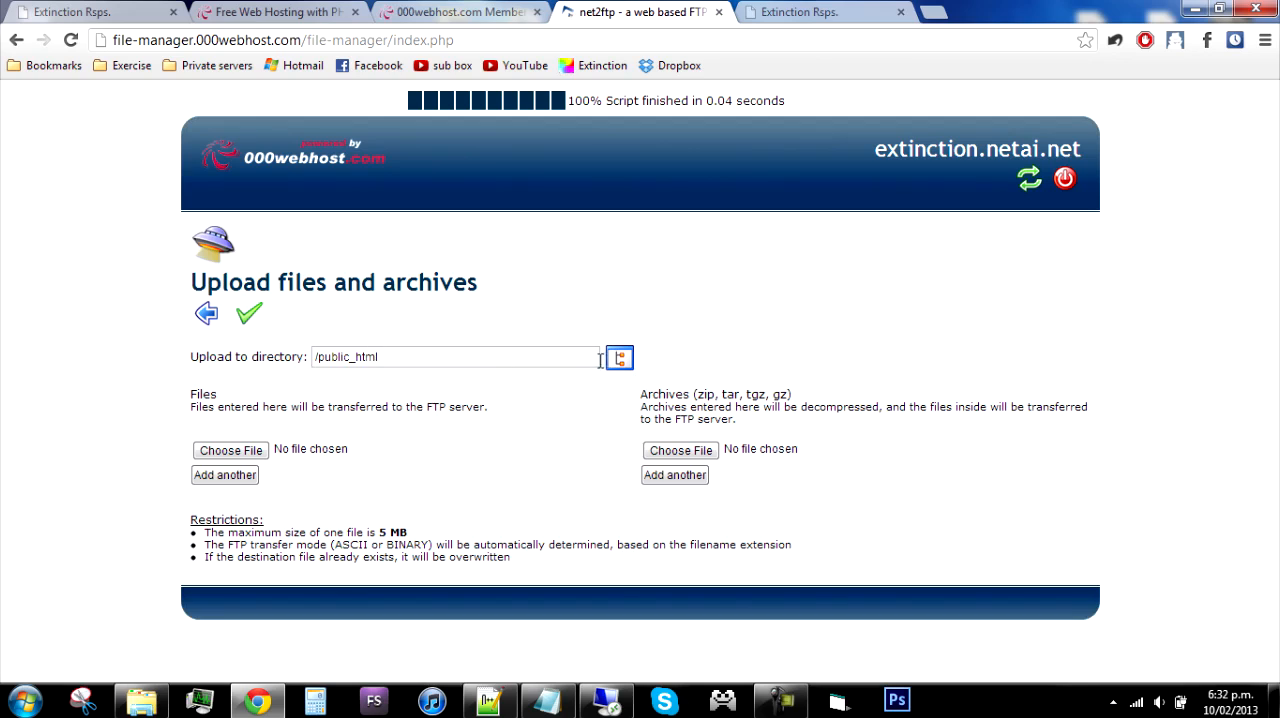
Step: Upload webclient.html into extinction.netai.net's public_html through net2ftp
left_click(620, 356)
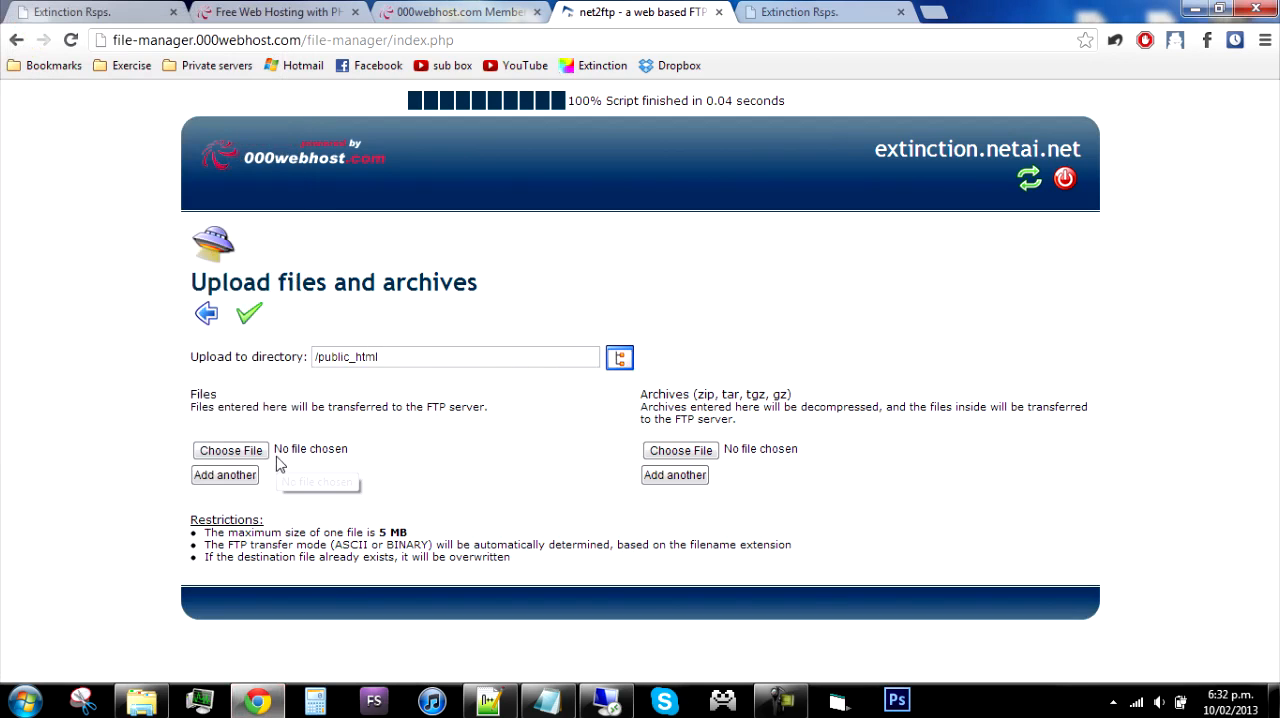
left_click(230, 450)
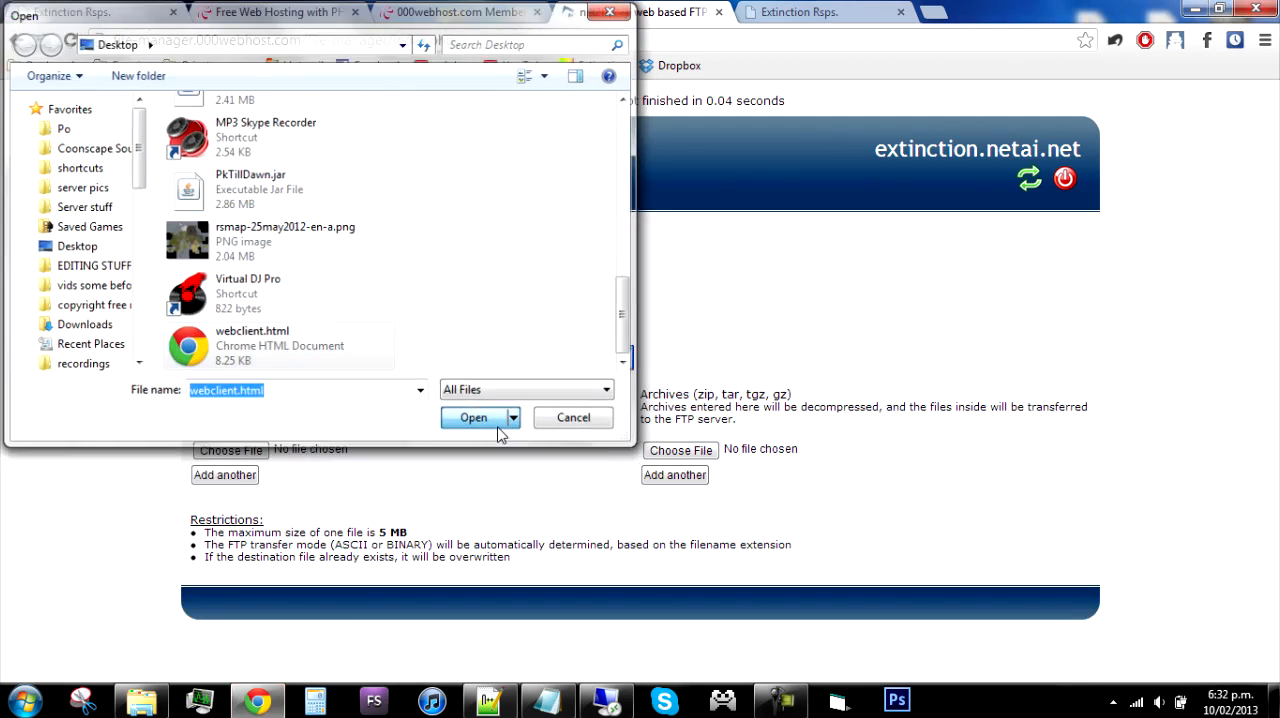
left_click(472, 416)
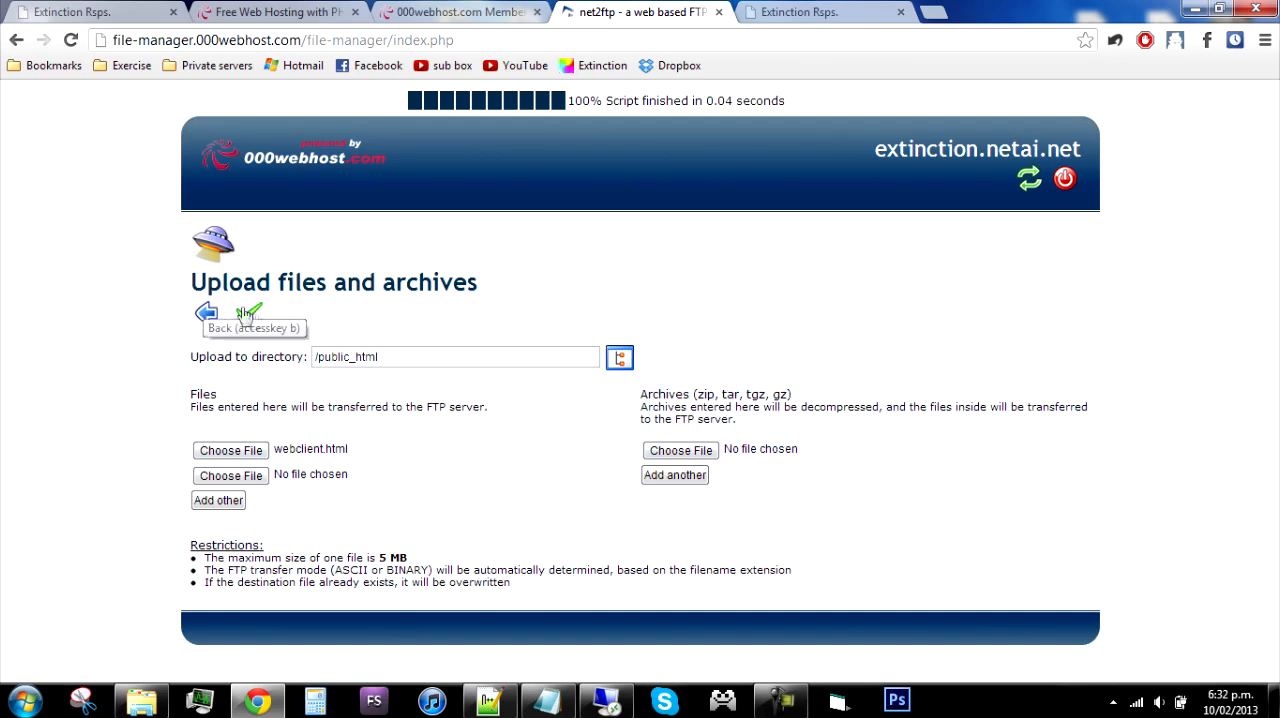
left_click(248, 314)
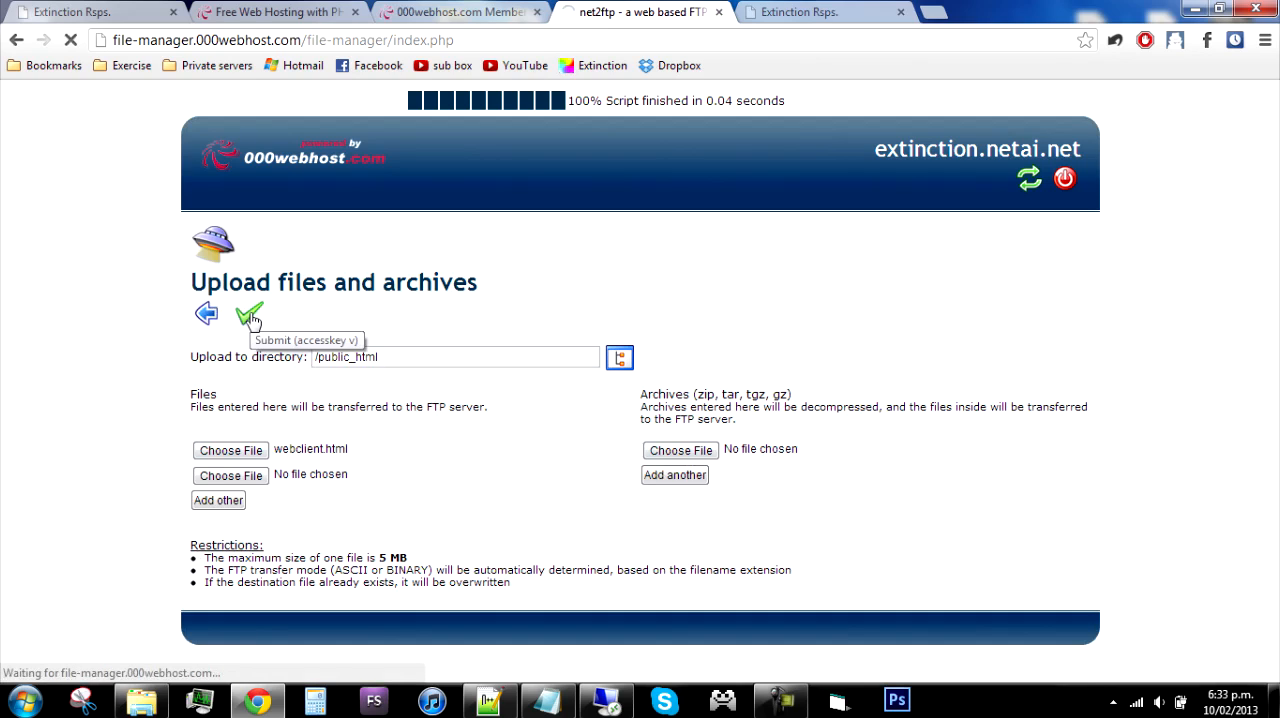
left_click(248, 312)
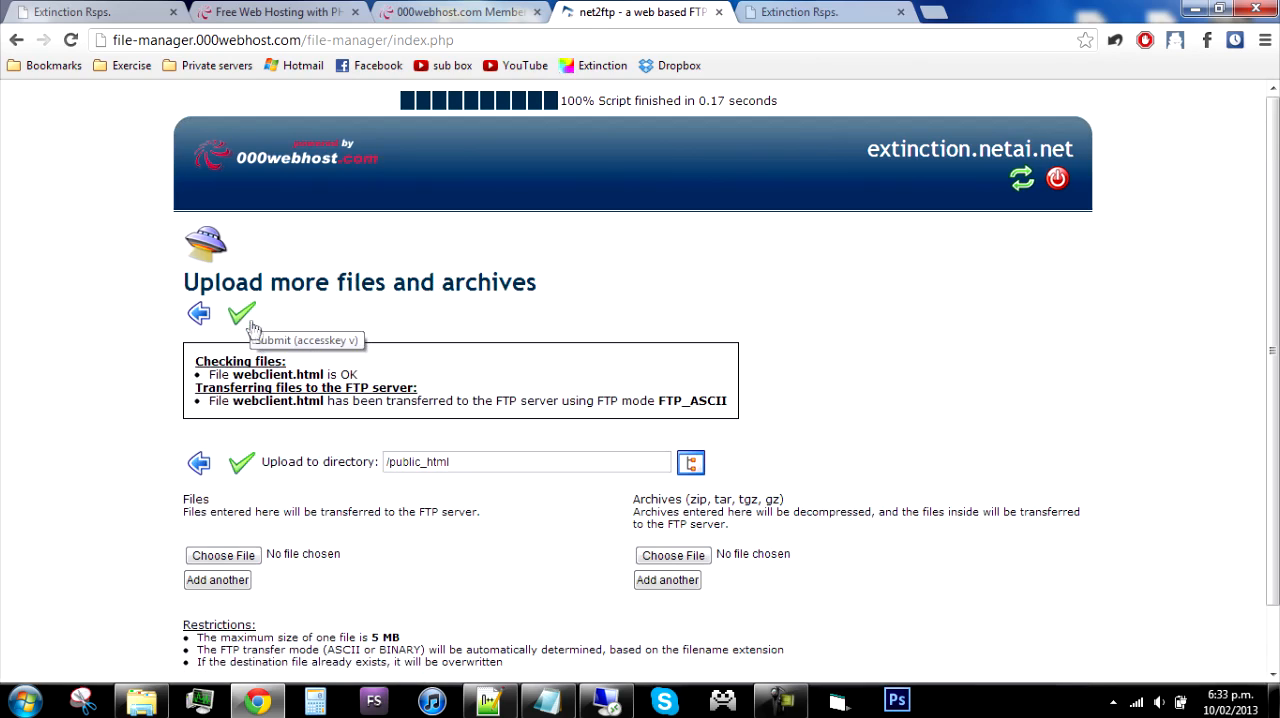
mouse_move(670, 400)
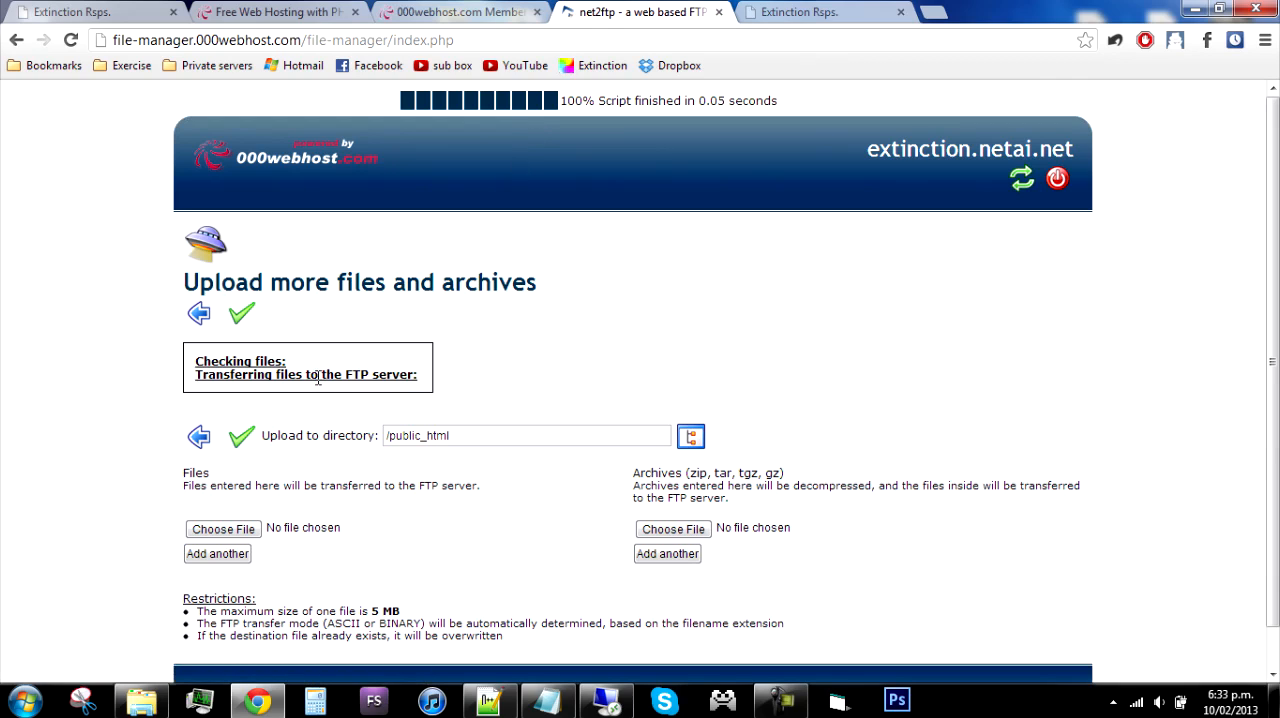
Step: Return to the 000webhost control panel
left_click(460, 12)
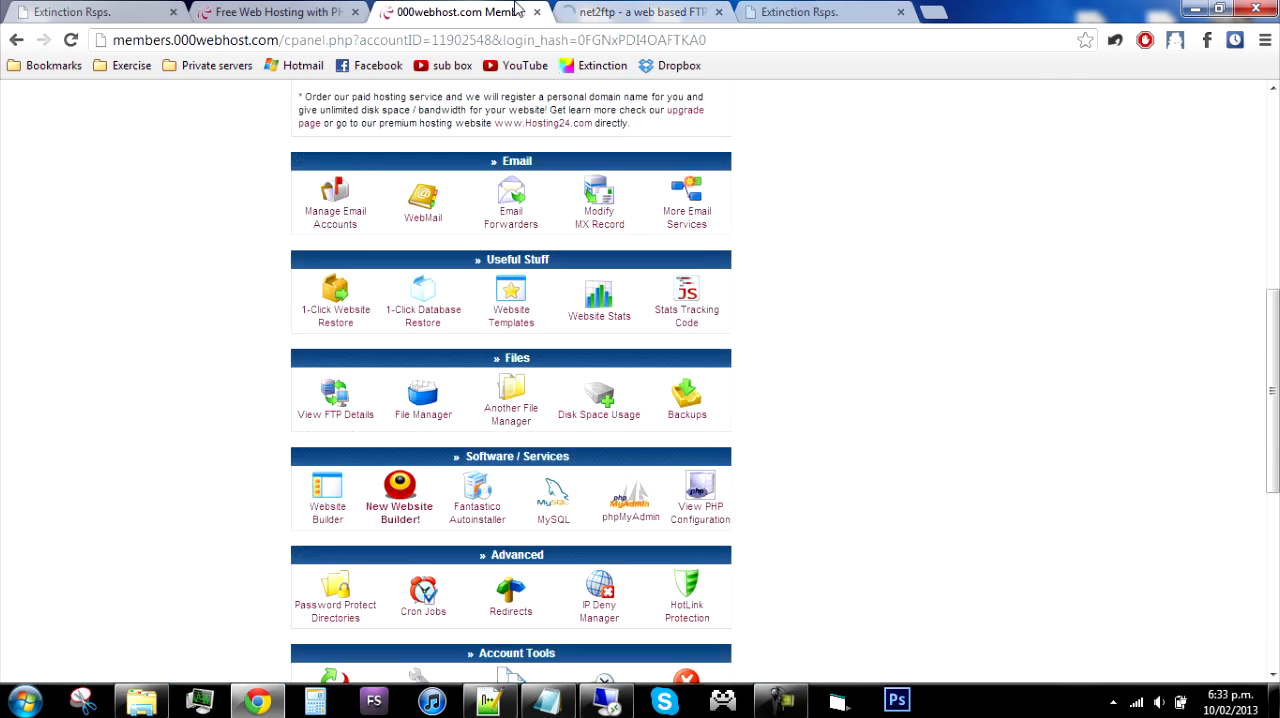
Step: Refresh the account panel for extinction.netai.net
scroll("up", 3)
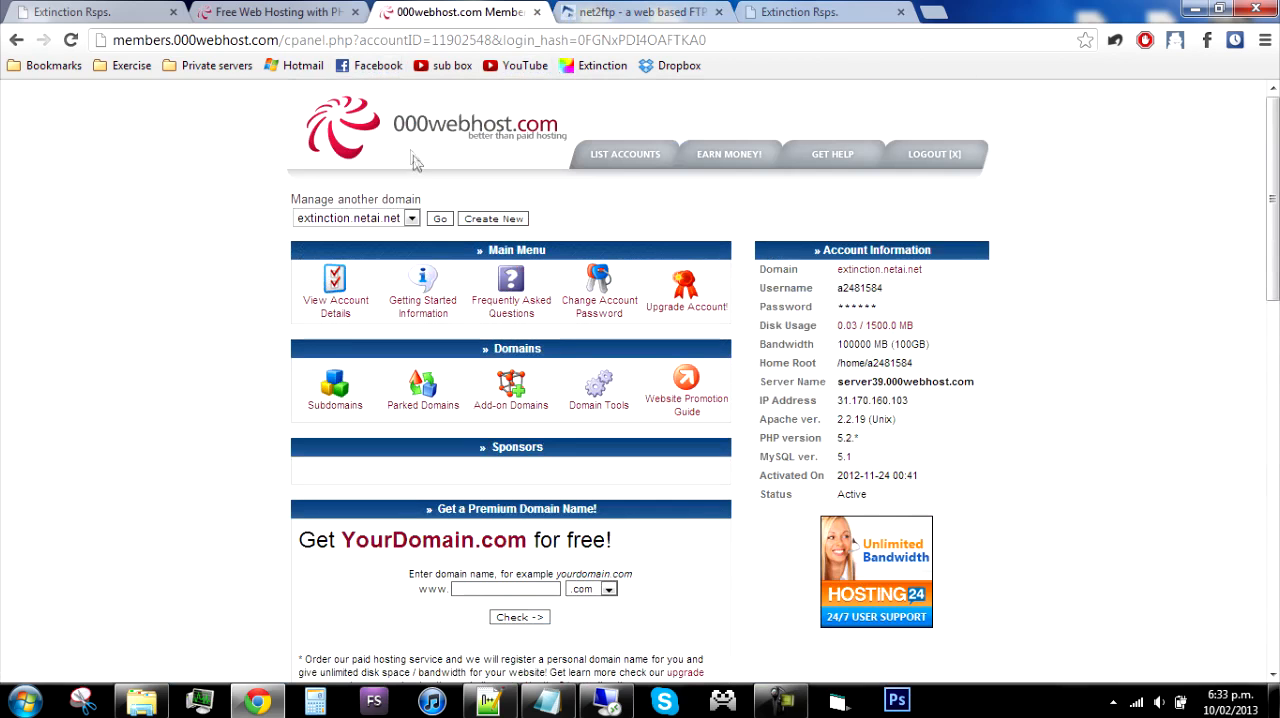
left_click(440, 218)
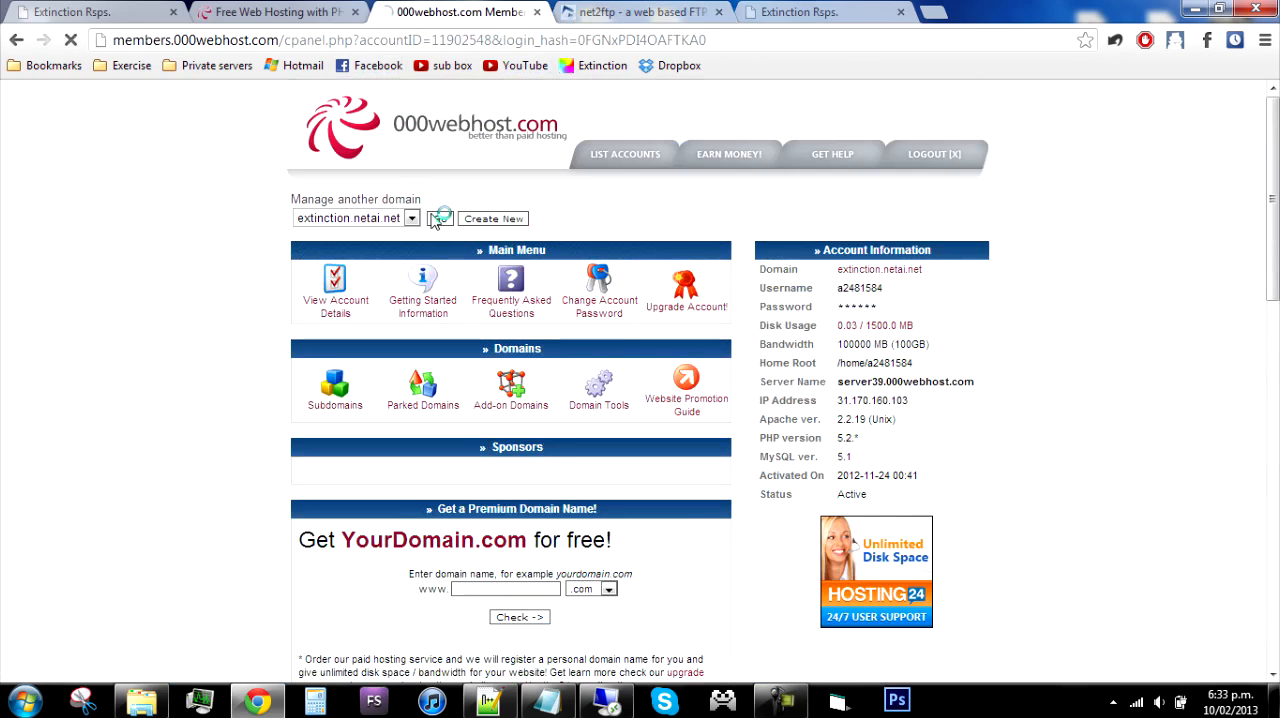
left_click(440, 218)
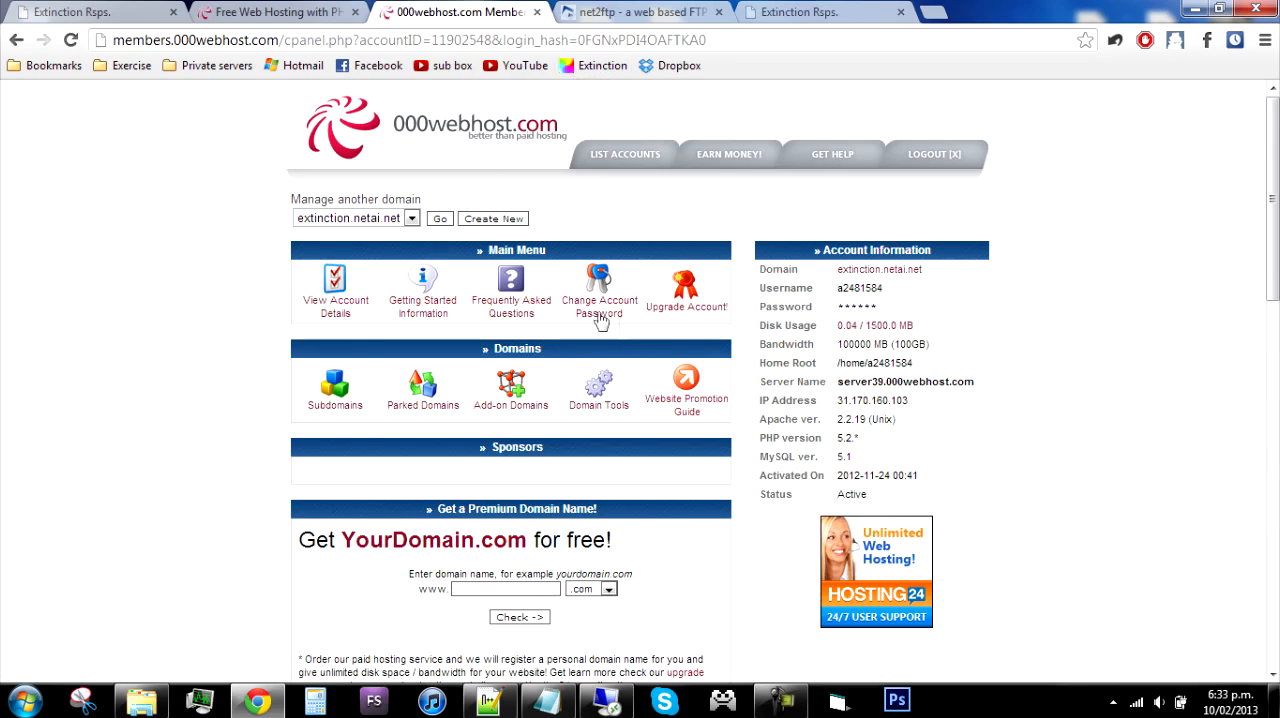
Step: Launch phpMyAdmin from Software/Services, landing on the 000webhost login page
scroll("down", 3)
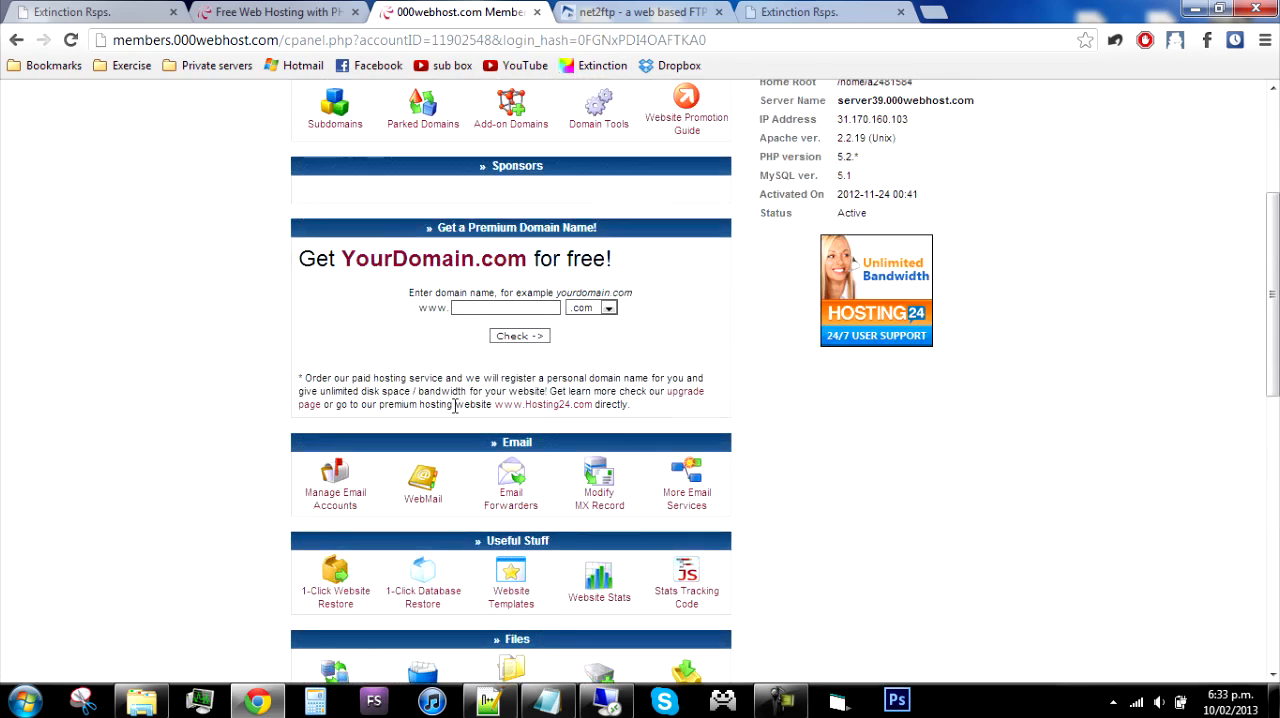
scroll("down", 3)
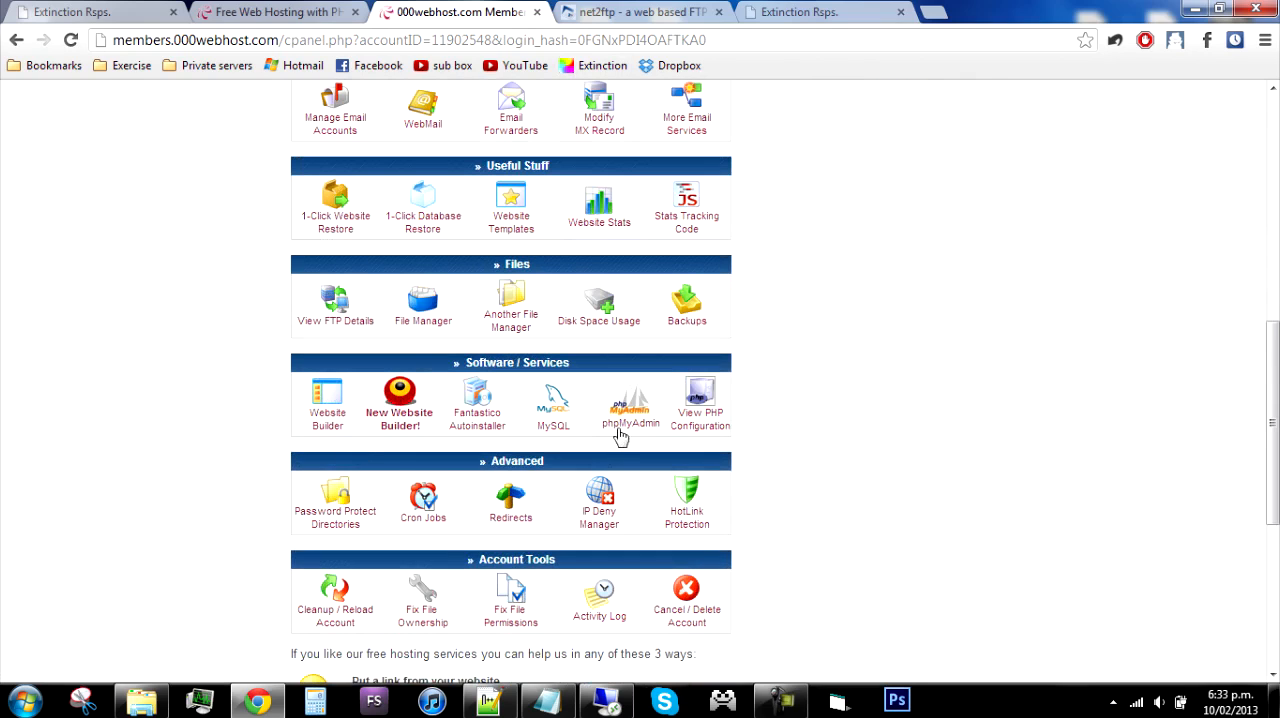
left_click(270, 12)
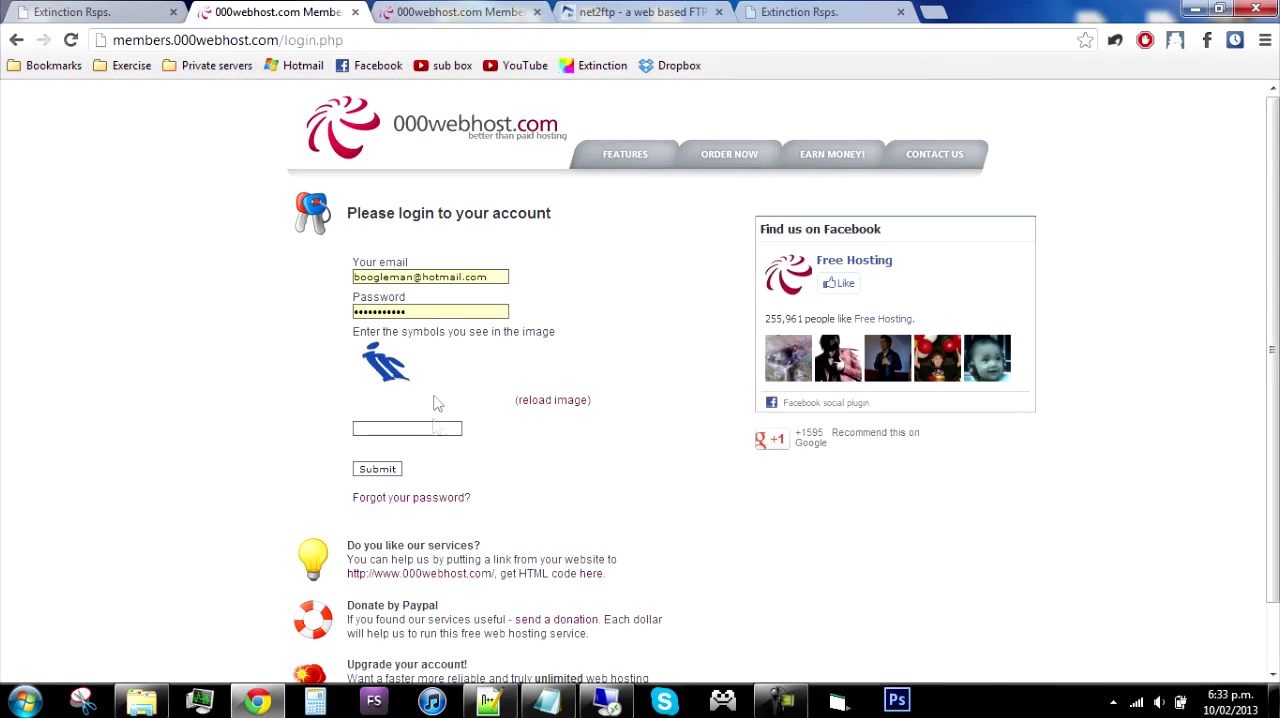
Step: Enter the captcha symbols 'ir', submit the login and go to the extinction.netai.net site
left_click(408, 428)
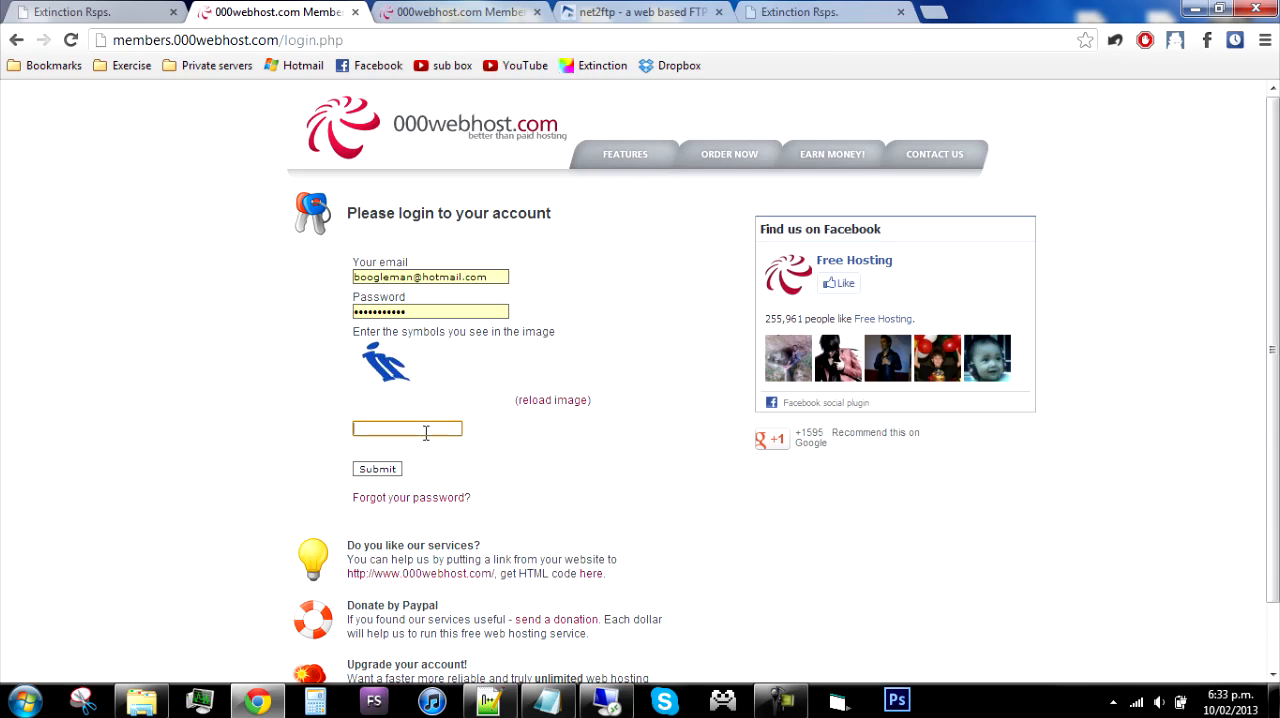
type("ir")
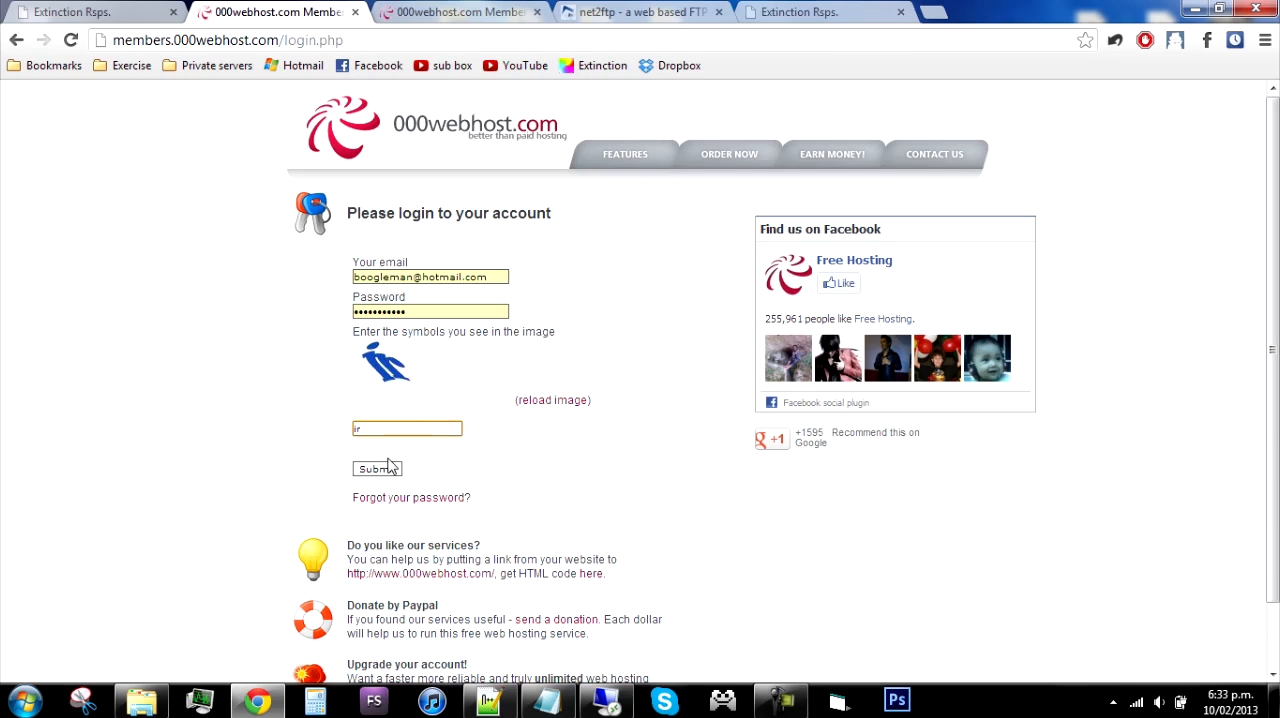
left_click(376, 468)
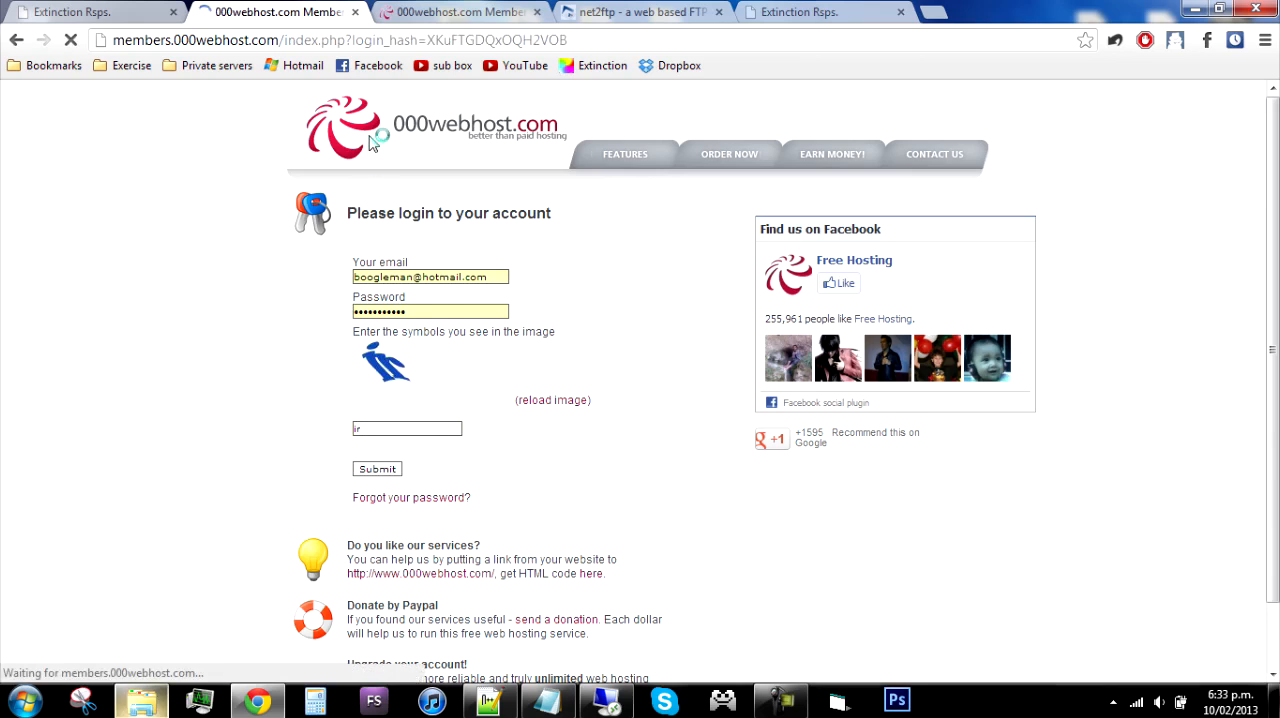
left_click(376, 468)
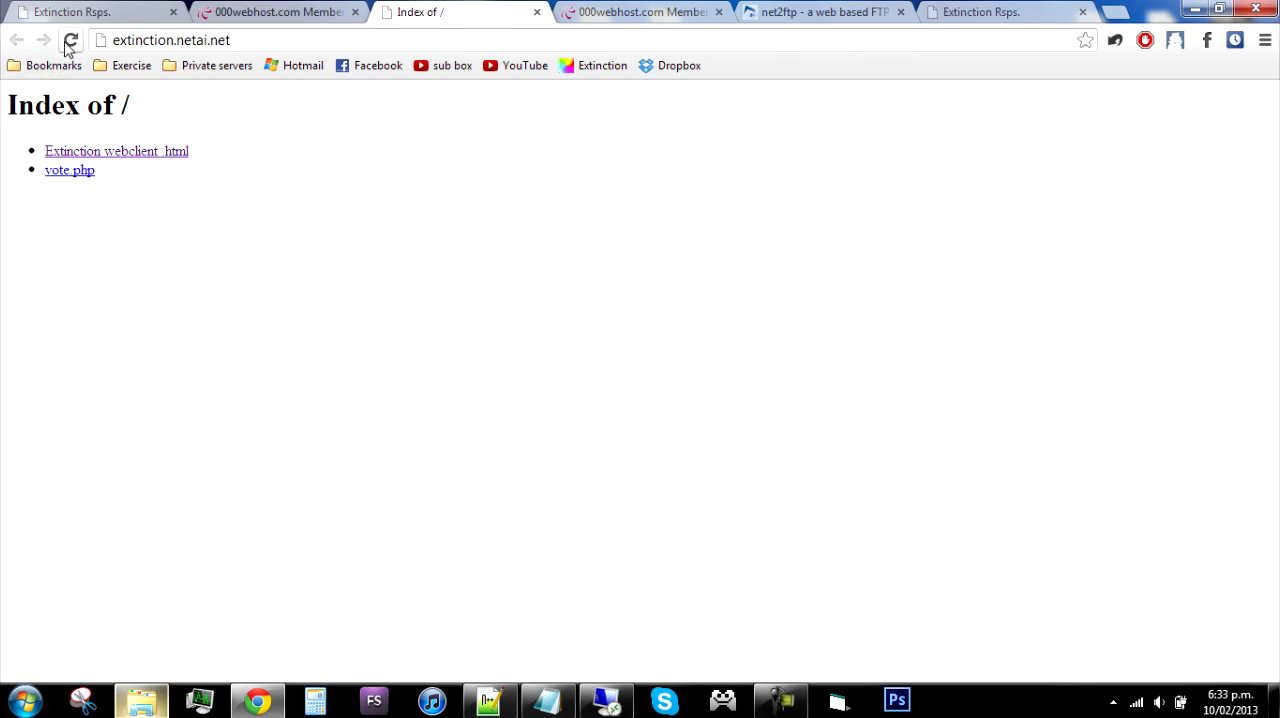
Step: Refresh the site index and load the uploaded webclient.html page
left_click(70, 40)
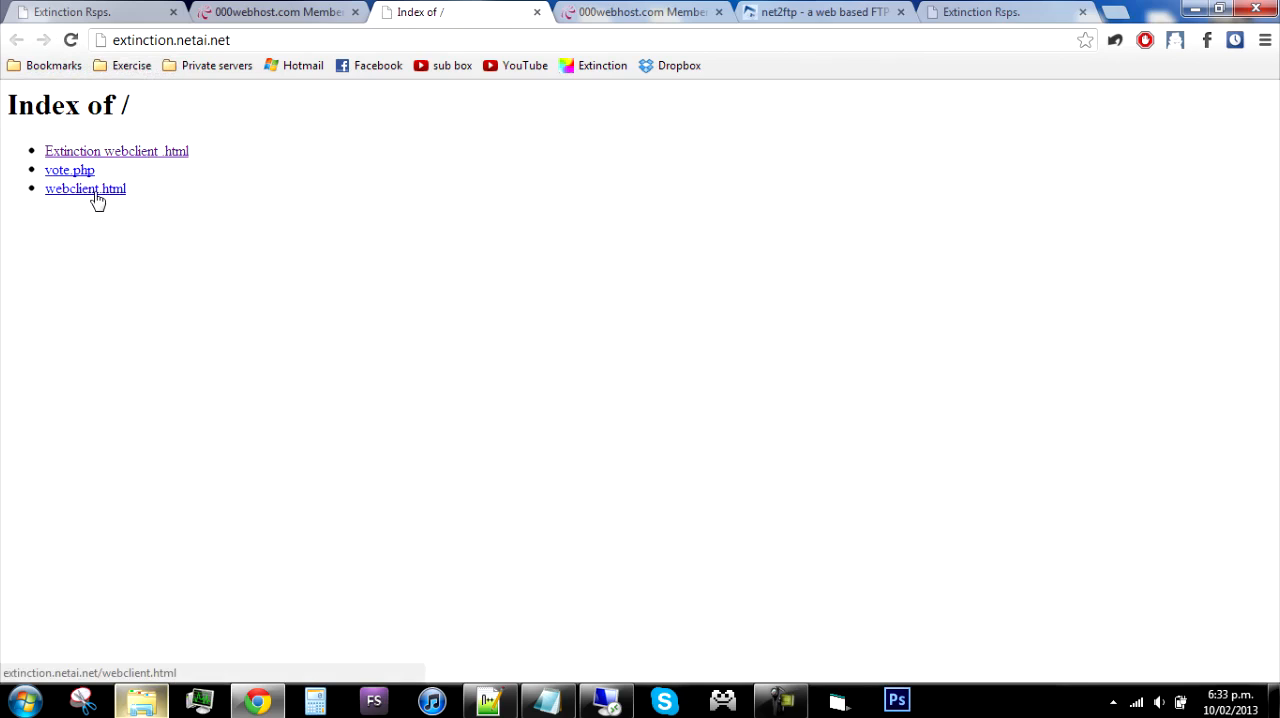
mouse_move(136, 224)
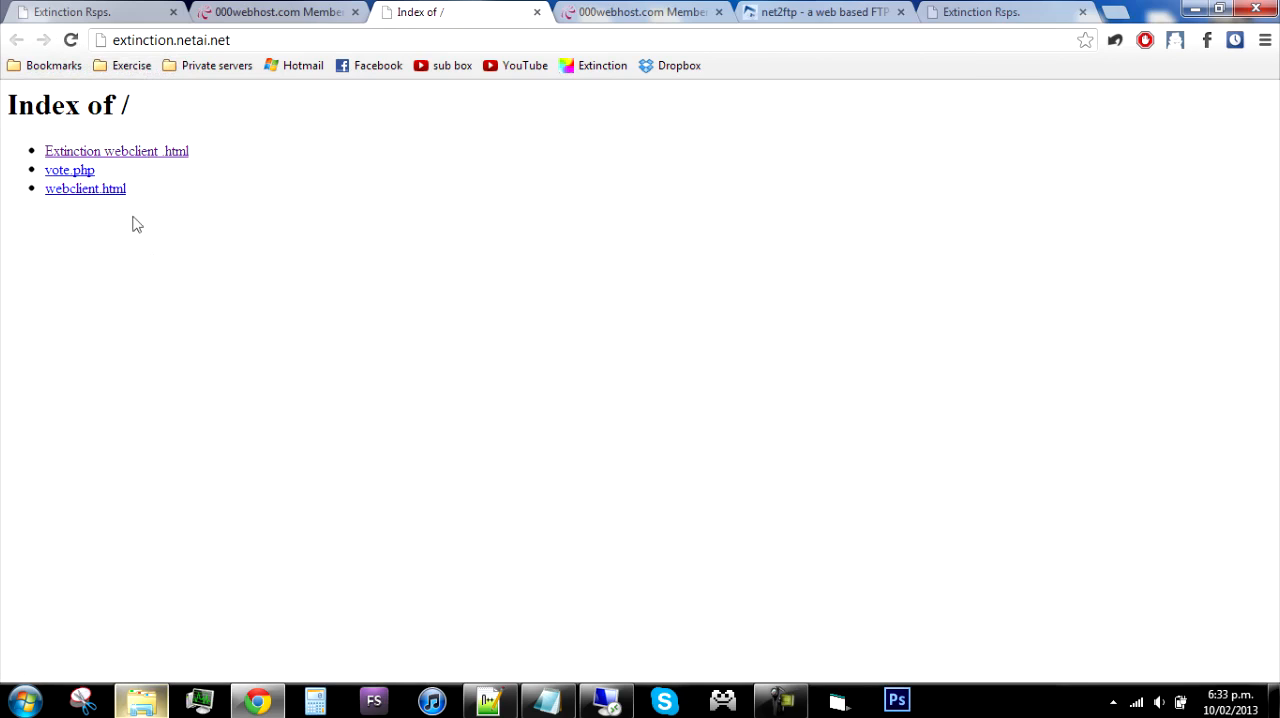
left_click(84, 188)
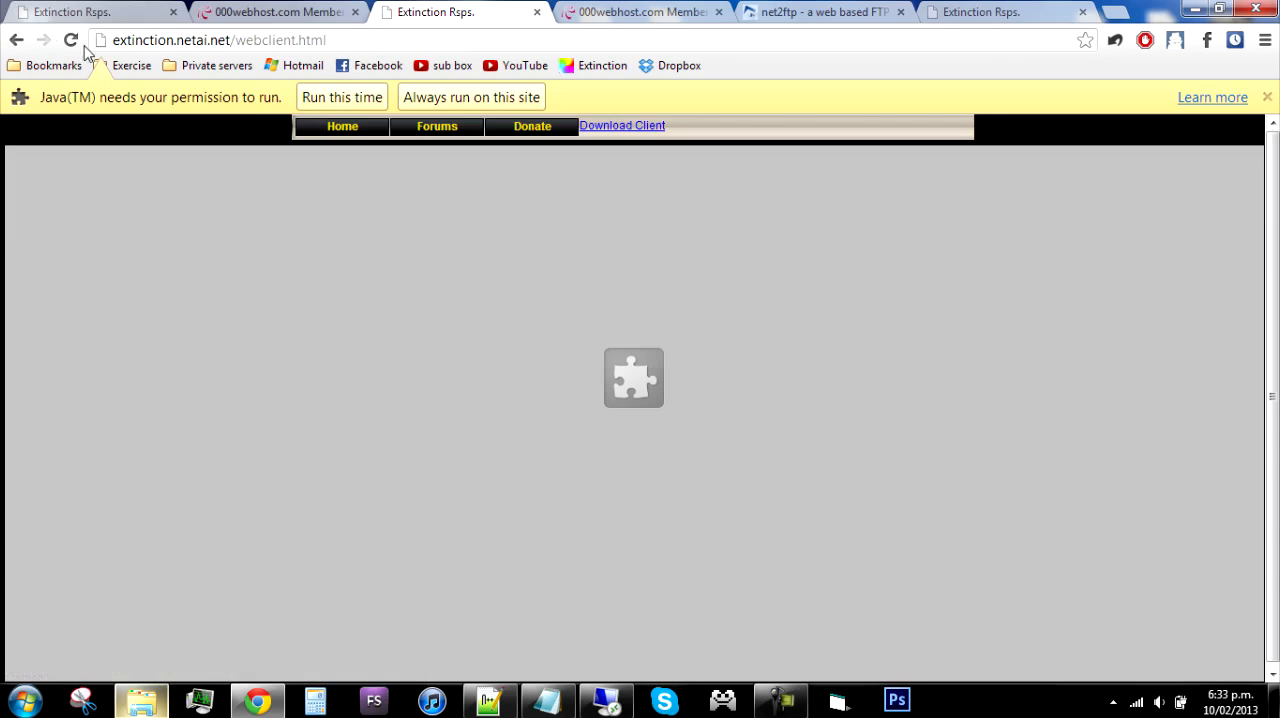
right_click(230, 40)
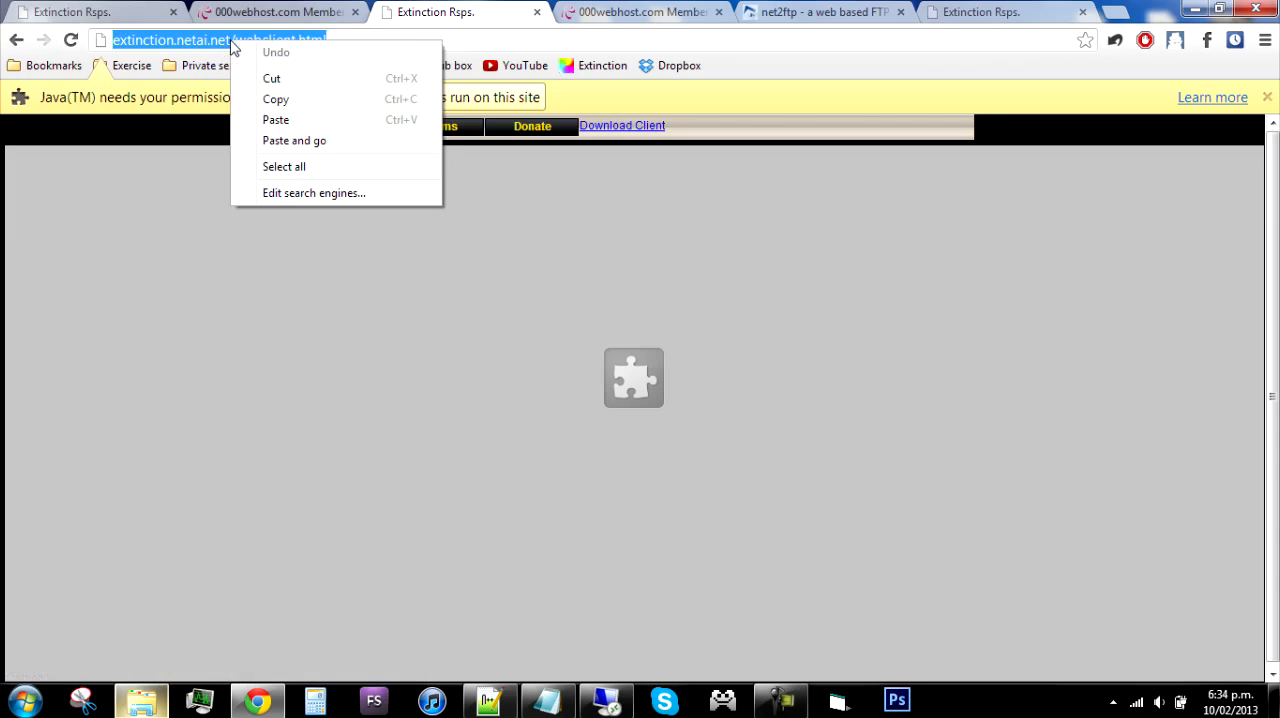
Step: Close the webclient tab, confirming Leave this Page
left_click(640, 12)
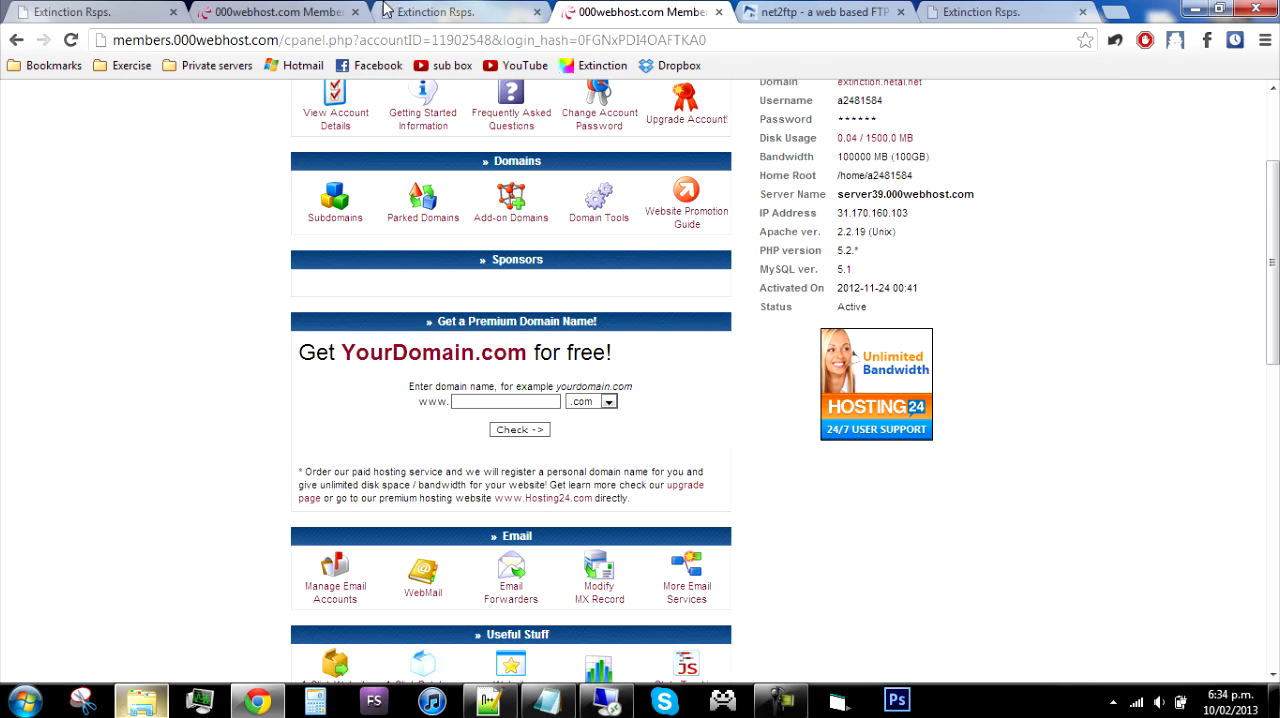
left_click(460, 12)
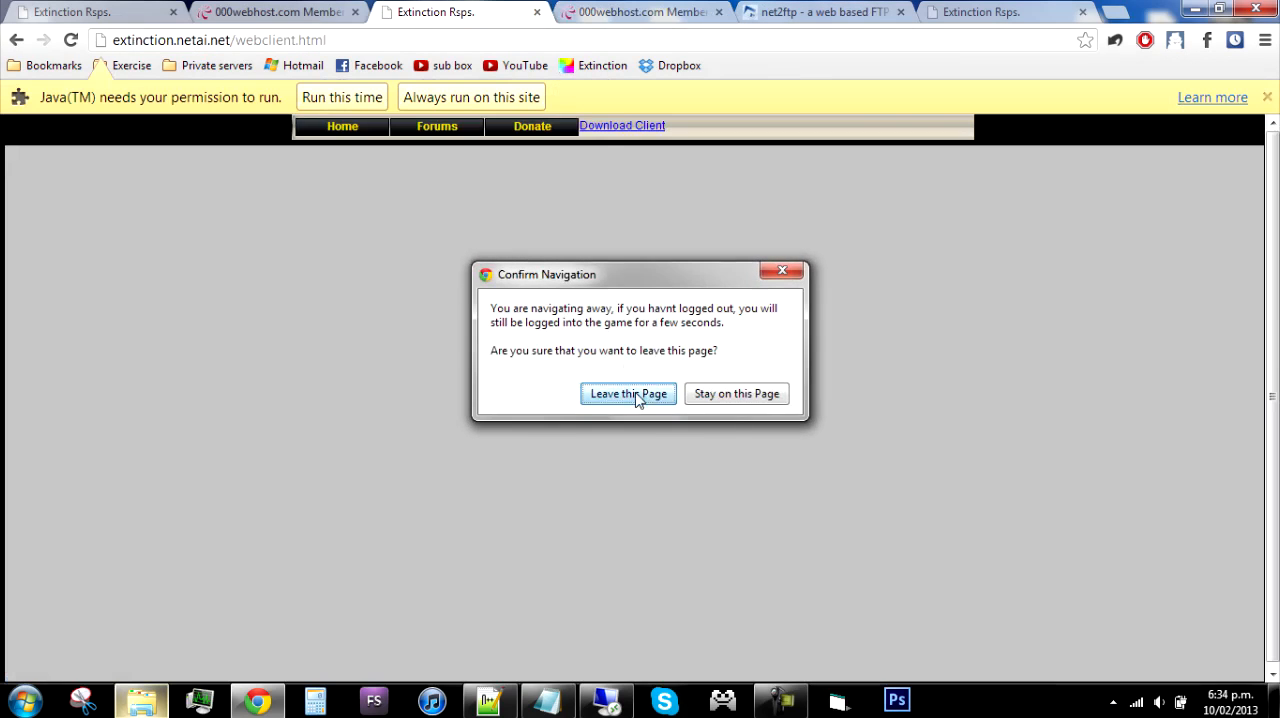
left_click(628, 392)
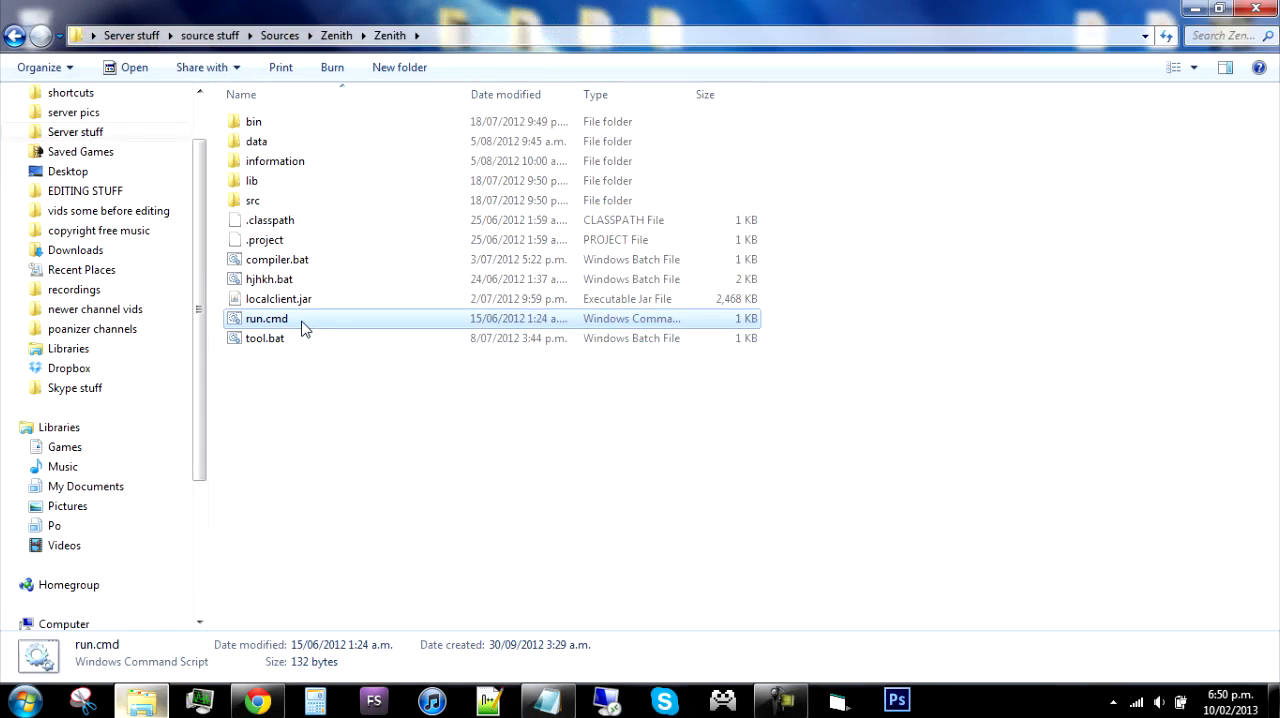
mouse_move(316, 324)
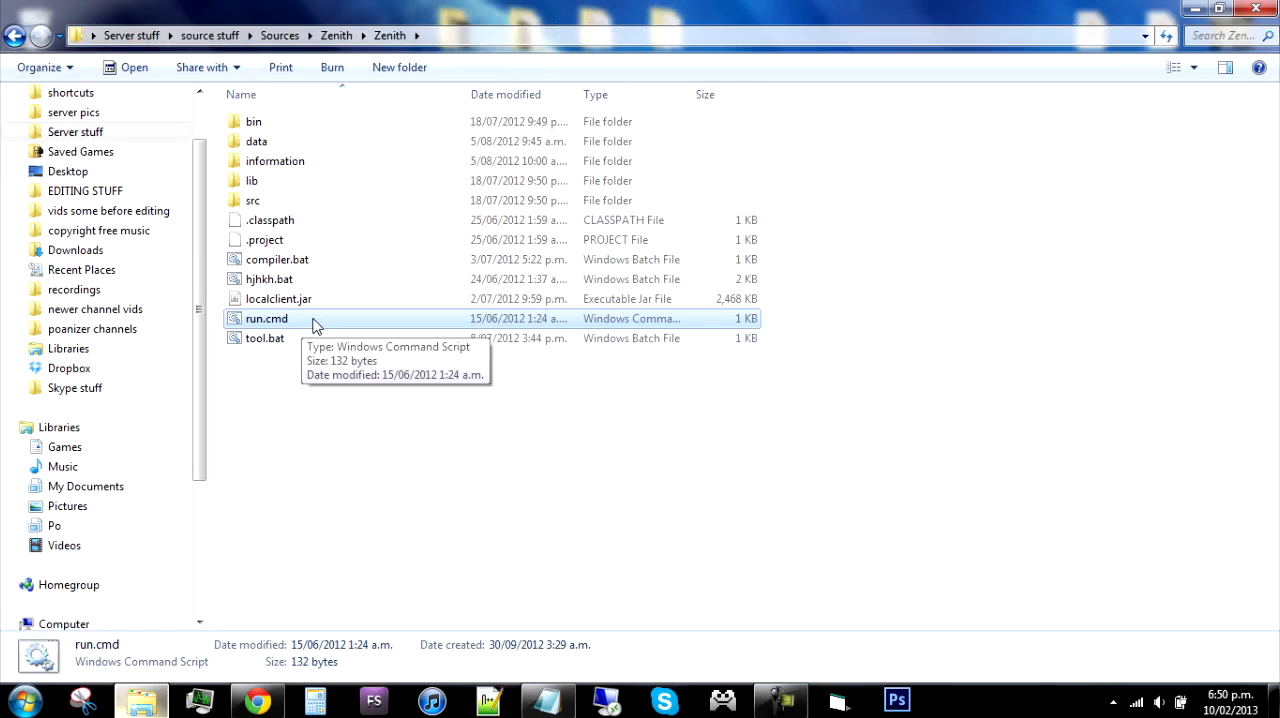
mouse_move(312, 408)
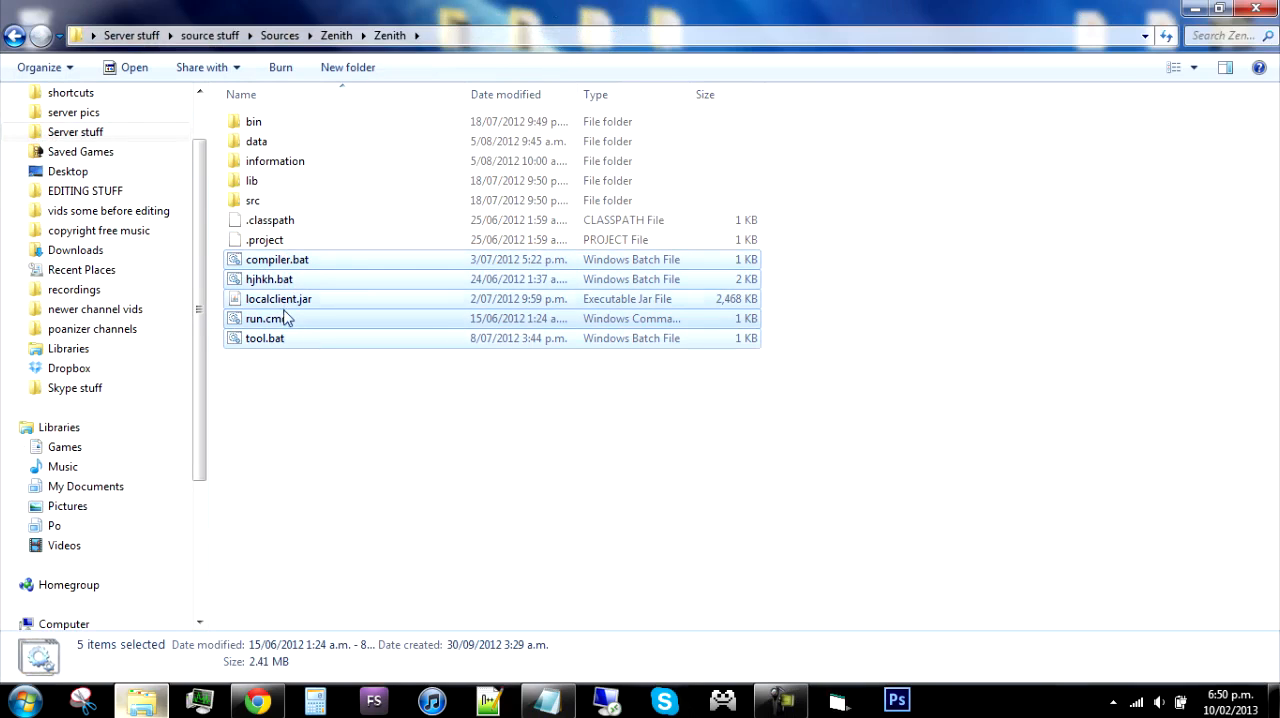
Step: Open compiler.bat from the Zenith folder in Notepad
left_click(276, 260)
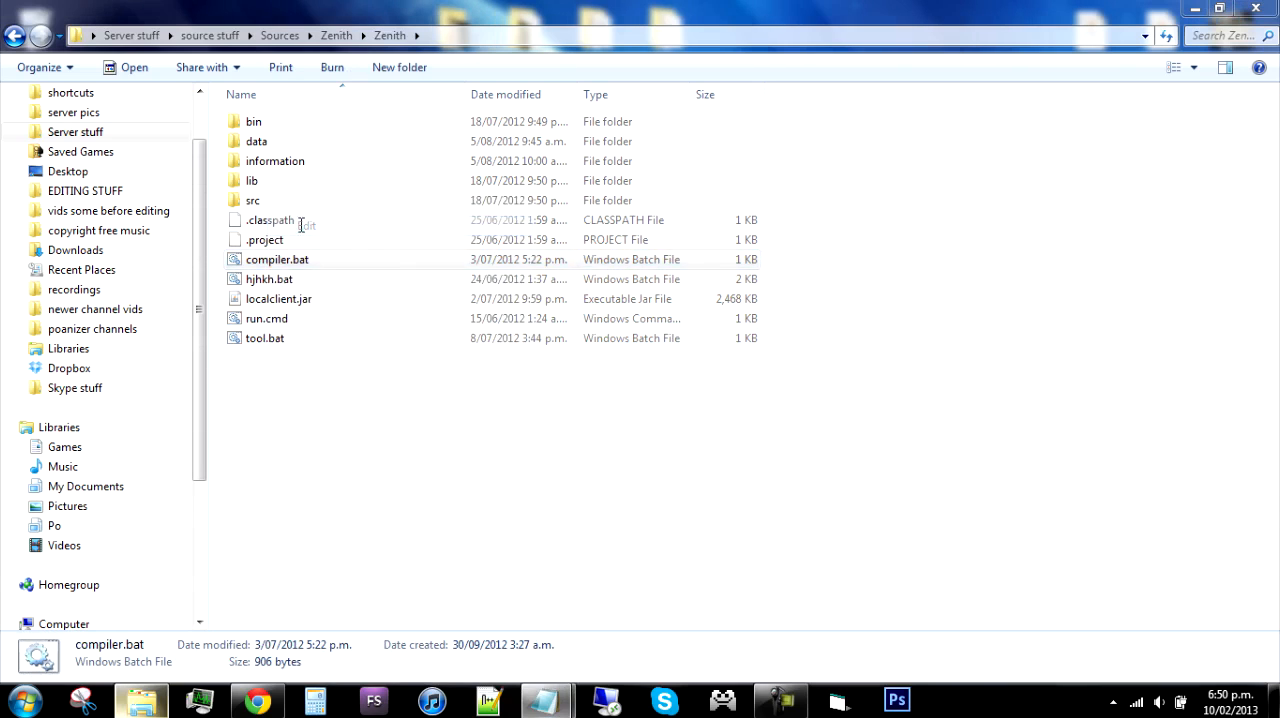
double_click(276, 260)
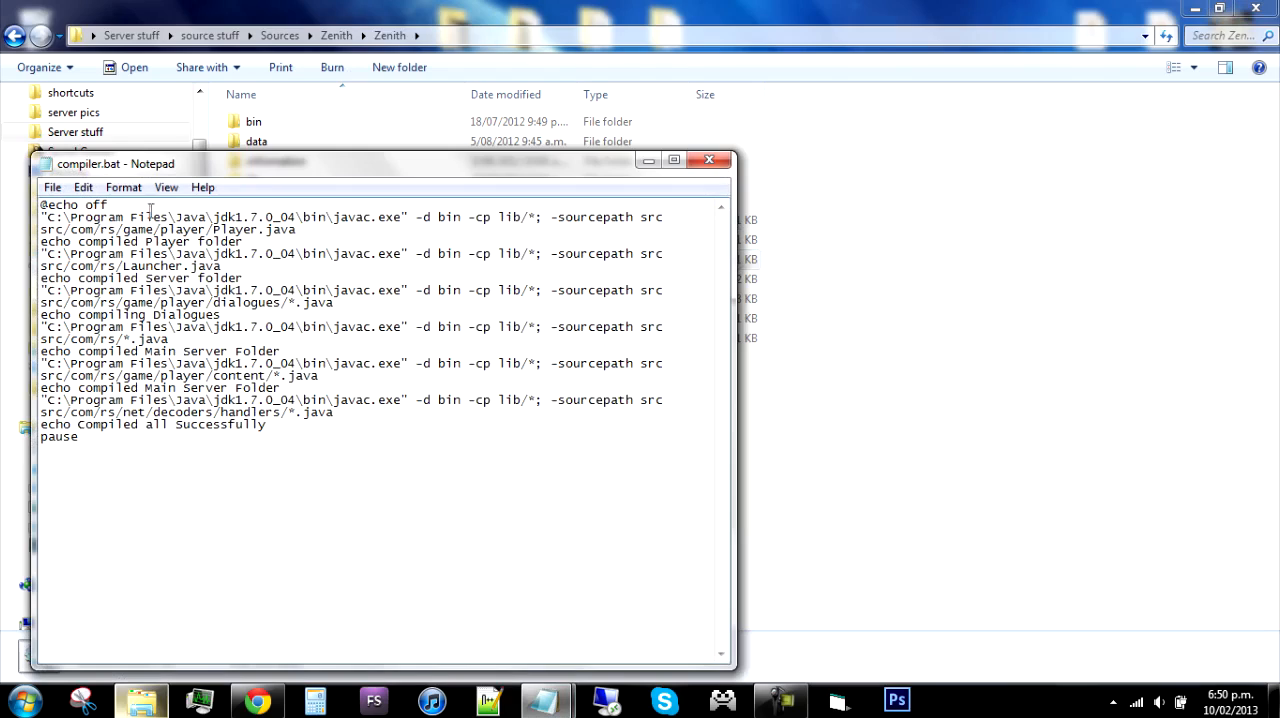
Step: Insert (86) after 'Program Files' in the first javac path and save compiler.bat
double_click(72, 204)
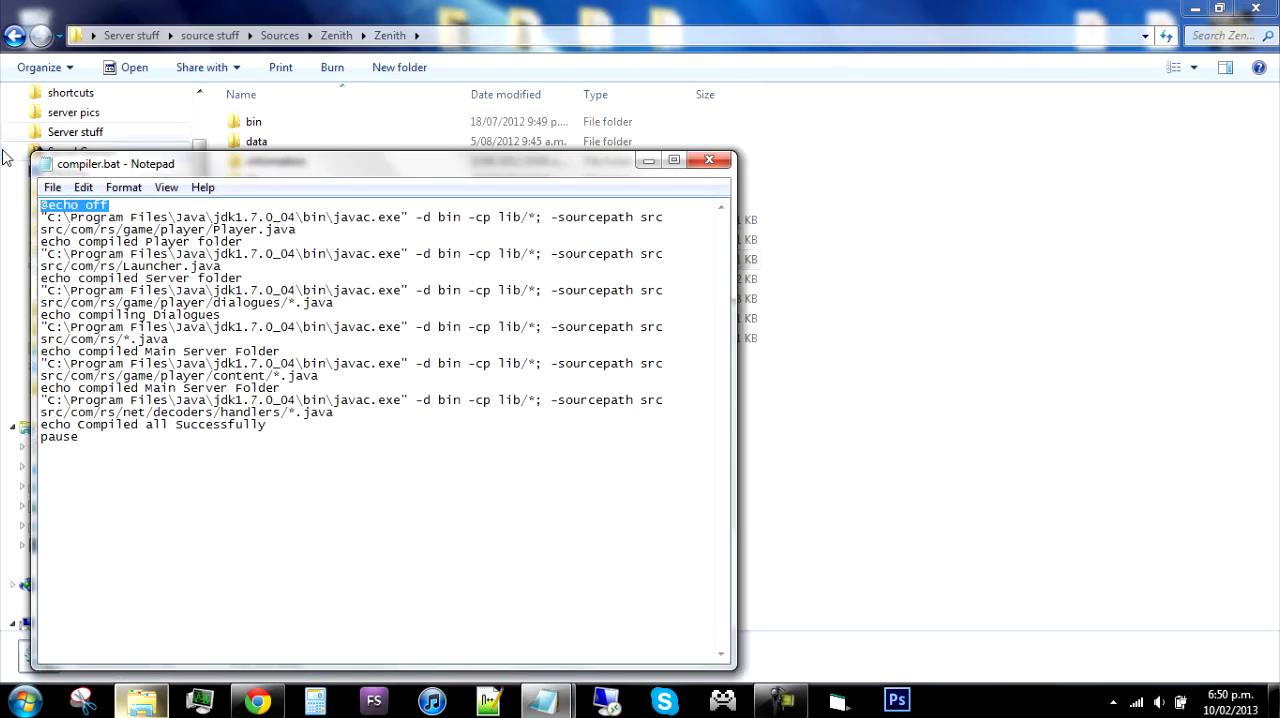
left_click(244, 228)
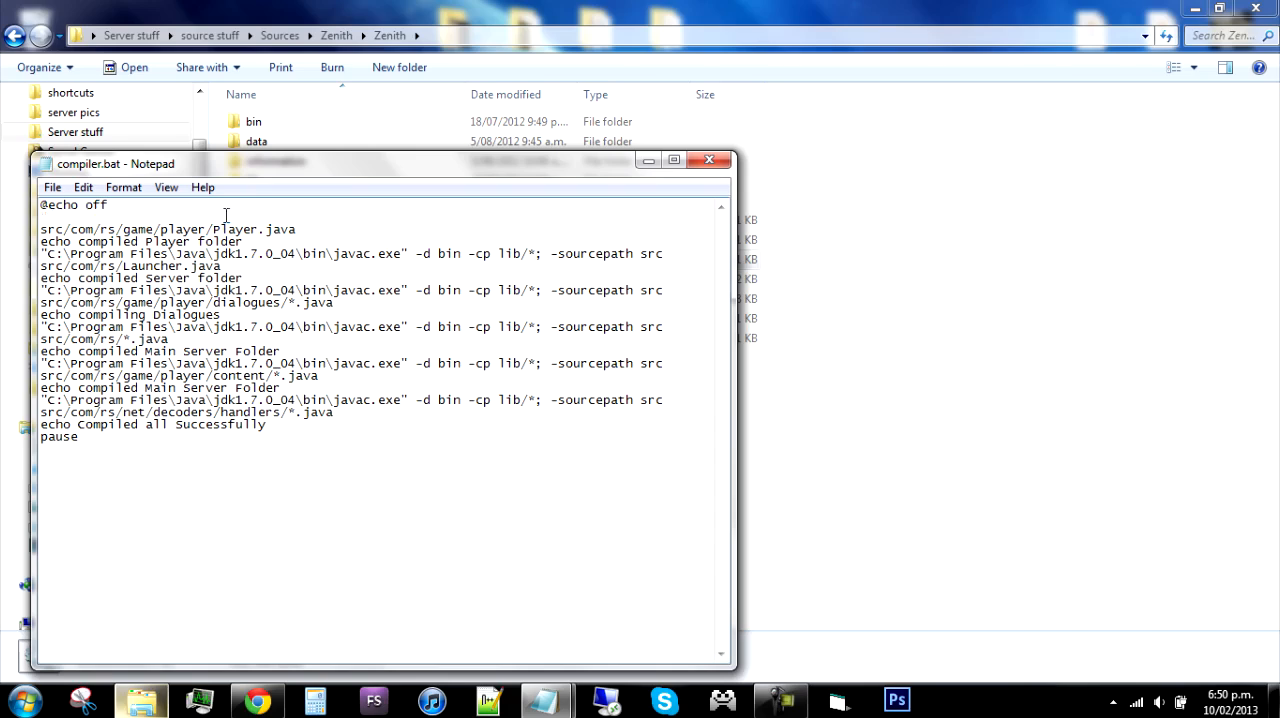
double_click(252, 216)
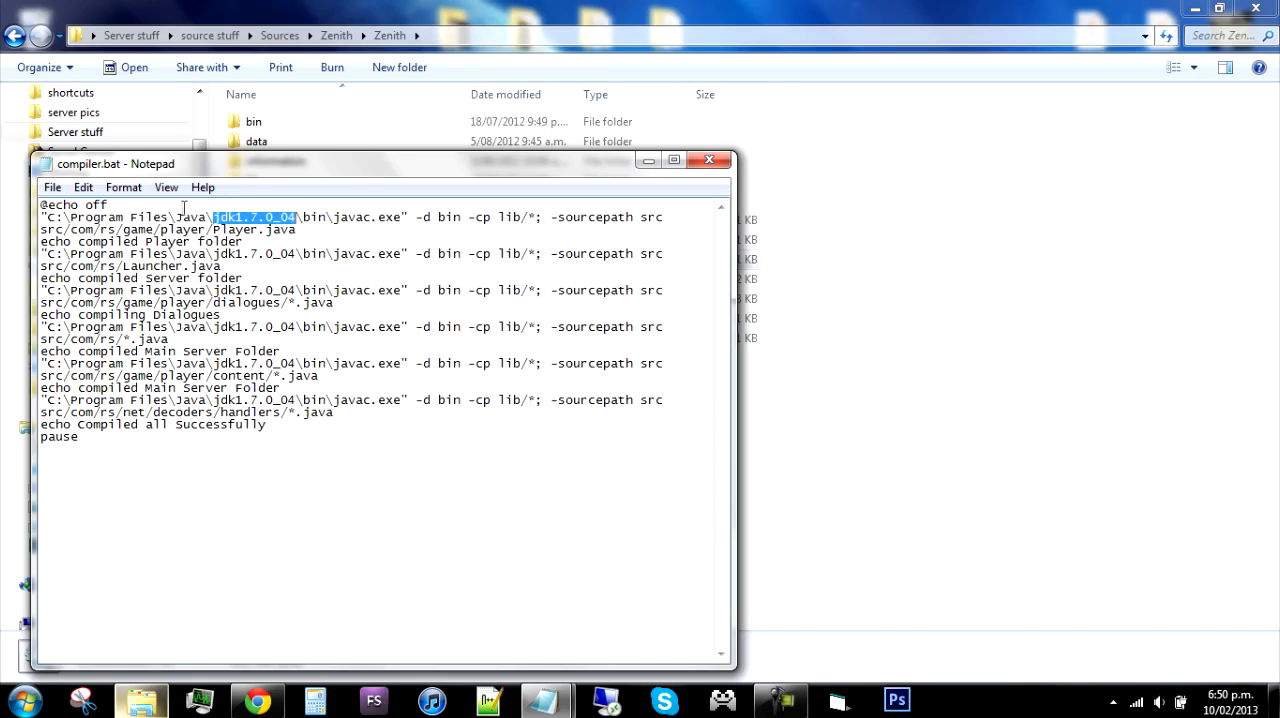
double_click(94, 216)
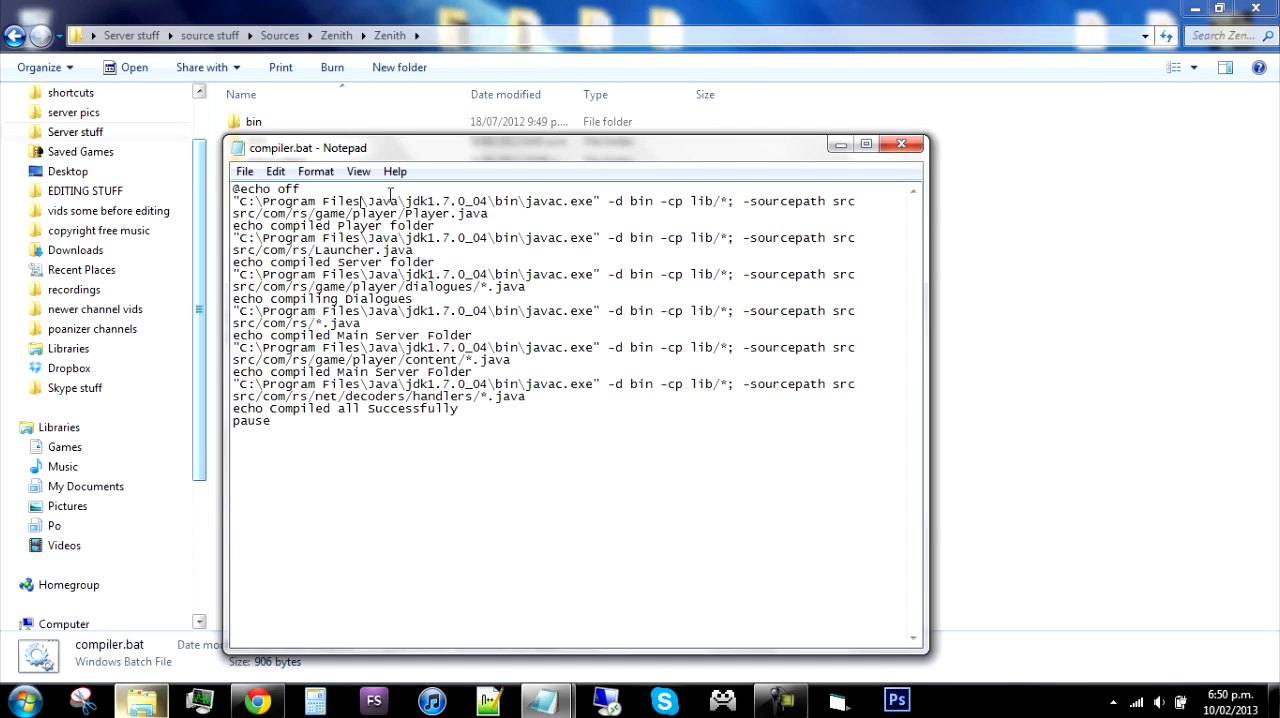
type("(86")
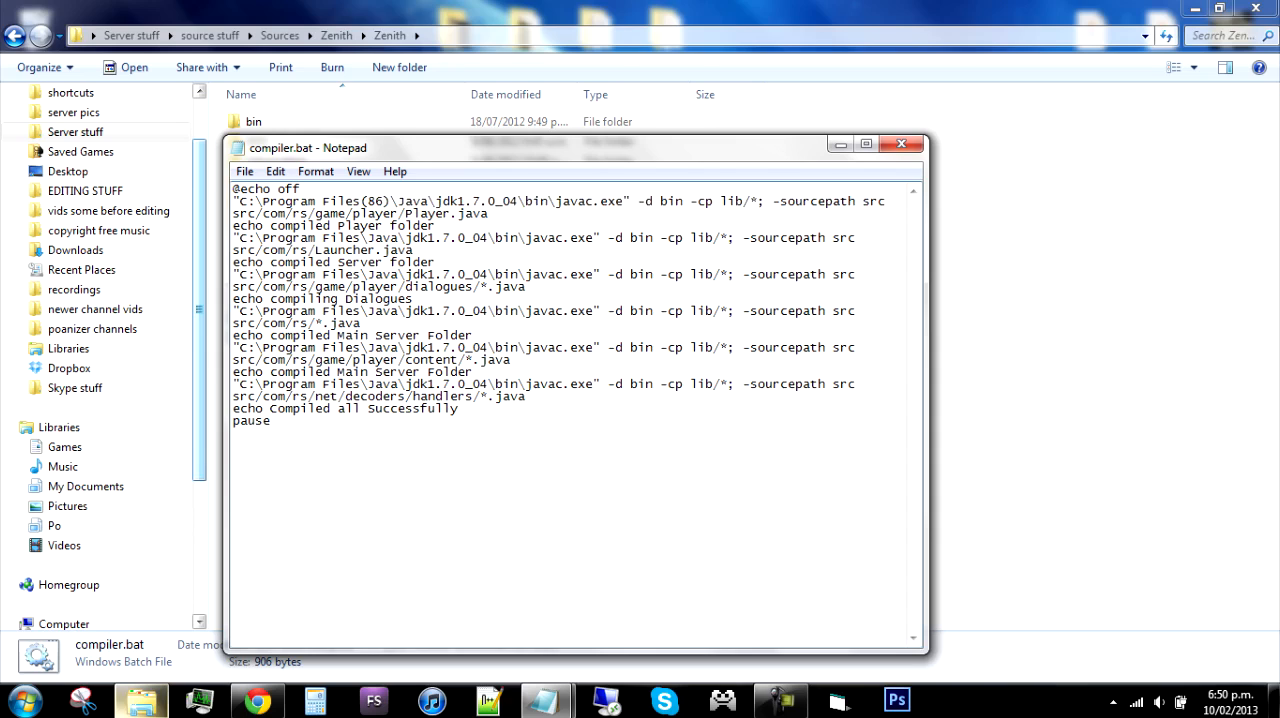
left_click(900, 144)
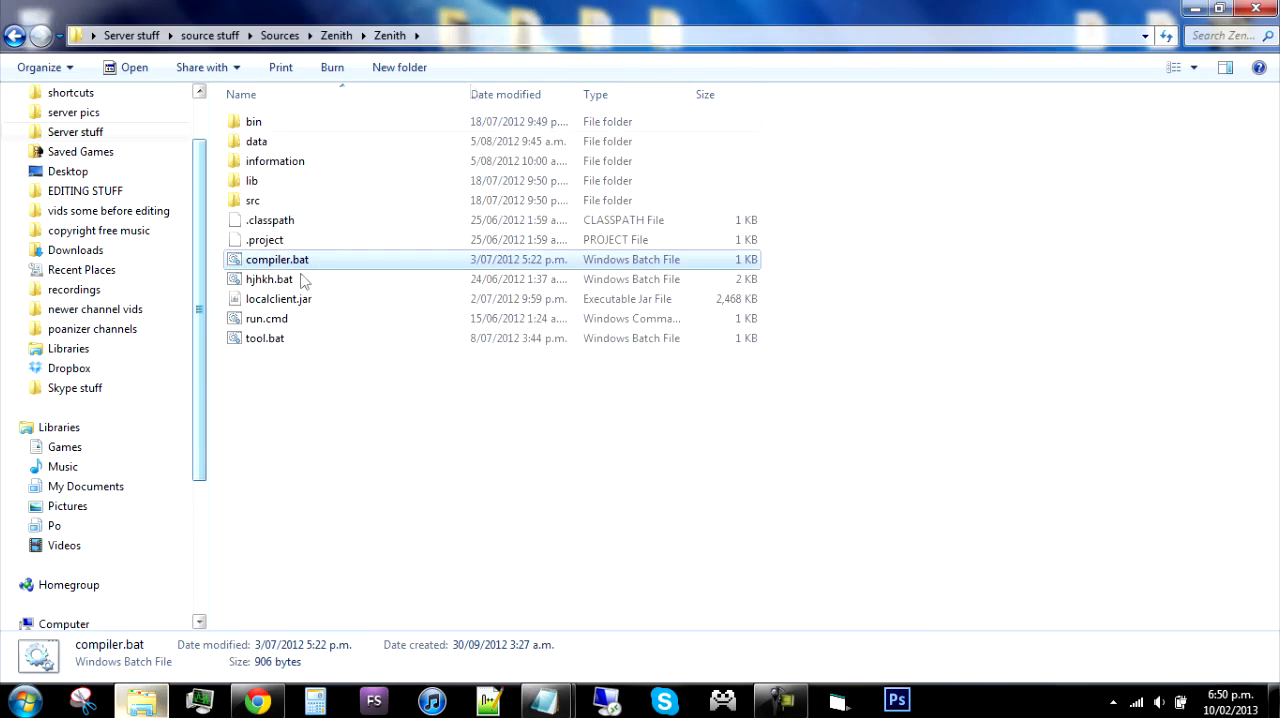
Step: Run compiler.bat, dismiss its 'cannot find the path' output, and reopen the script
double_click(276, 260)
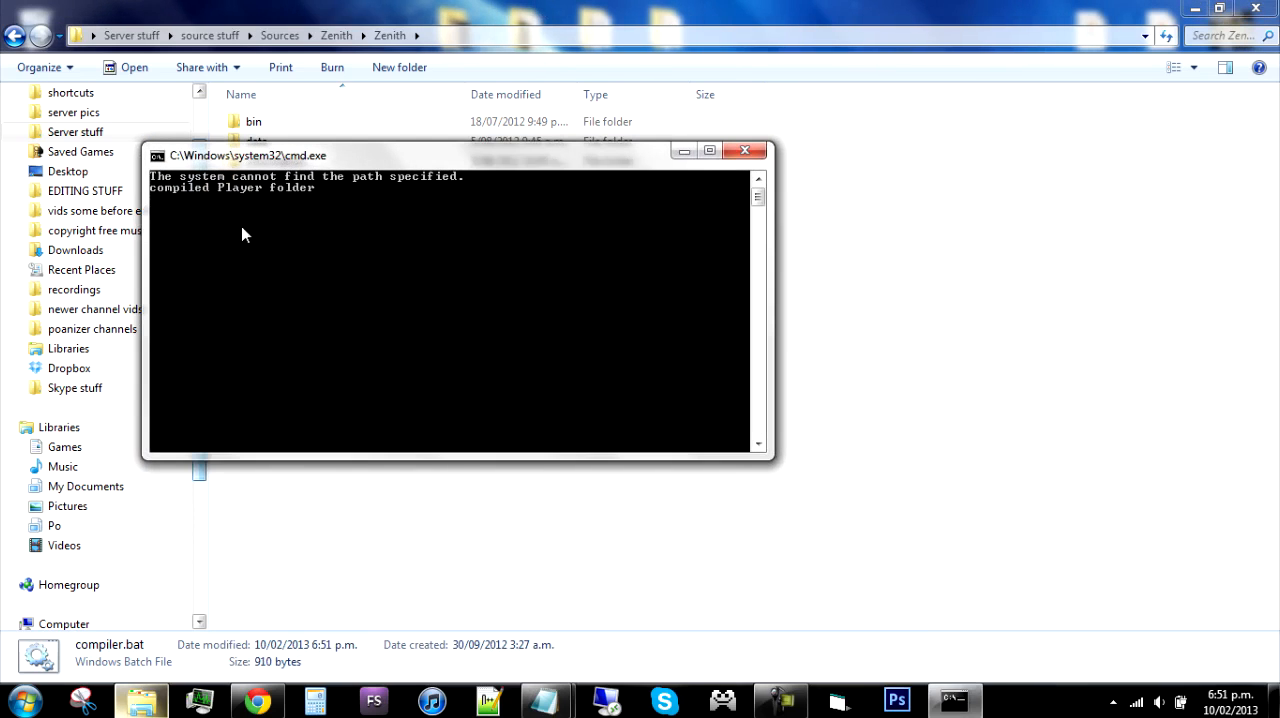
mouse_move(438, 184)
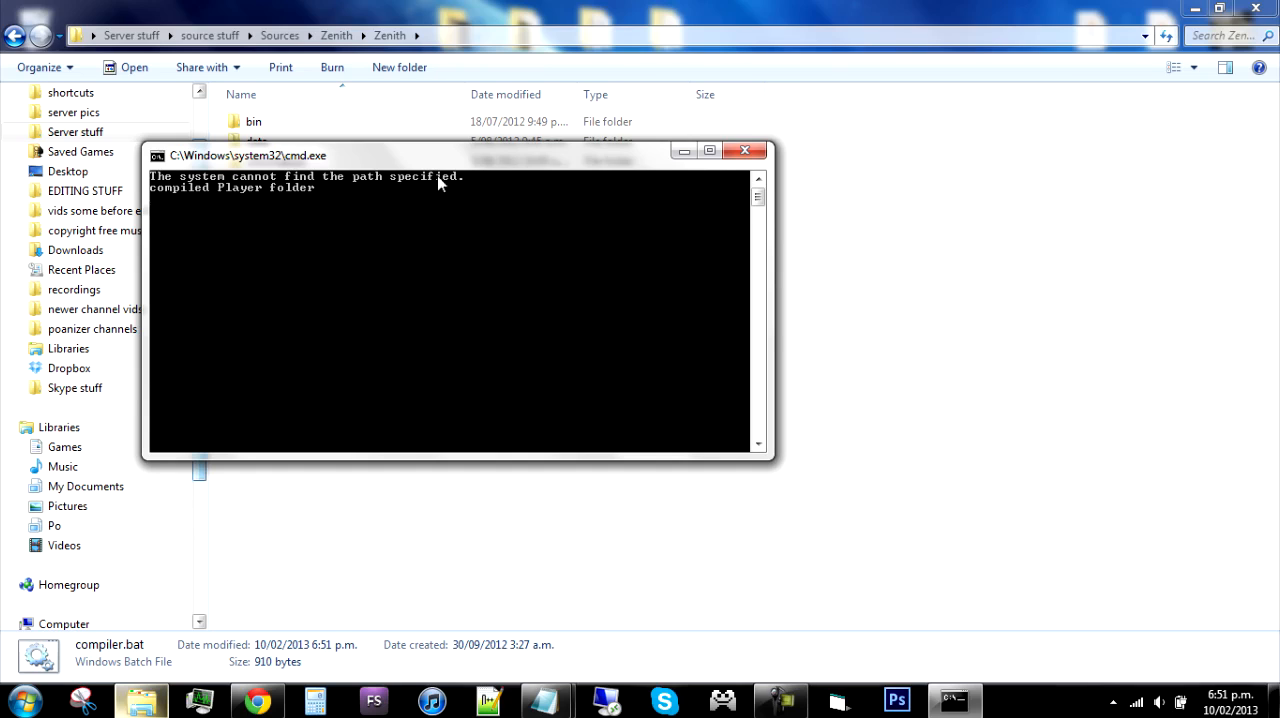
left_click(744, 150)
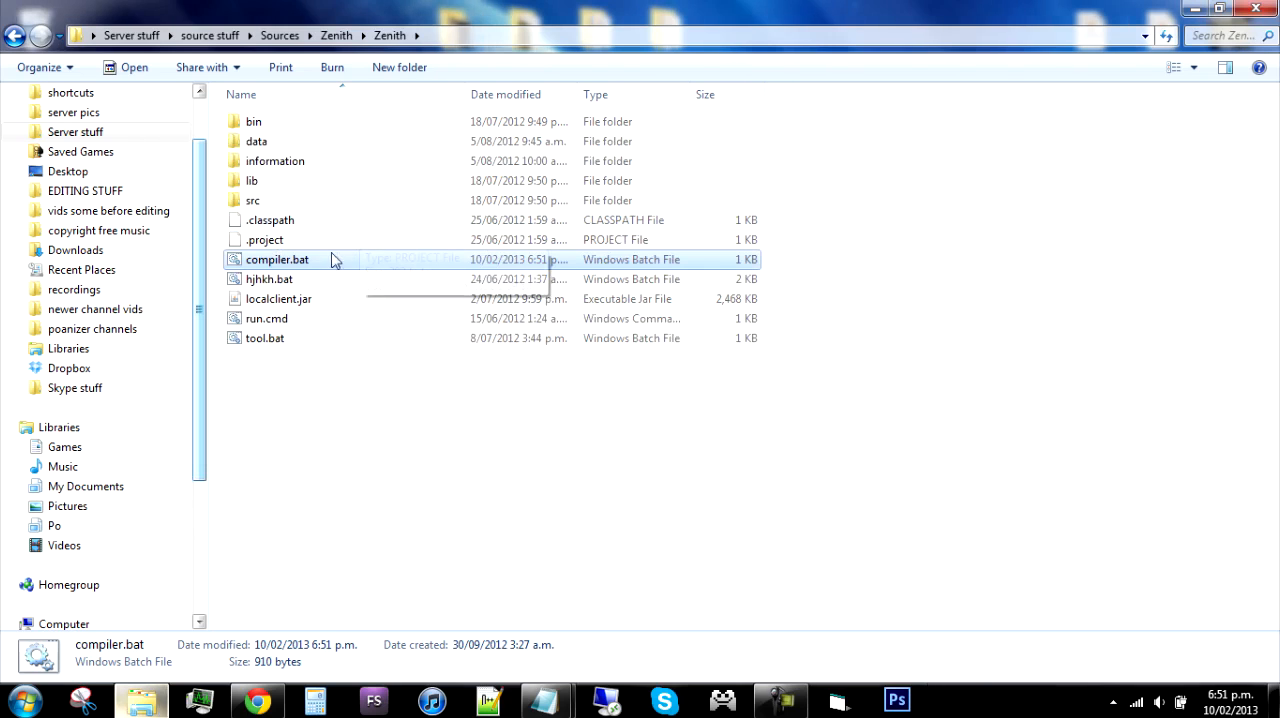
double_click(276, 260)
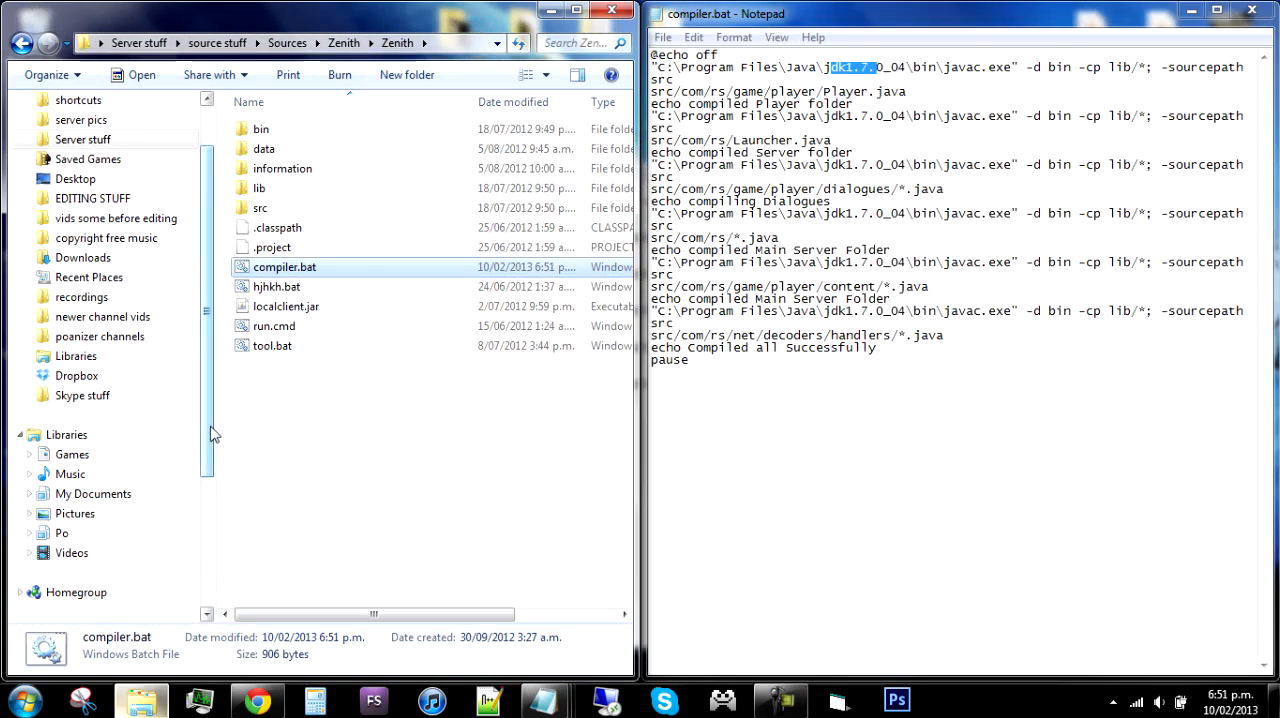
Step: Check that C:/Program Files/Java holds jdk1.7.0_09
left_click(90, 454)
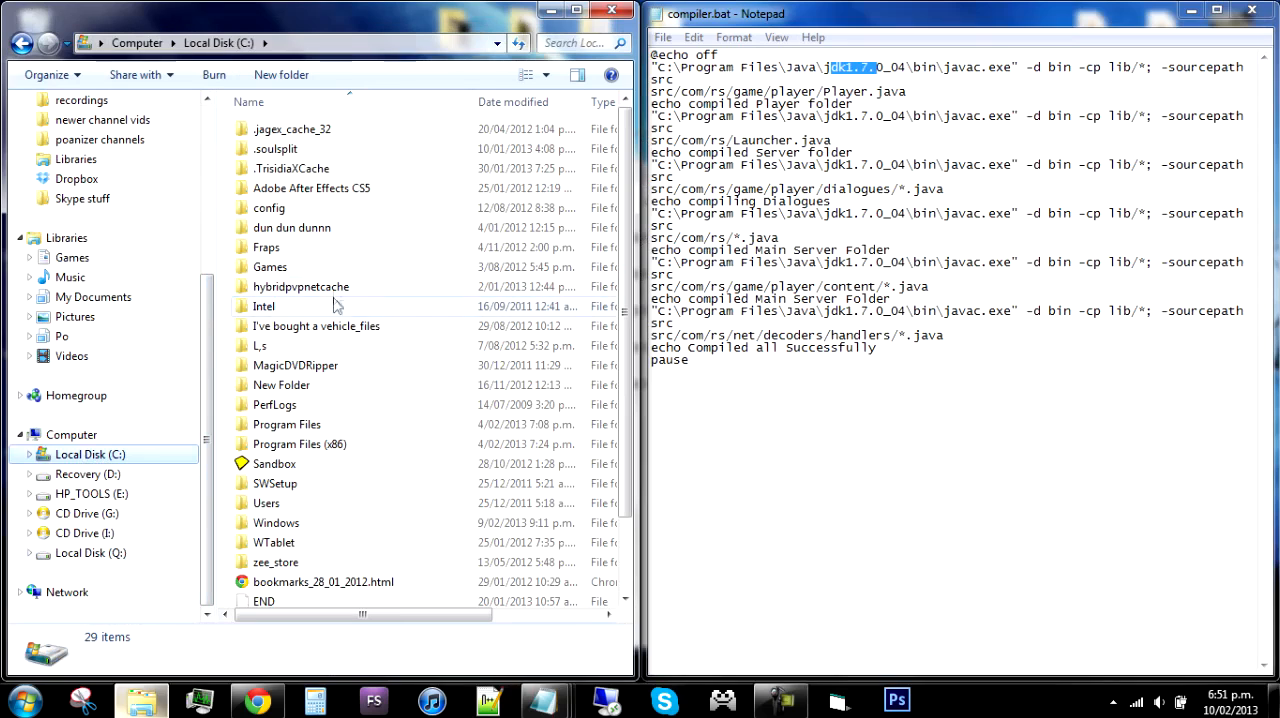
double_click(286, 424)
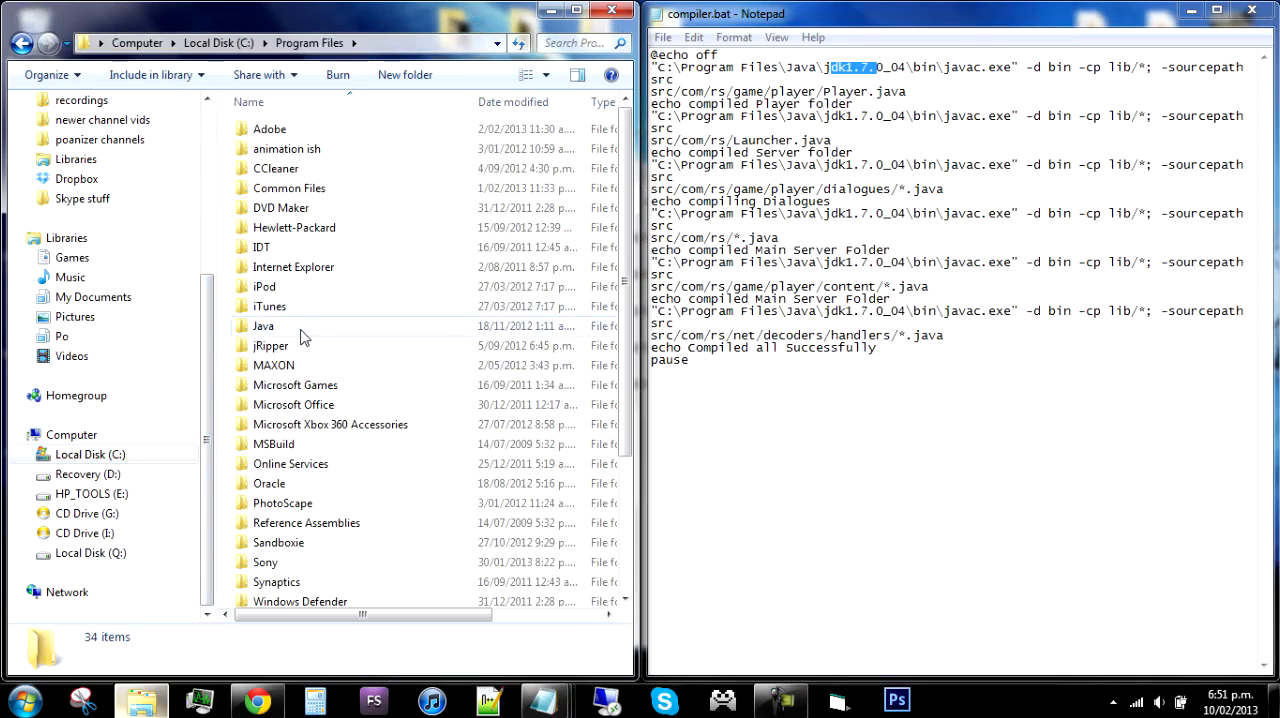
double_click(264, 324)
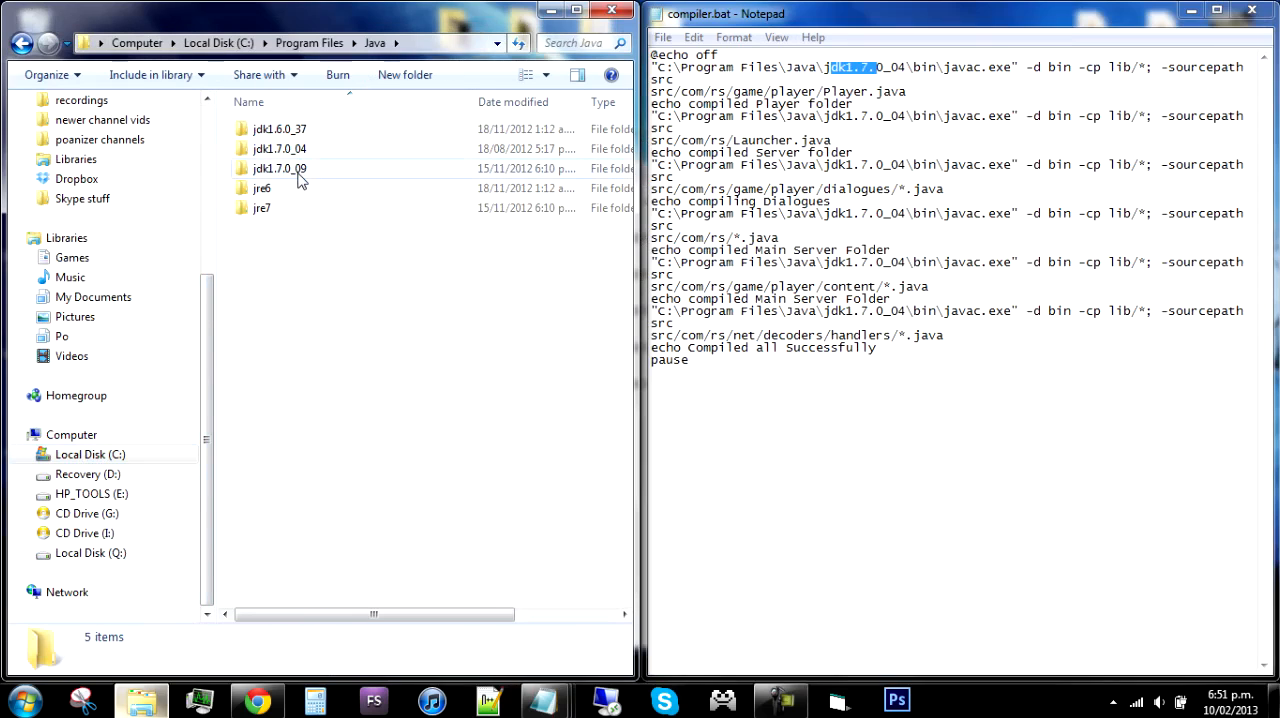
left_click(280, 168)
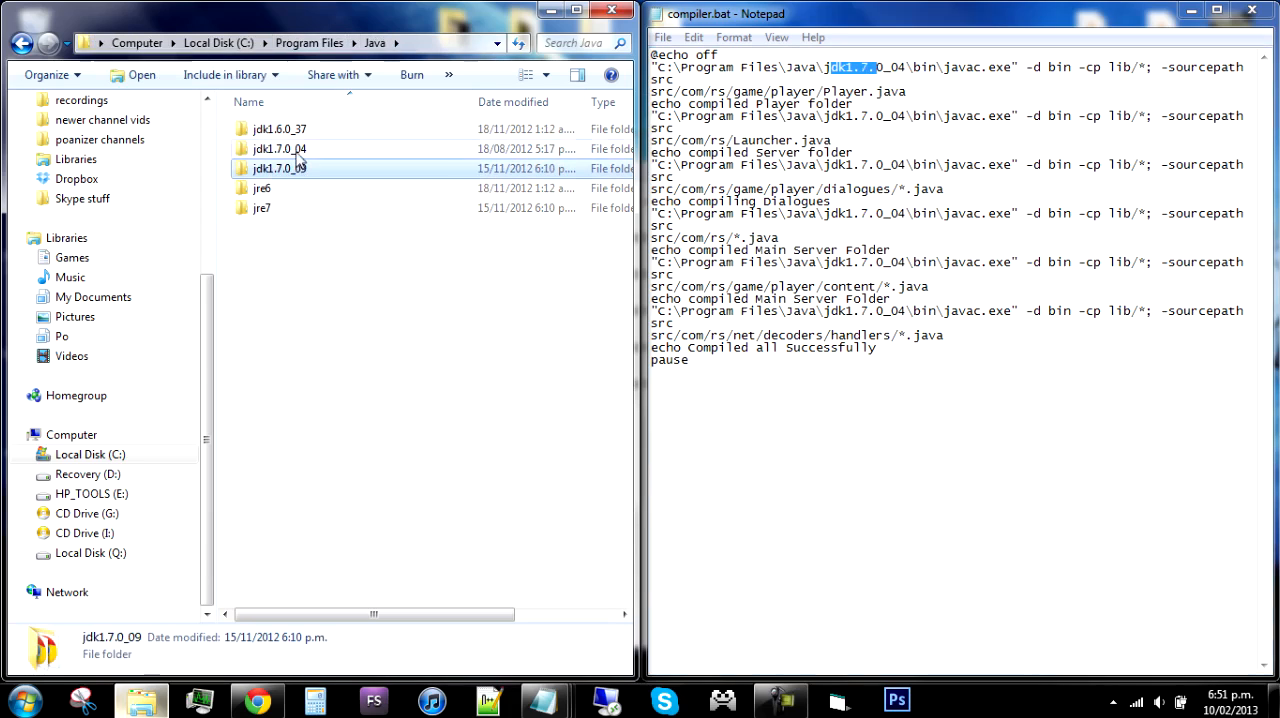
double_click(280, 148)
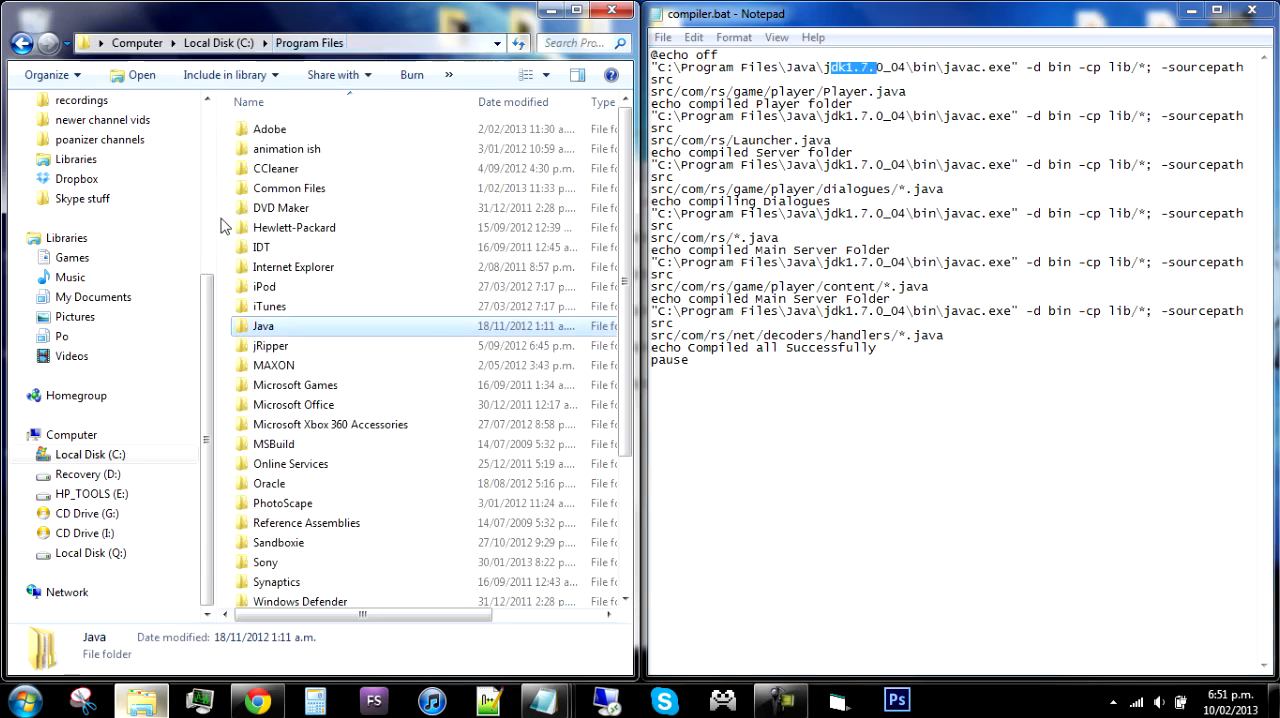
mouse_move(284, 162)
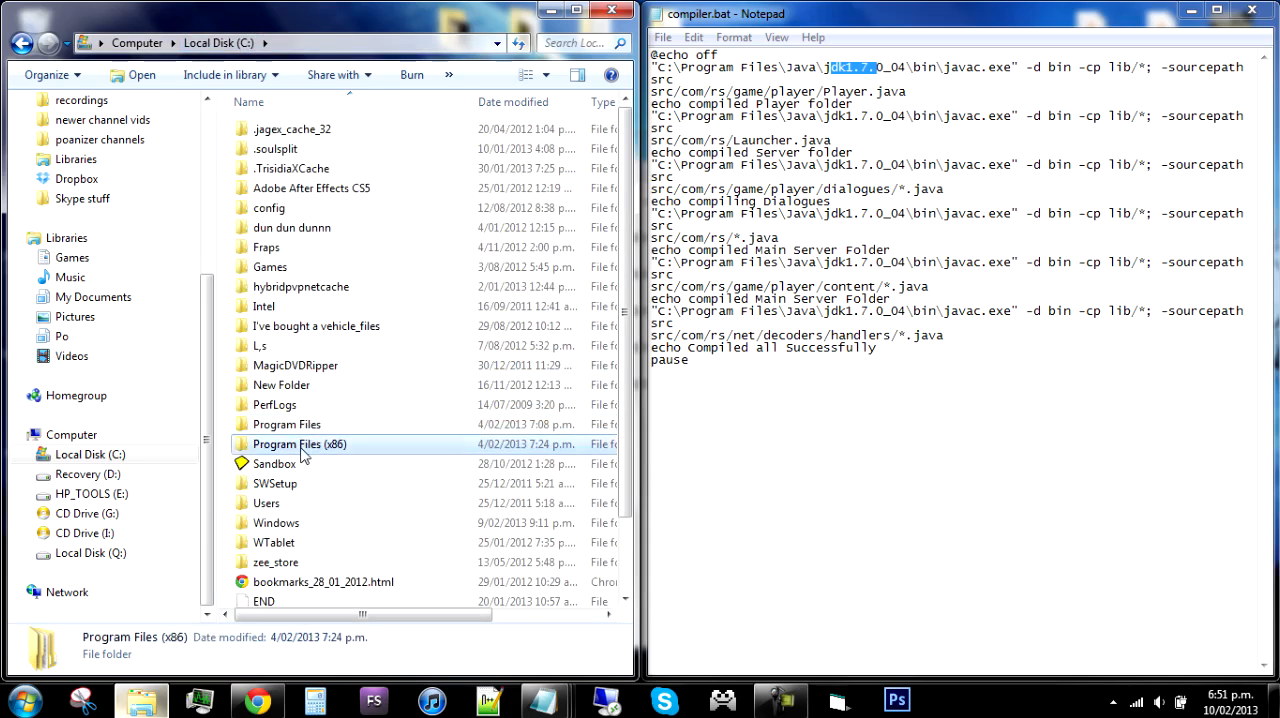
Step: Check Program Files (x86)/Java for jdk1.7.0_04, then go back to the Zenith folder
double_click(298, 444)
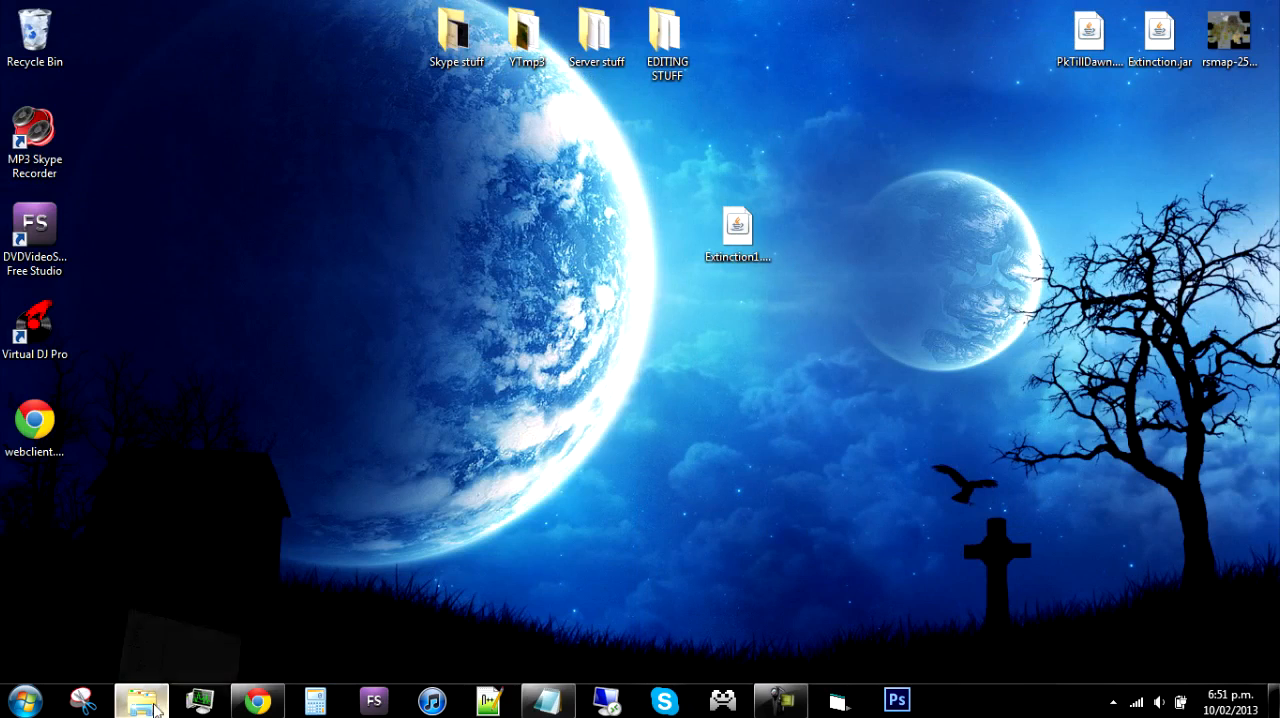
left_click(140, 700)
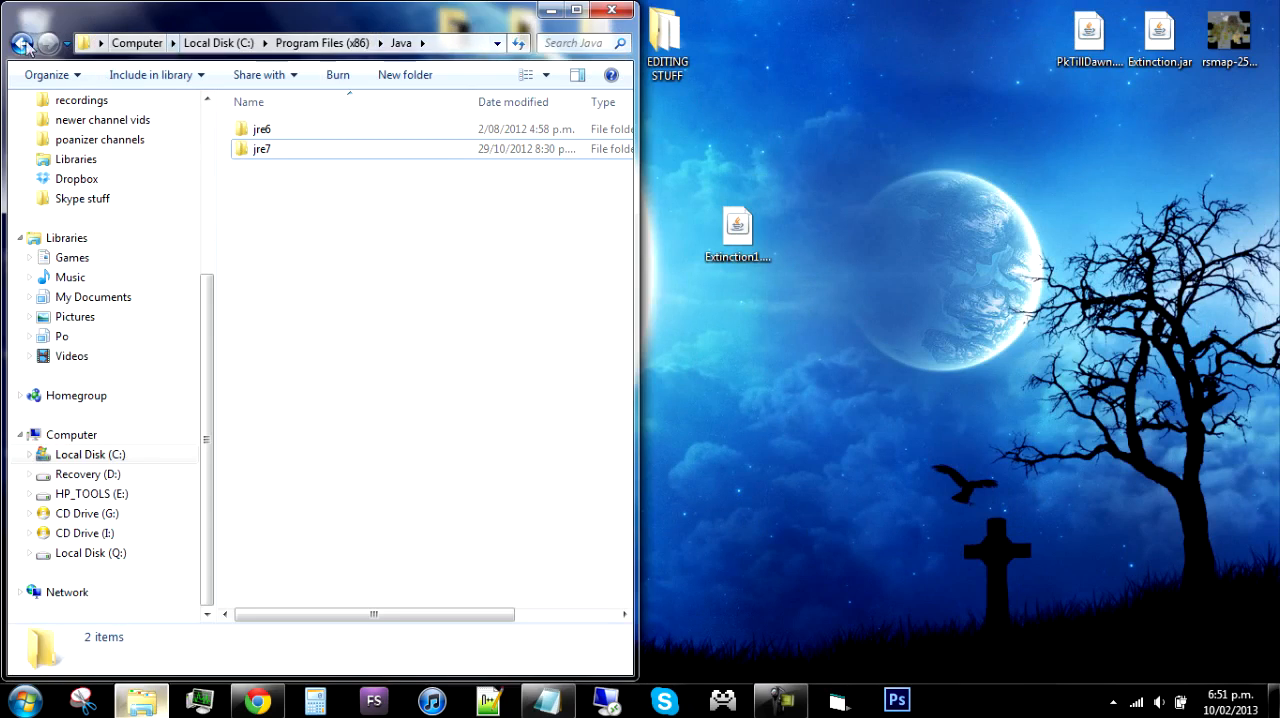
double_click(262, 148)
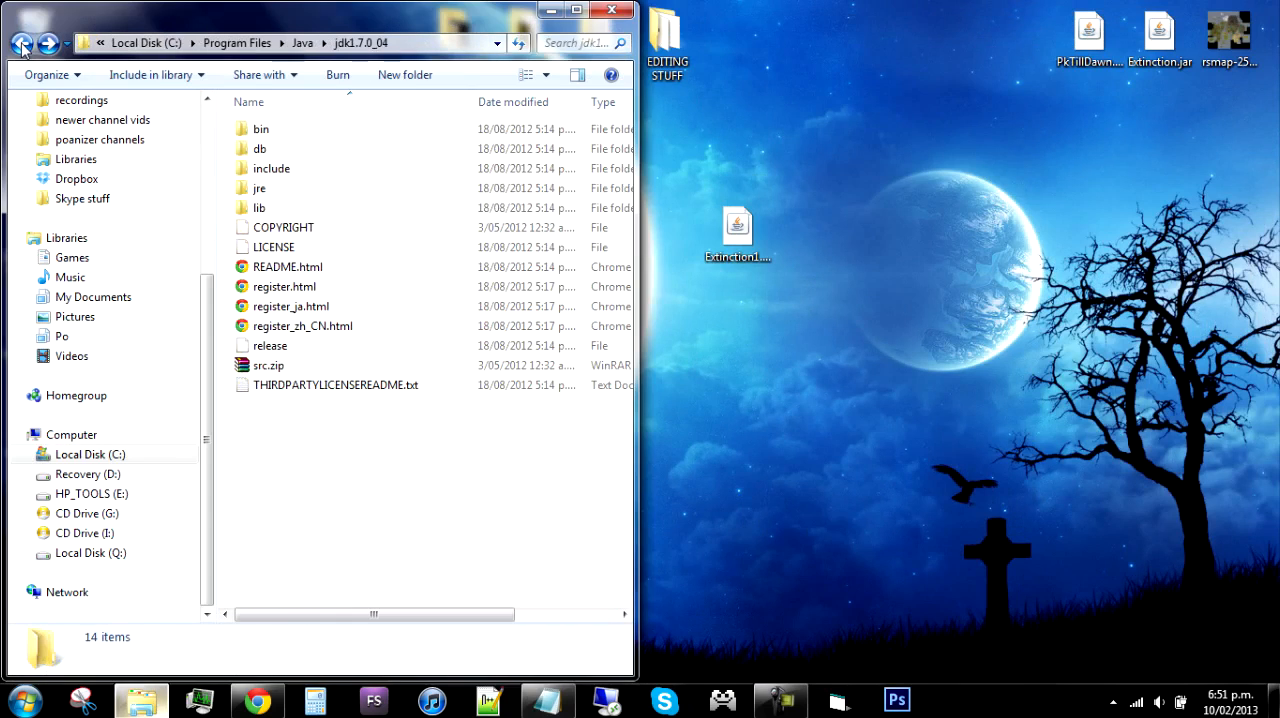
left_click(22, 44)
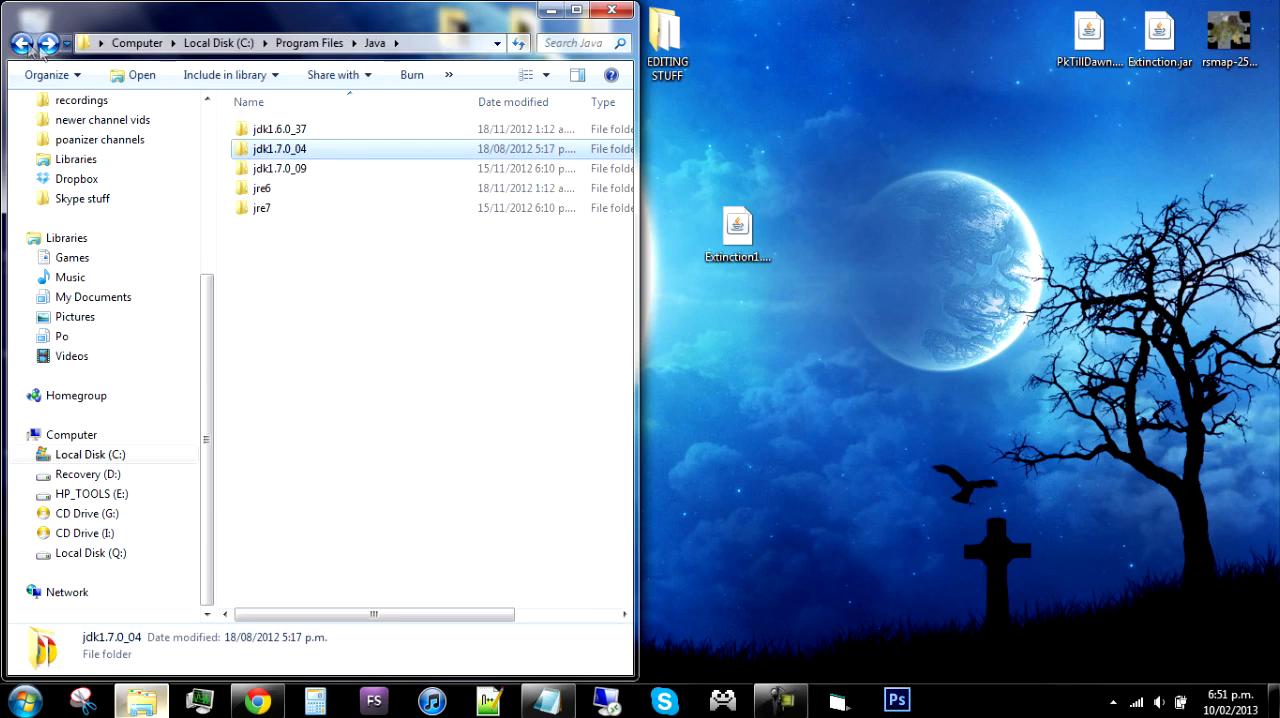
left_click(22, 44)
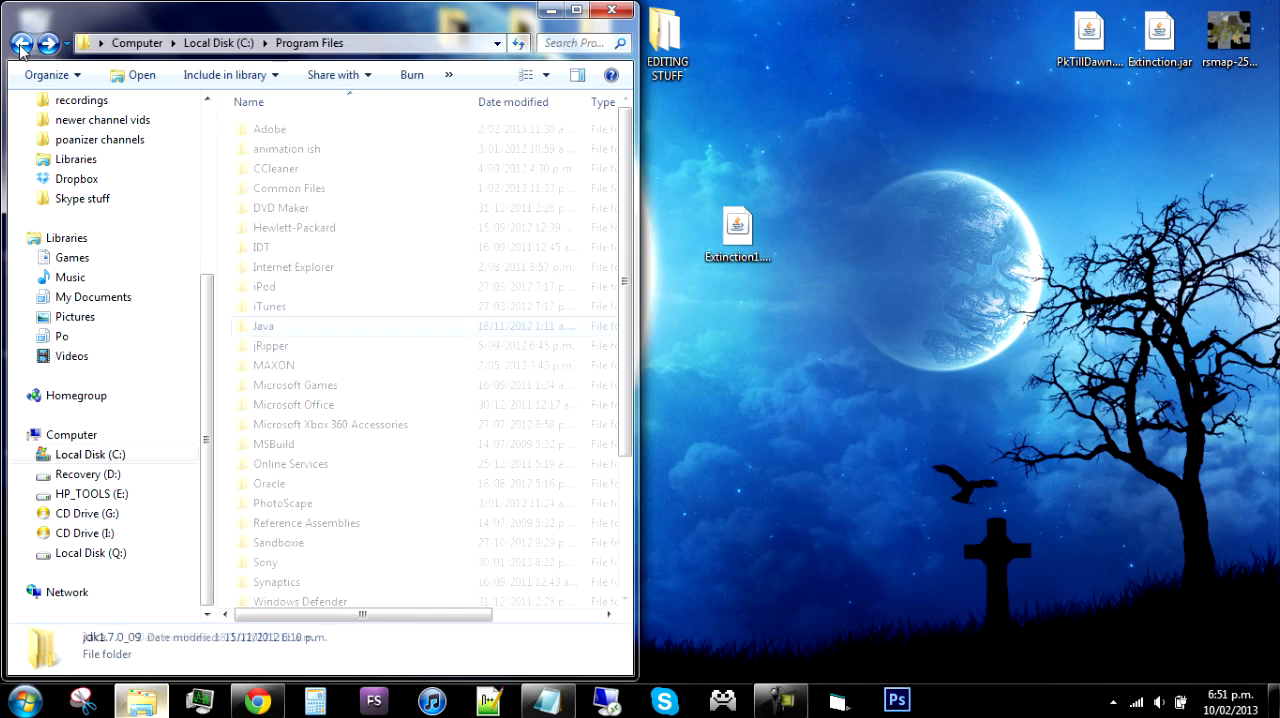
left_click(22, 44)
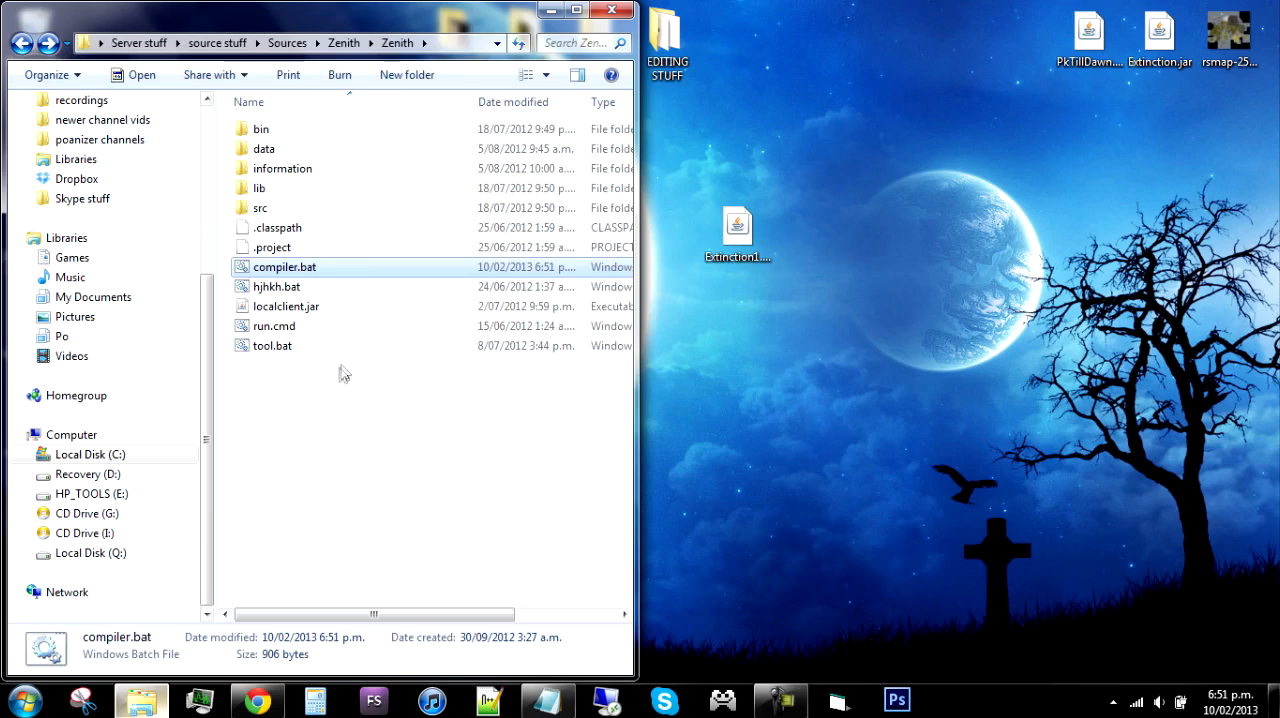
Step: Select run.cmd and bring up its context menu
left_click(276, 286)
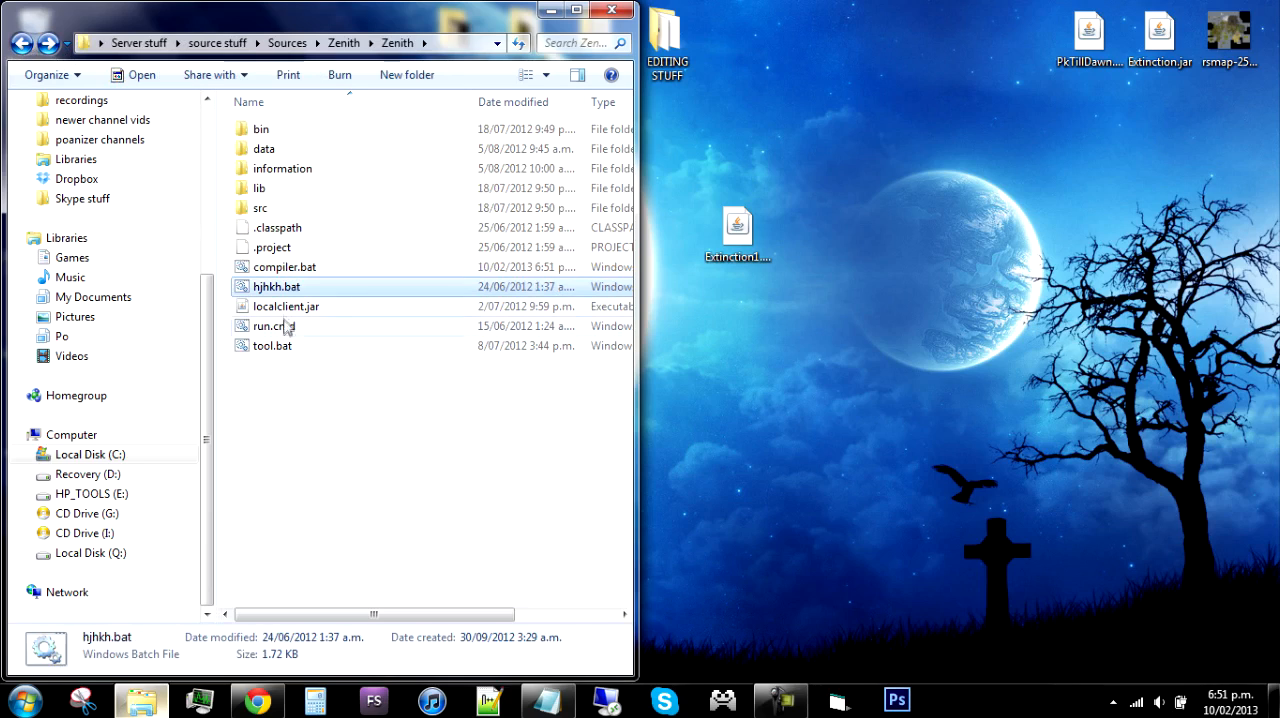
left_click(274, 326)
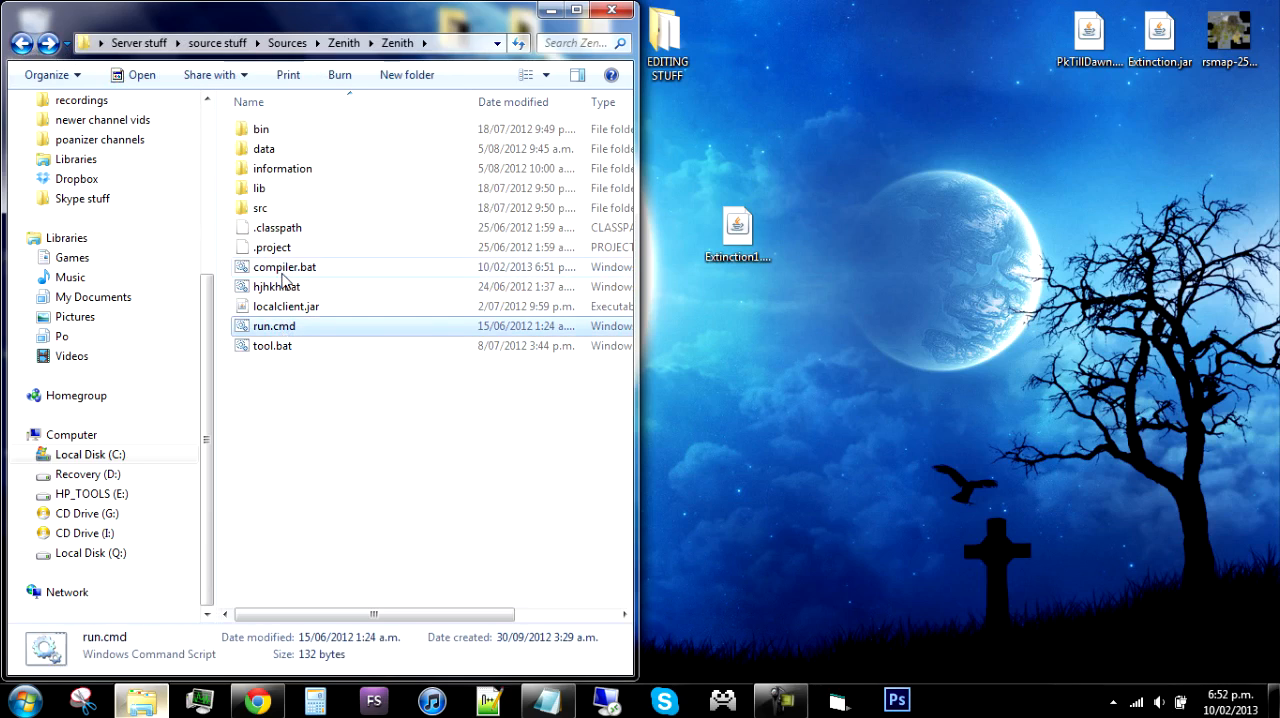
right_click(274, 326)
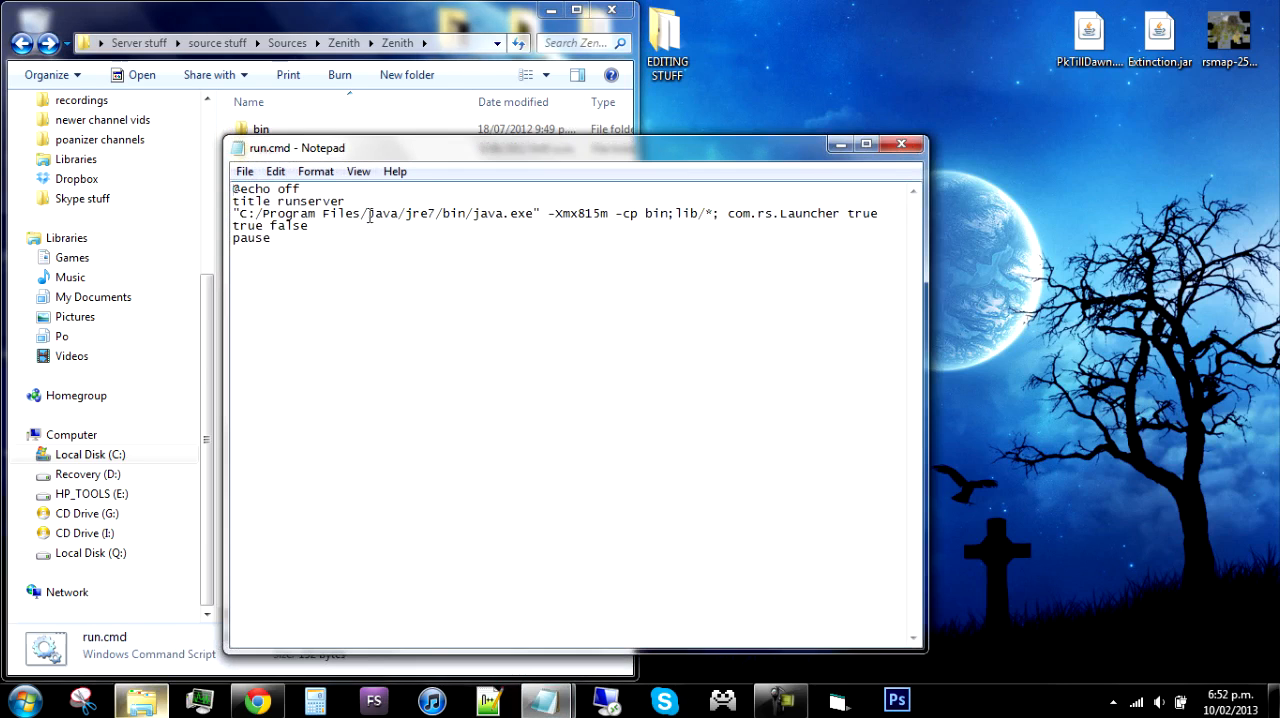
Step: Select the quoted C:/Program Files/Java/jre7/bin/java.exe path in run.cmd
left_click_drag(324, 212, 544, 212)
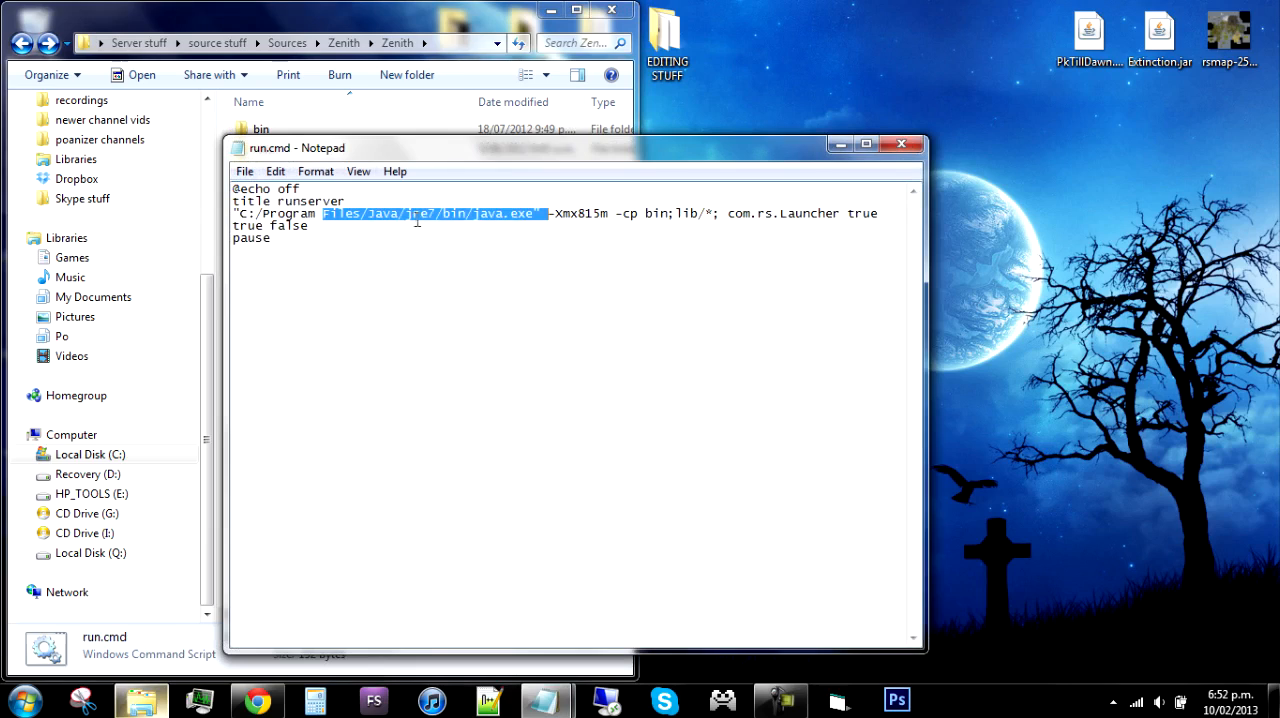
left_click(320, 212)
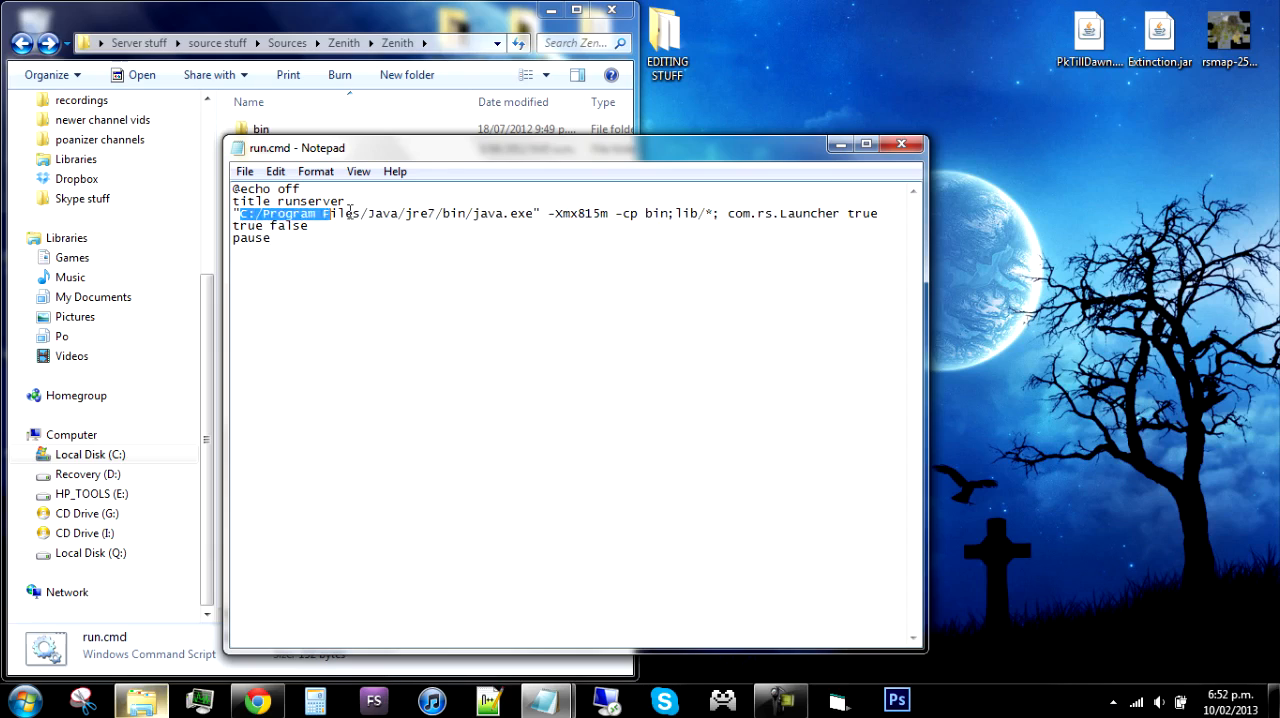
left_click_drag(240, 212, 536, 212)
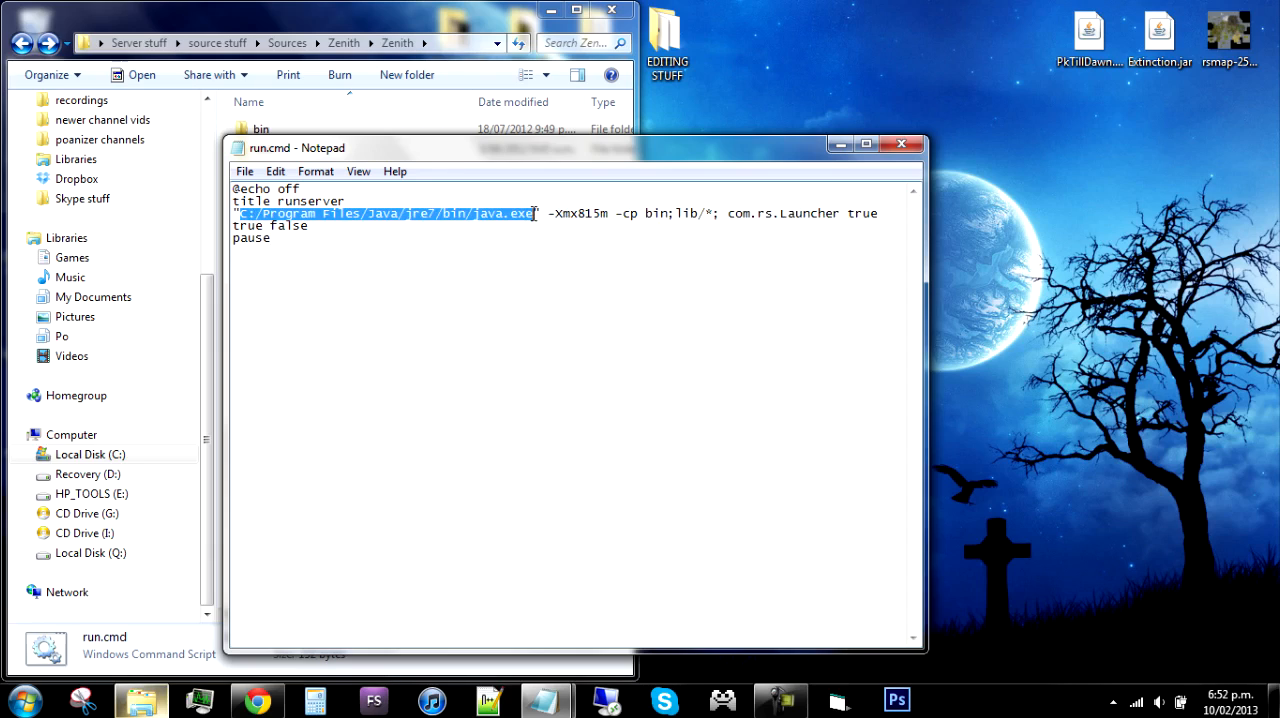